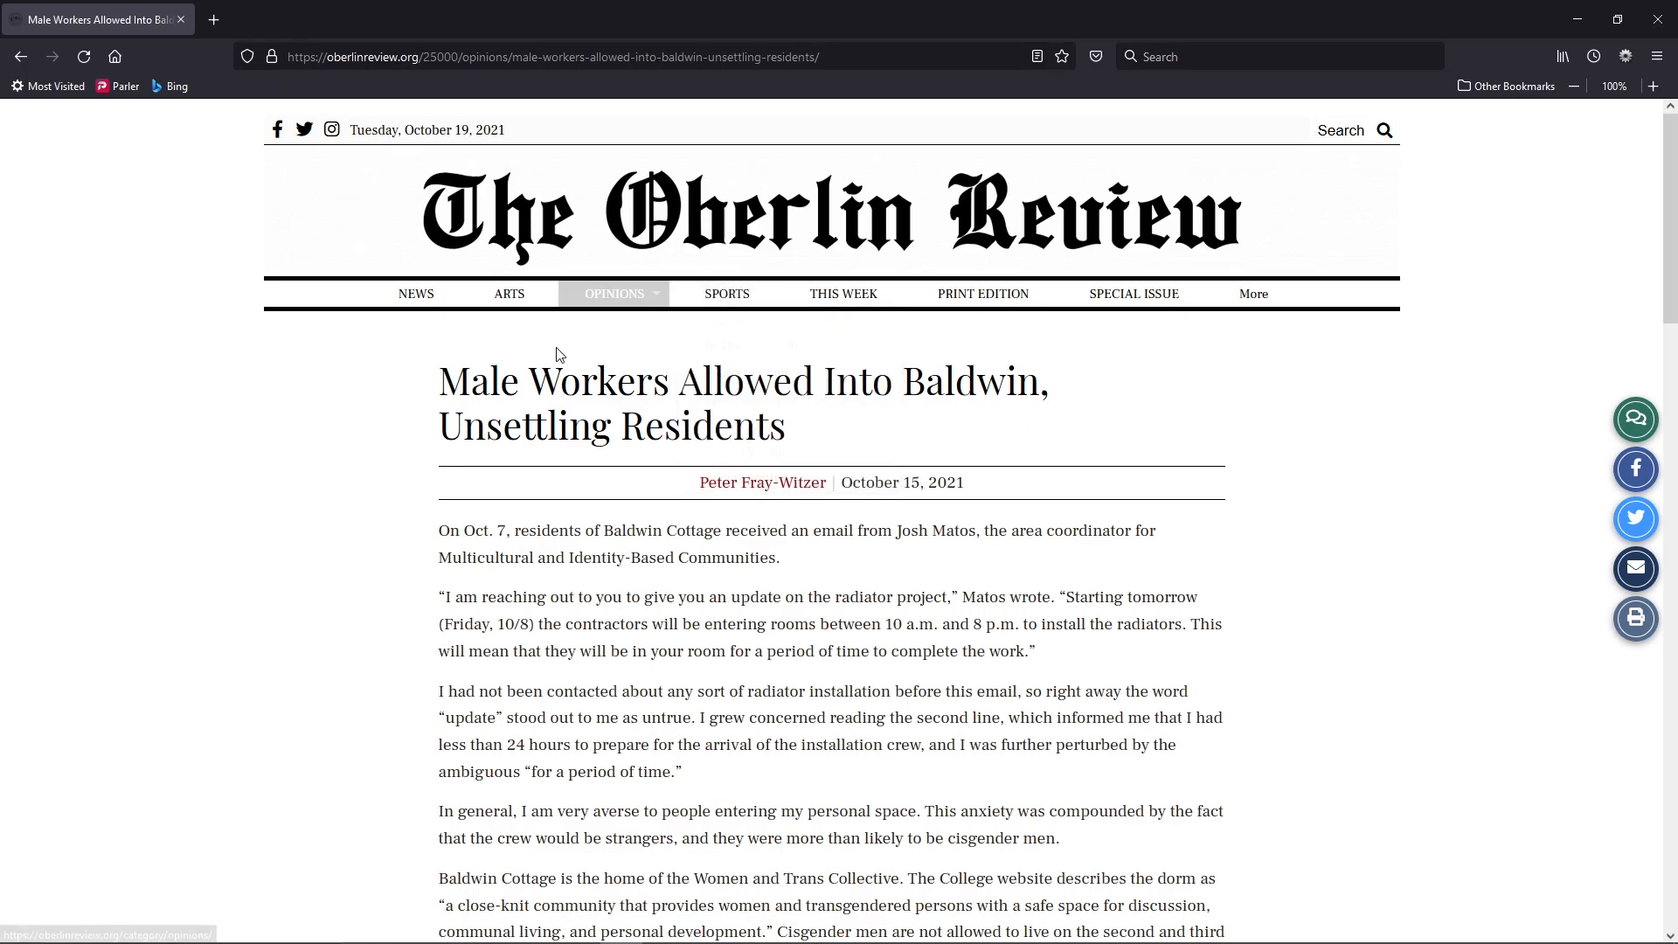
mouse_move(544, 384)
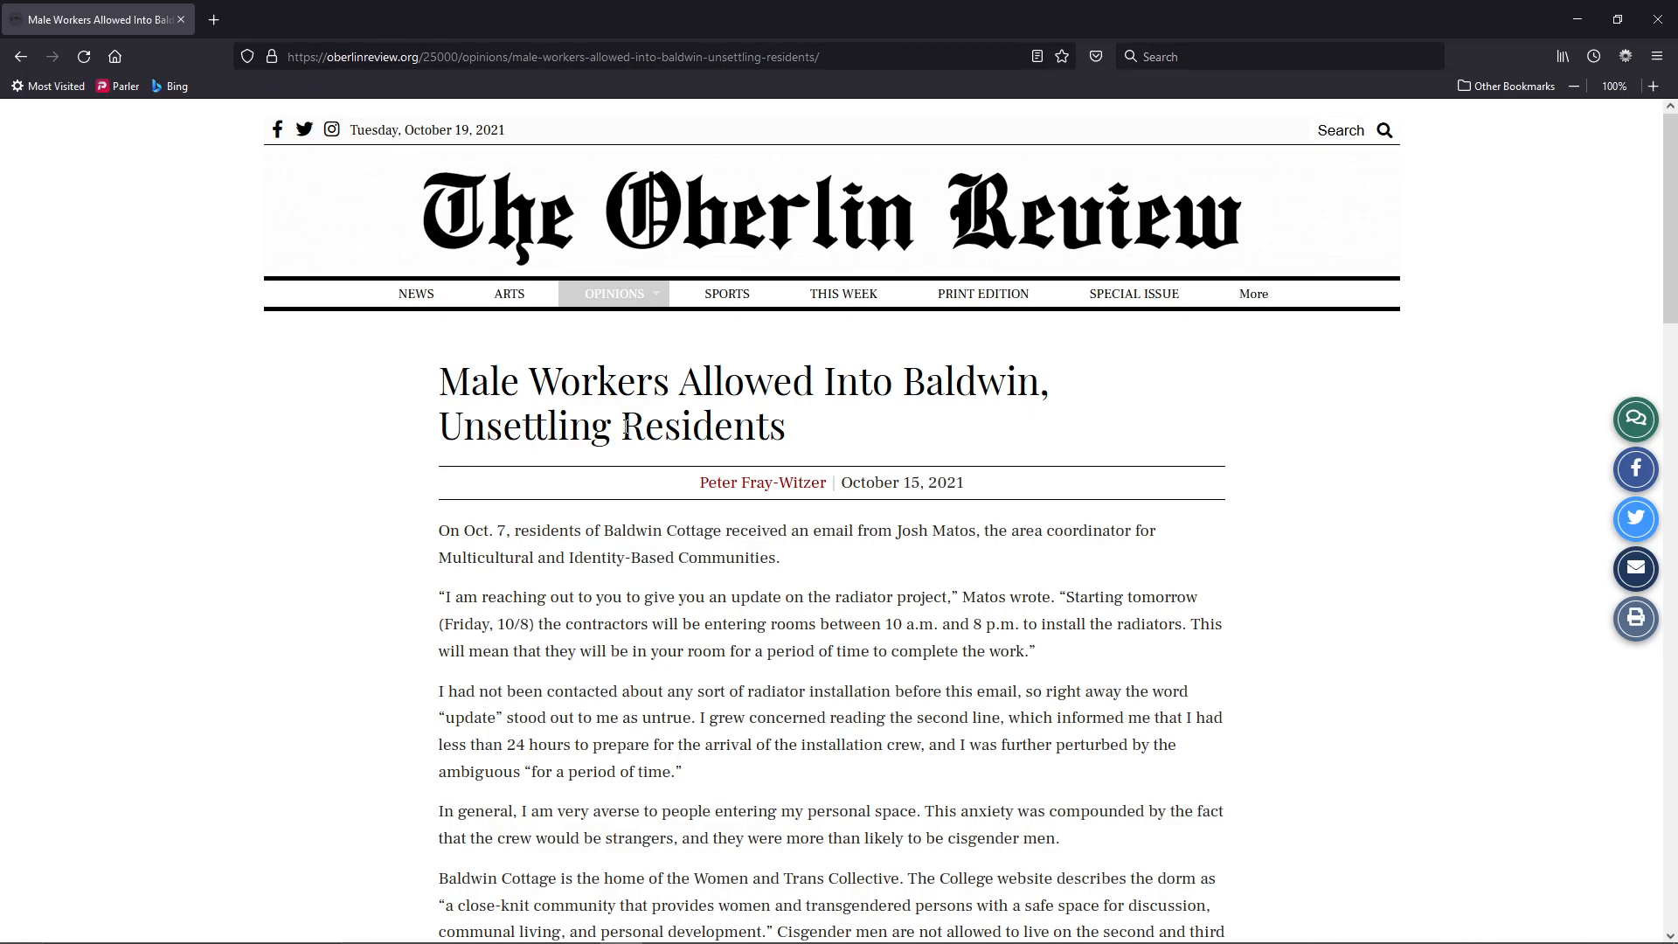
scroll(down, 3)
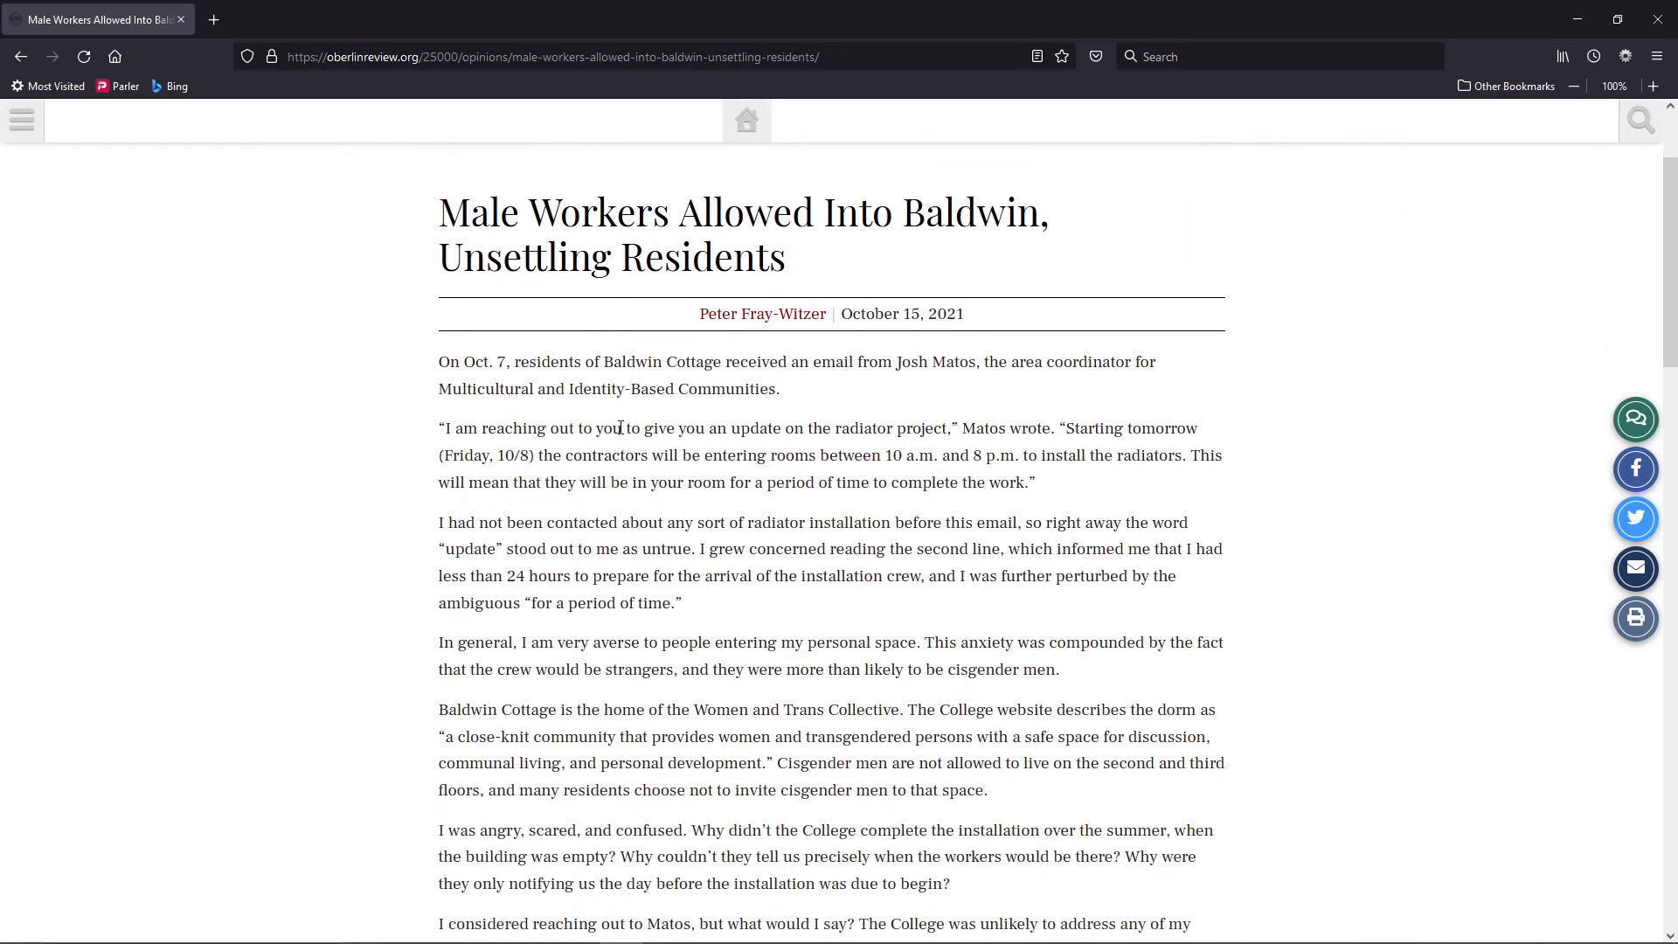
scroll(down, 3)
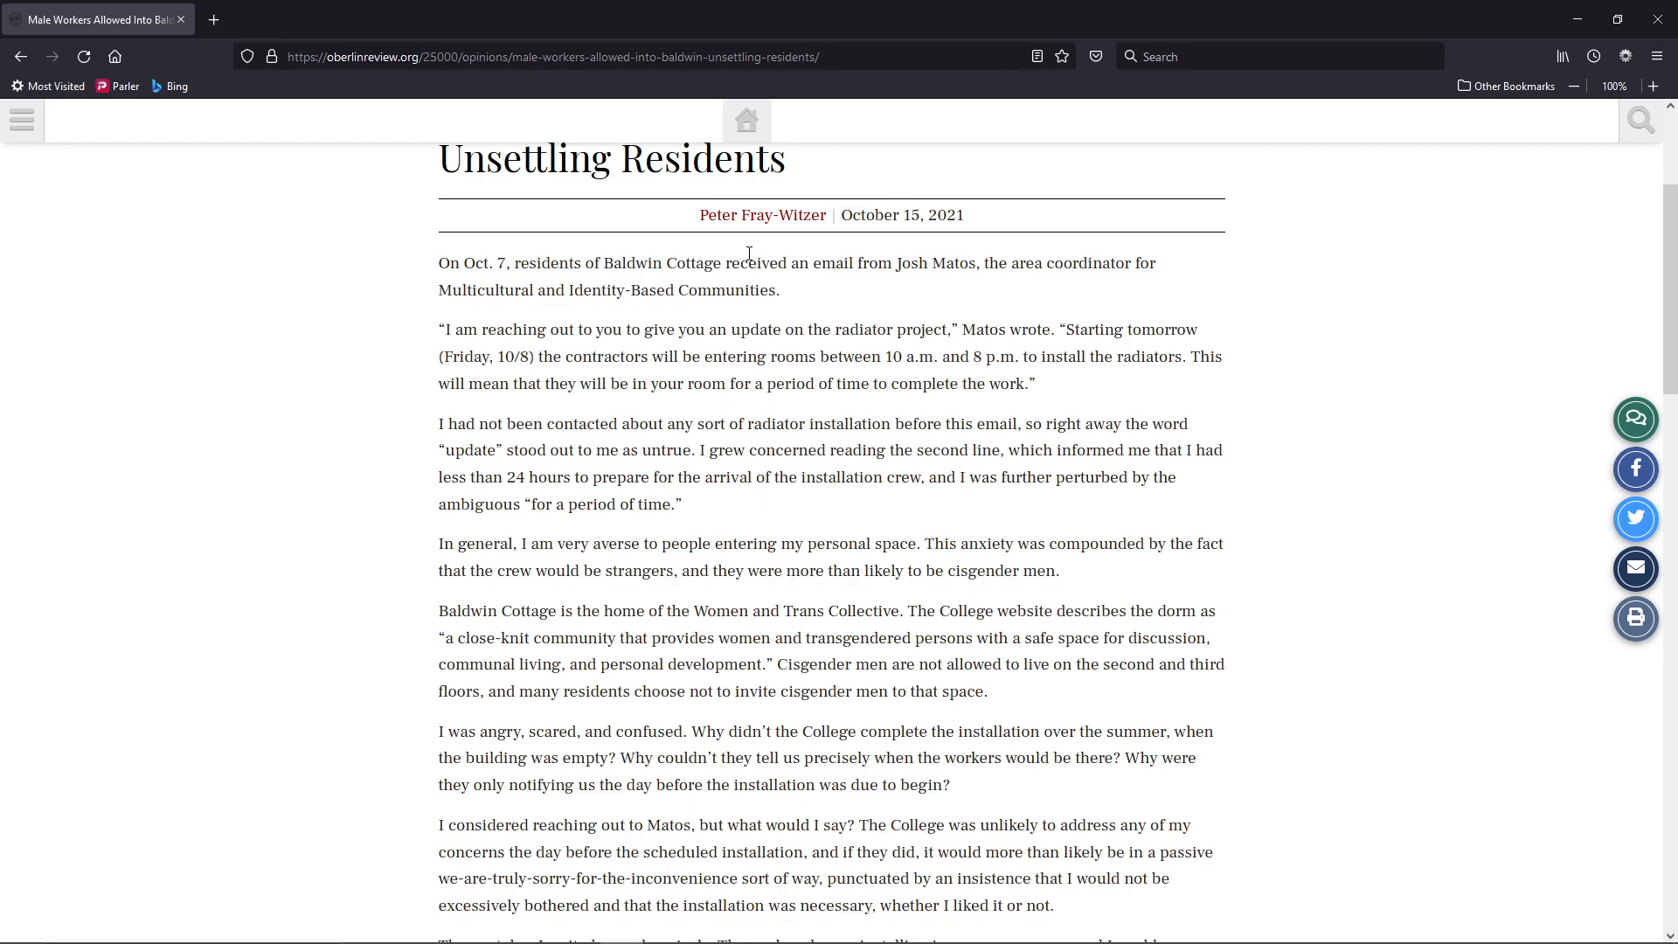
mouse_move(749, 257)
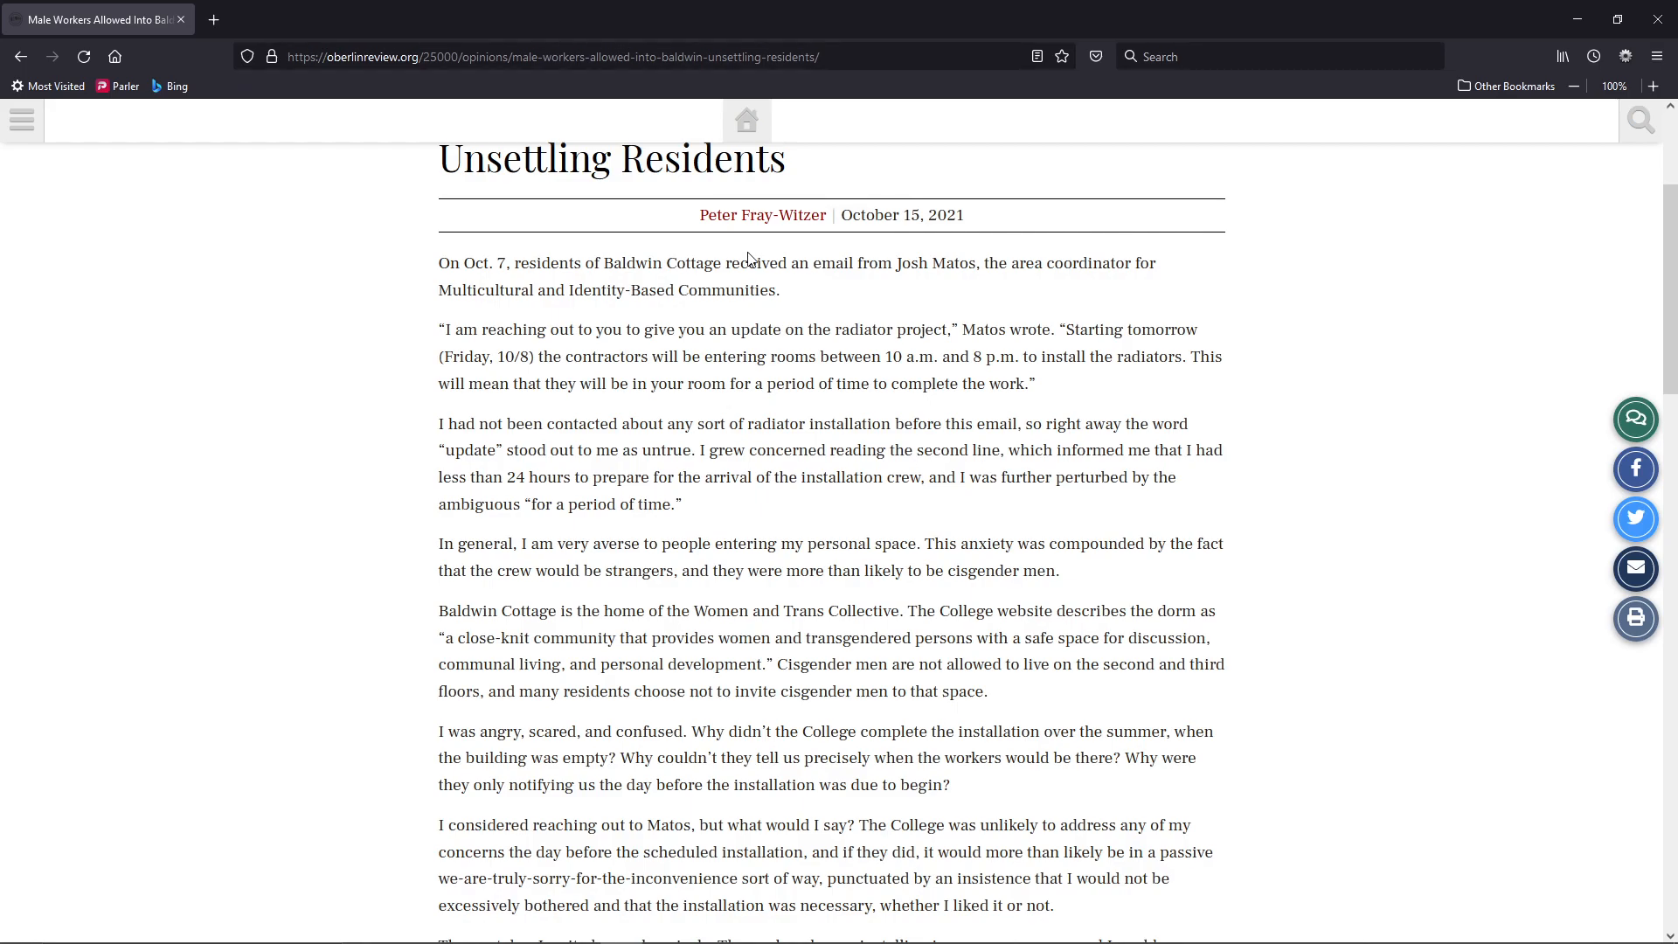
mouse_move(605, 249)
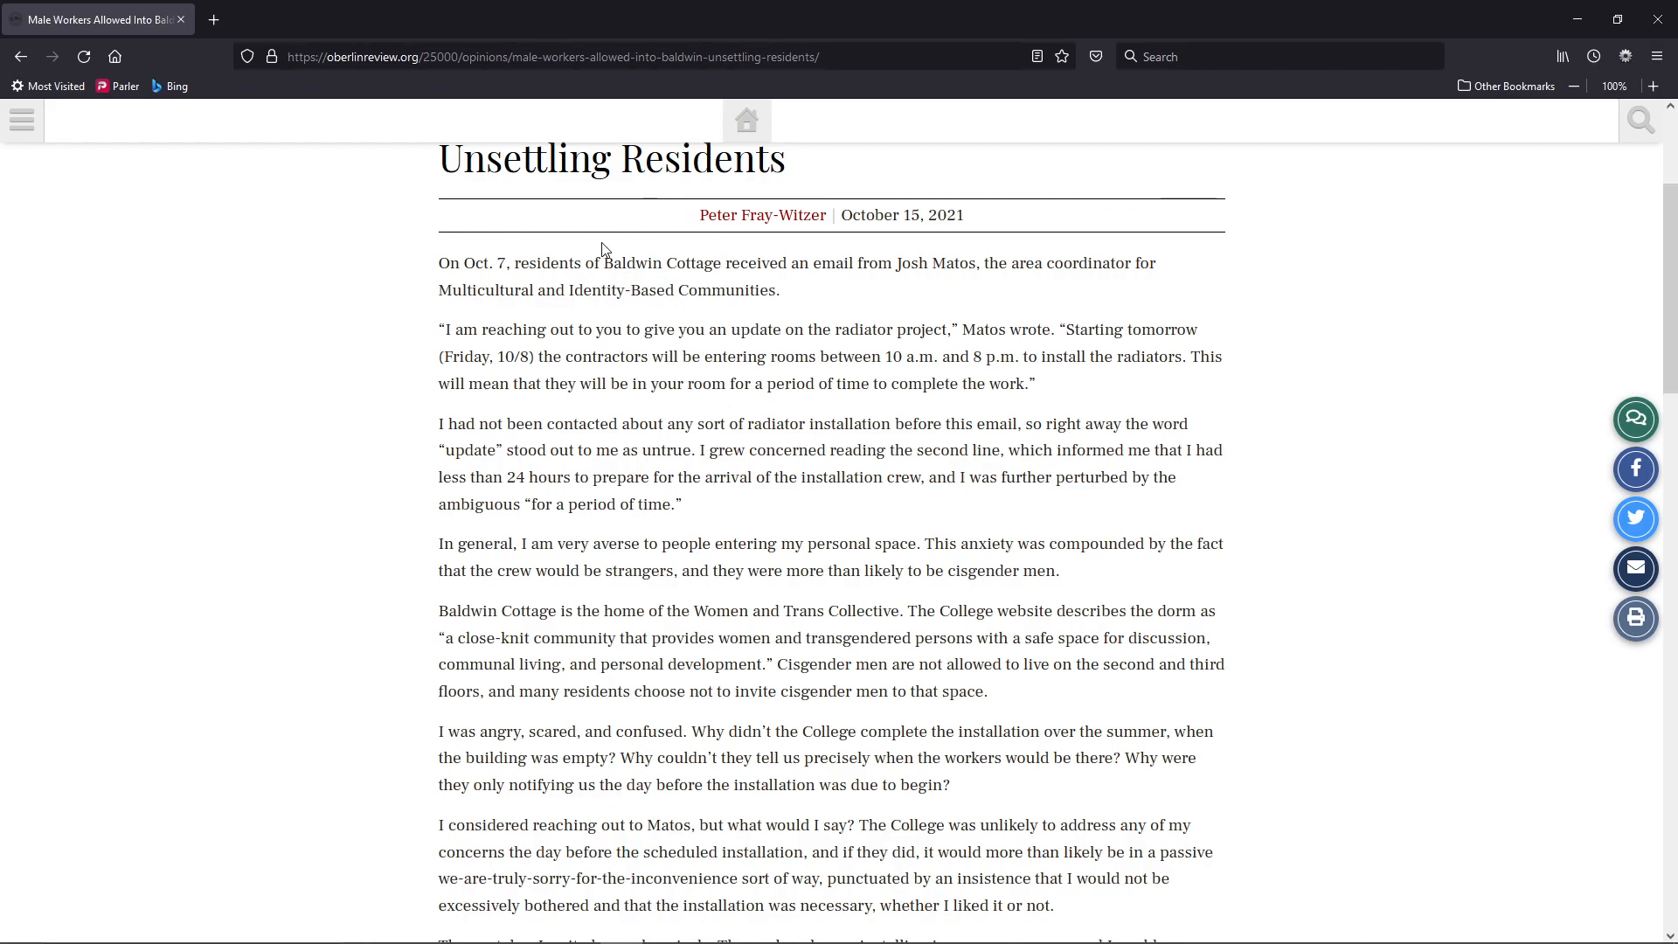
mouse_move(643, 266)
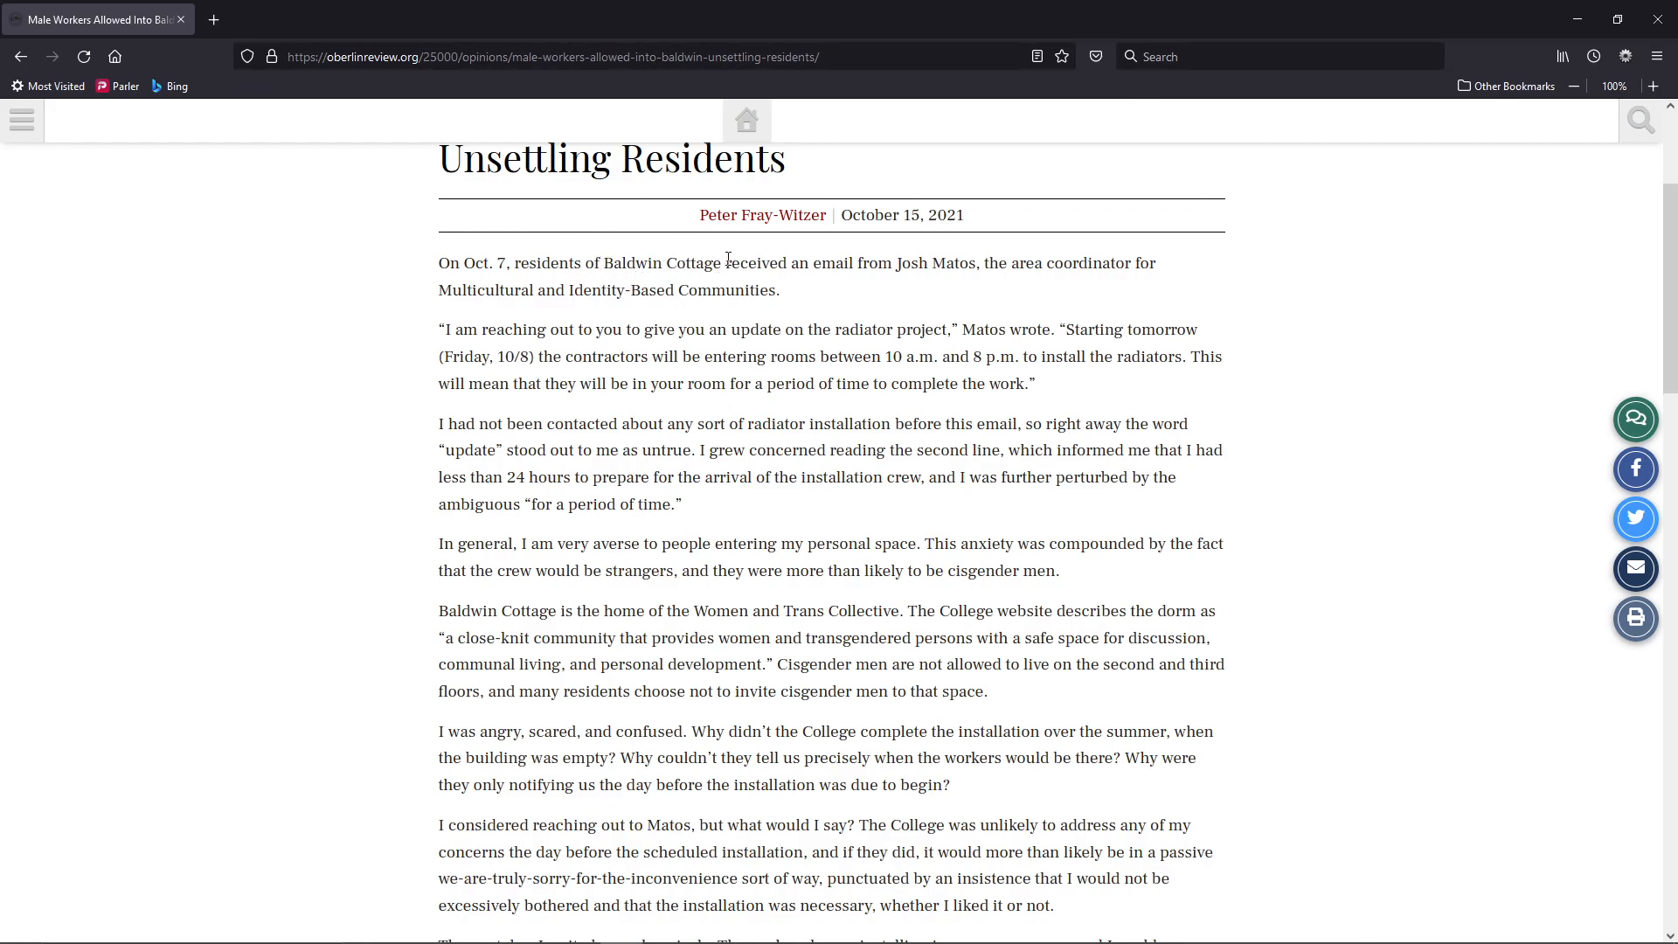
mouse_move(915, 262)
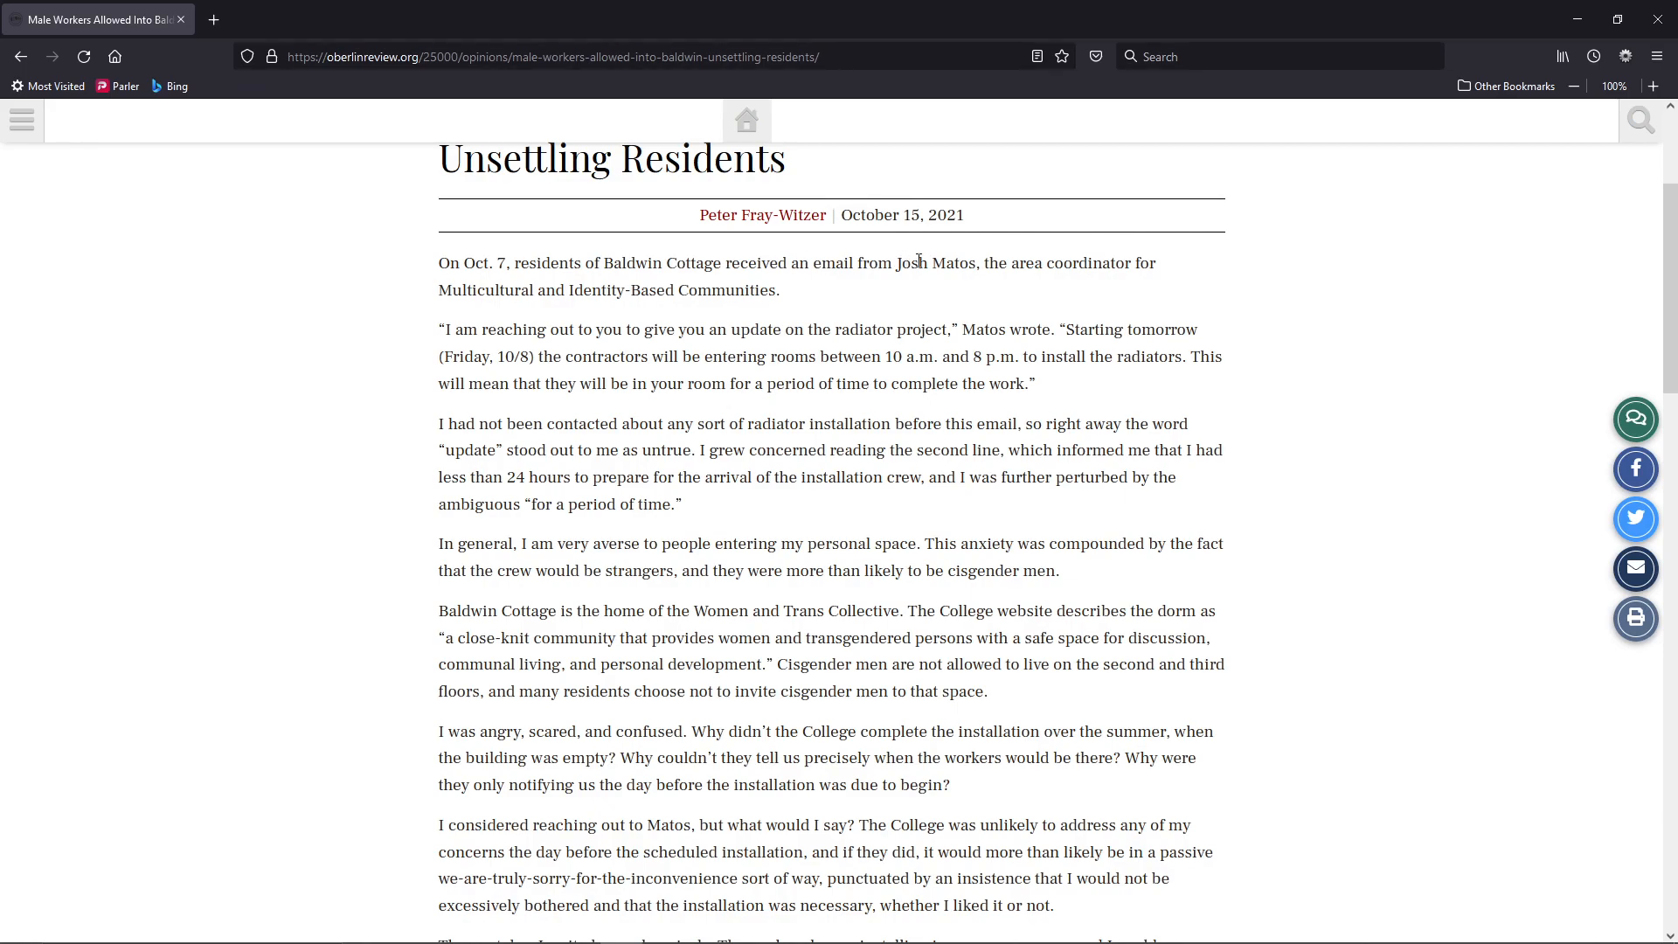
mouse_move(673, 285)
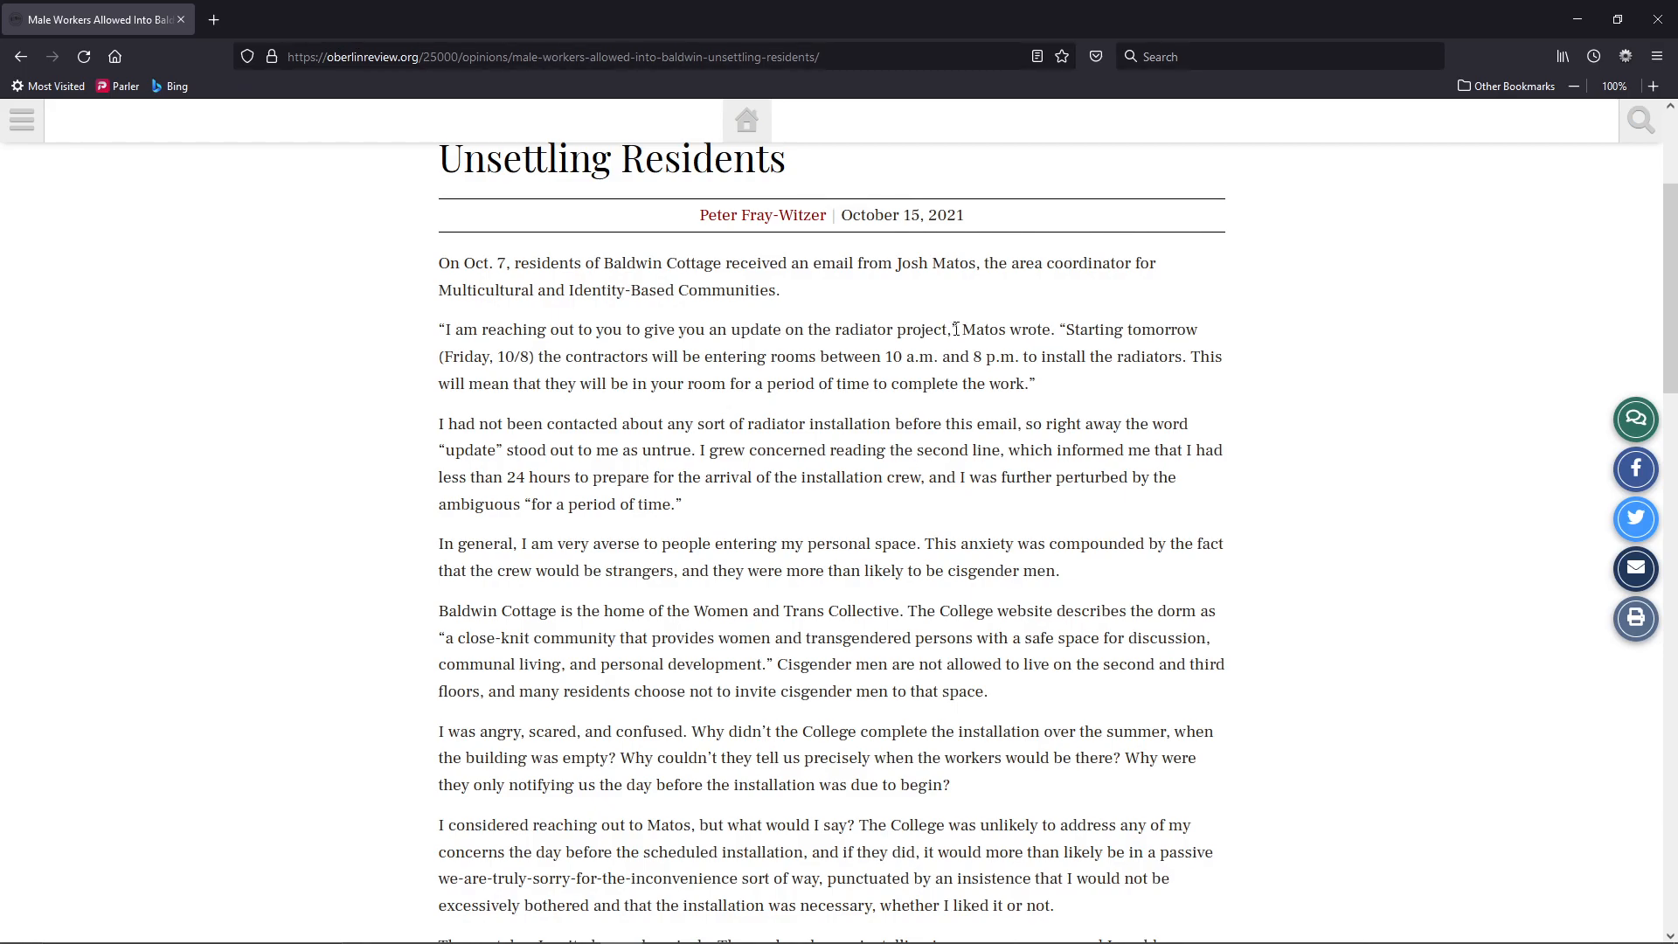
mouse_move(551, 350)
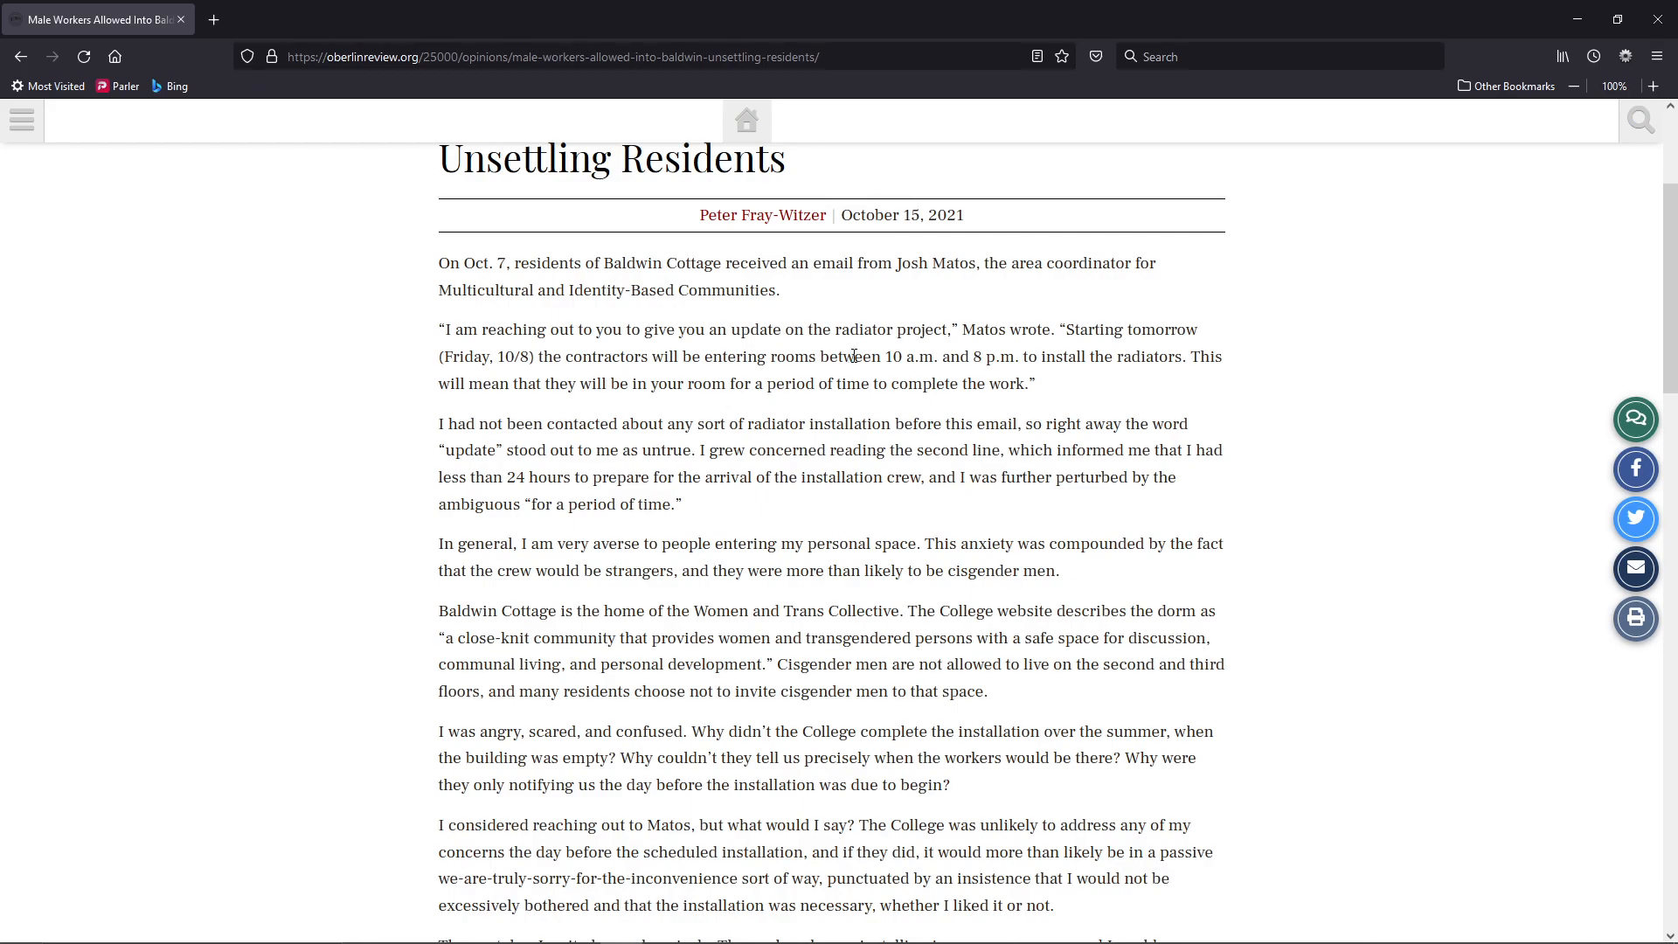
mouse_move(1020, 357)
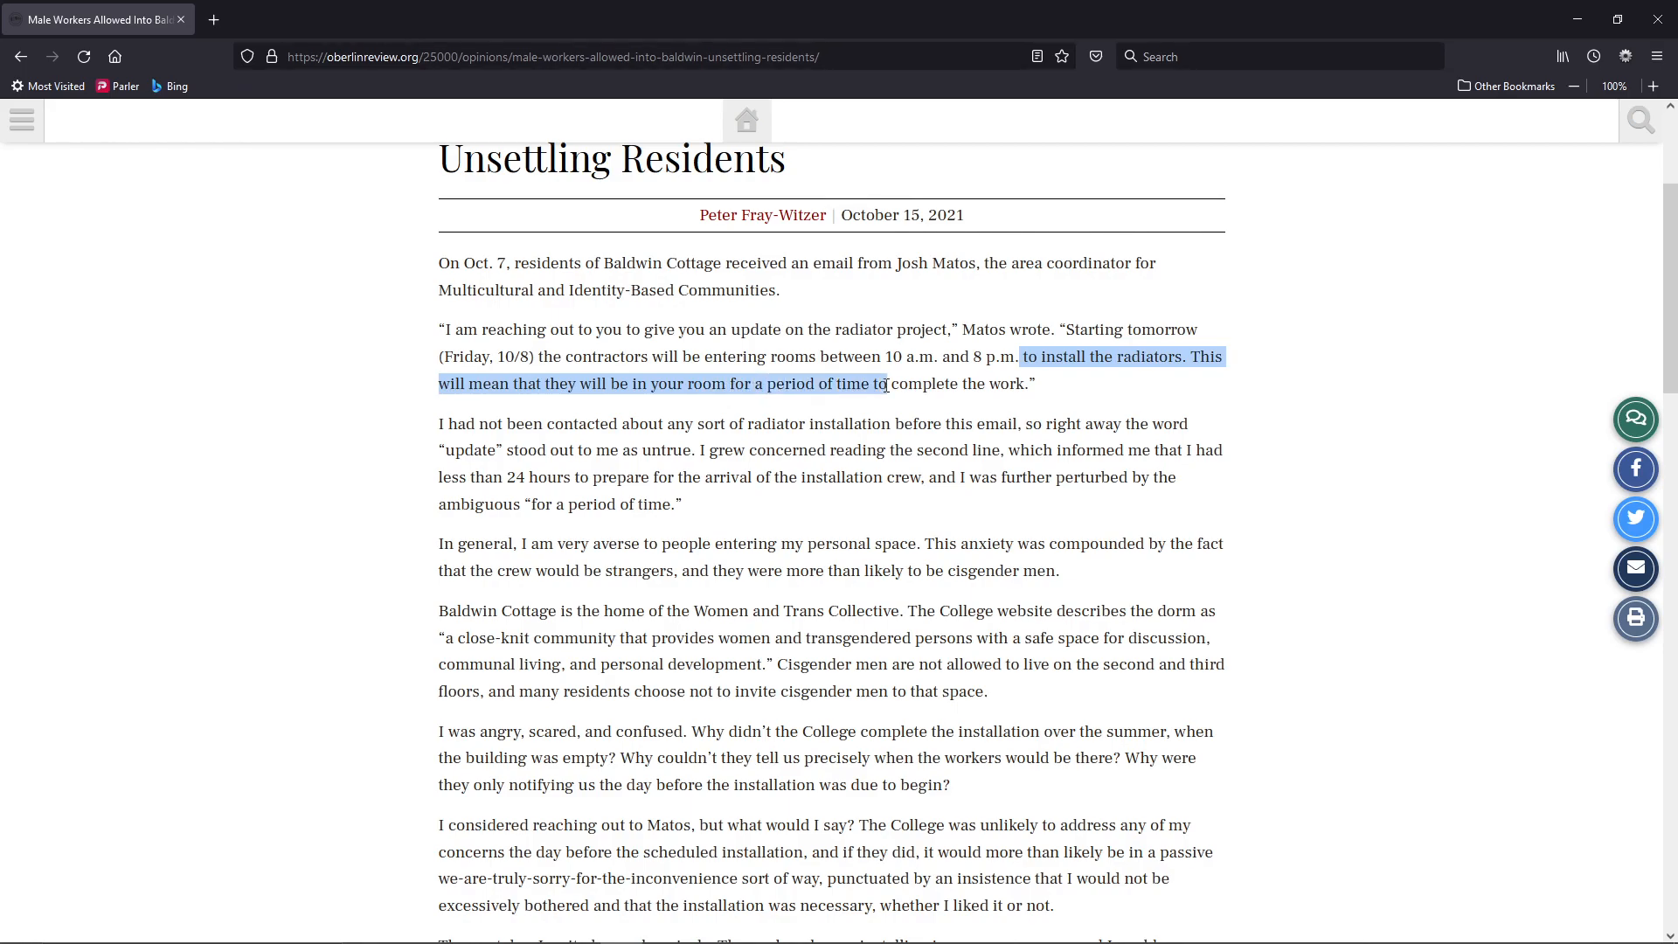
Clear the radiator highlight, then mark and unmark the update sentence
click(1054, 387)
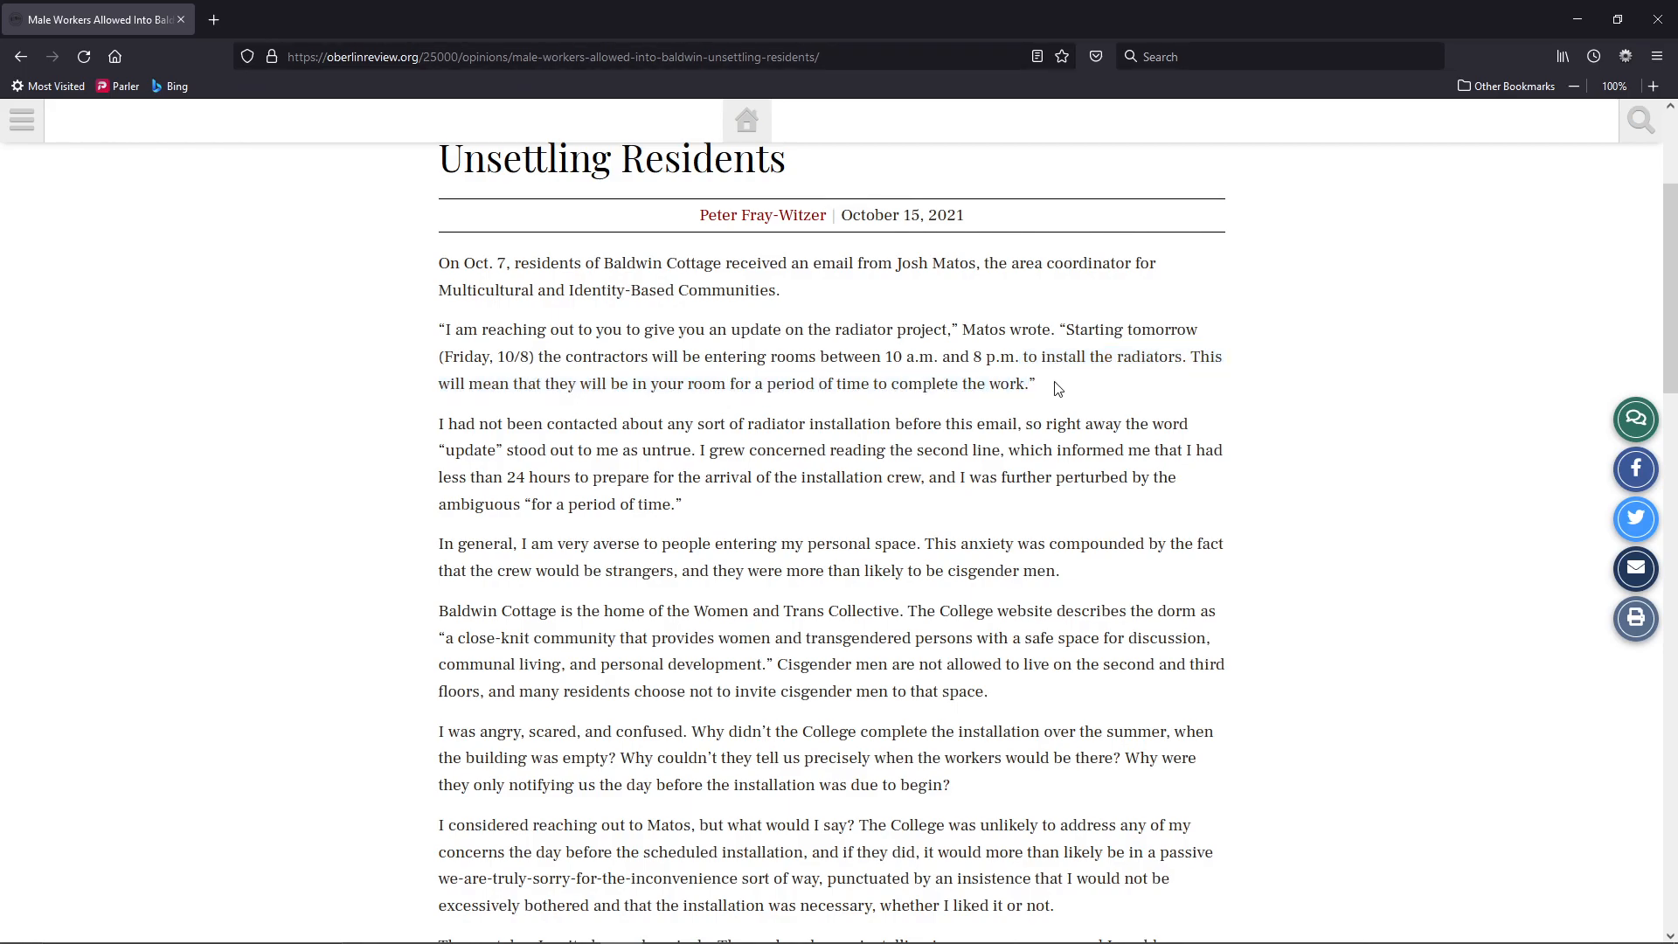
mouse_move(538, 434)
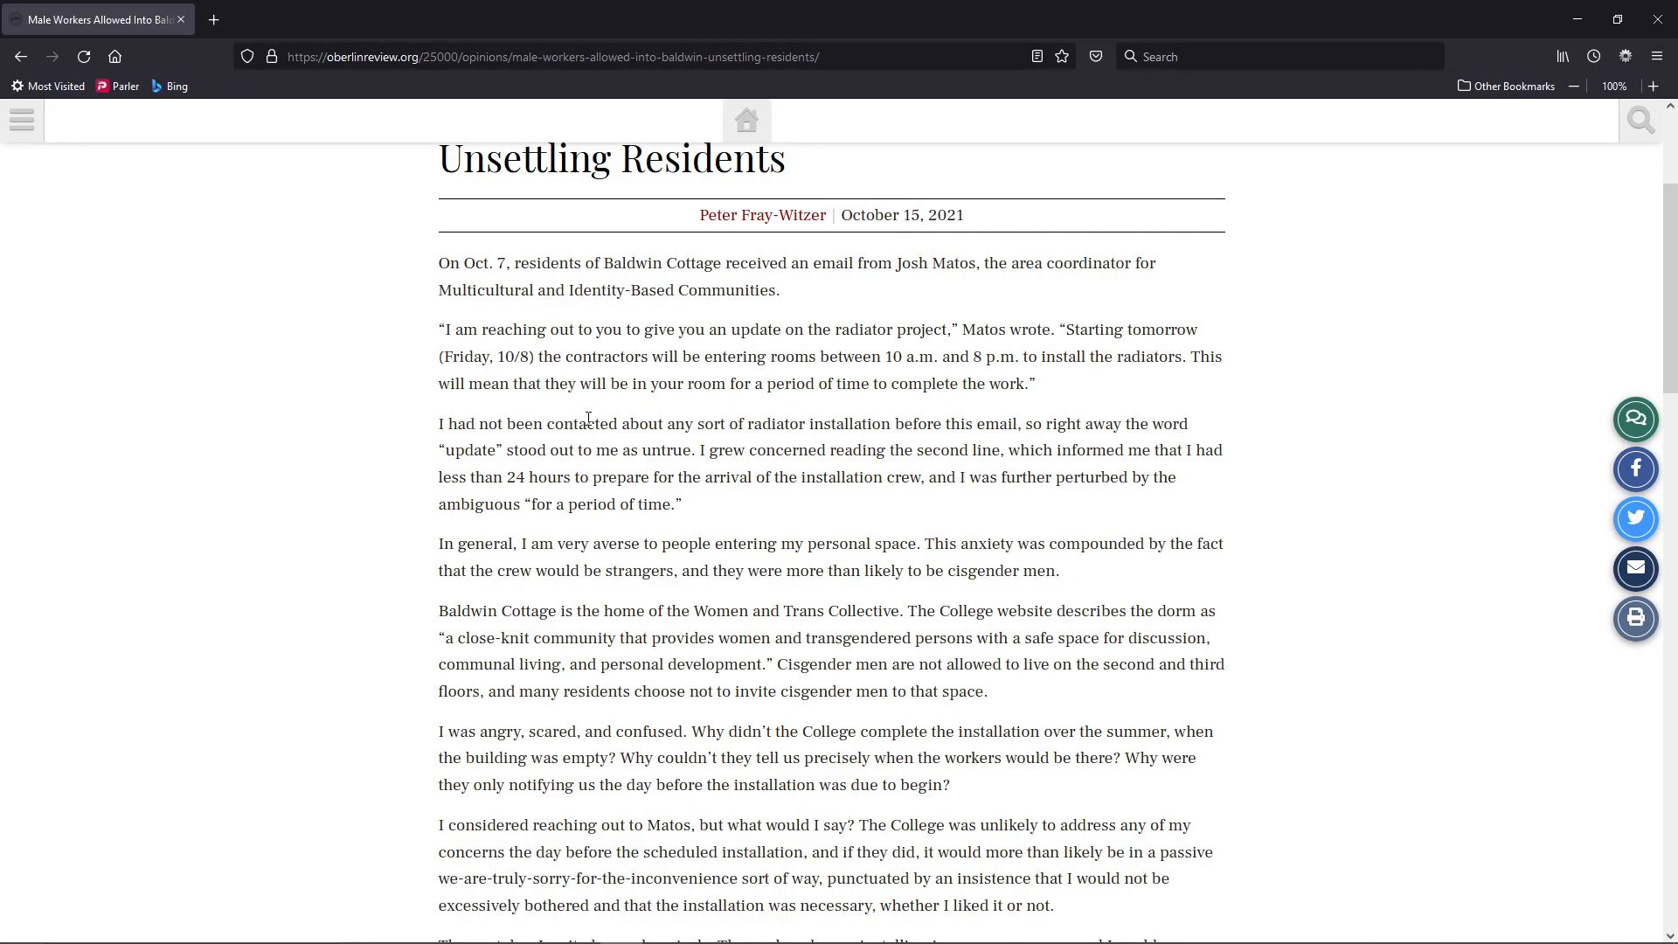
double_click(981, 424)
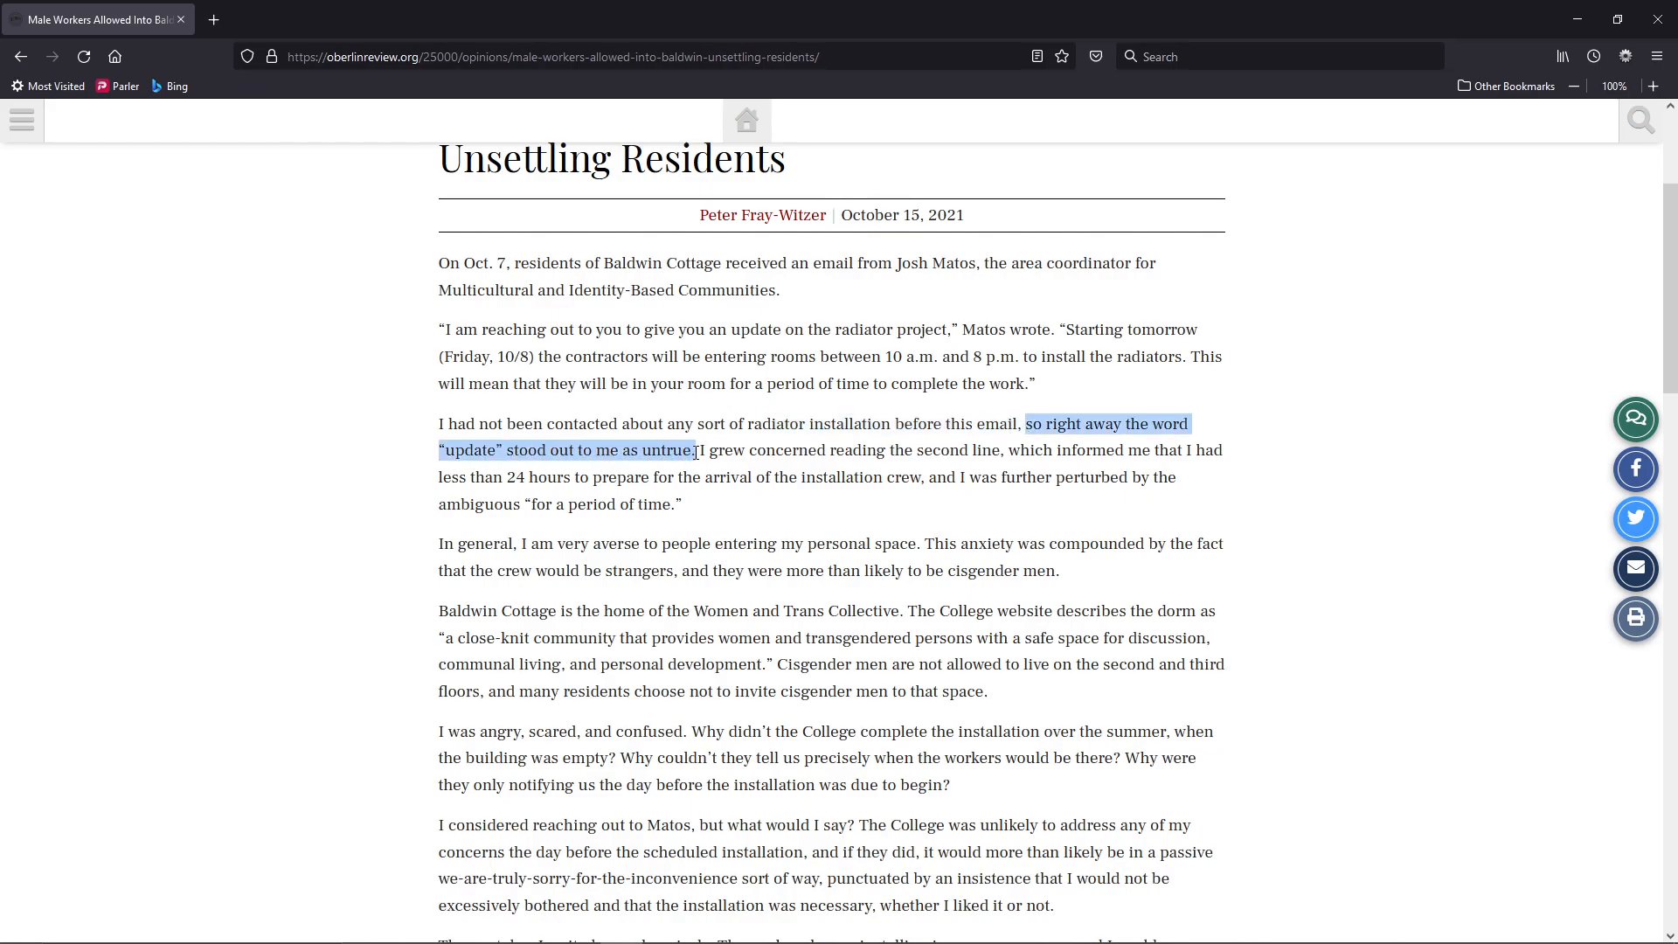
mouse_move(760, 449)
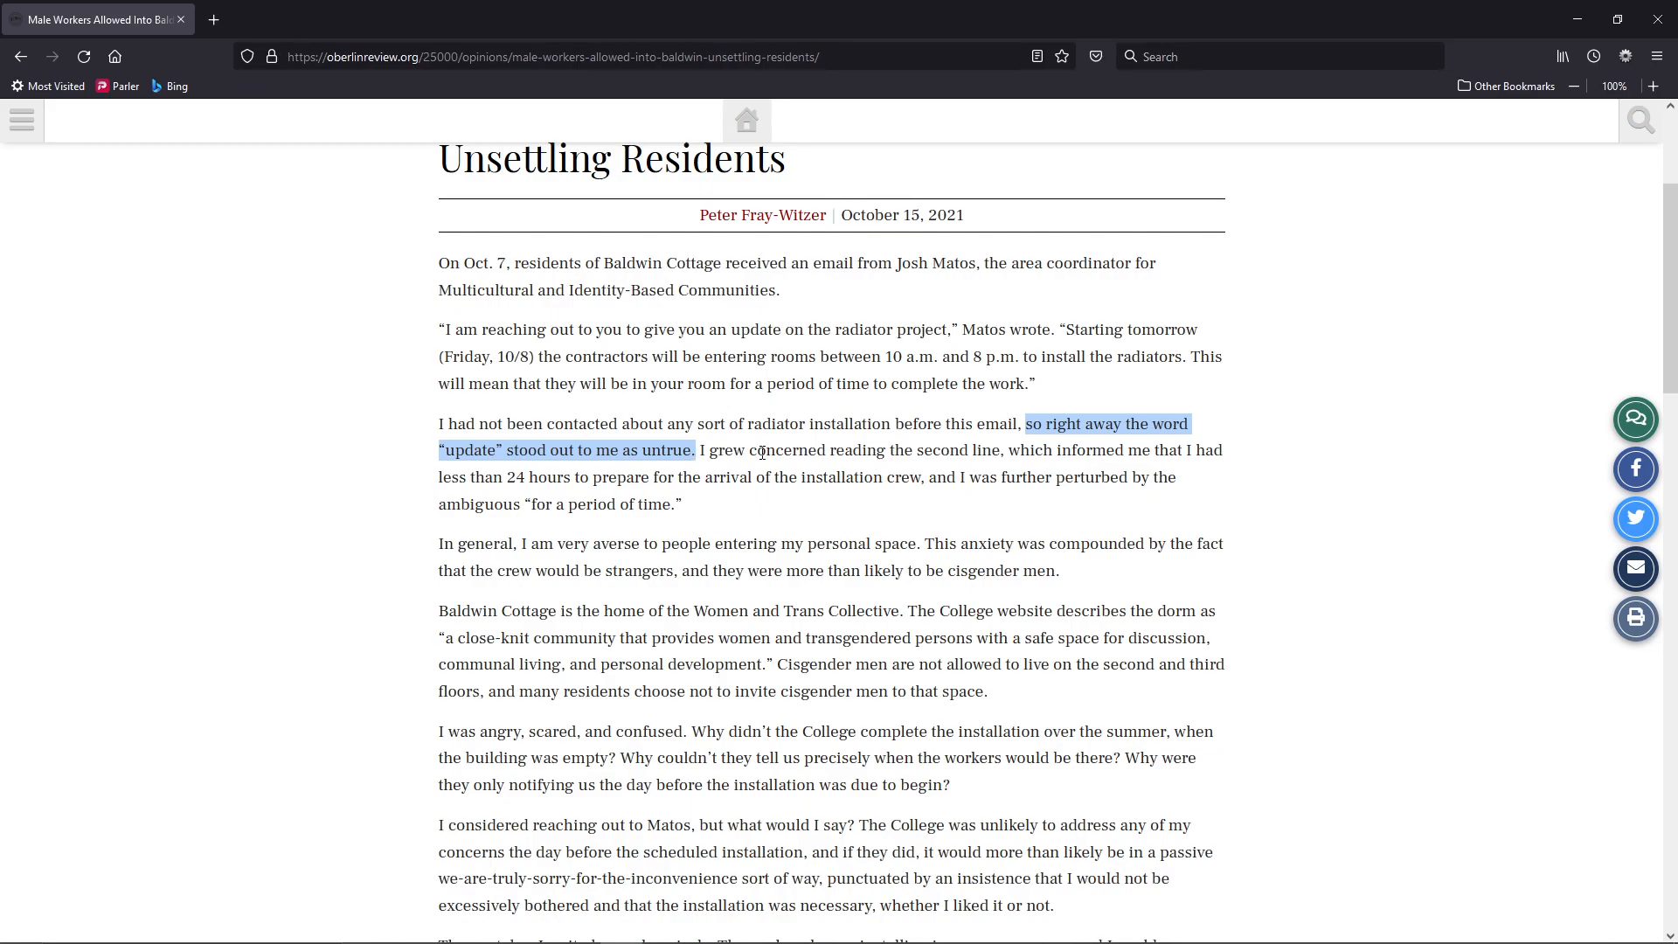
click(760, 449)
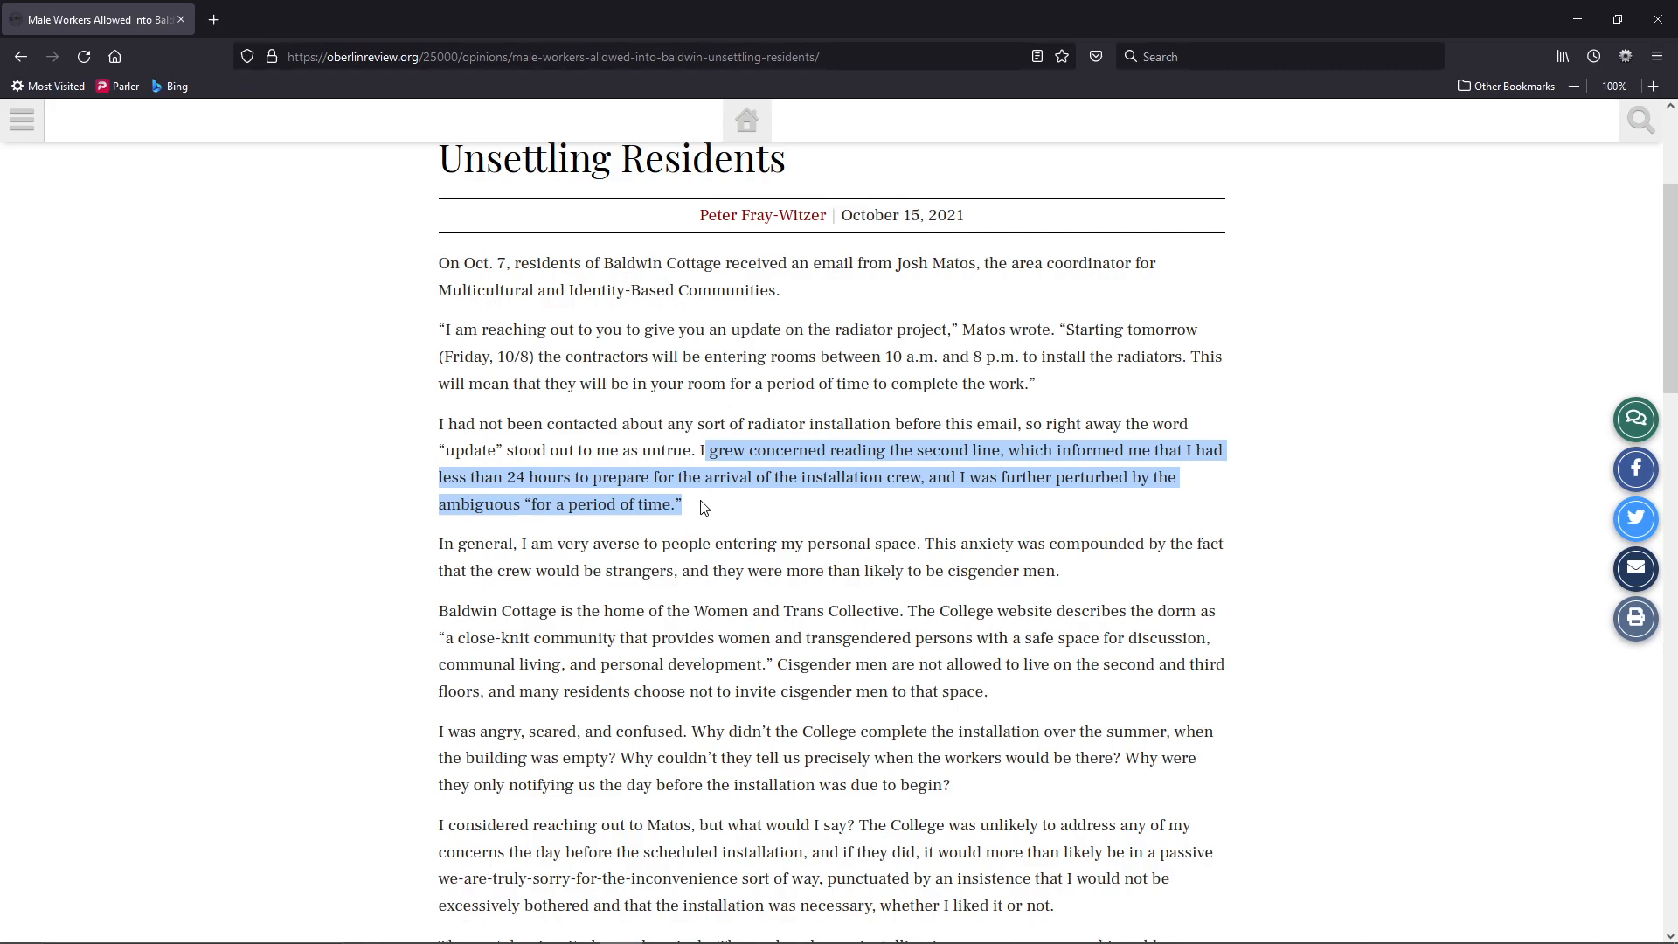
mouse_move(686, 517)
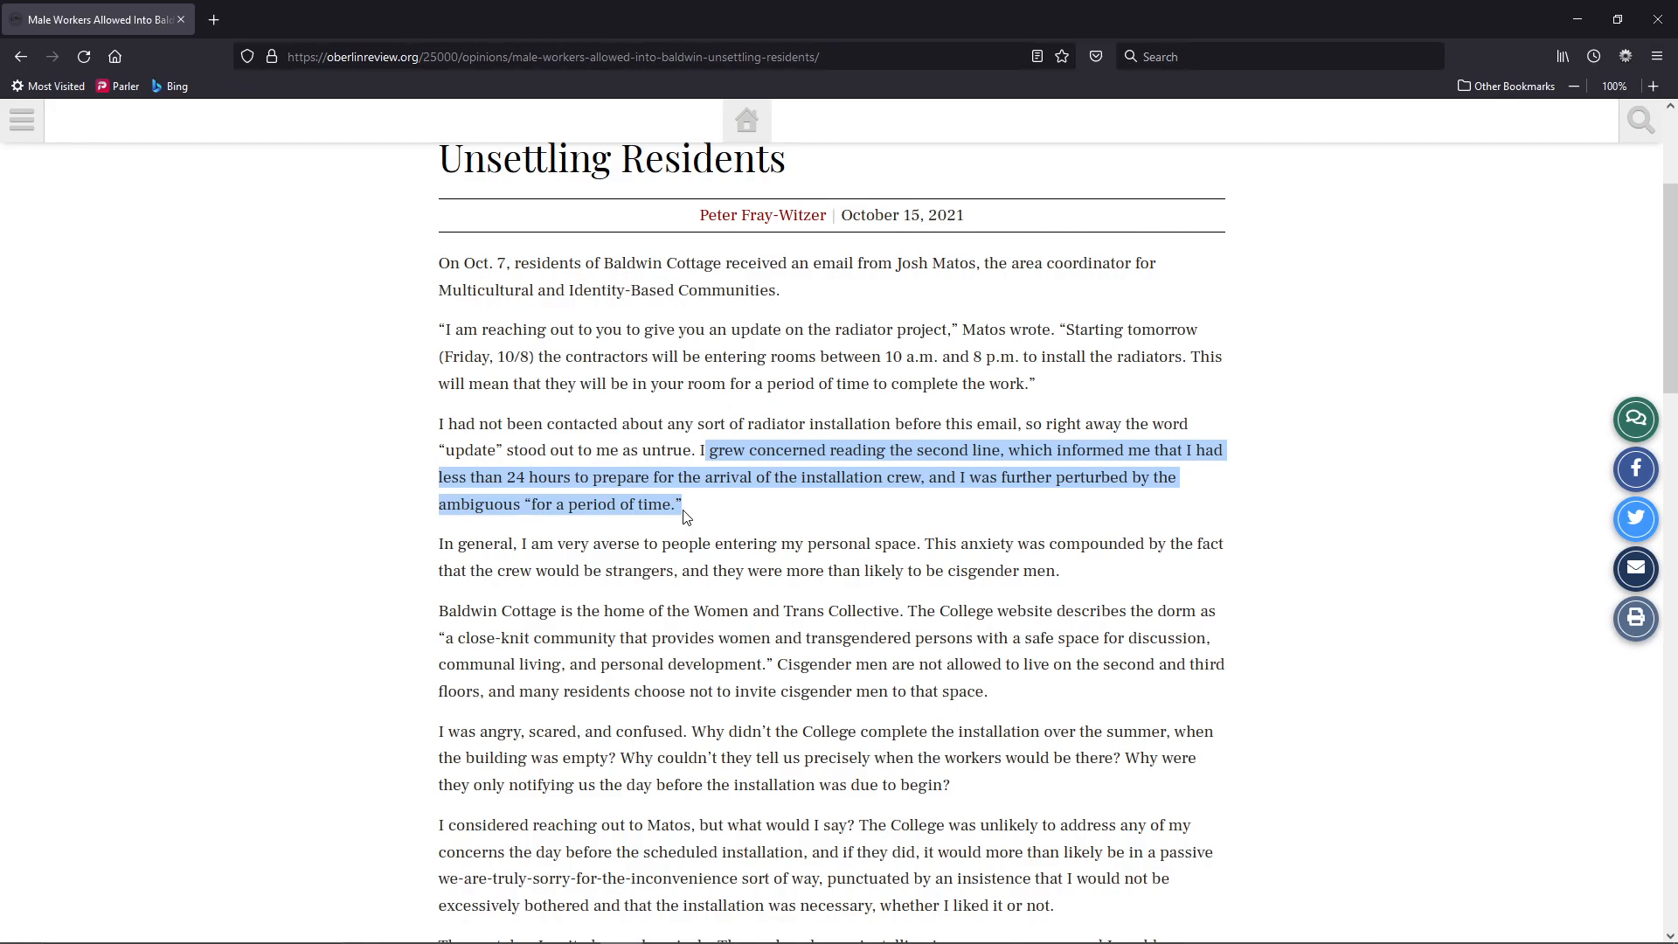
Scroll down and clear the highlighted clause about cisgender men
scroll(down, 3)
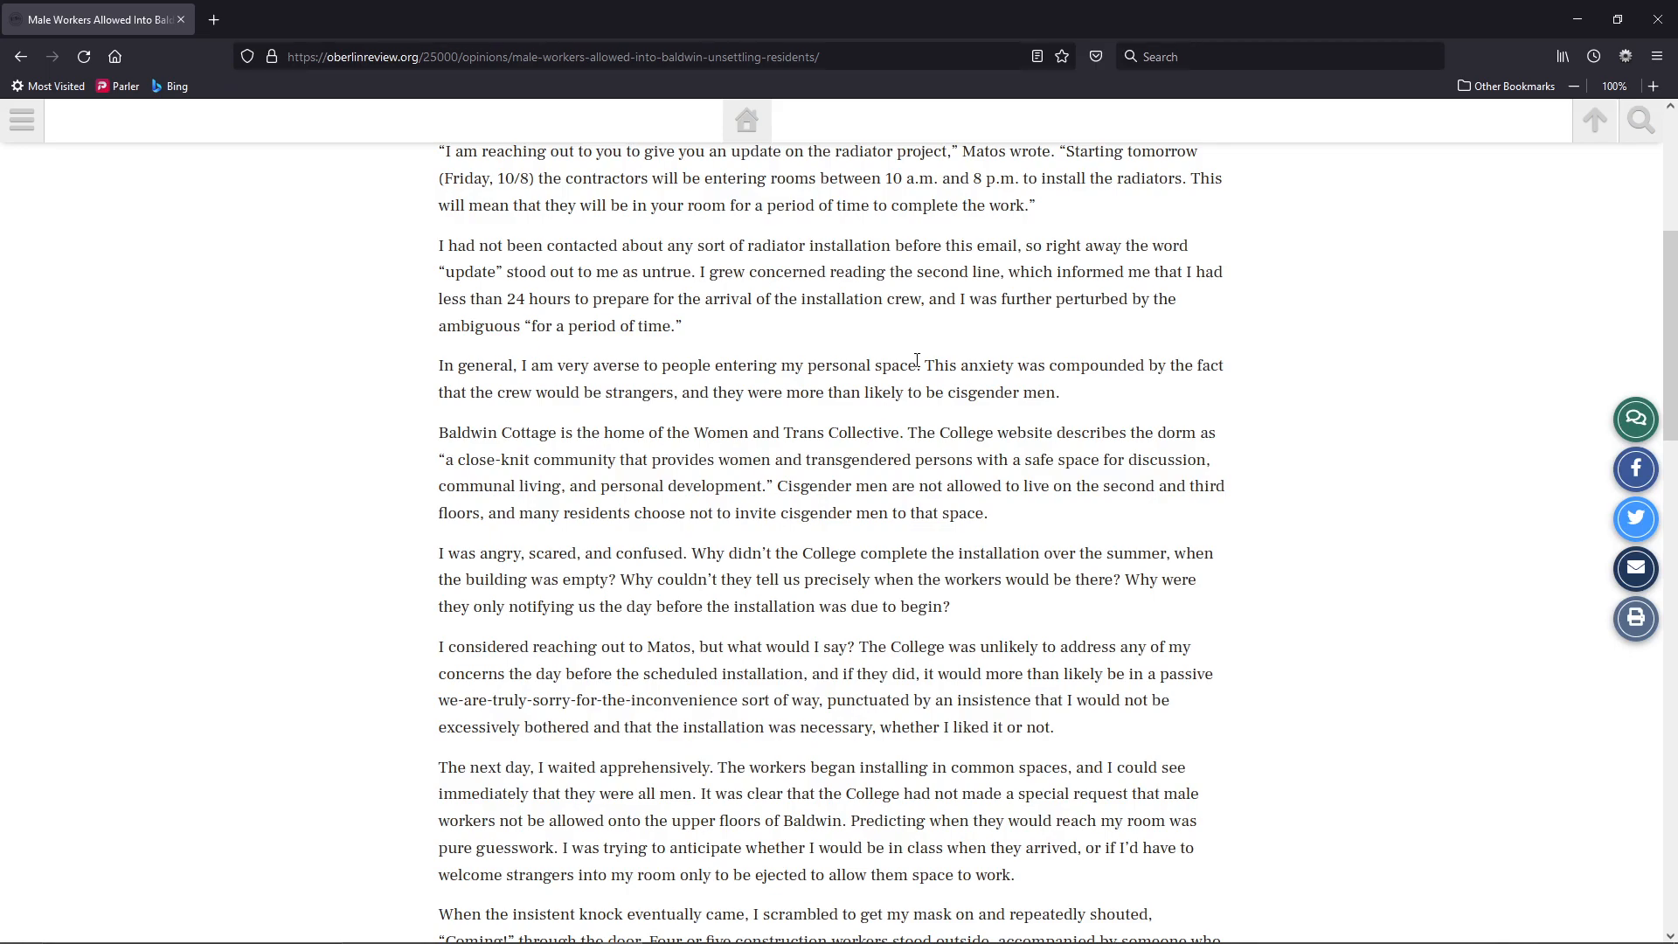
mouse_move(731, 373)
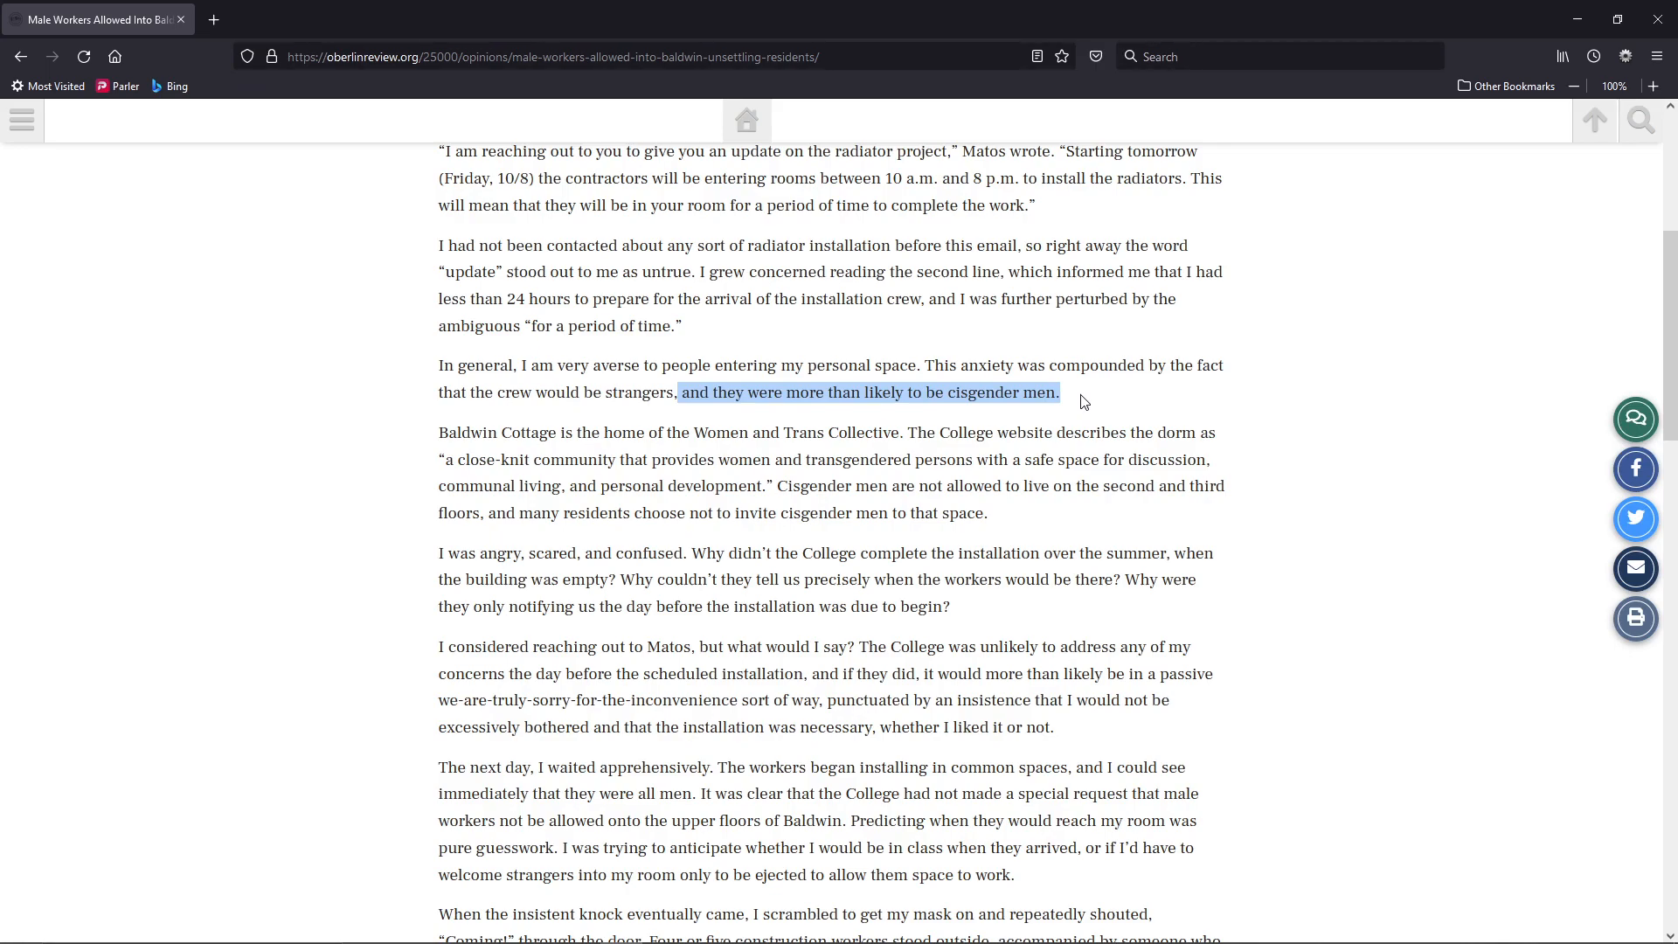
mouse_move(1078, 451)
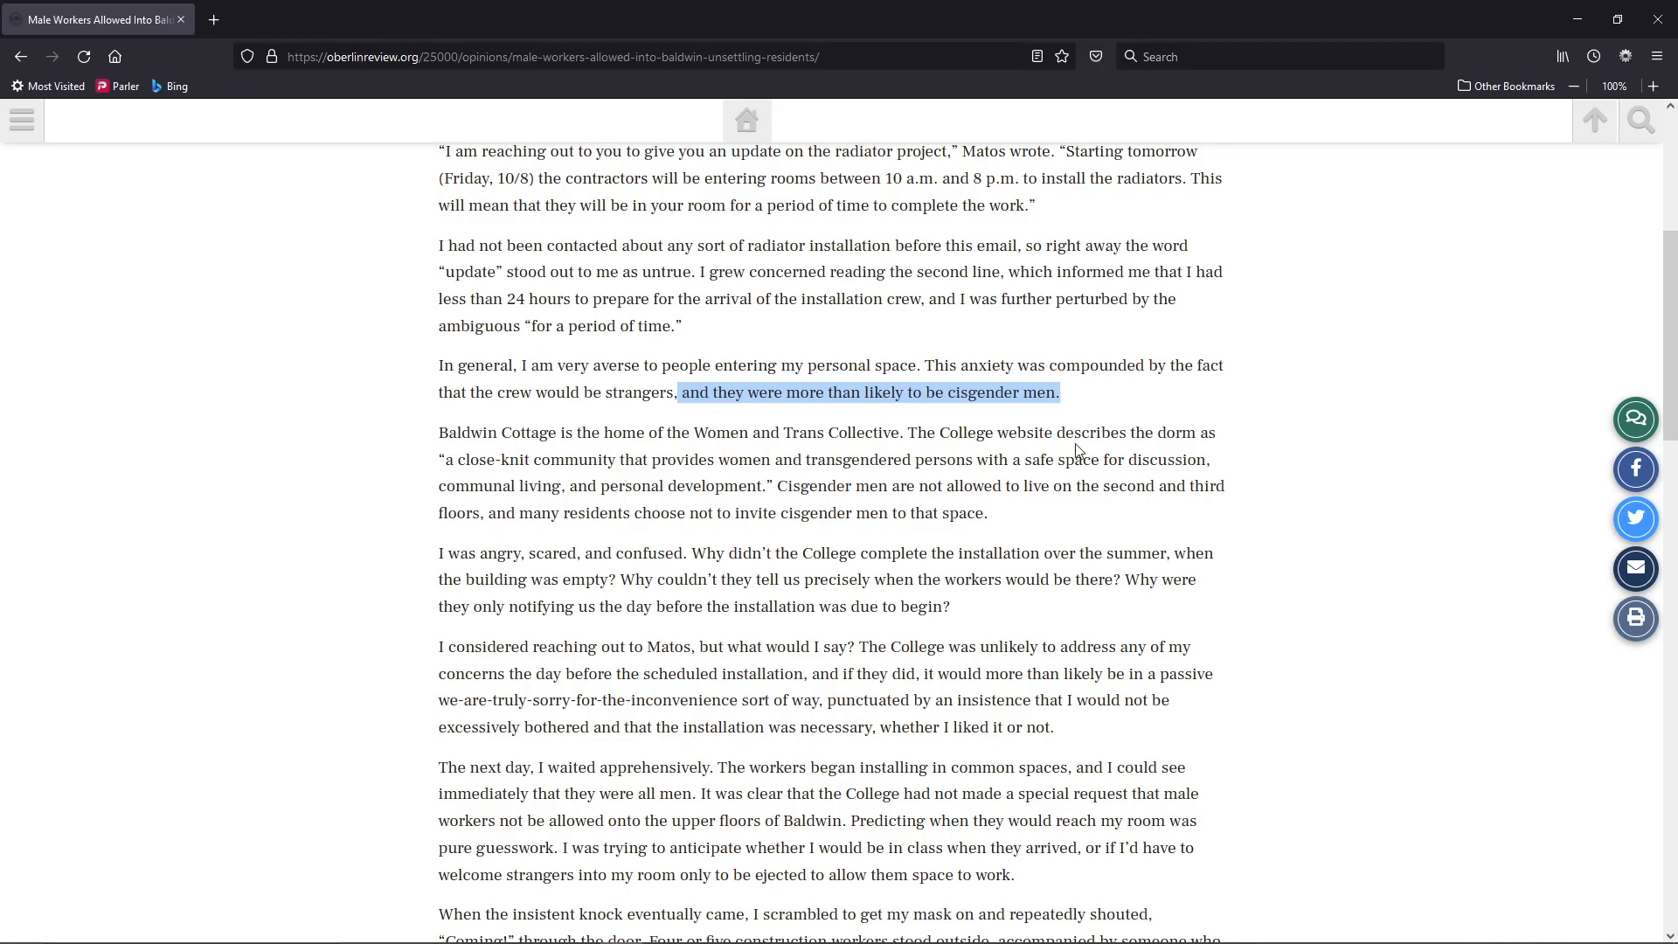
click(509, 433)
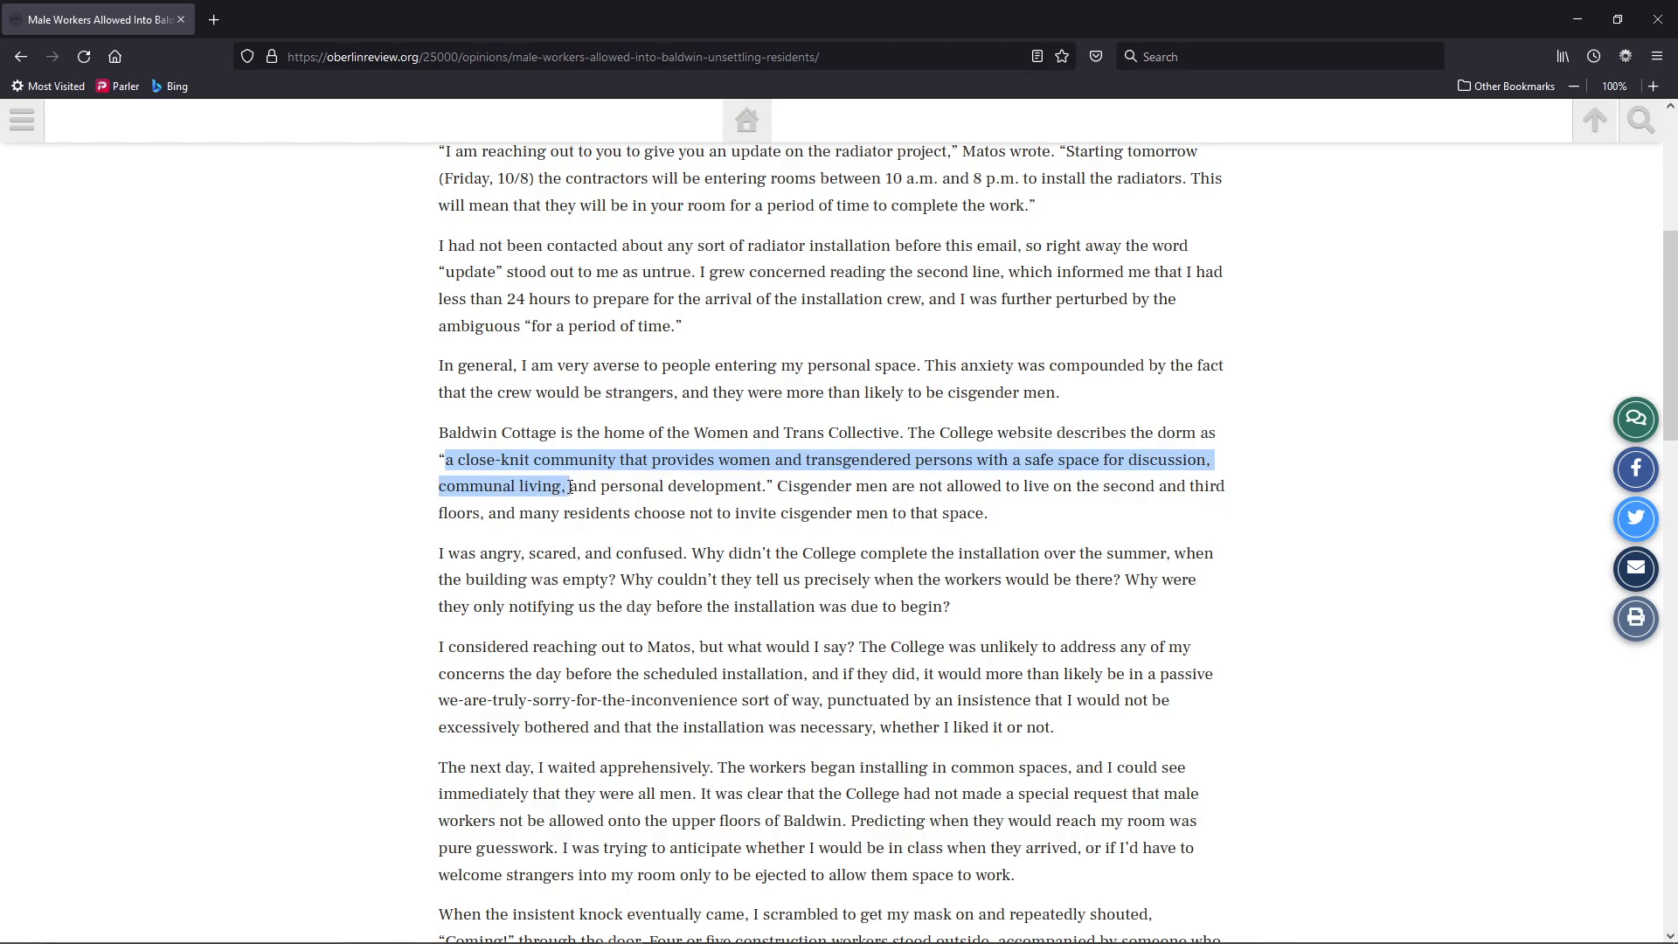
Clear the dorm and cisgender-men highlights, then mark and unmark 'angry, scared, and confused'
click(786, 486)
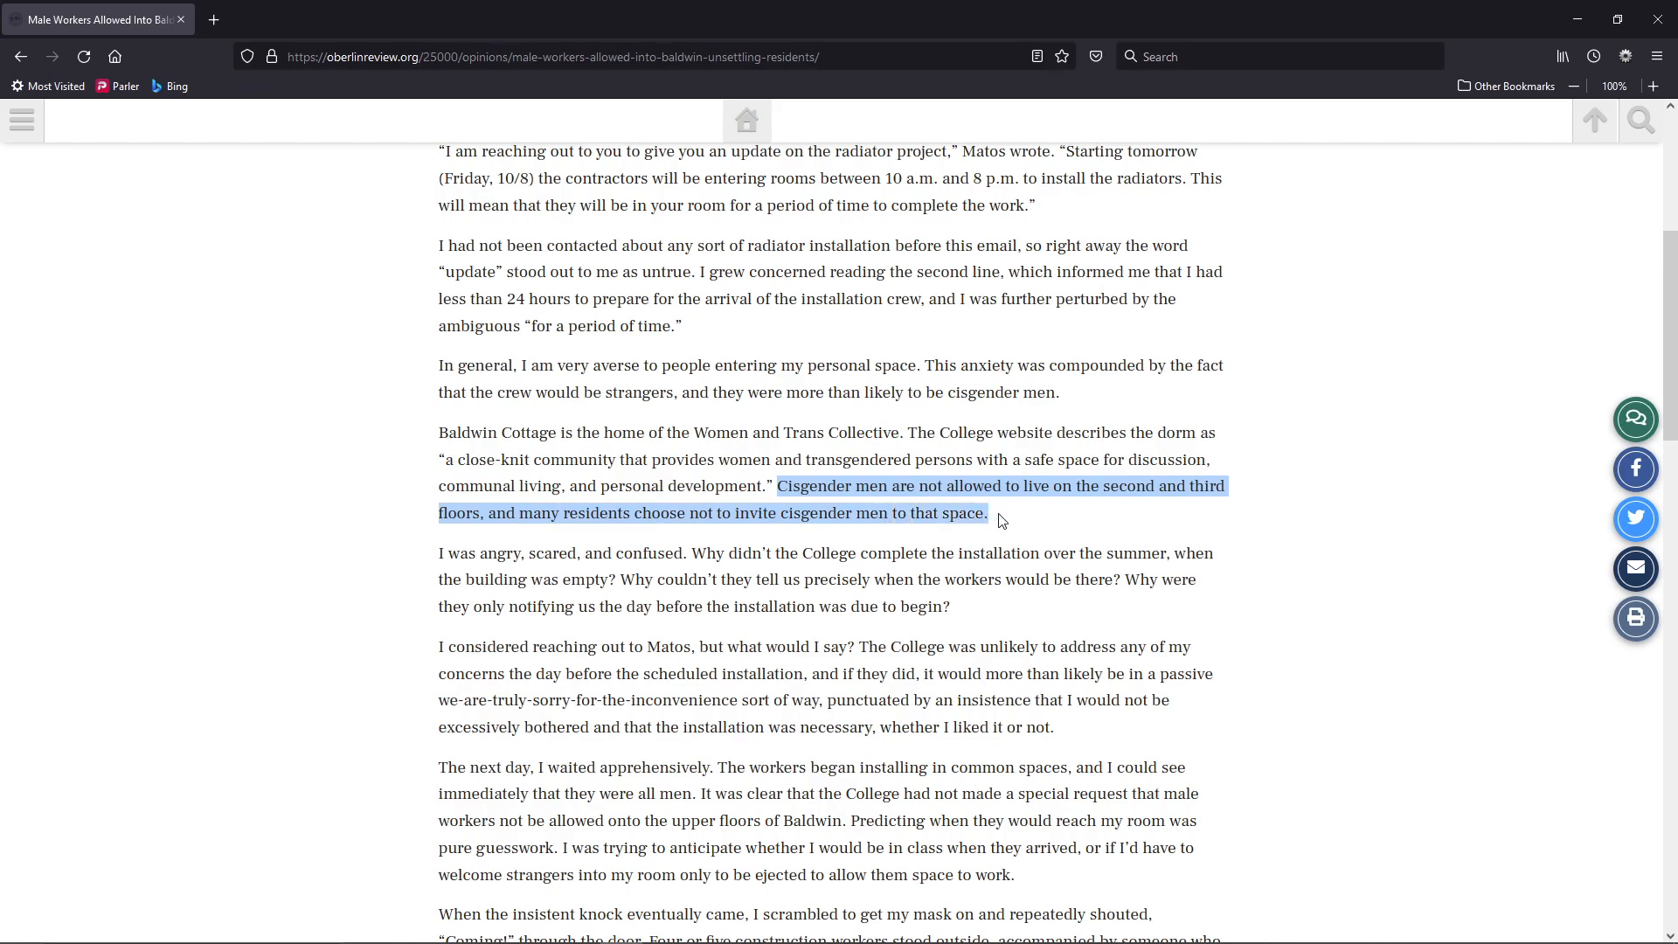
click(805, 573)
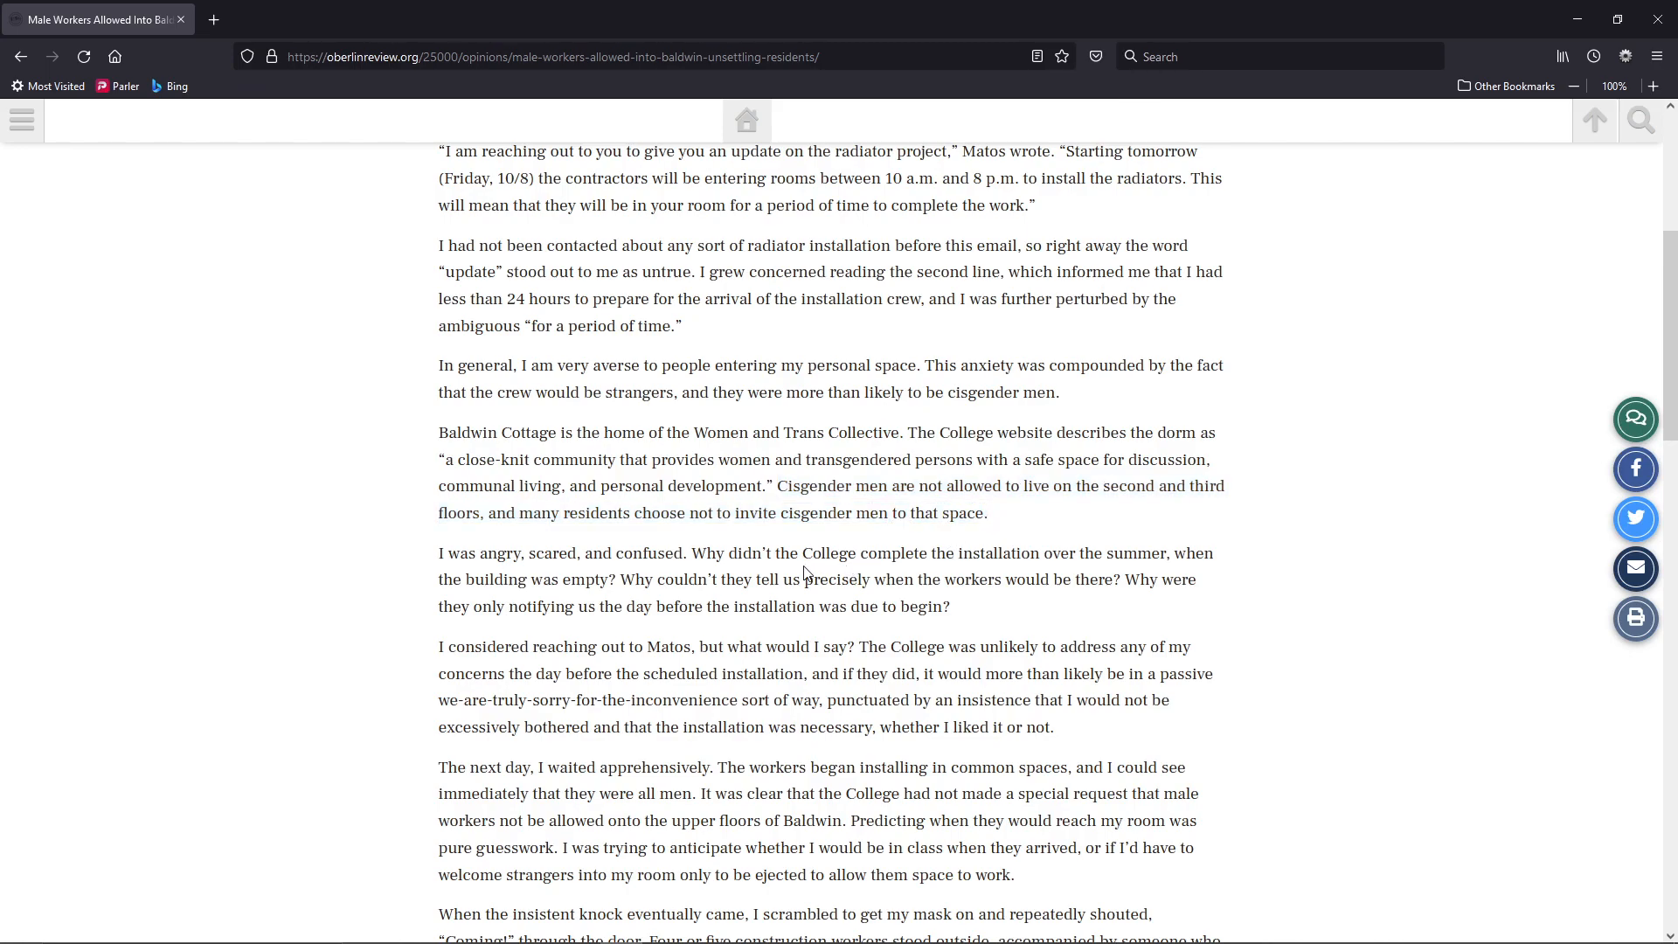
mouse_move(673, 576)
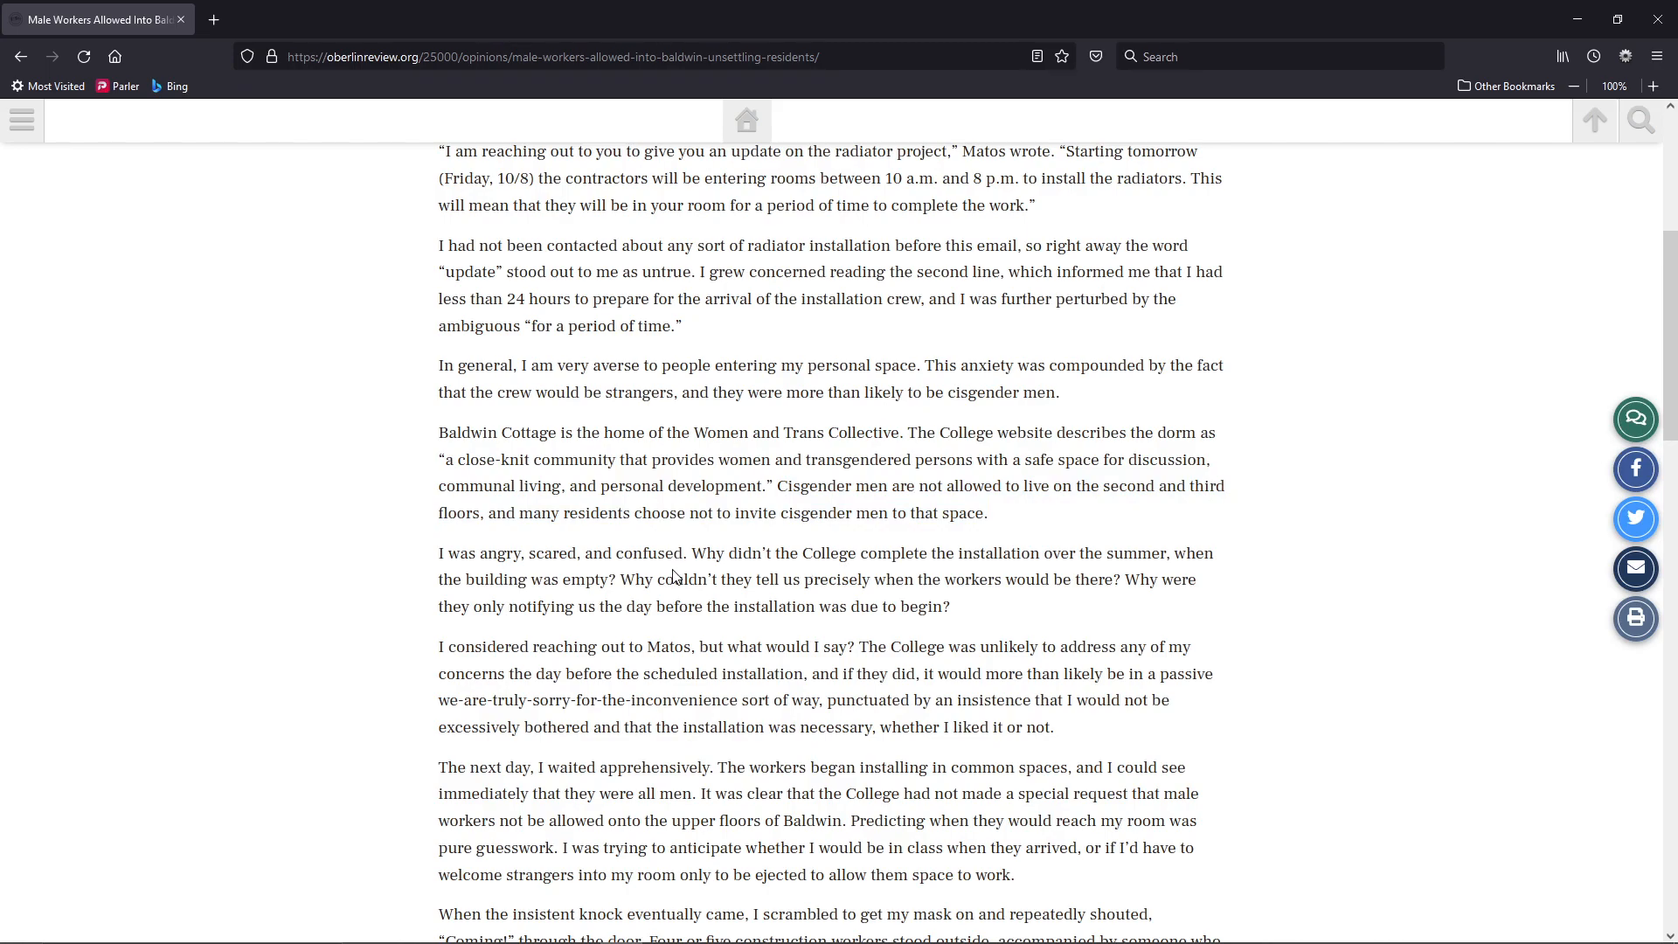
double_click(499, 554)
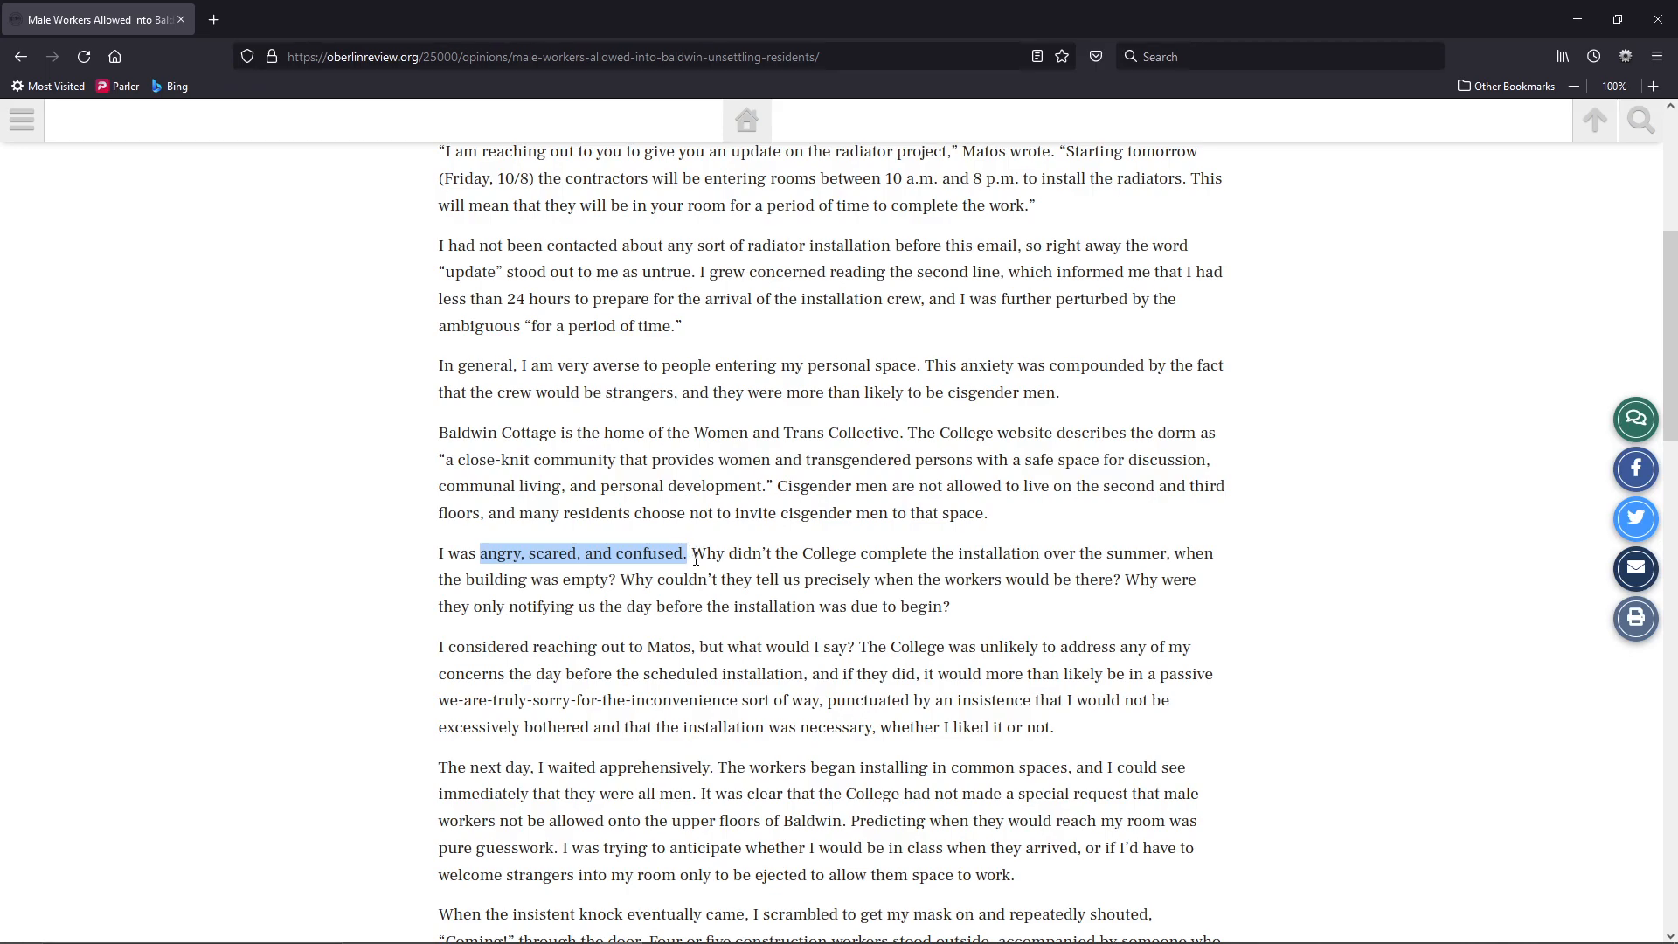
mouse_move(754, 581)
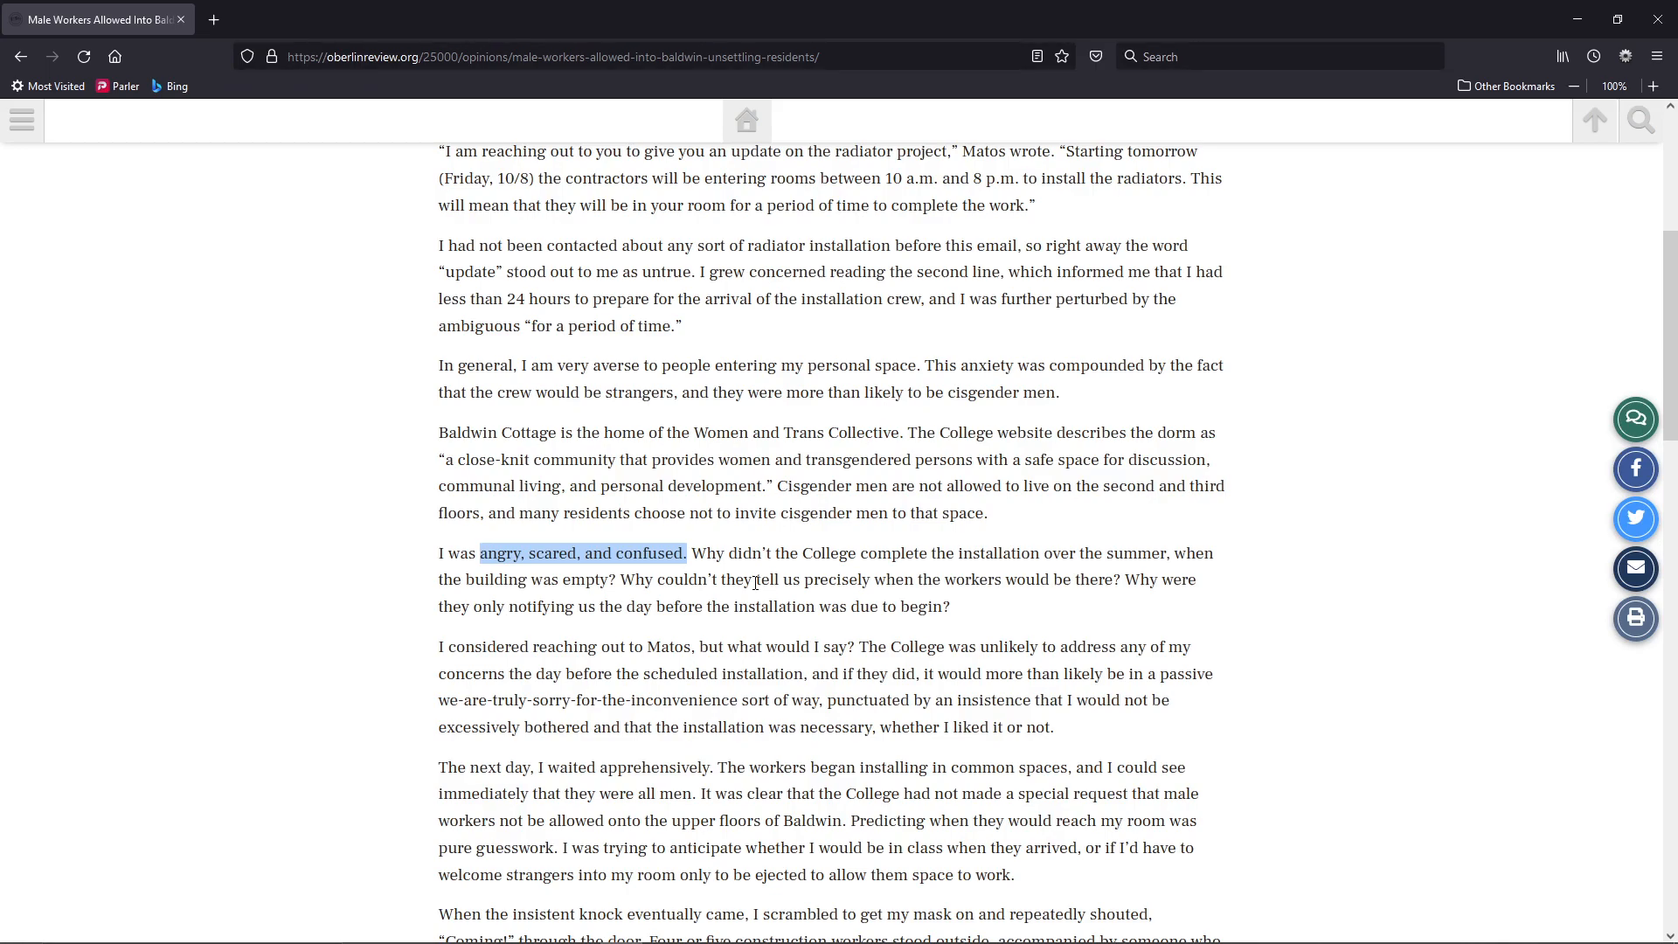
mouse_move(801, 511)
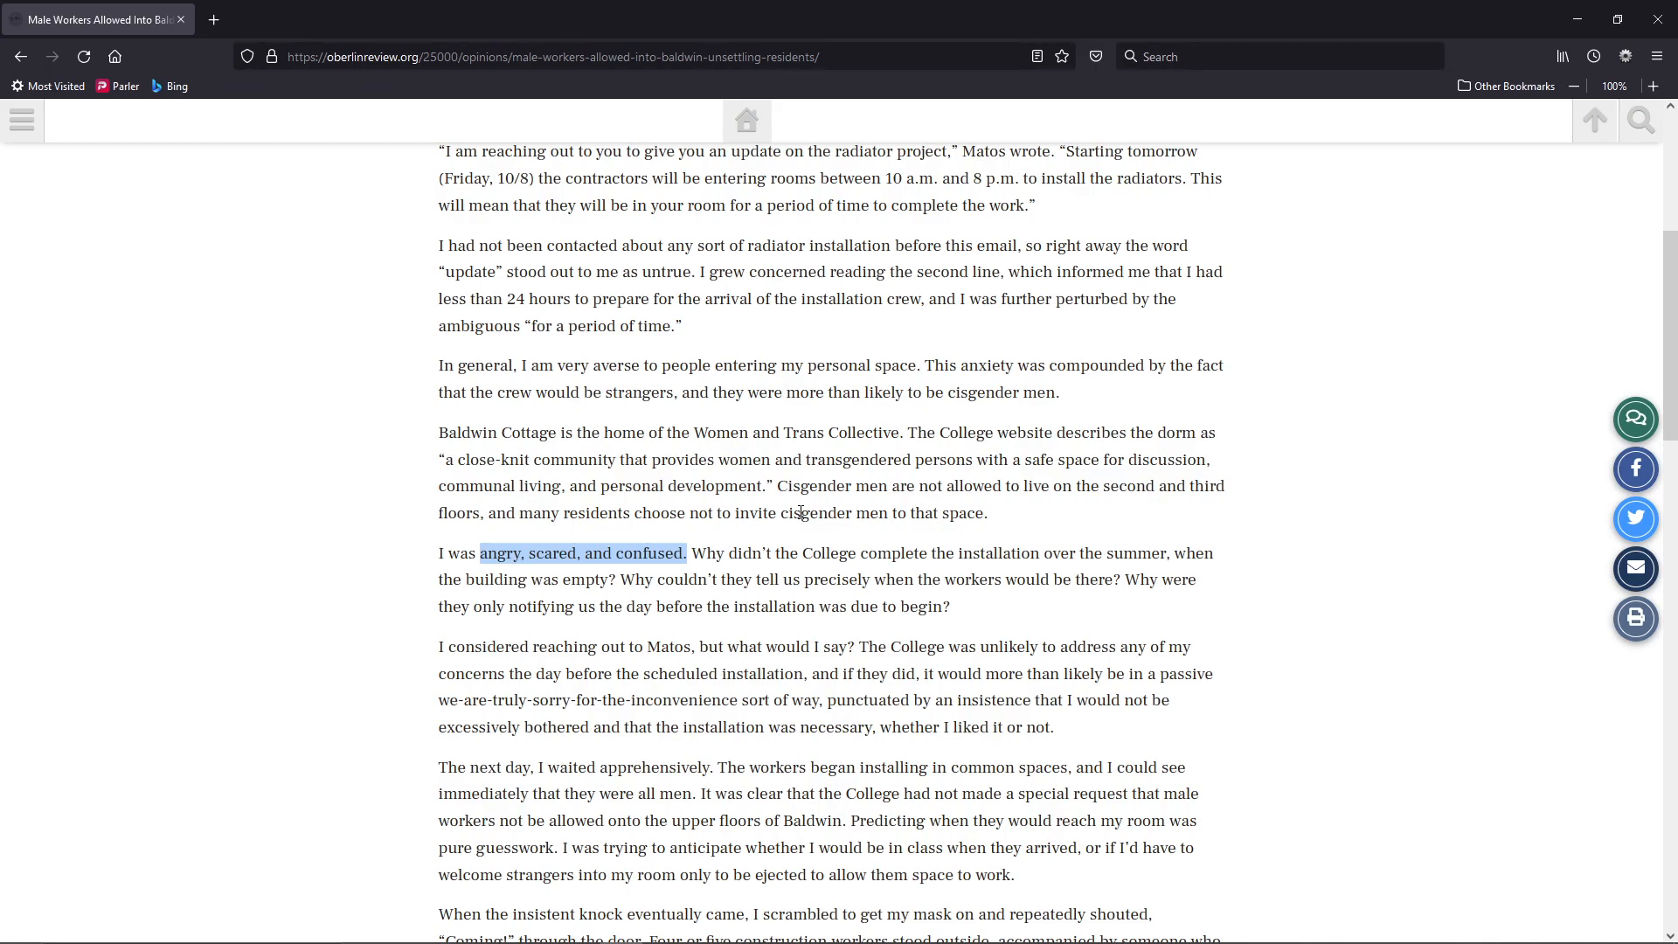
mouse_move(816, 506)
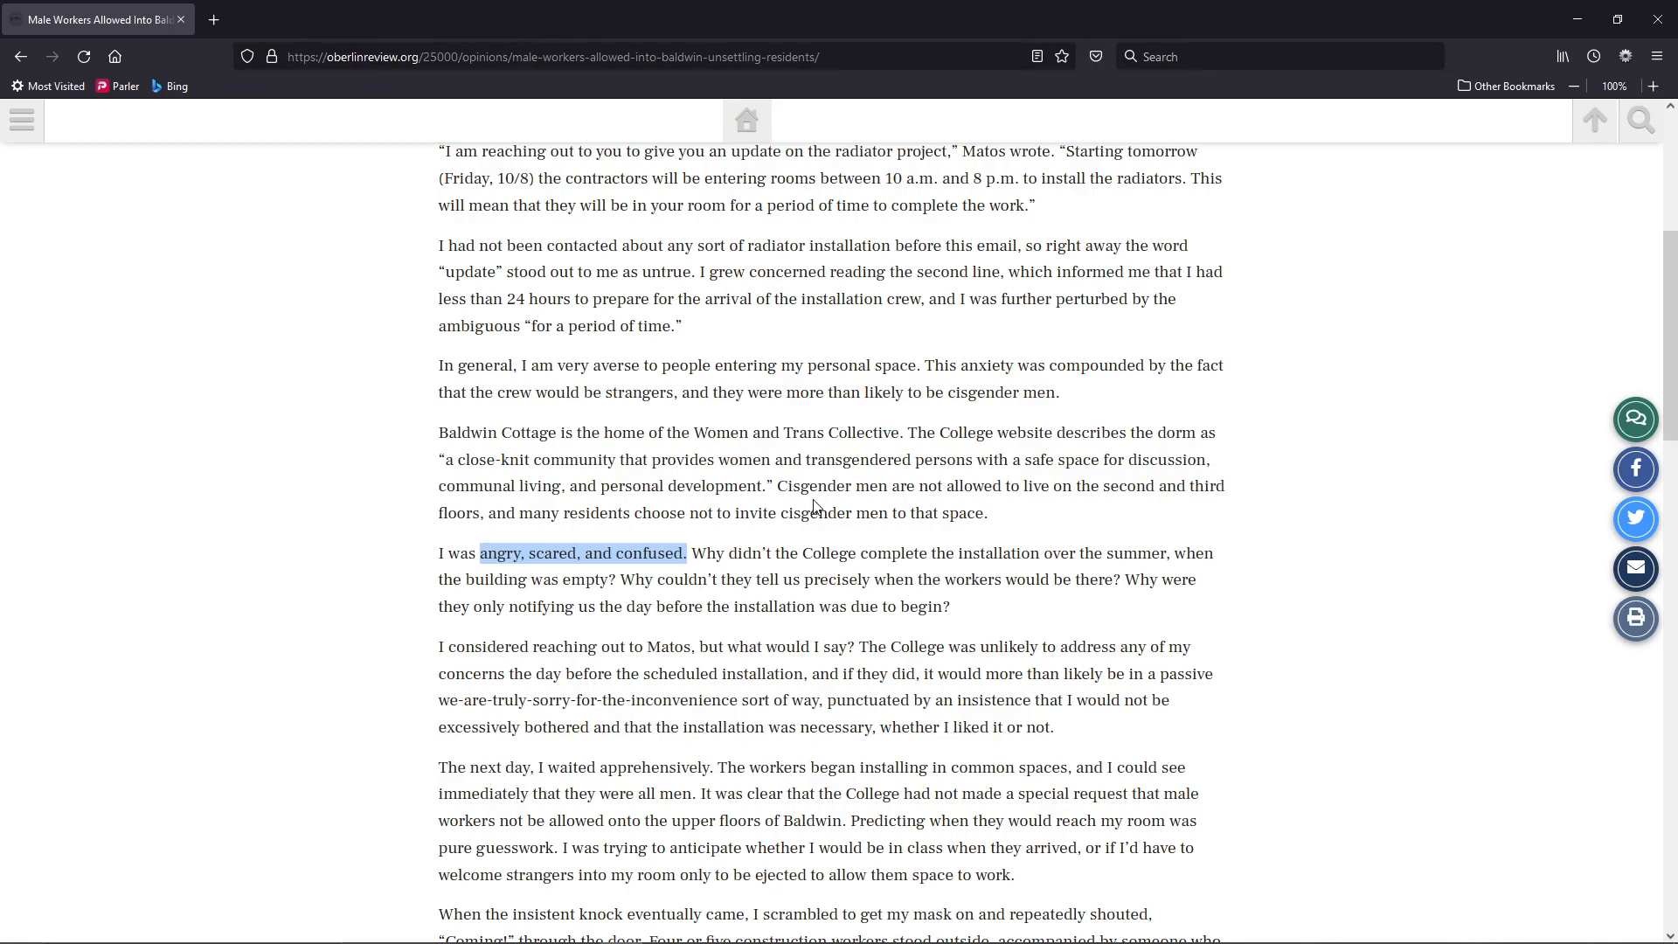
mouse_move(810, 575)
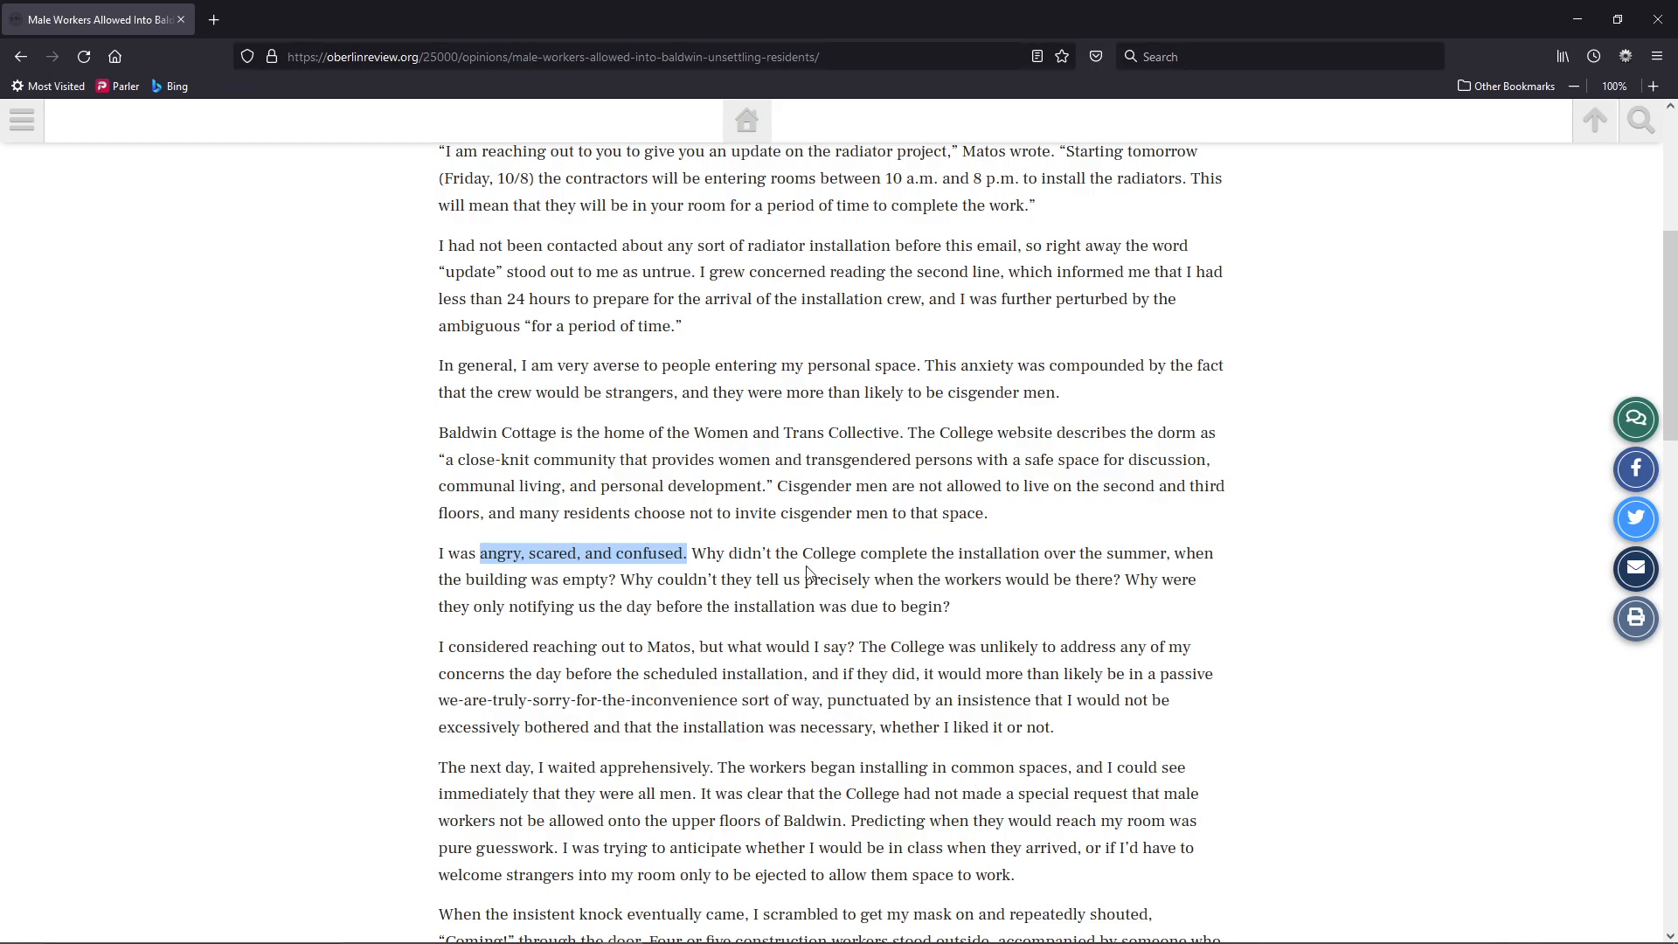
click(695, 548)
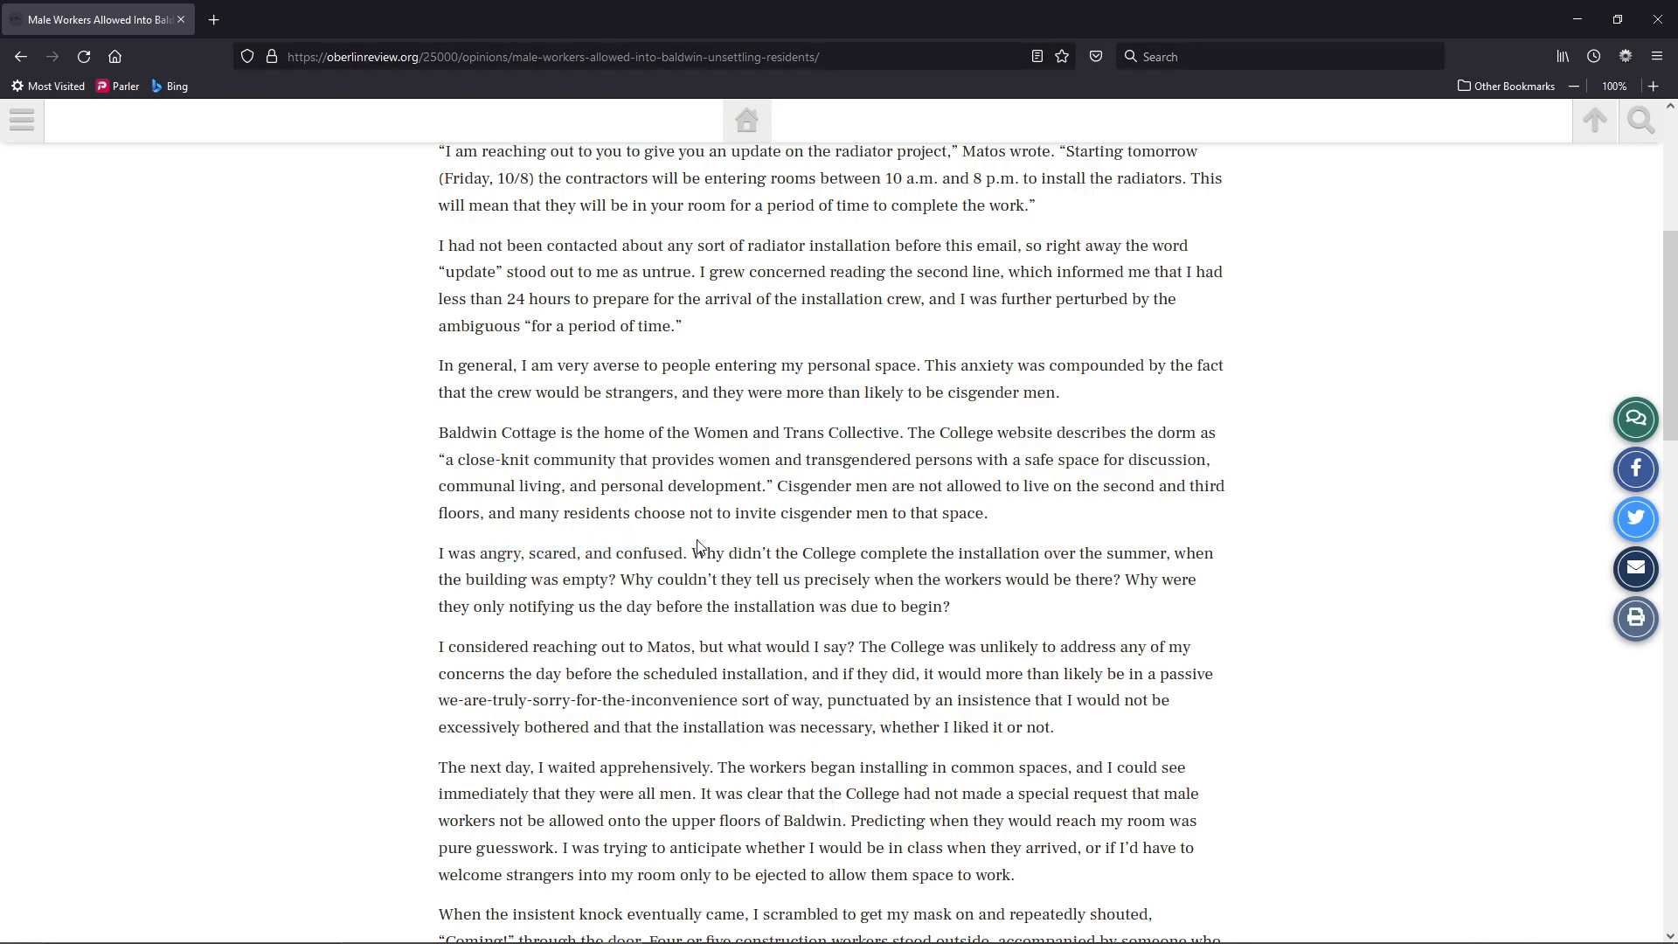
Scroll further down and clear the highlighted 'College was unlikely' passage
double_click(704, 552)
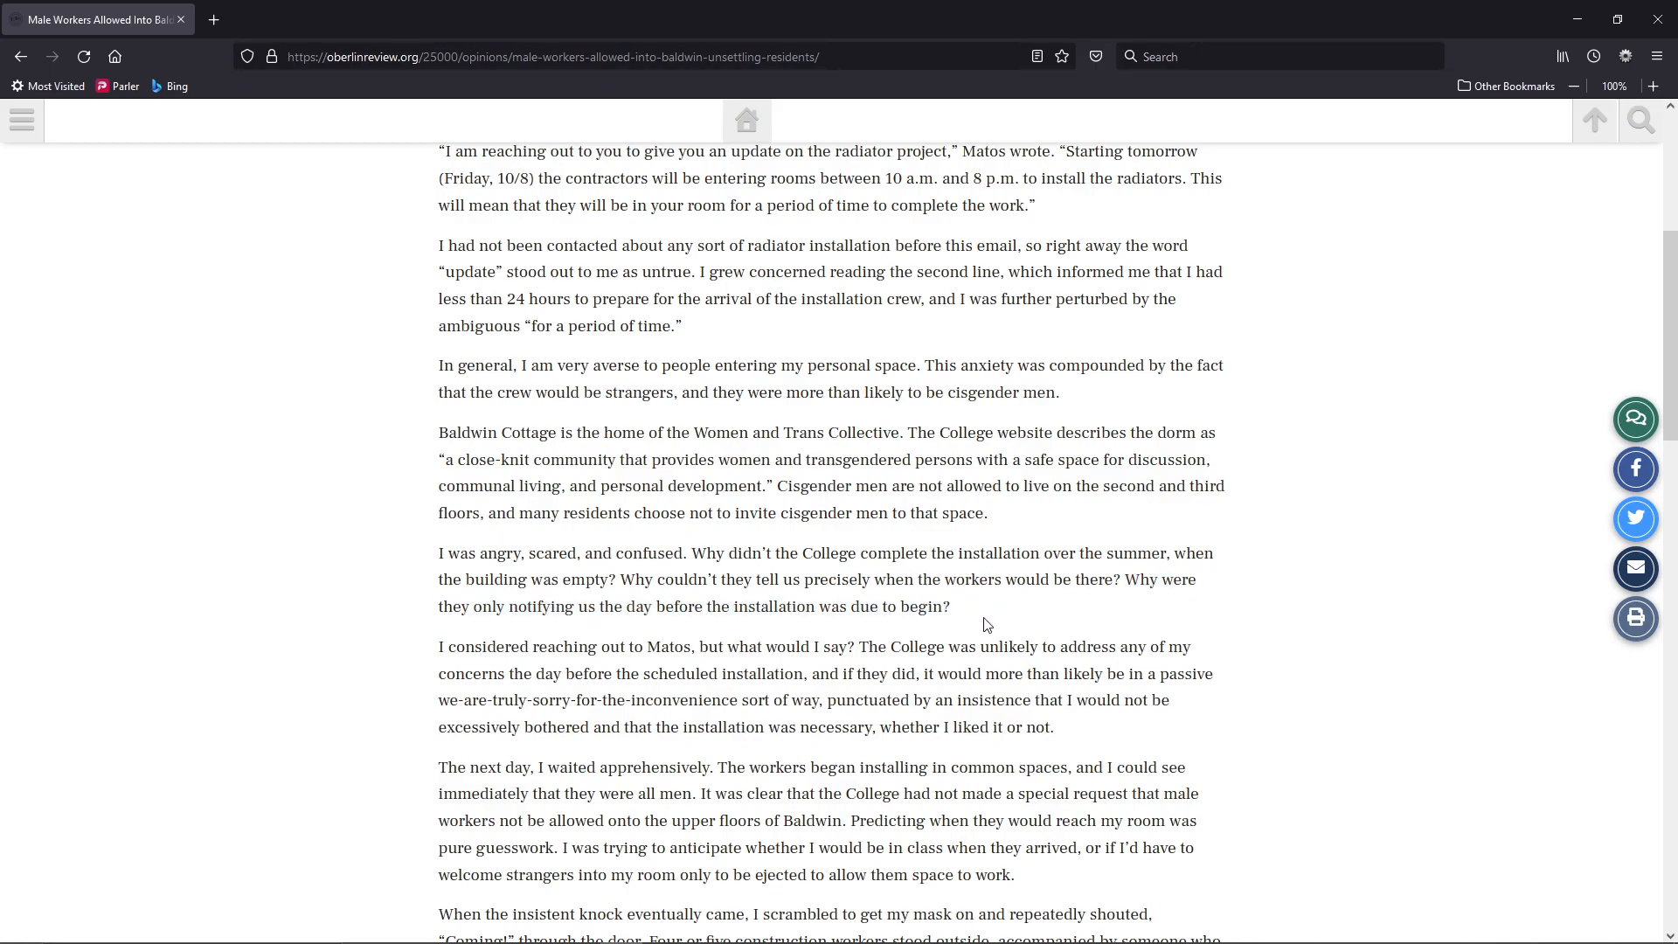
mouse_move(791, 578)
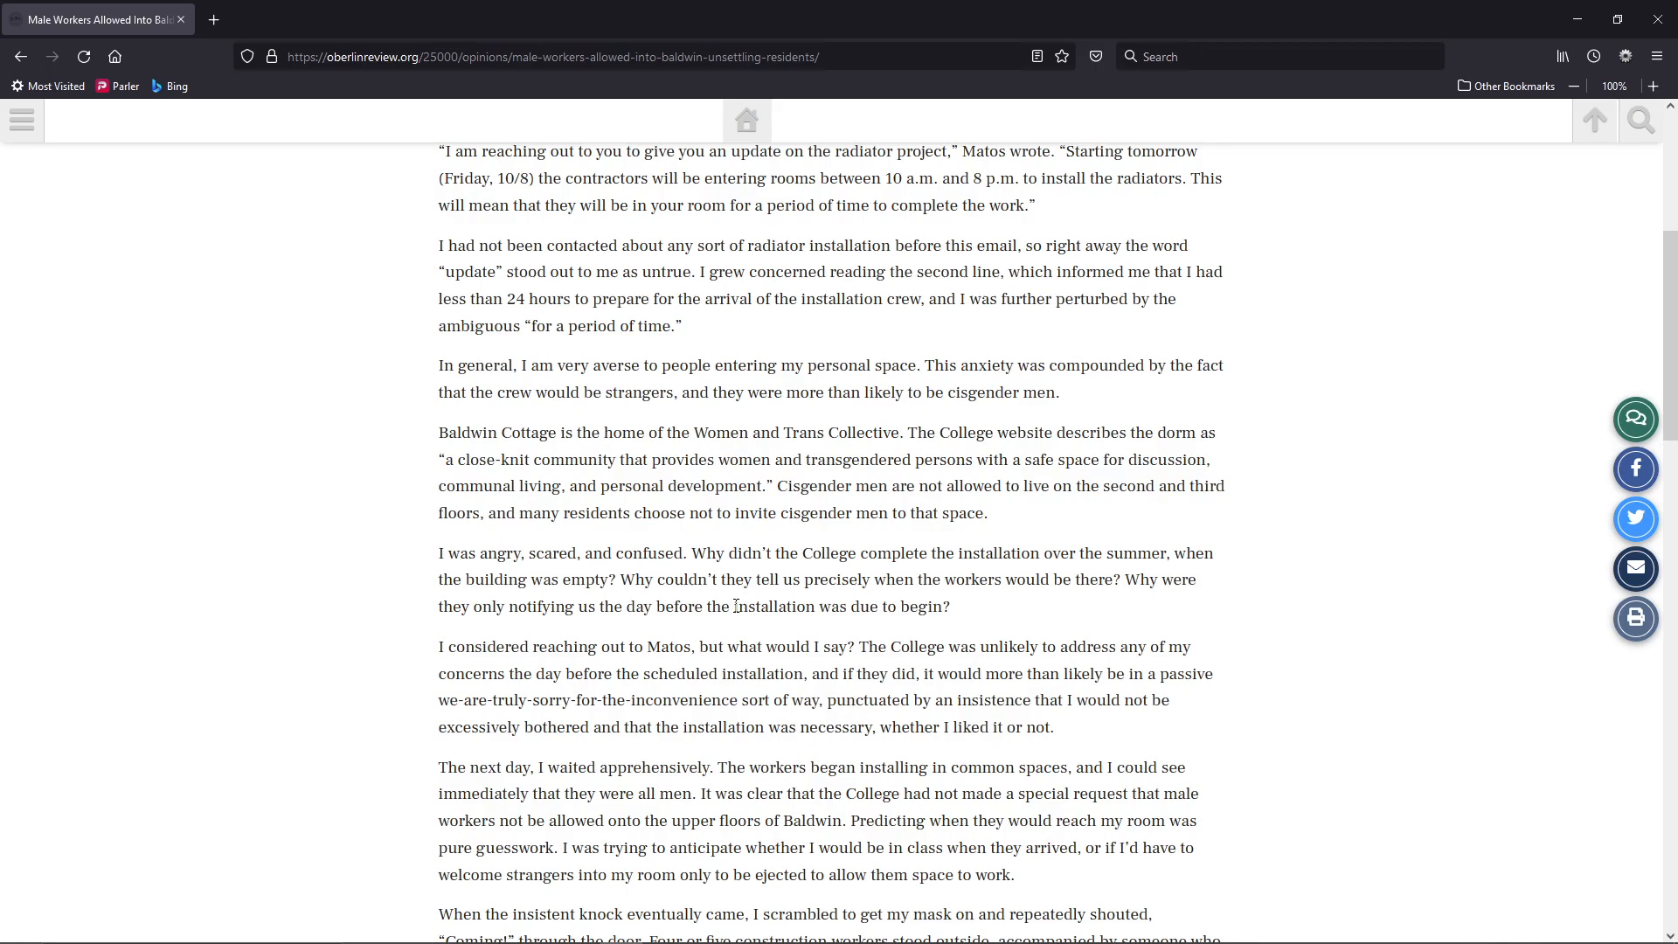
scroll(down, 3)
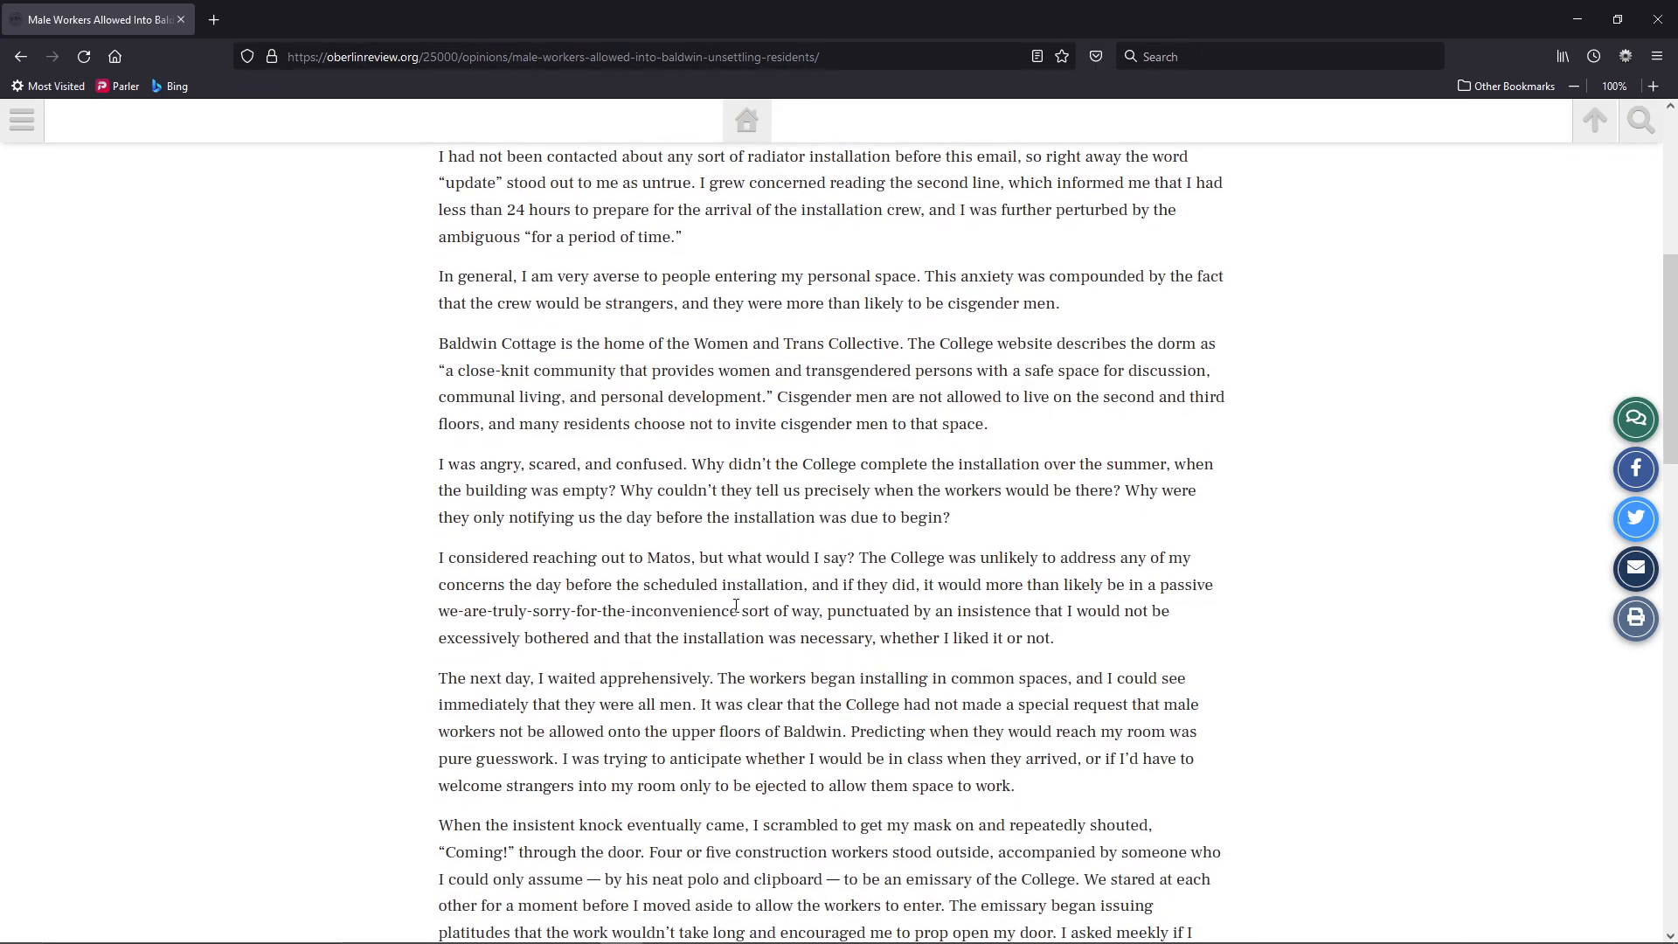
scroll(down, 3)
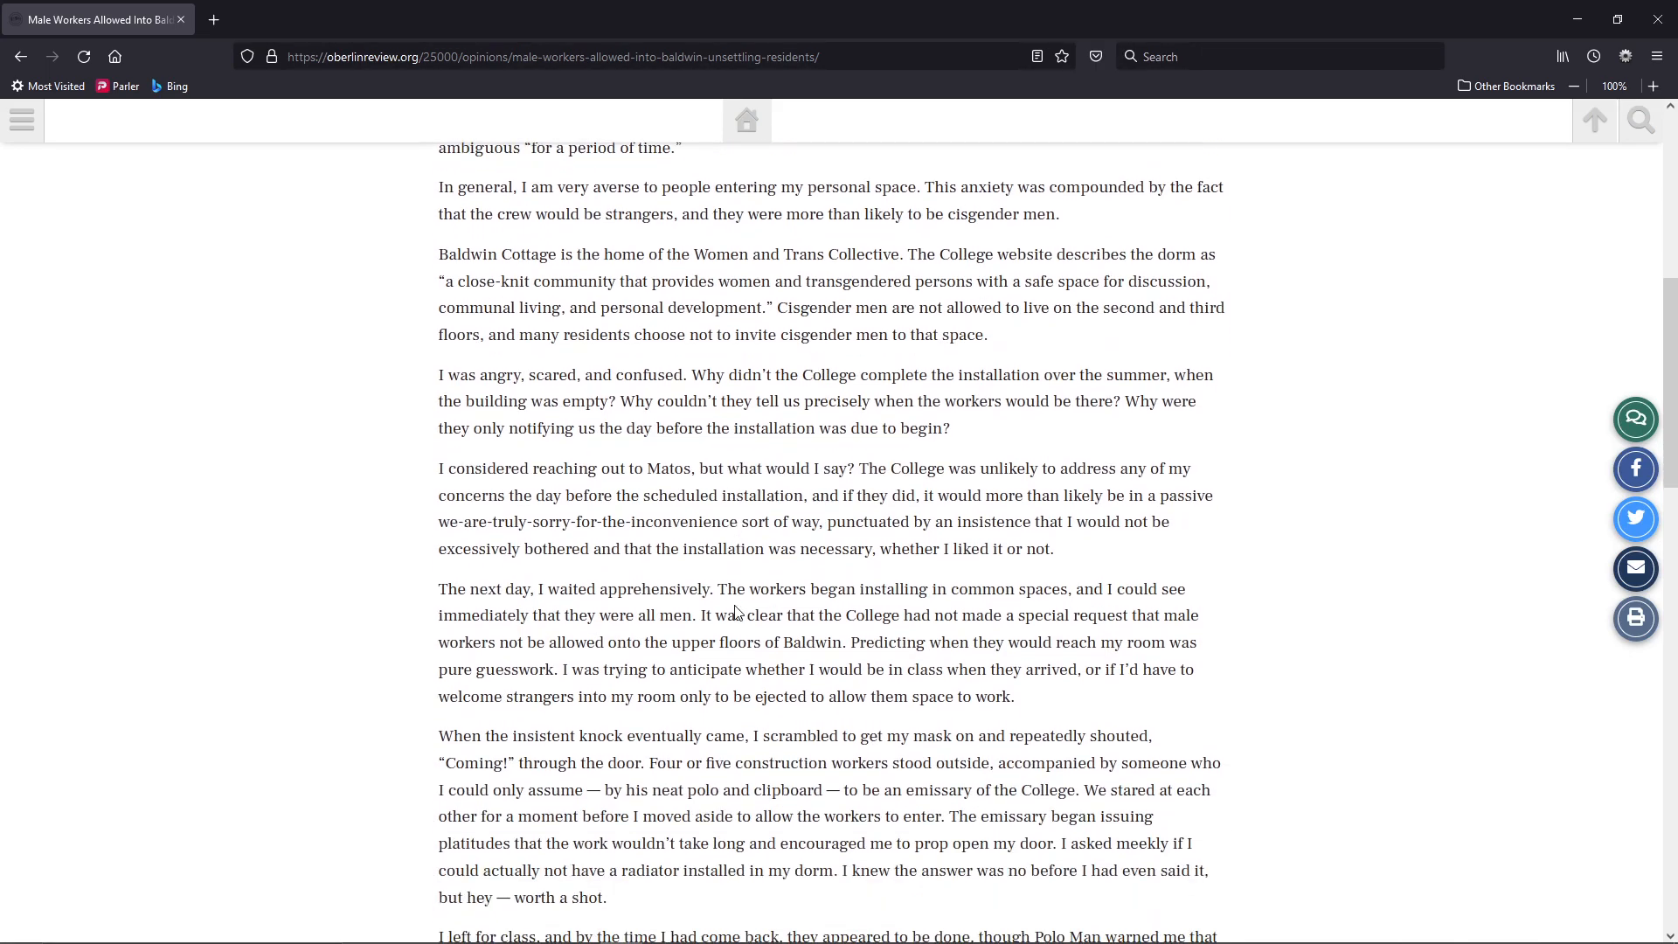
mouse_move(676, 561)
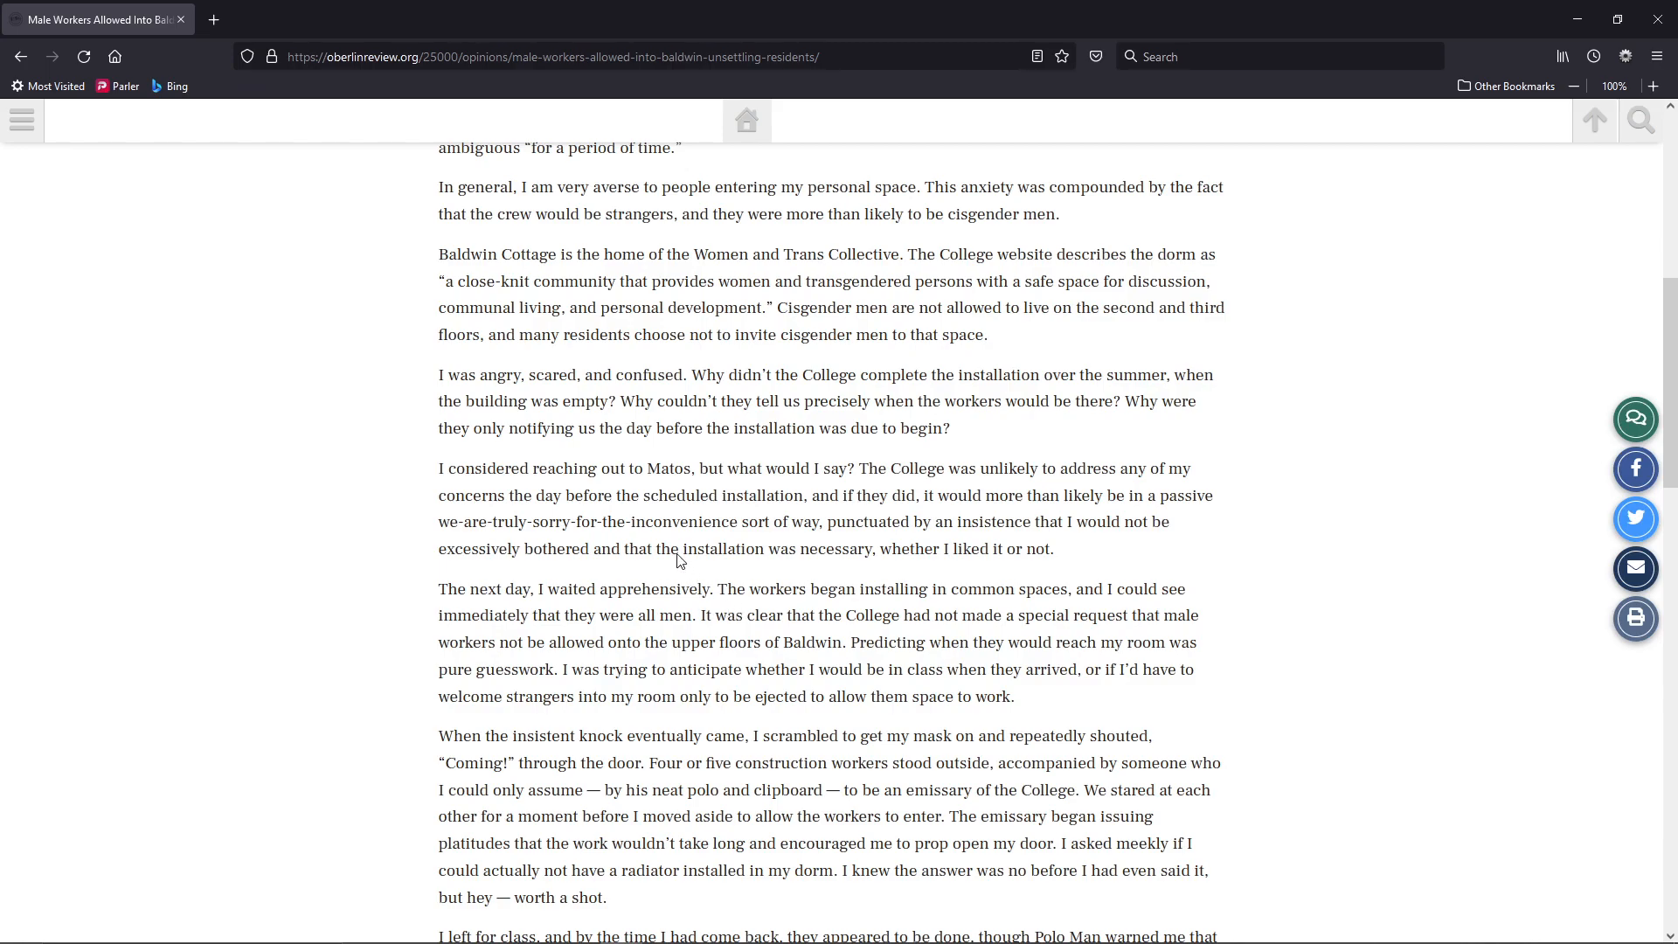
mouse_move(450, 468)
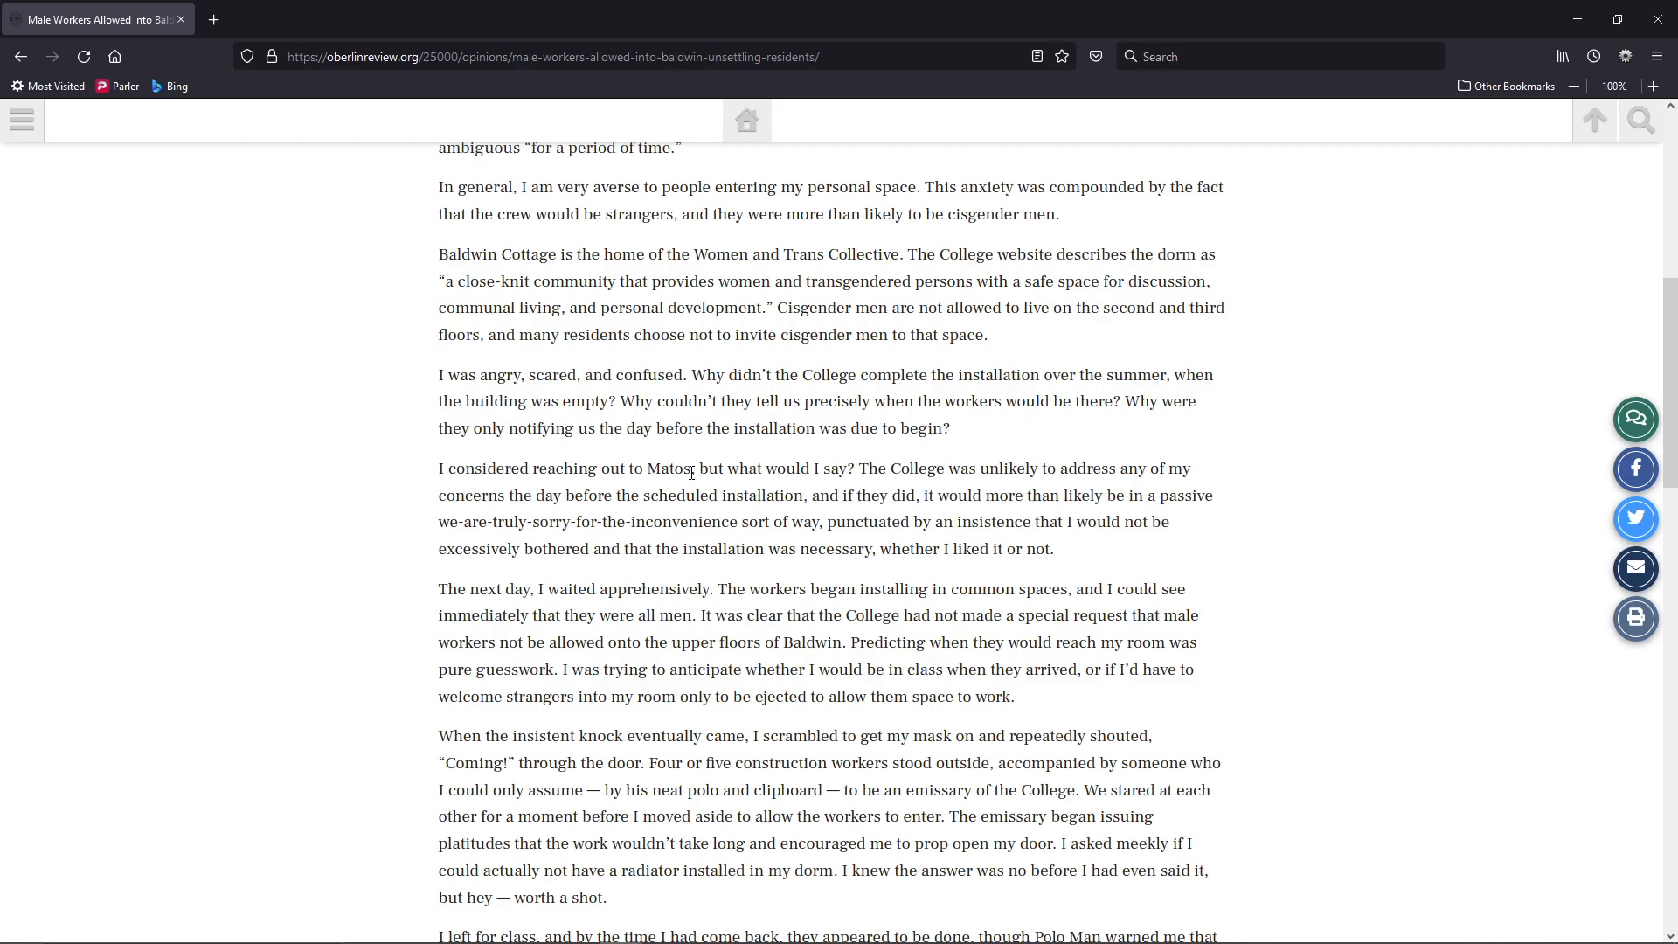
mouse_move(862, 466)
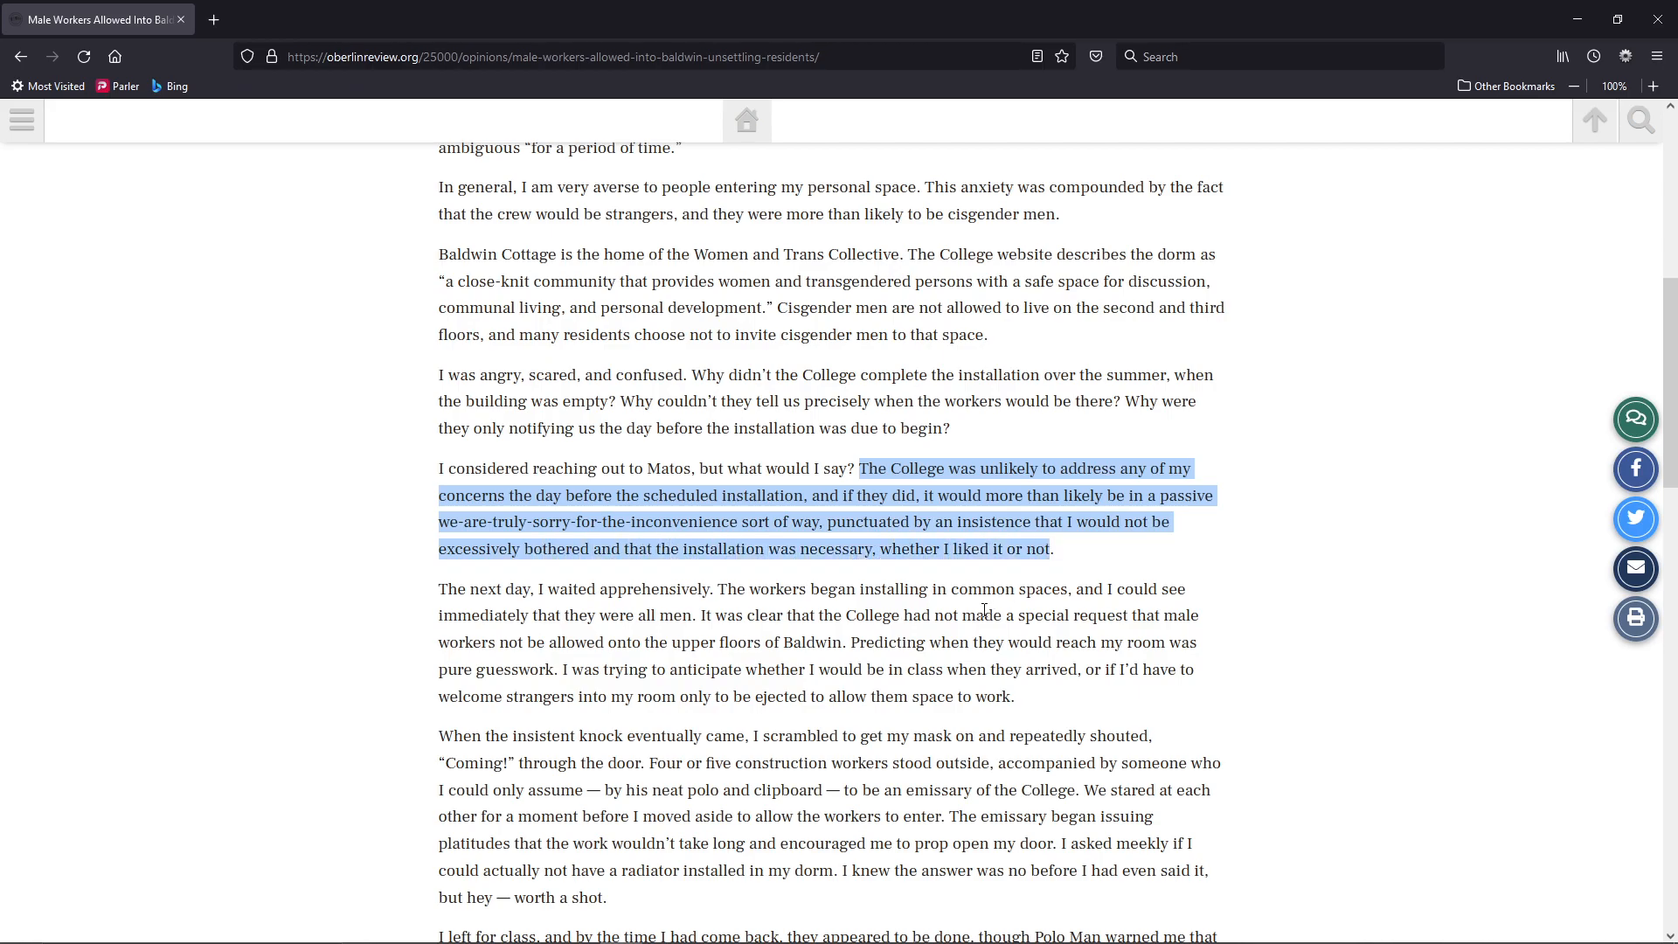
click(982, 611)
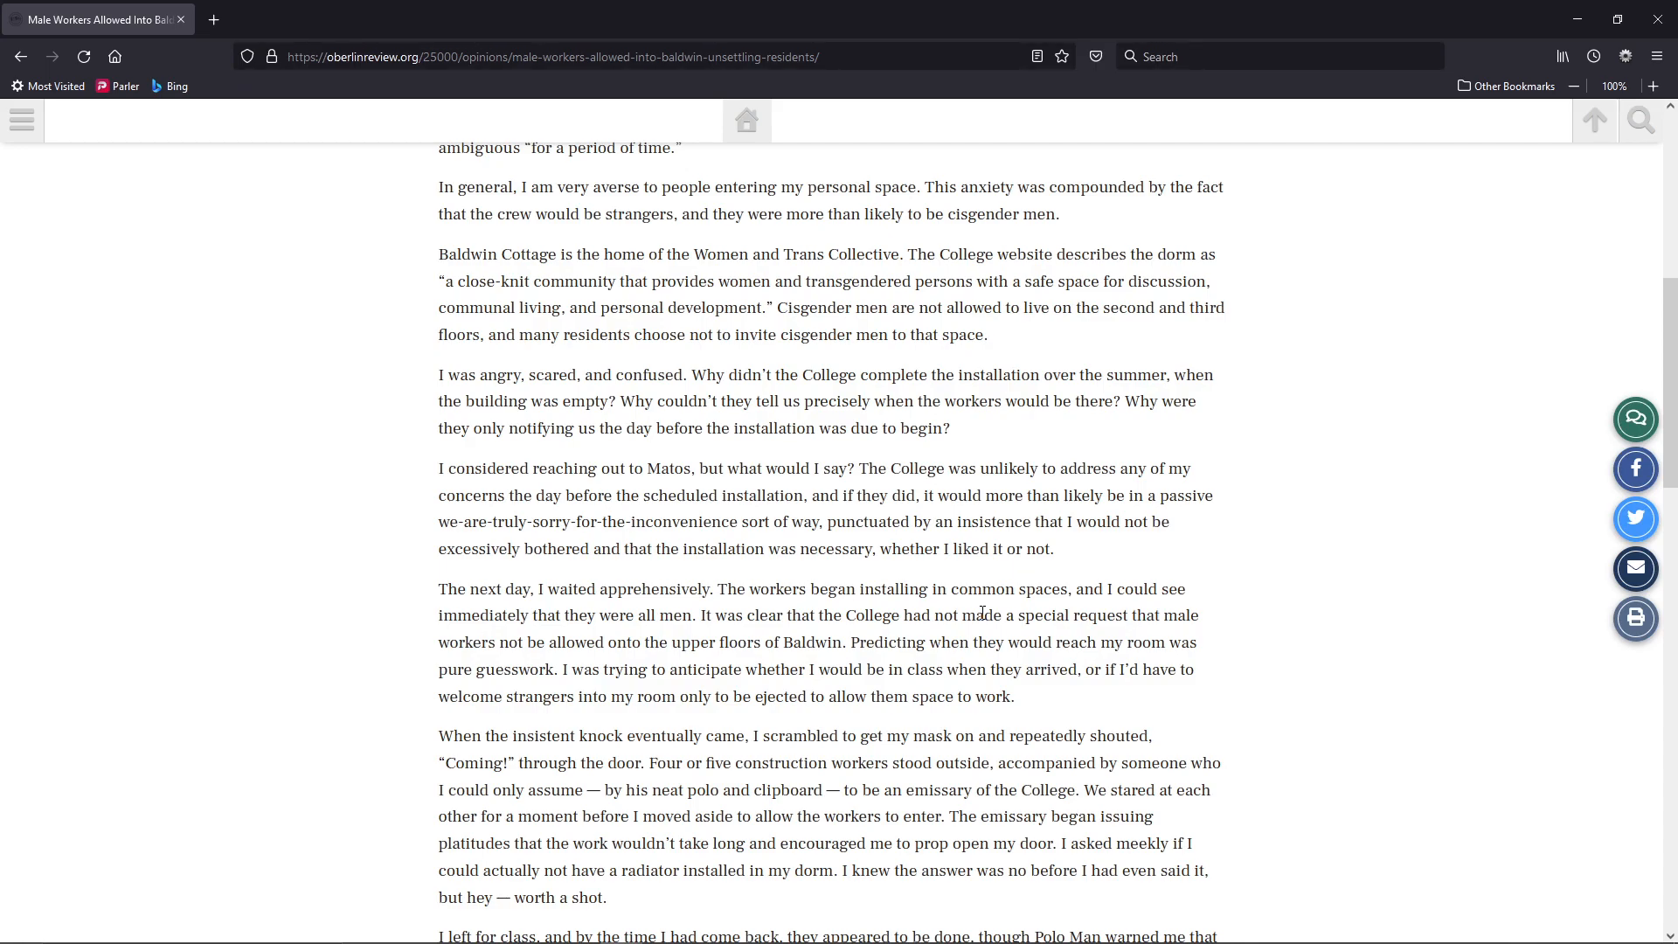
Scroll down and clear the highlighted 'upper floors of Baldwin' phrase
scroll(down, 3)
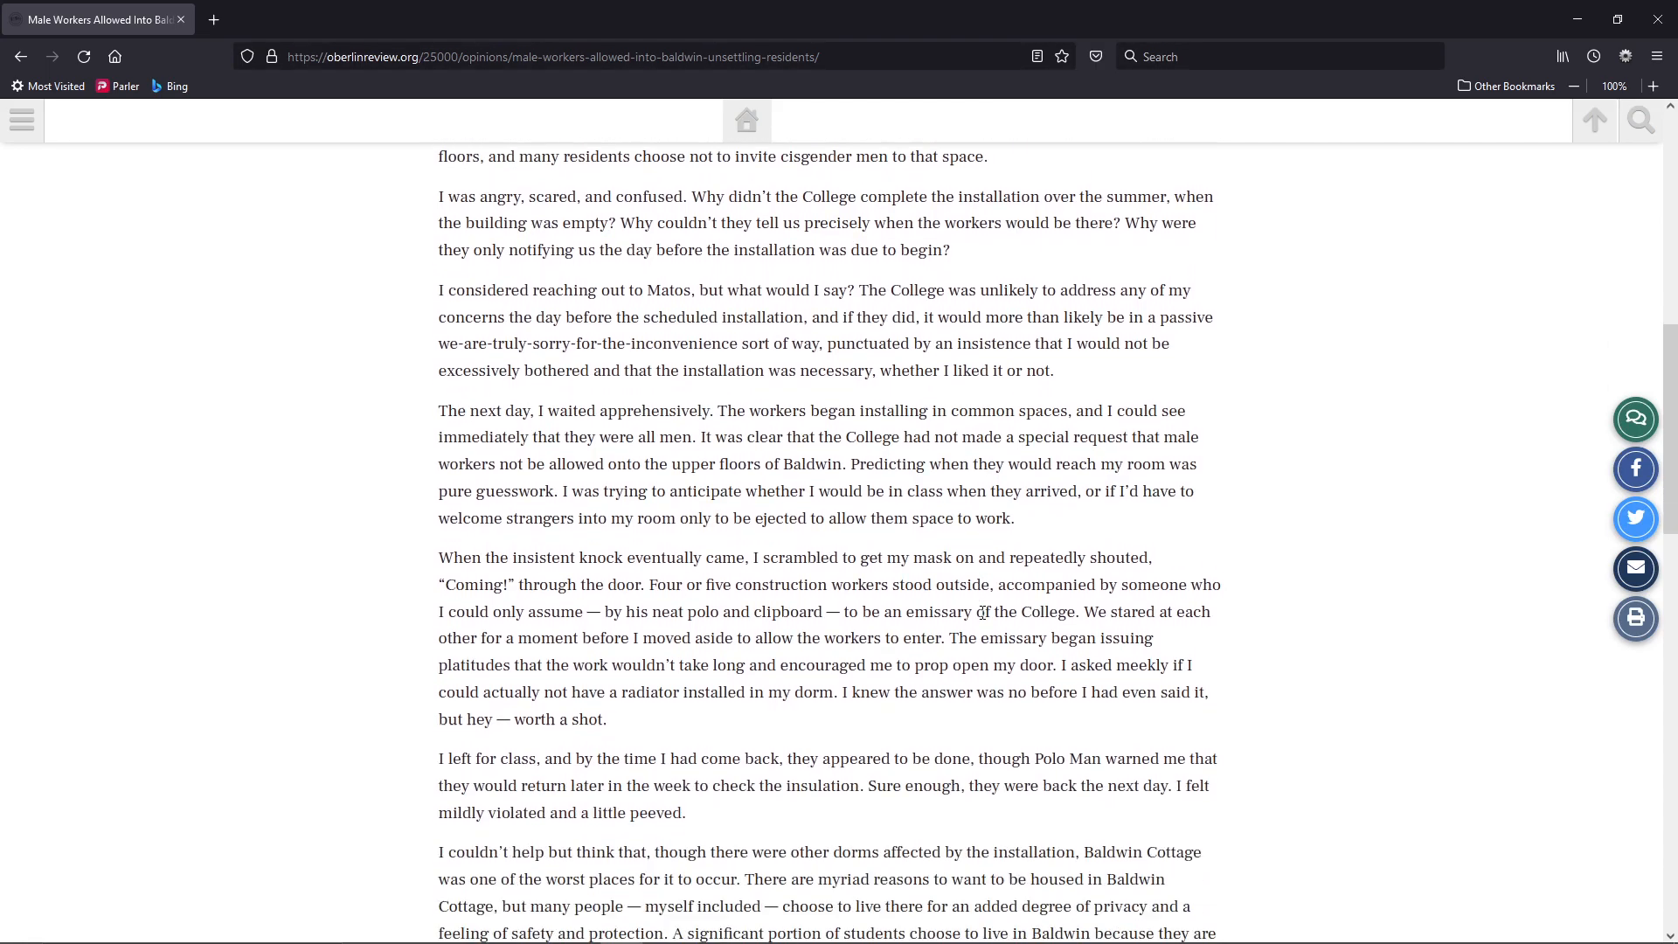
mouse_move(654, 429)
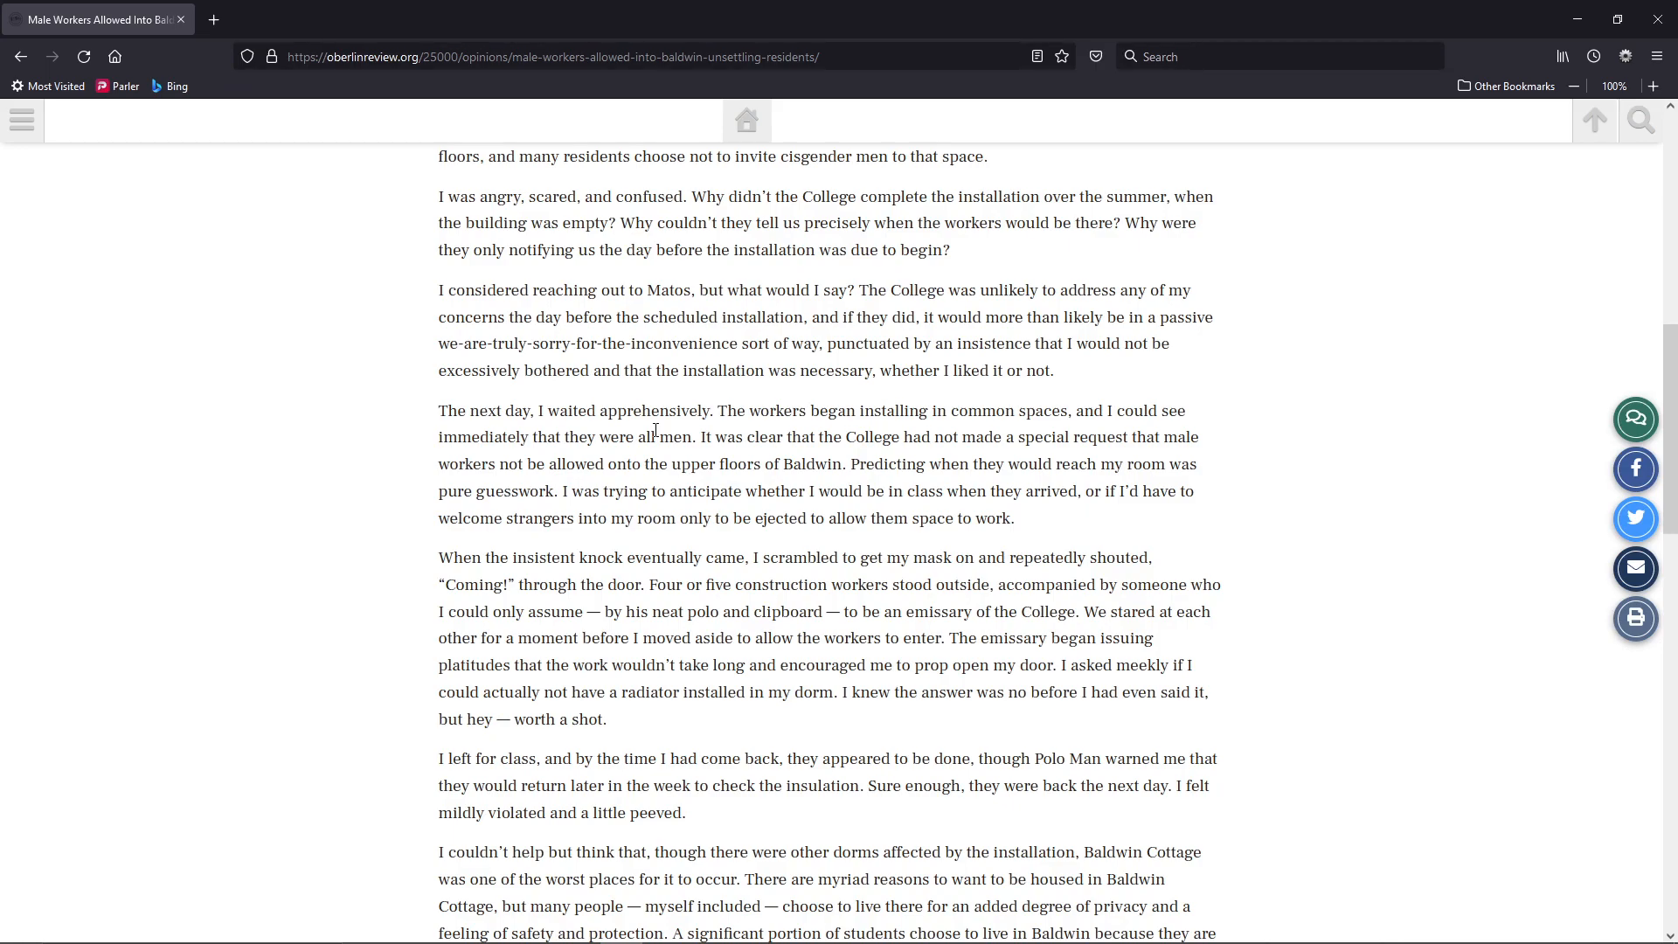
mouse_move(709, 409)
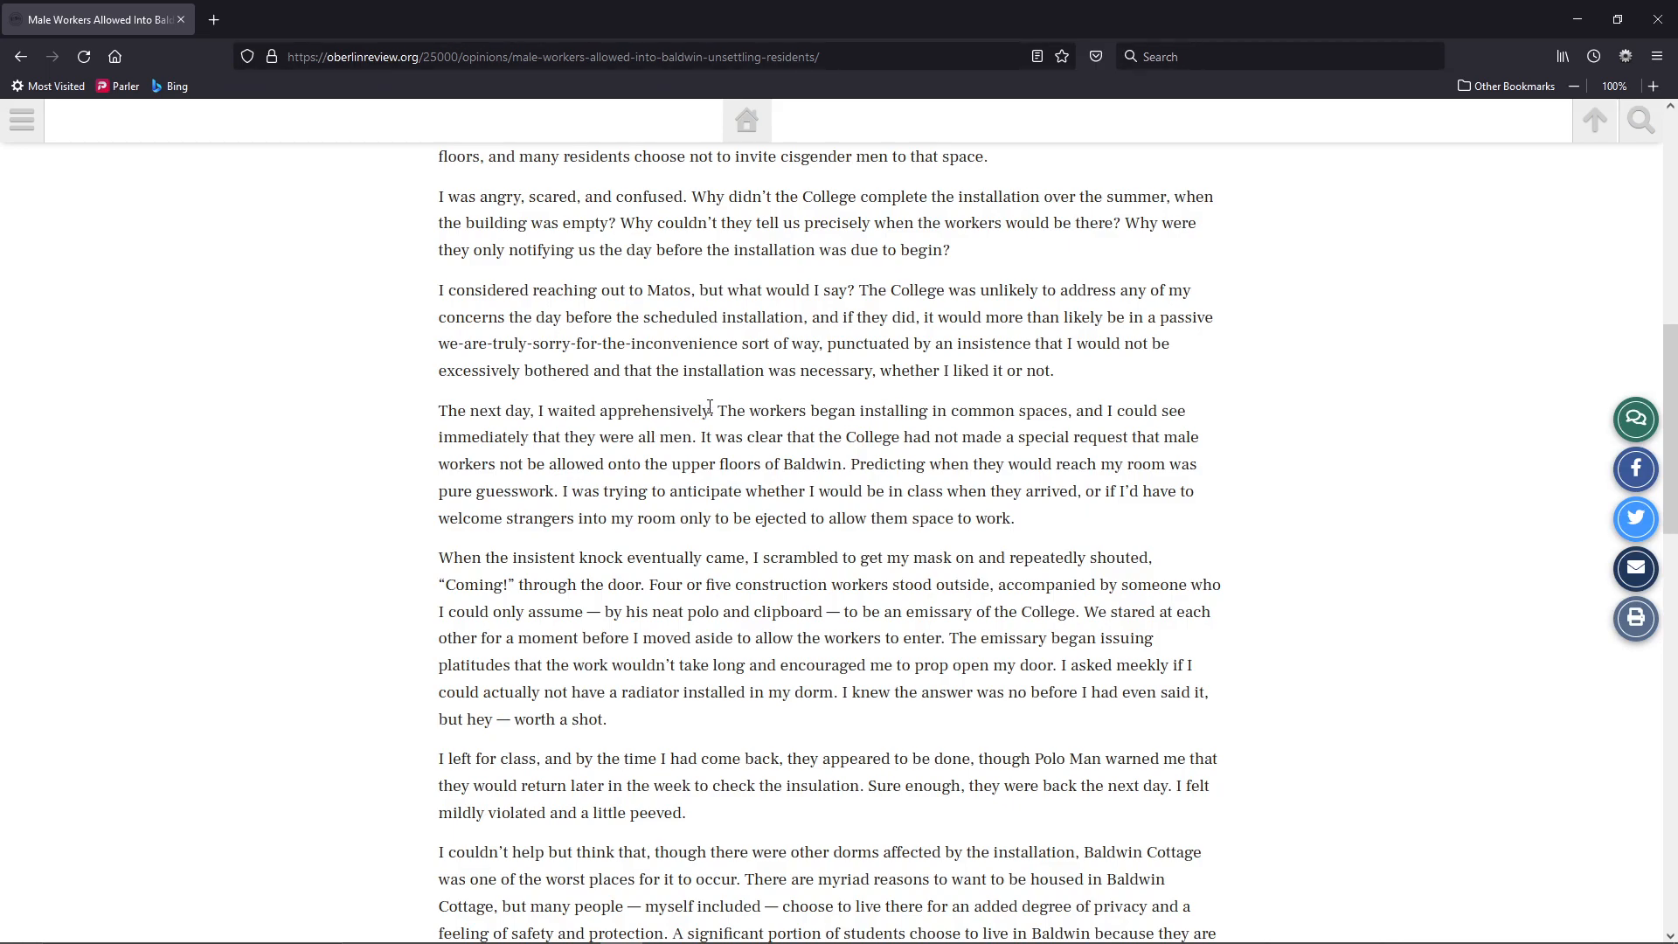
mouse_move(1068, 411)
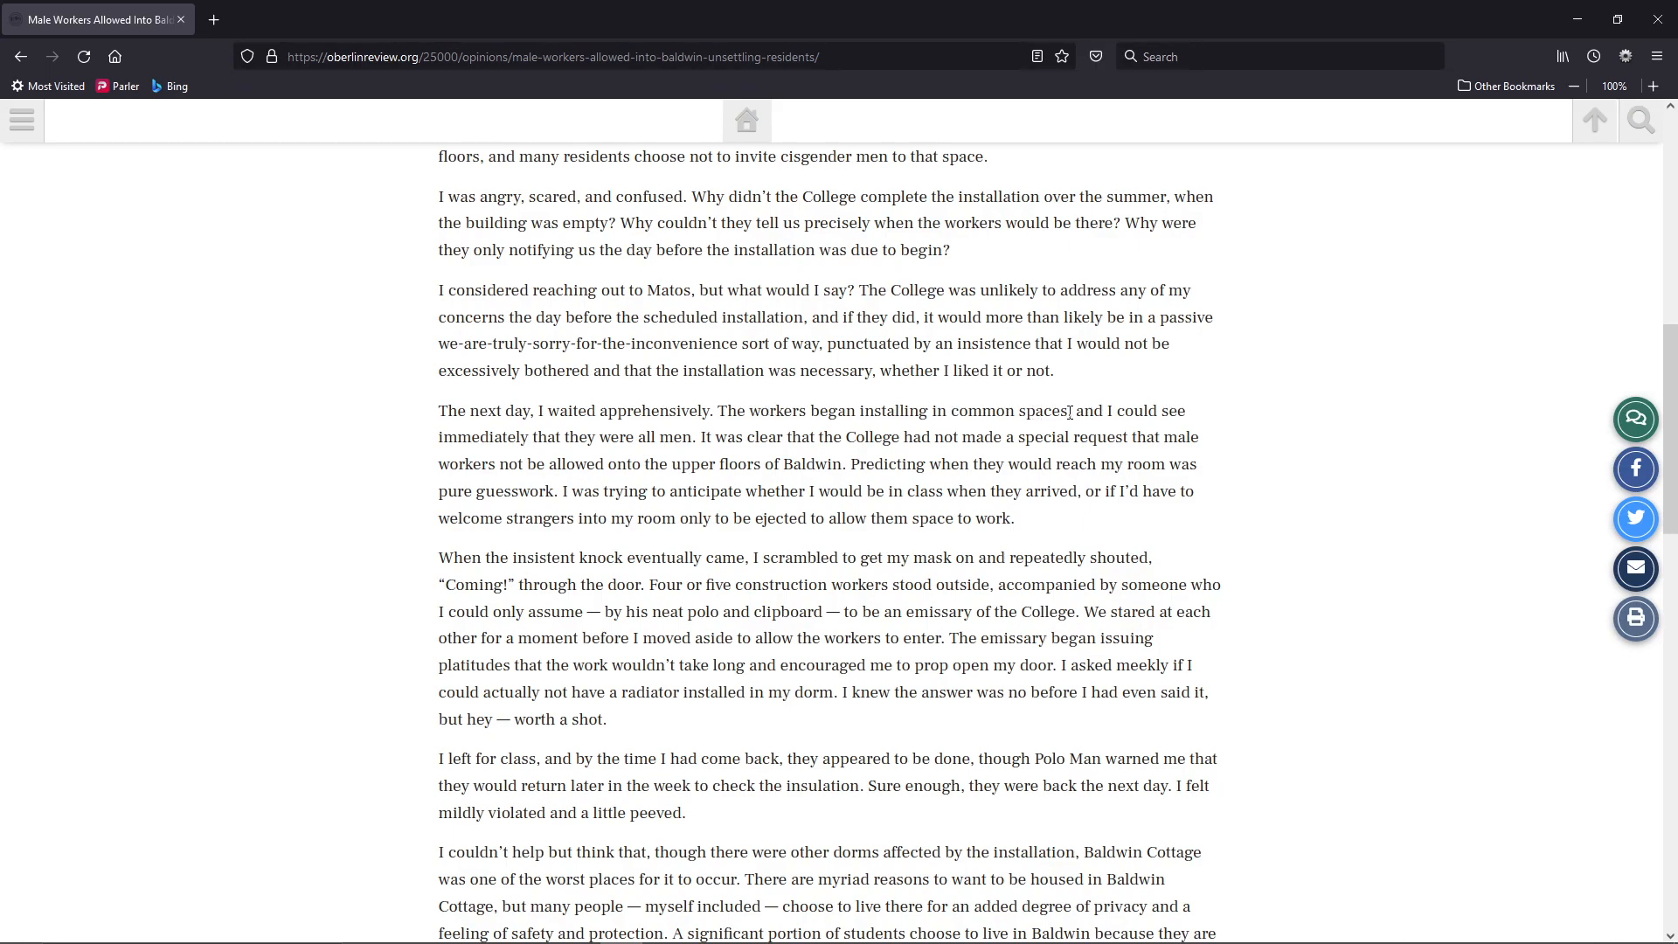
mouse_move(674, 437)
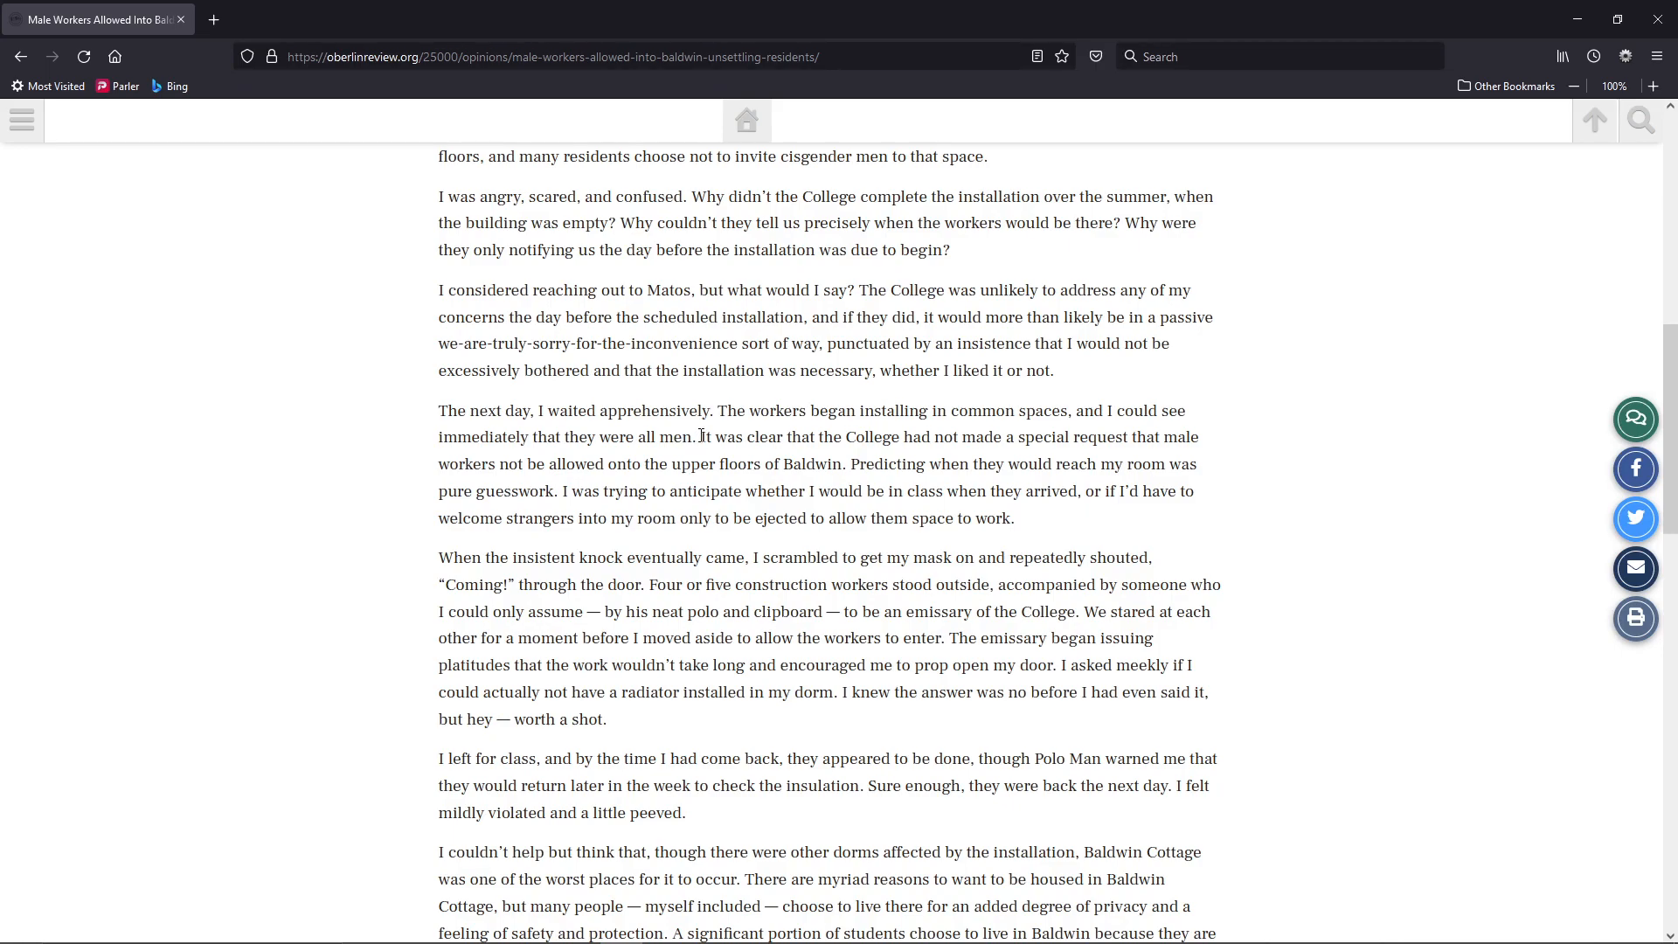
mouse_move(955, 437)
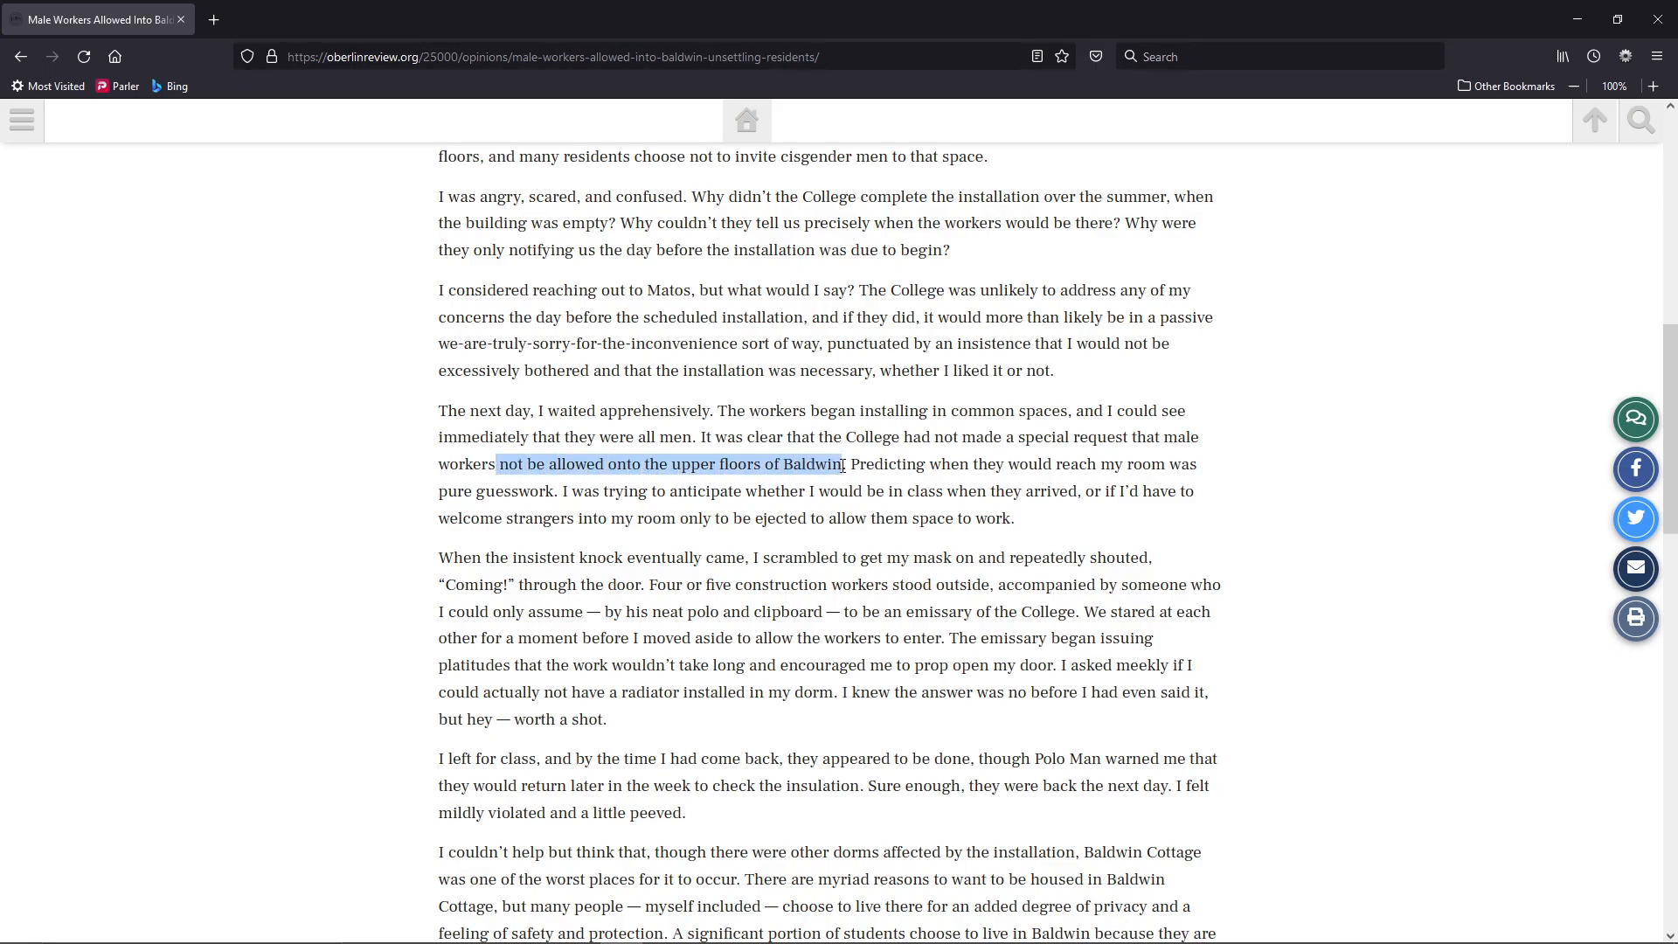
click(880, 463)
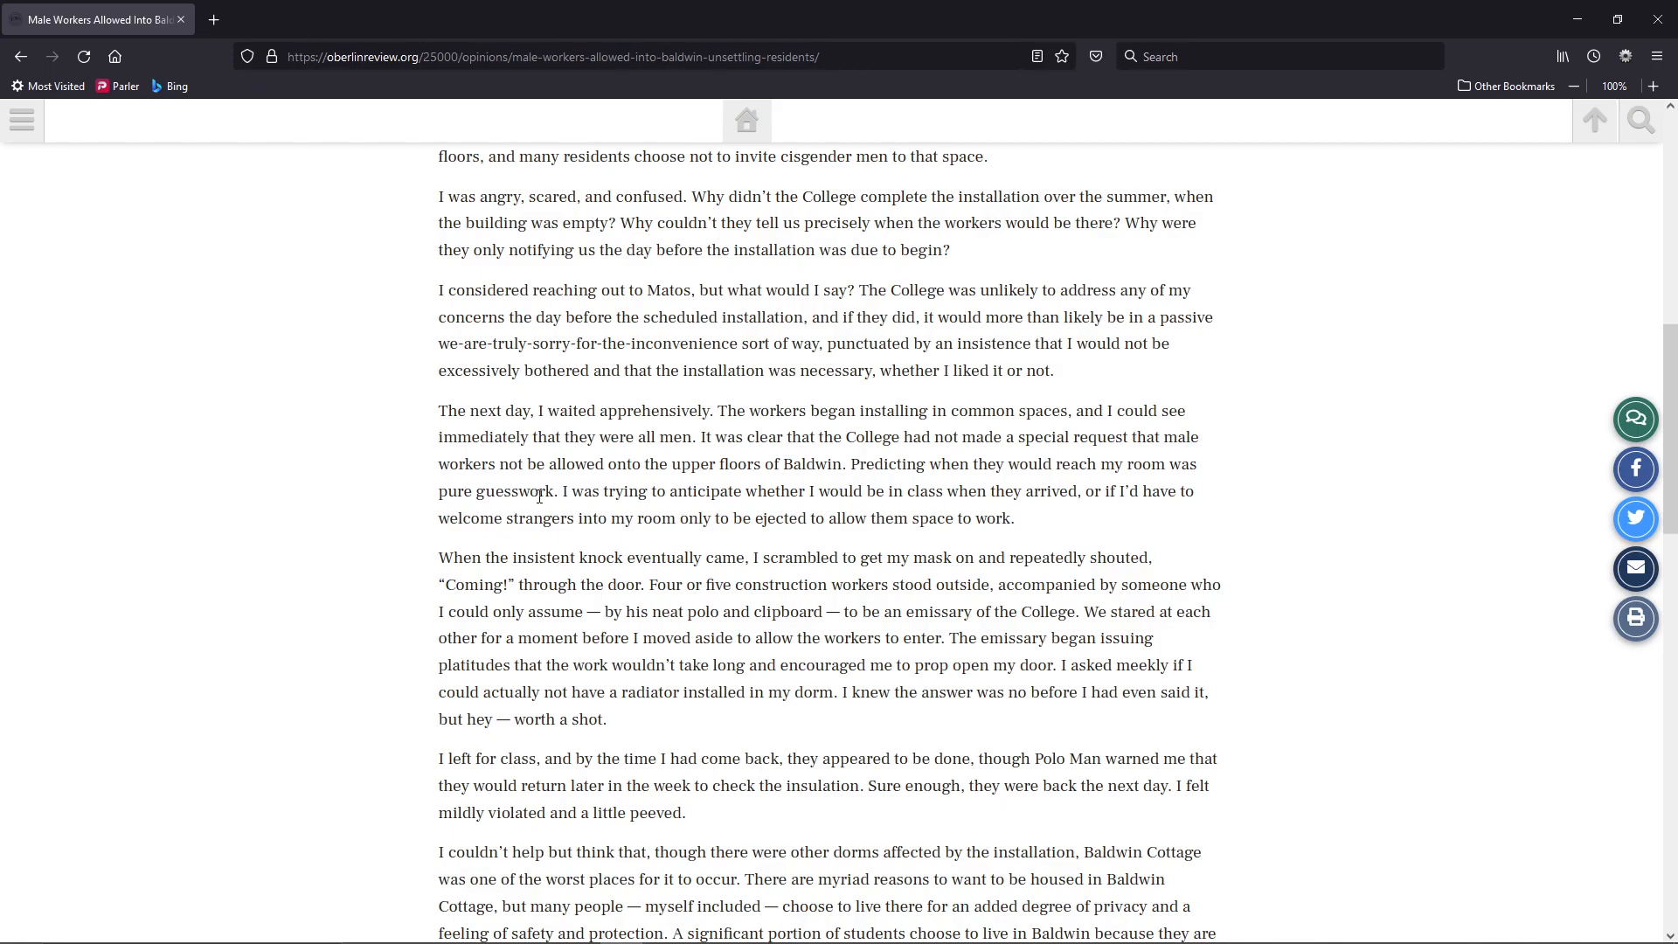
mouse_move(556, 491)
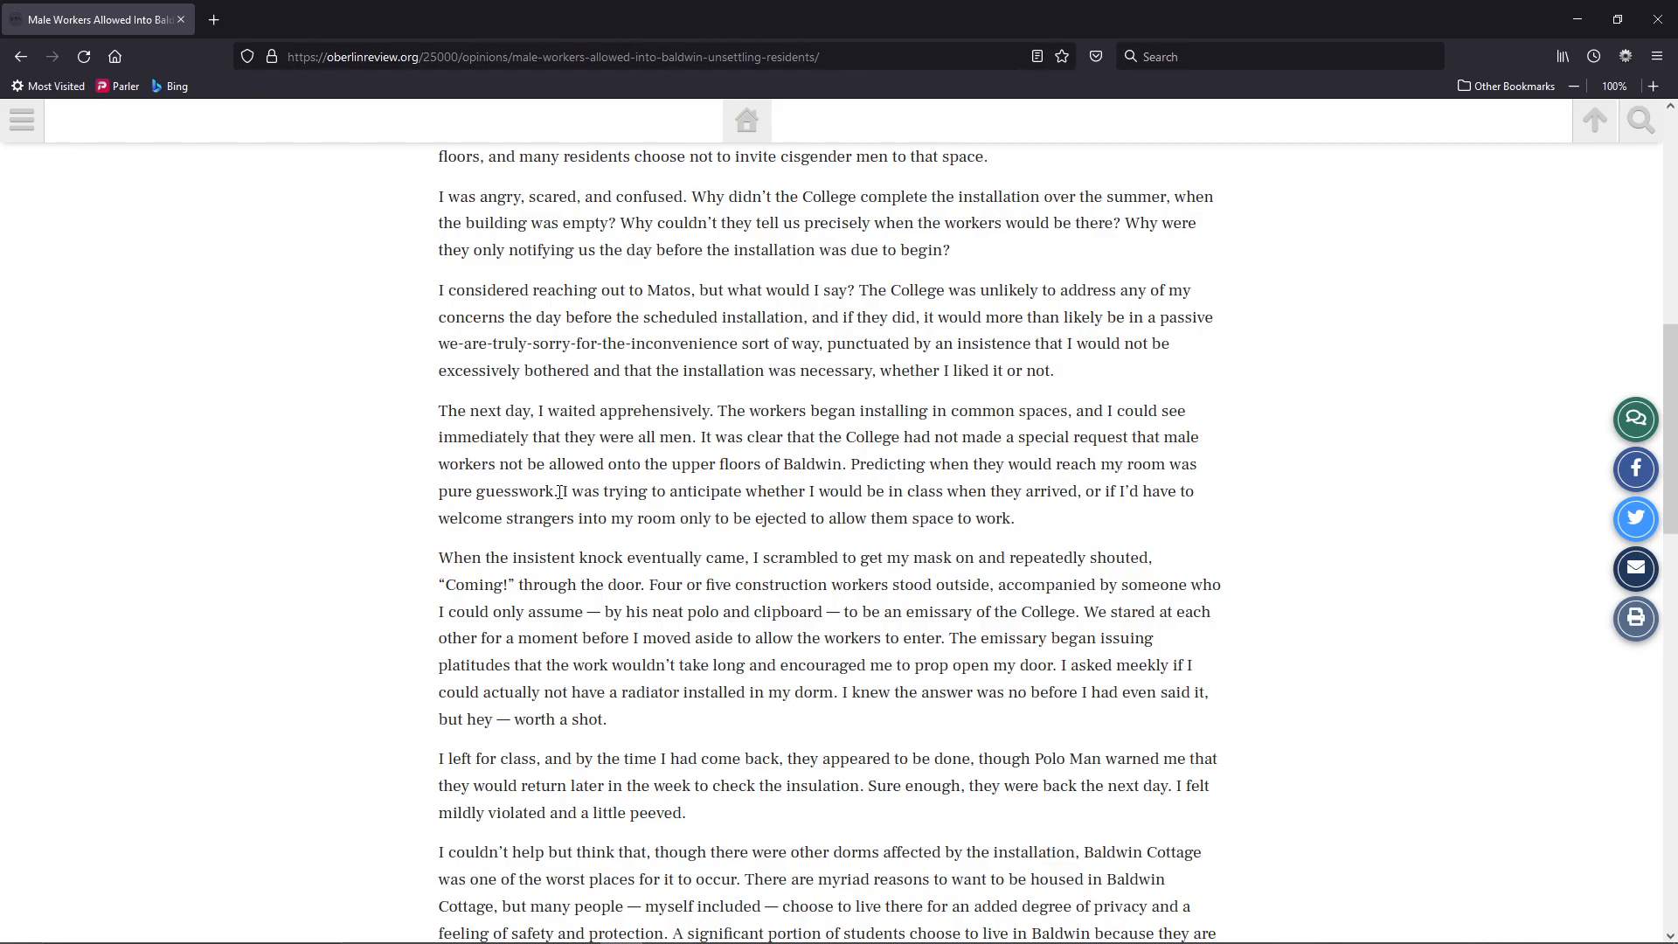
mouse_move(1039, 486)
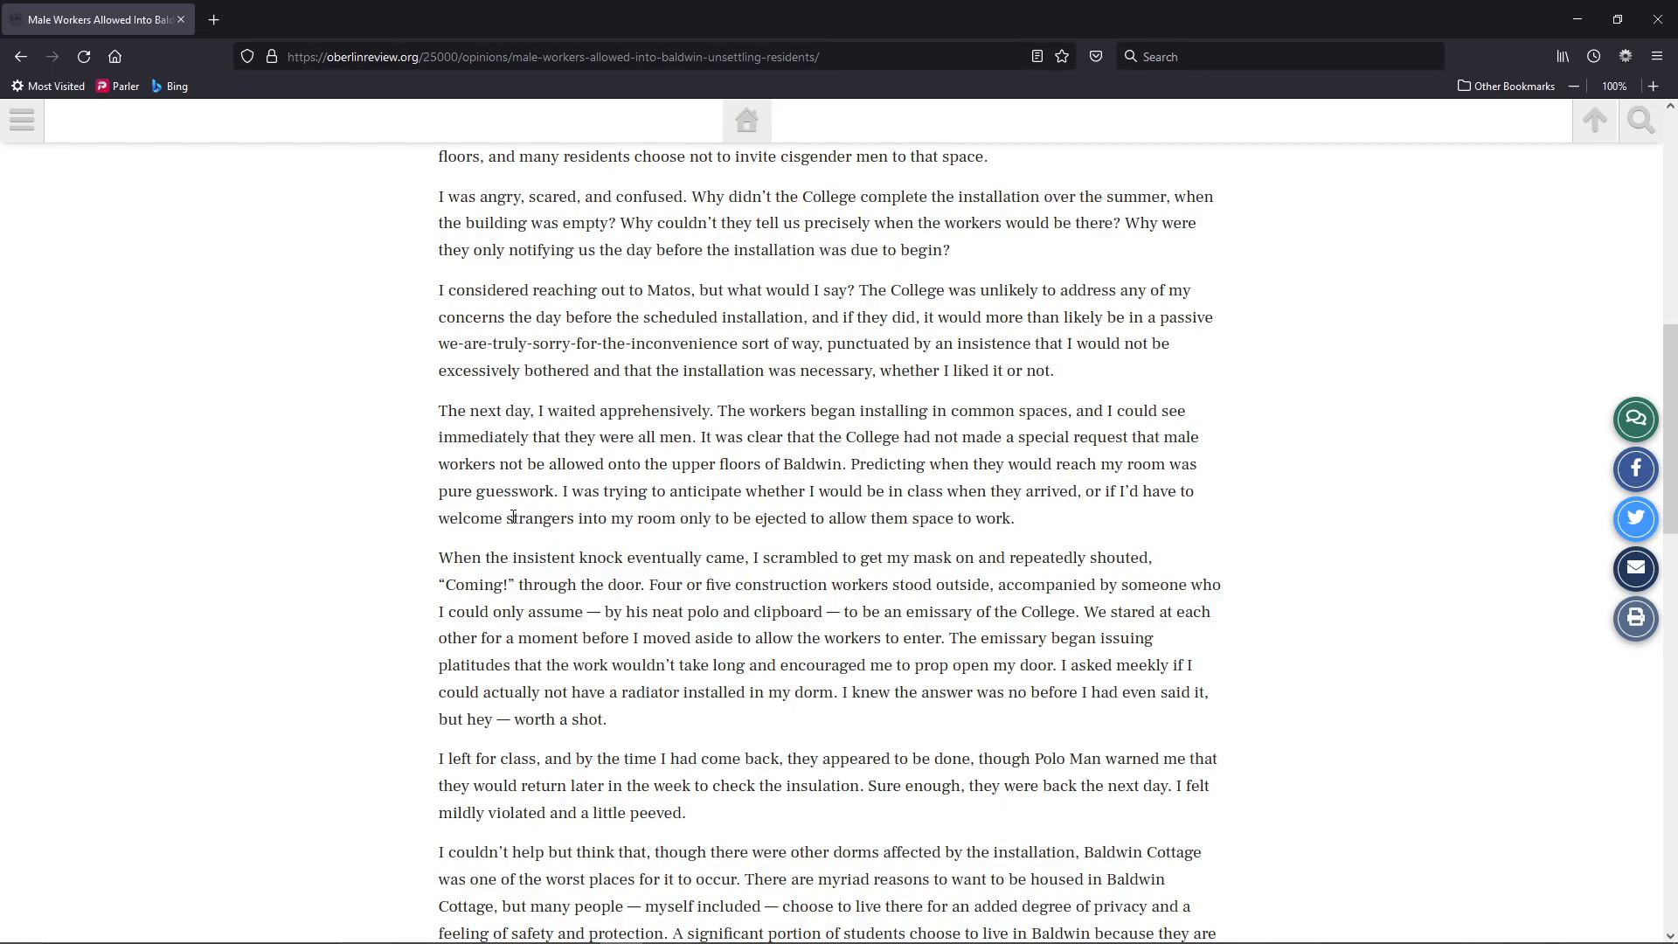
mouse_move(890, 516)
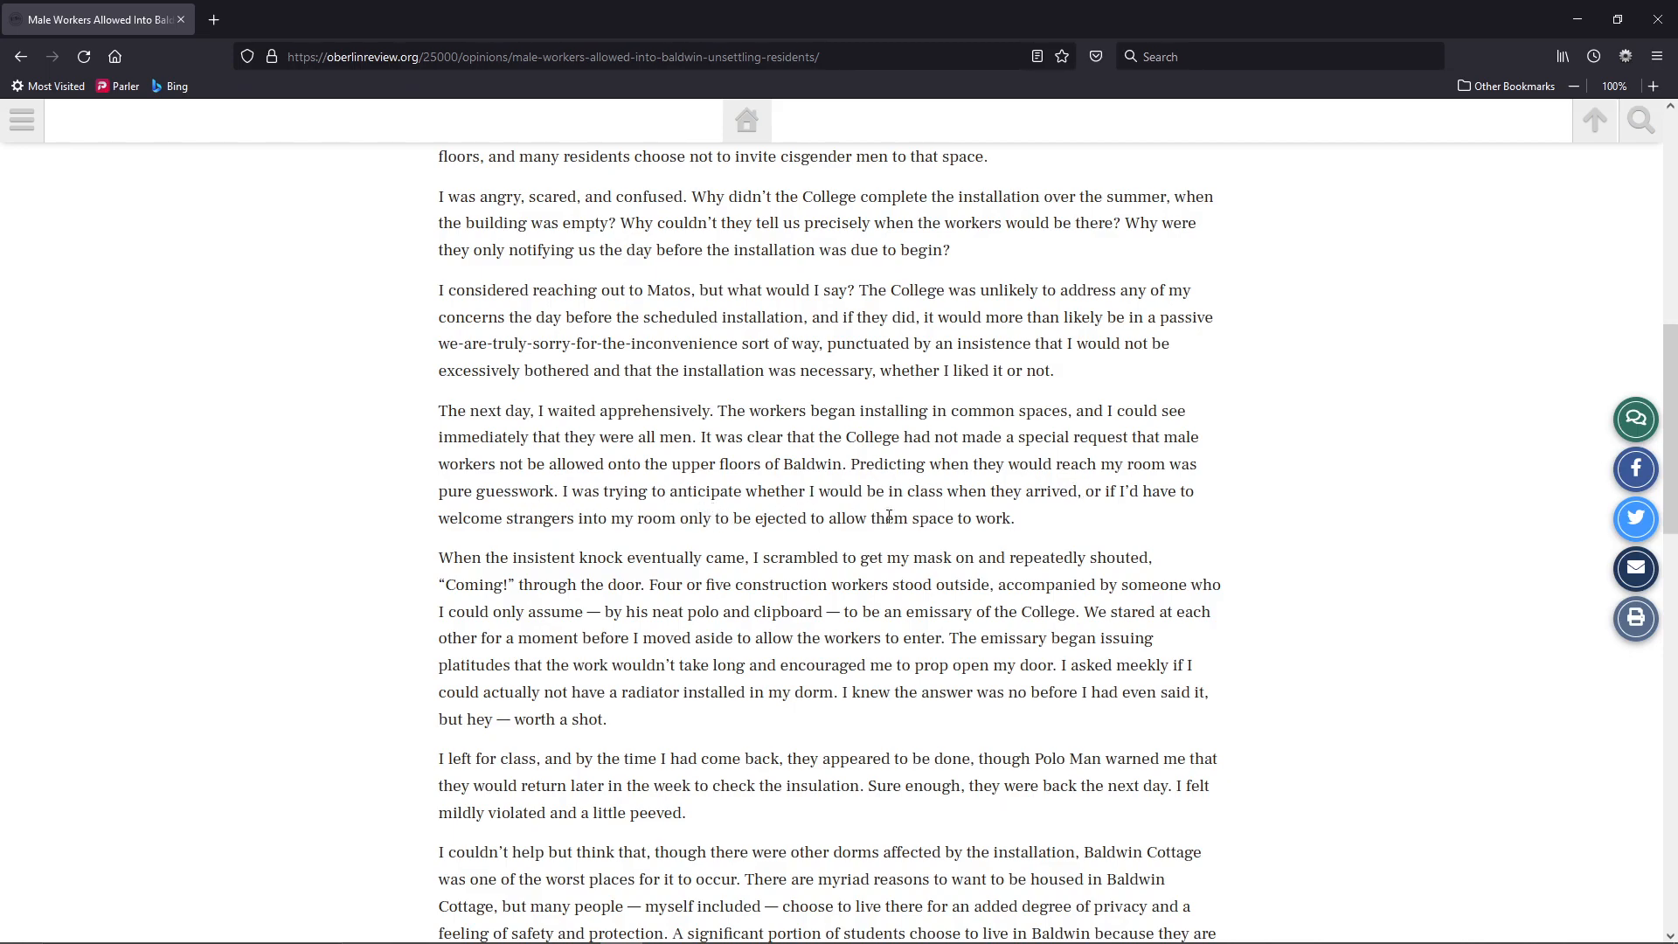
mouse_move(834, 543)
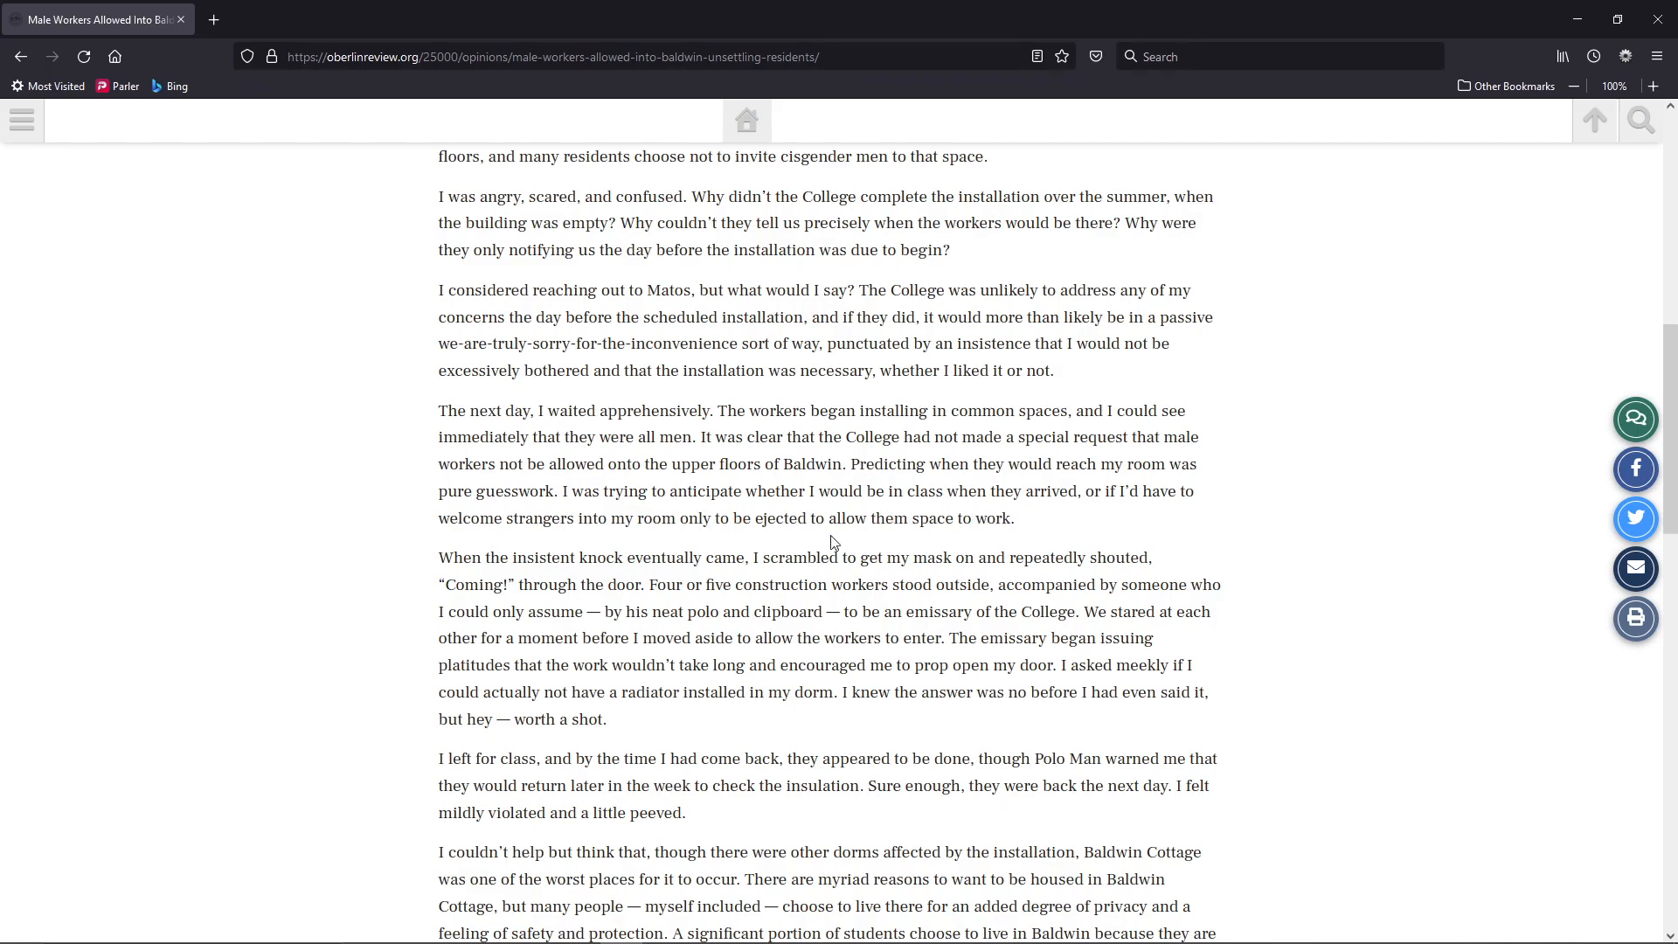
mouse_move(566, 557)
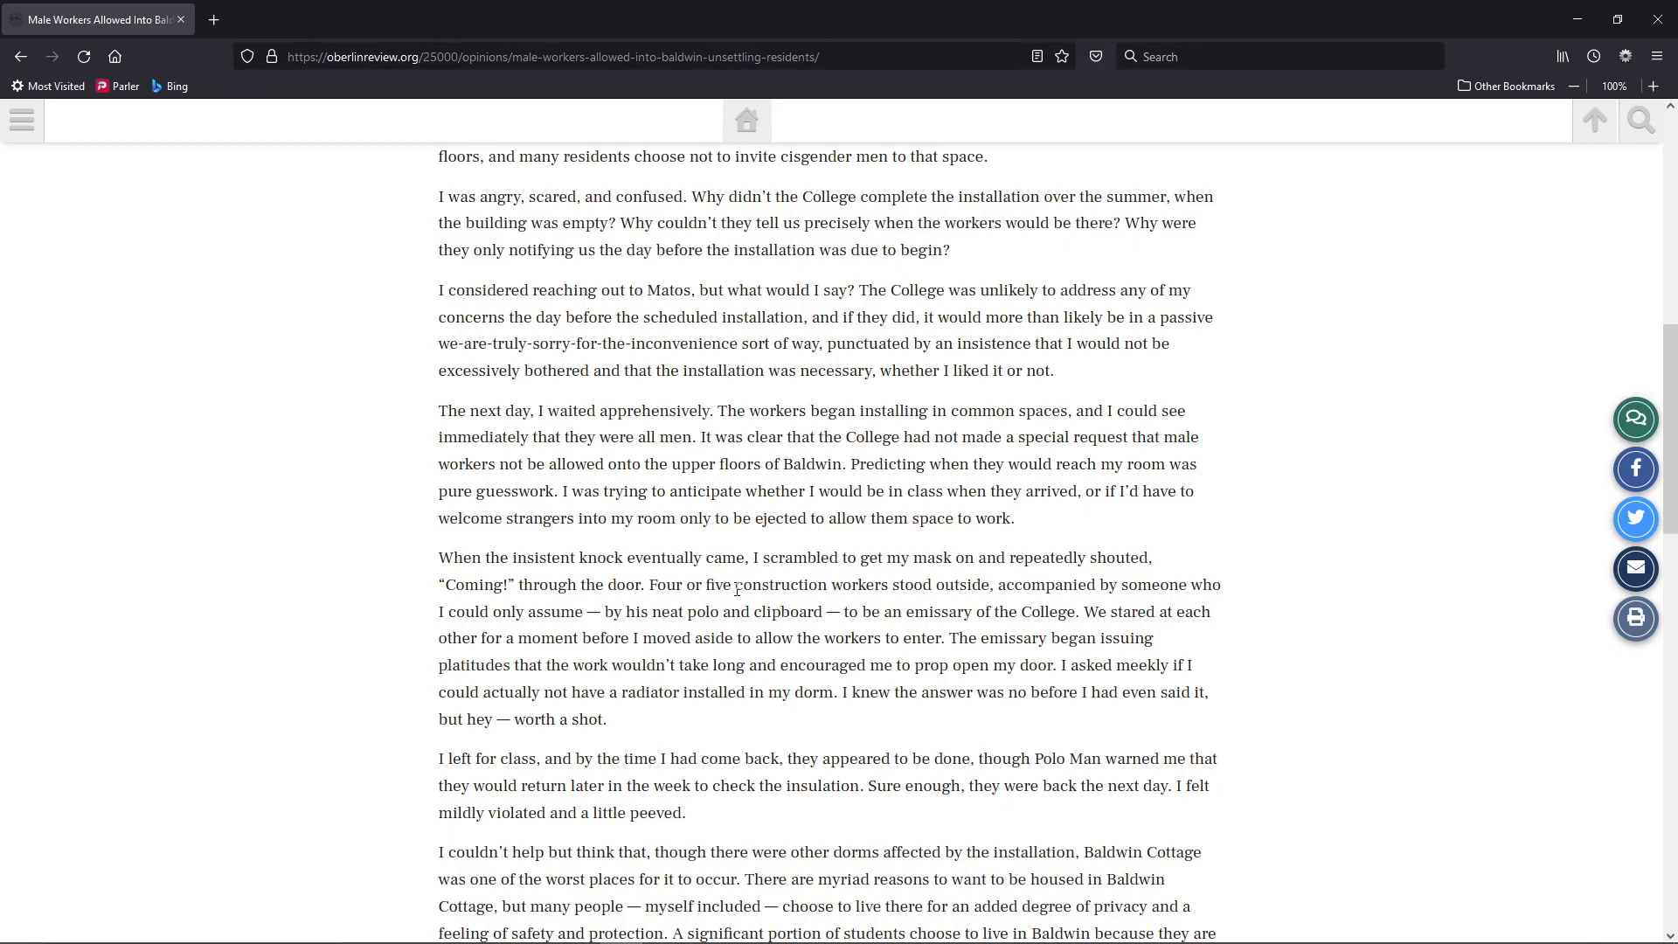
mouse_move(915, 558)
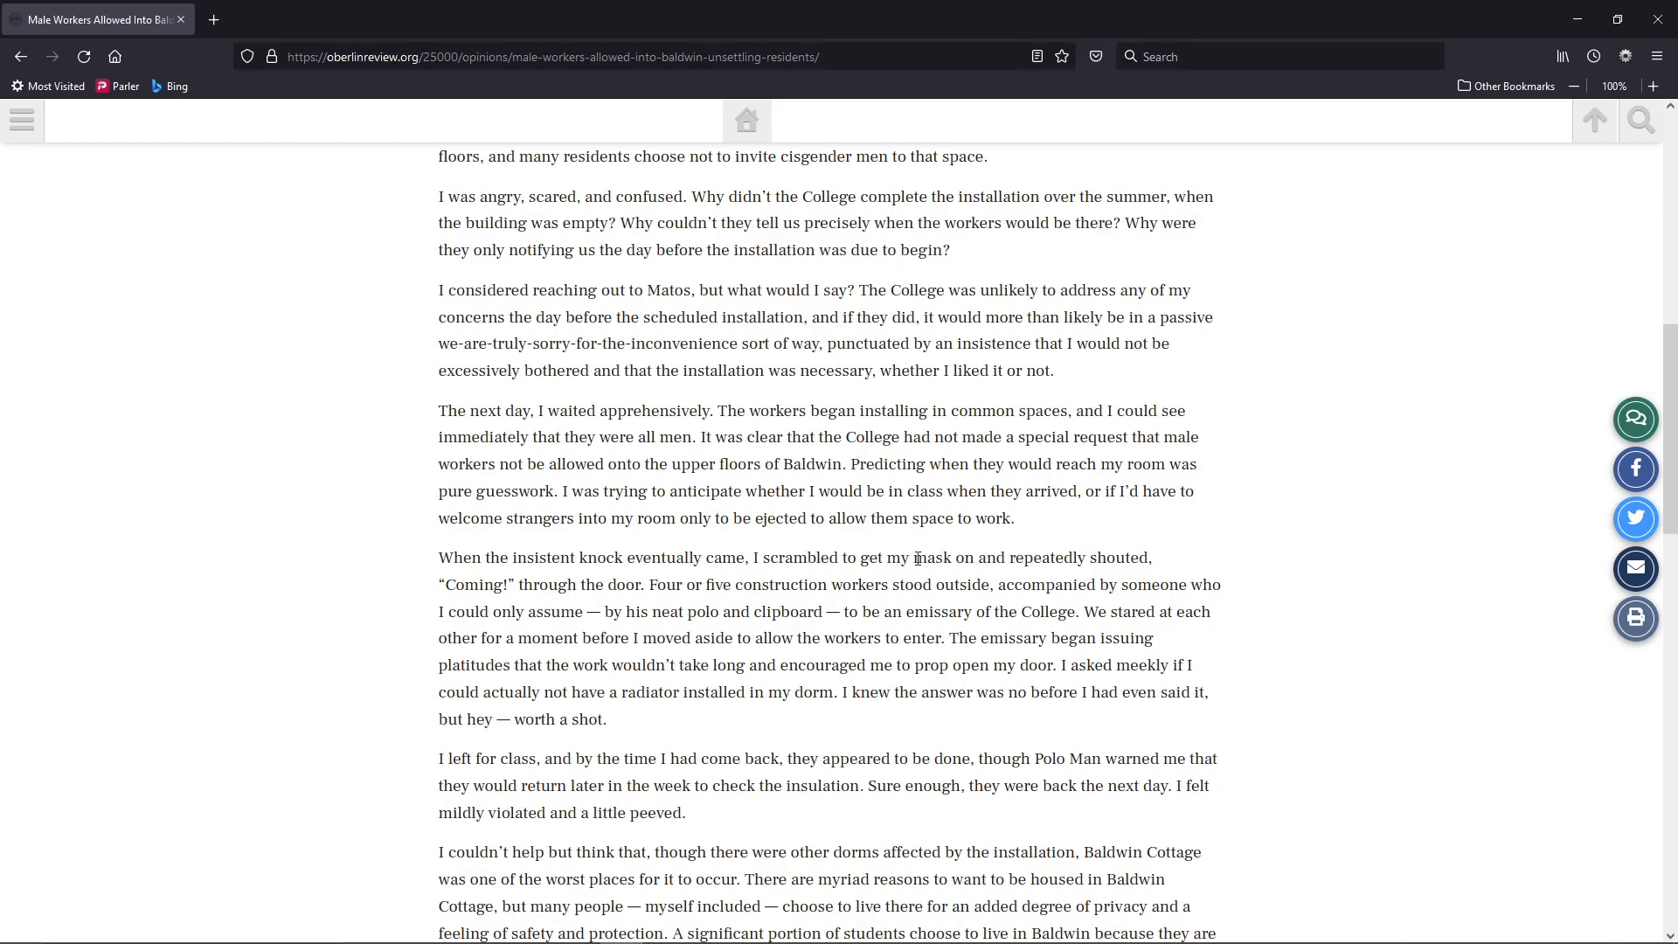
mouse_move(597, 577)
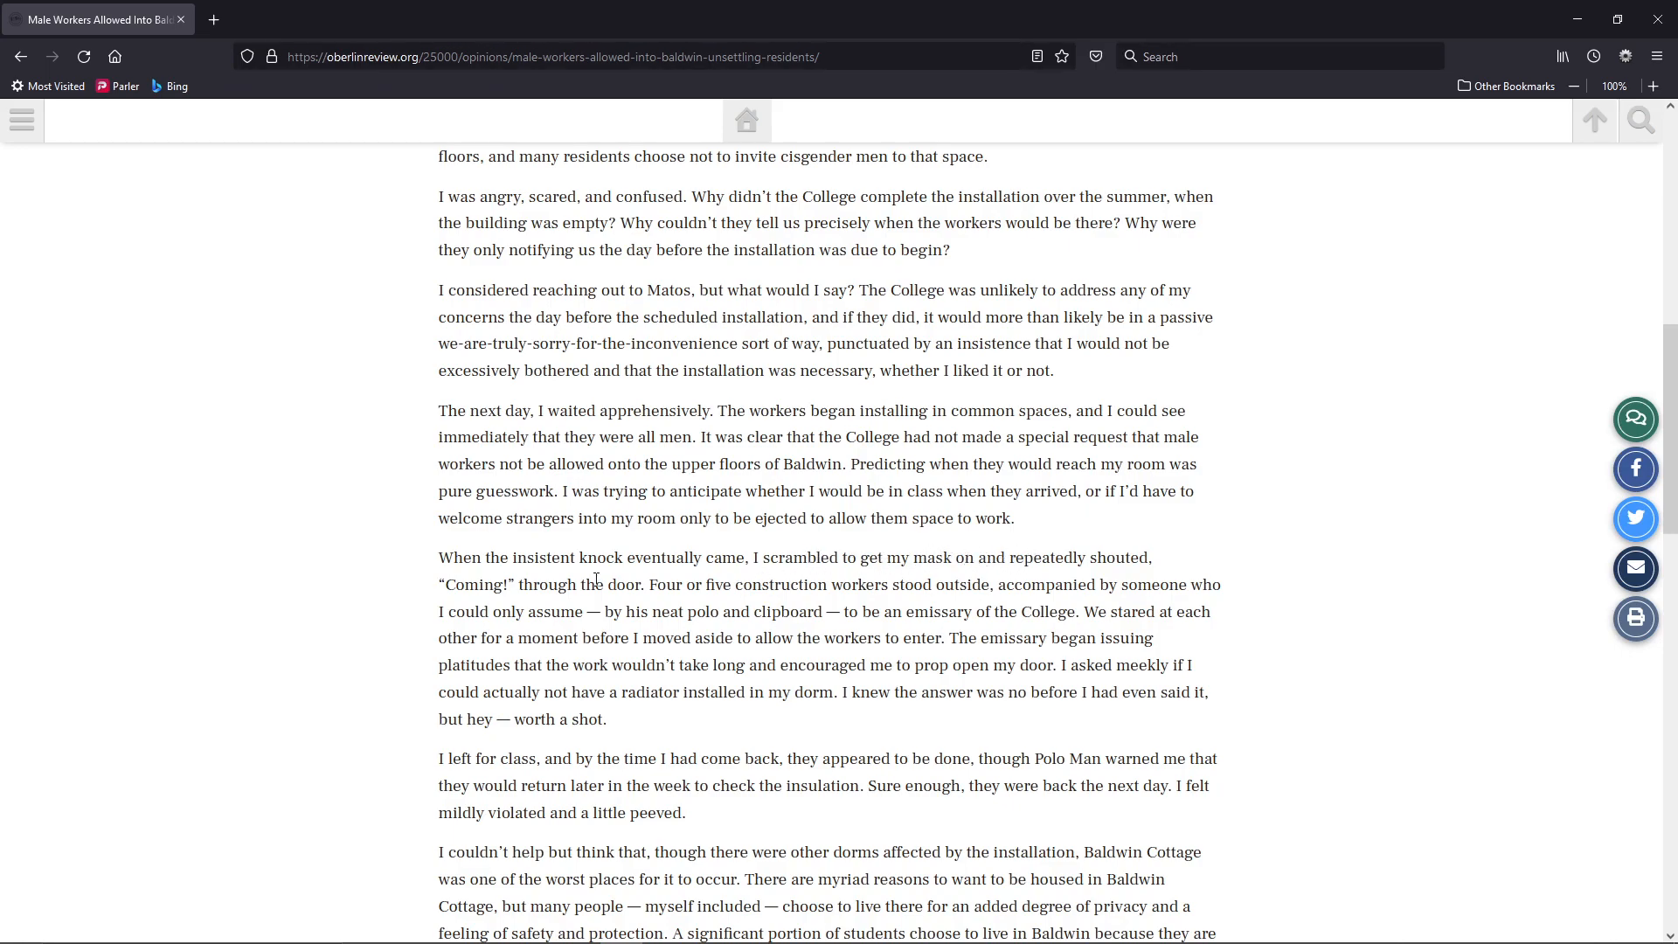
mouse_move(648, 586)
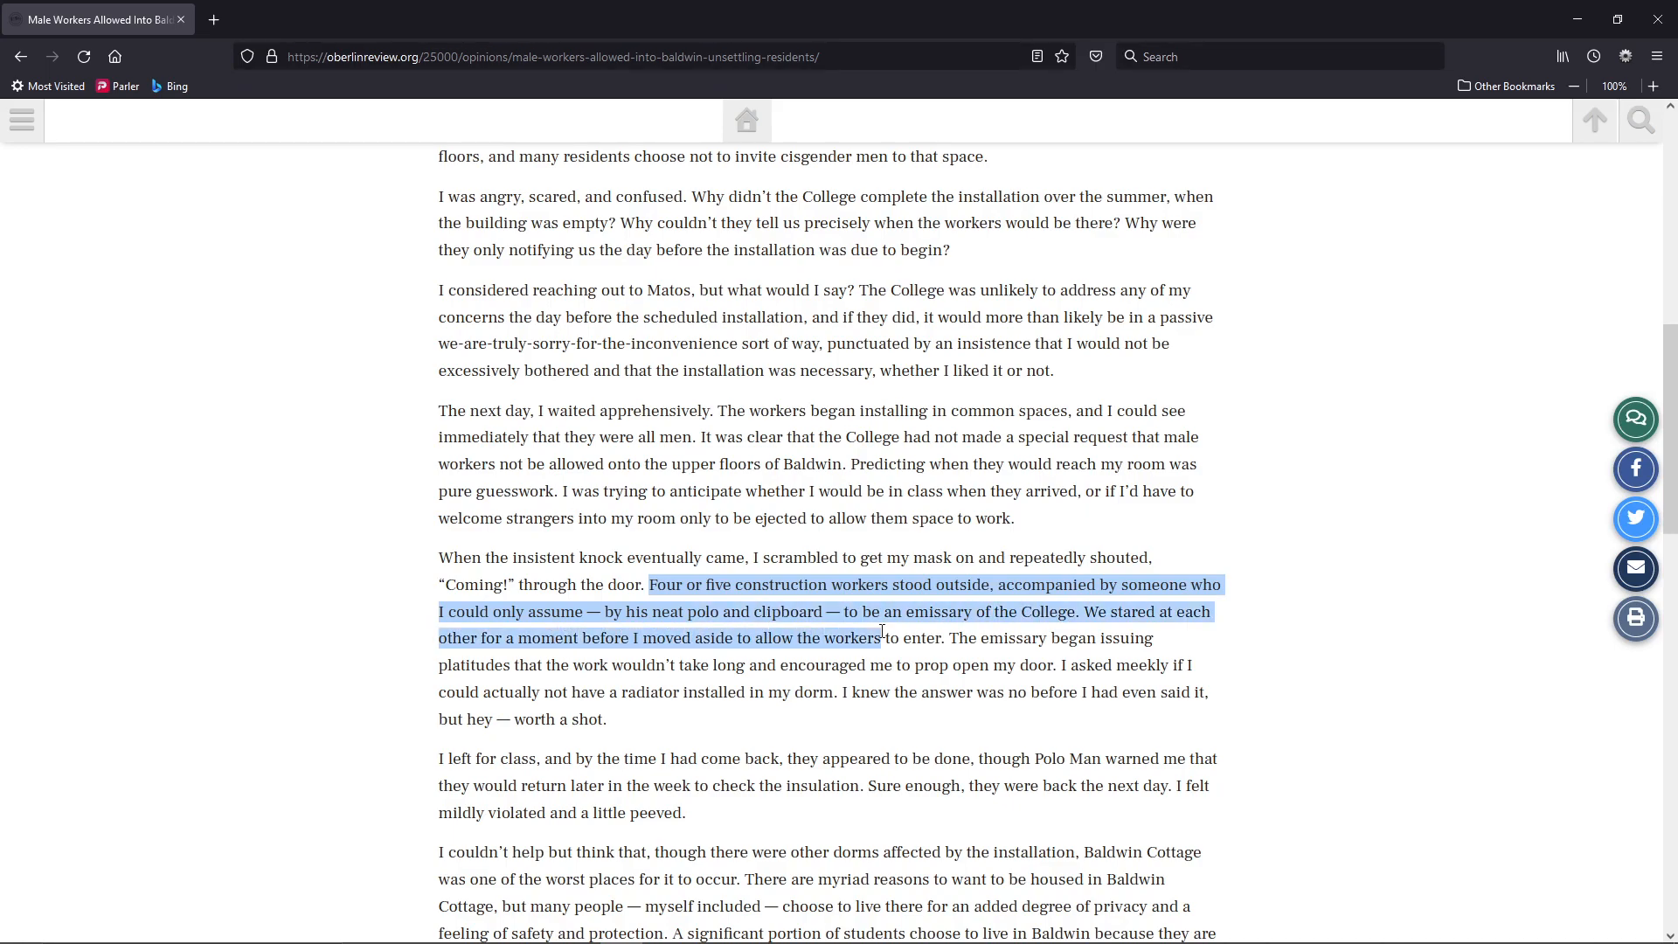
Clear the highlight on the four-or-five-workers passage
click(972, 643)
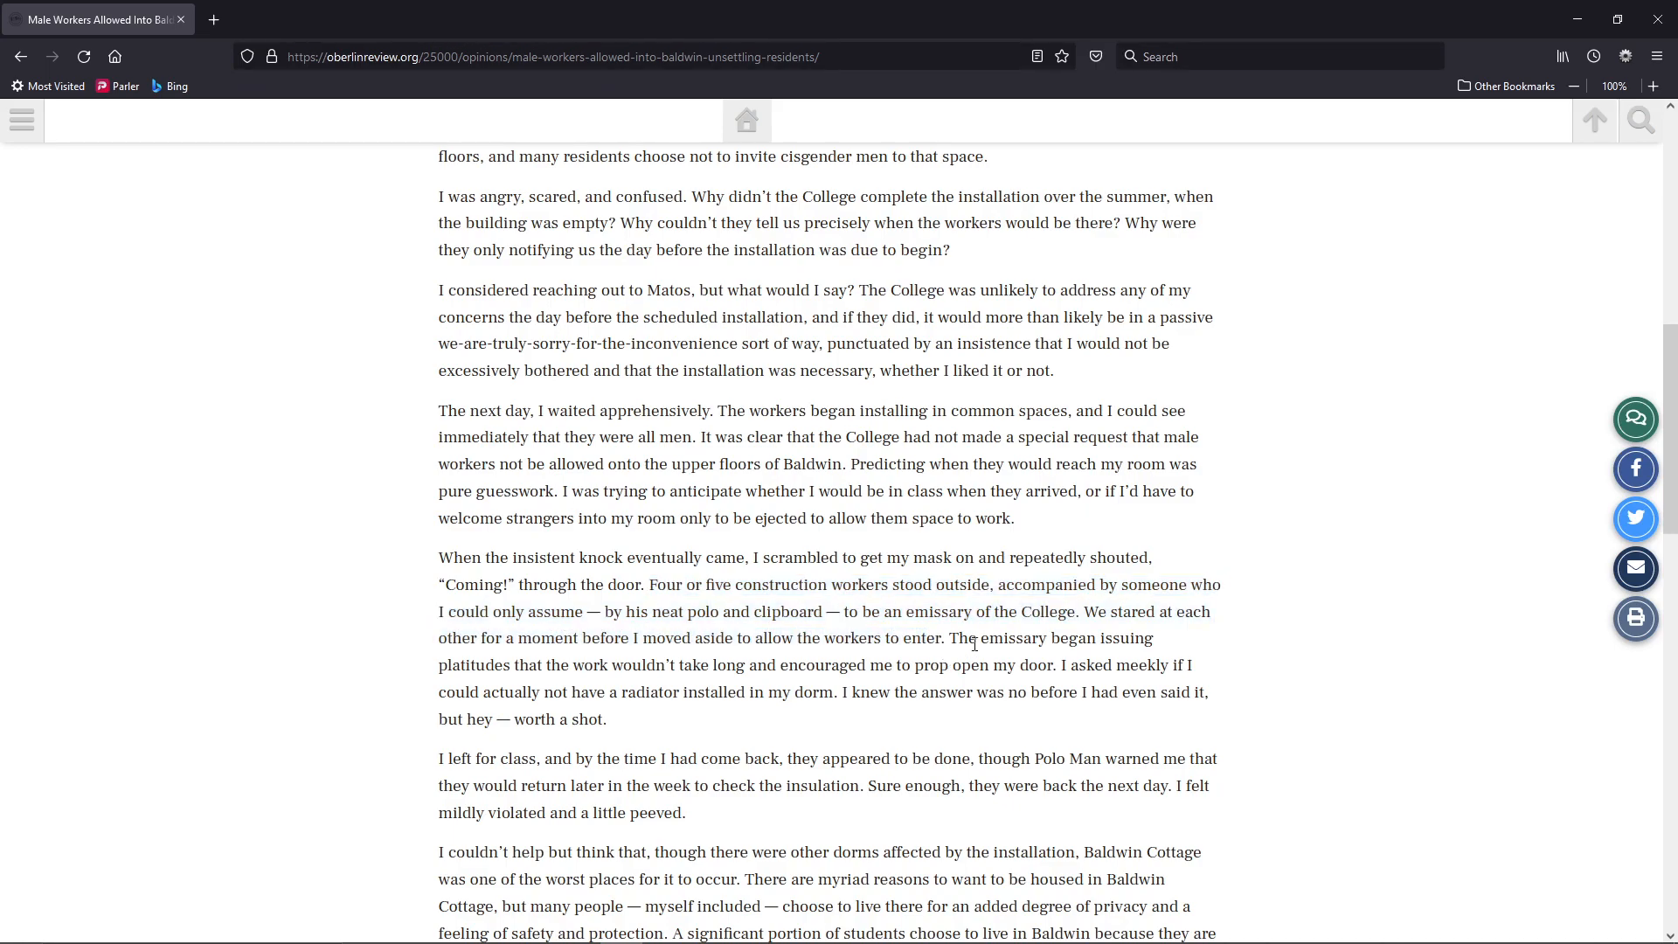
mouse_move(495, 664)
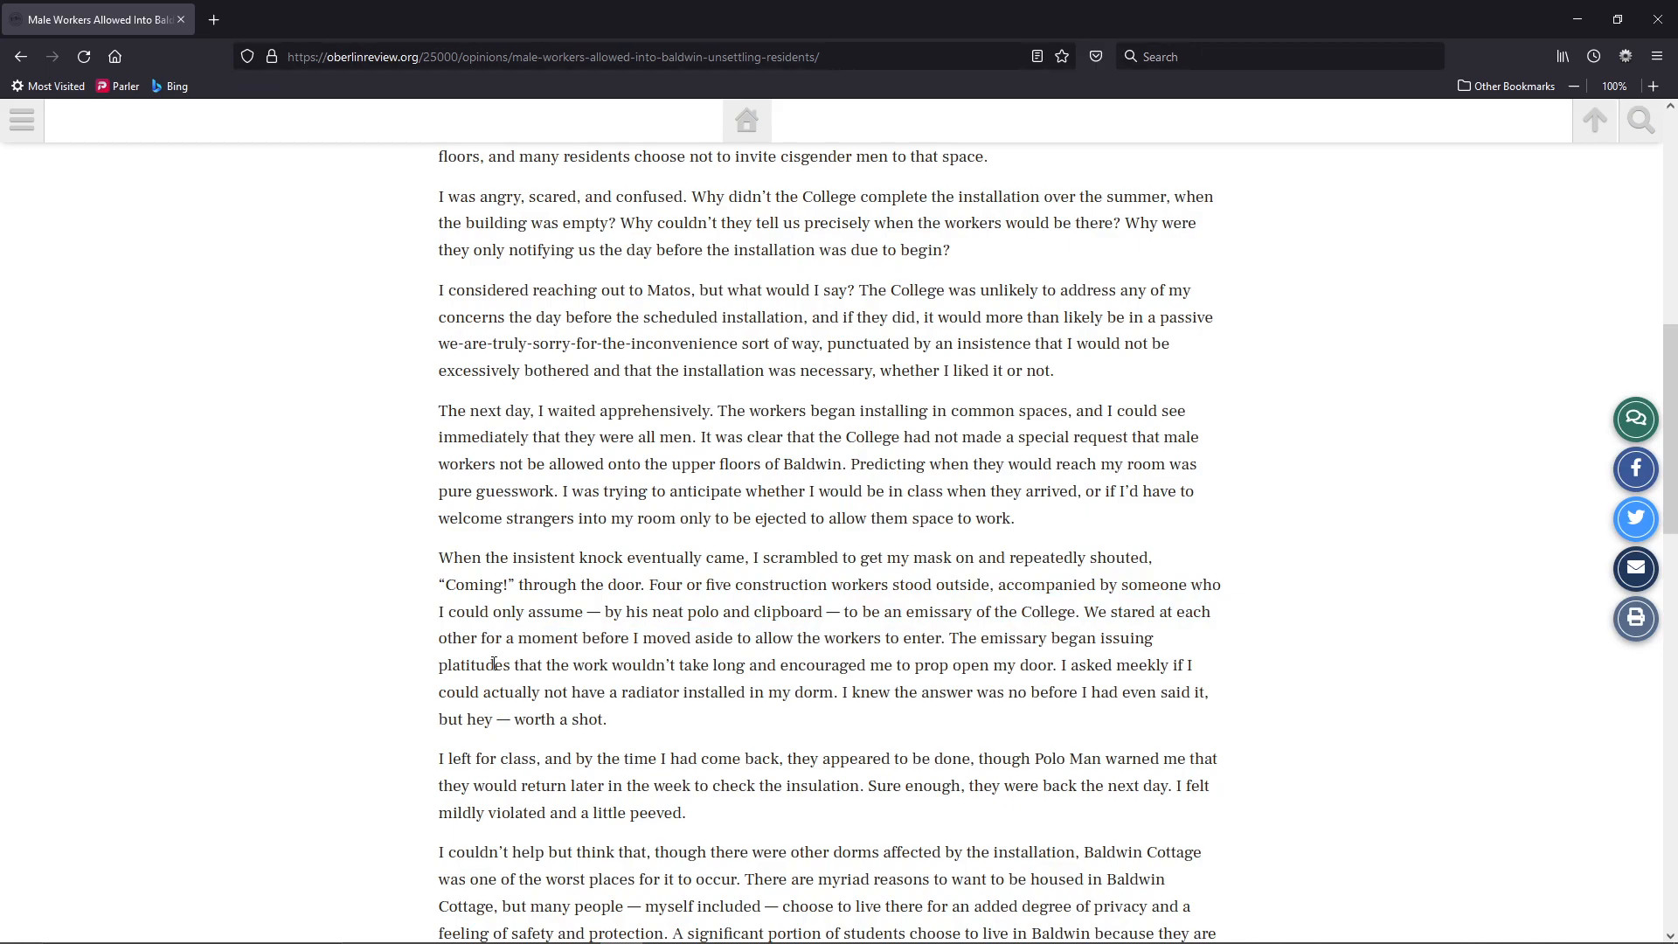
mouse_move(892, 663)
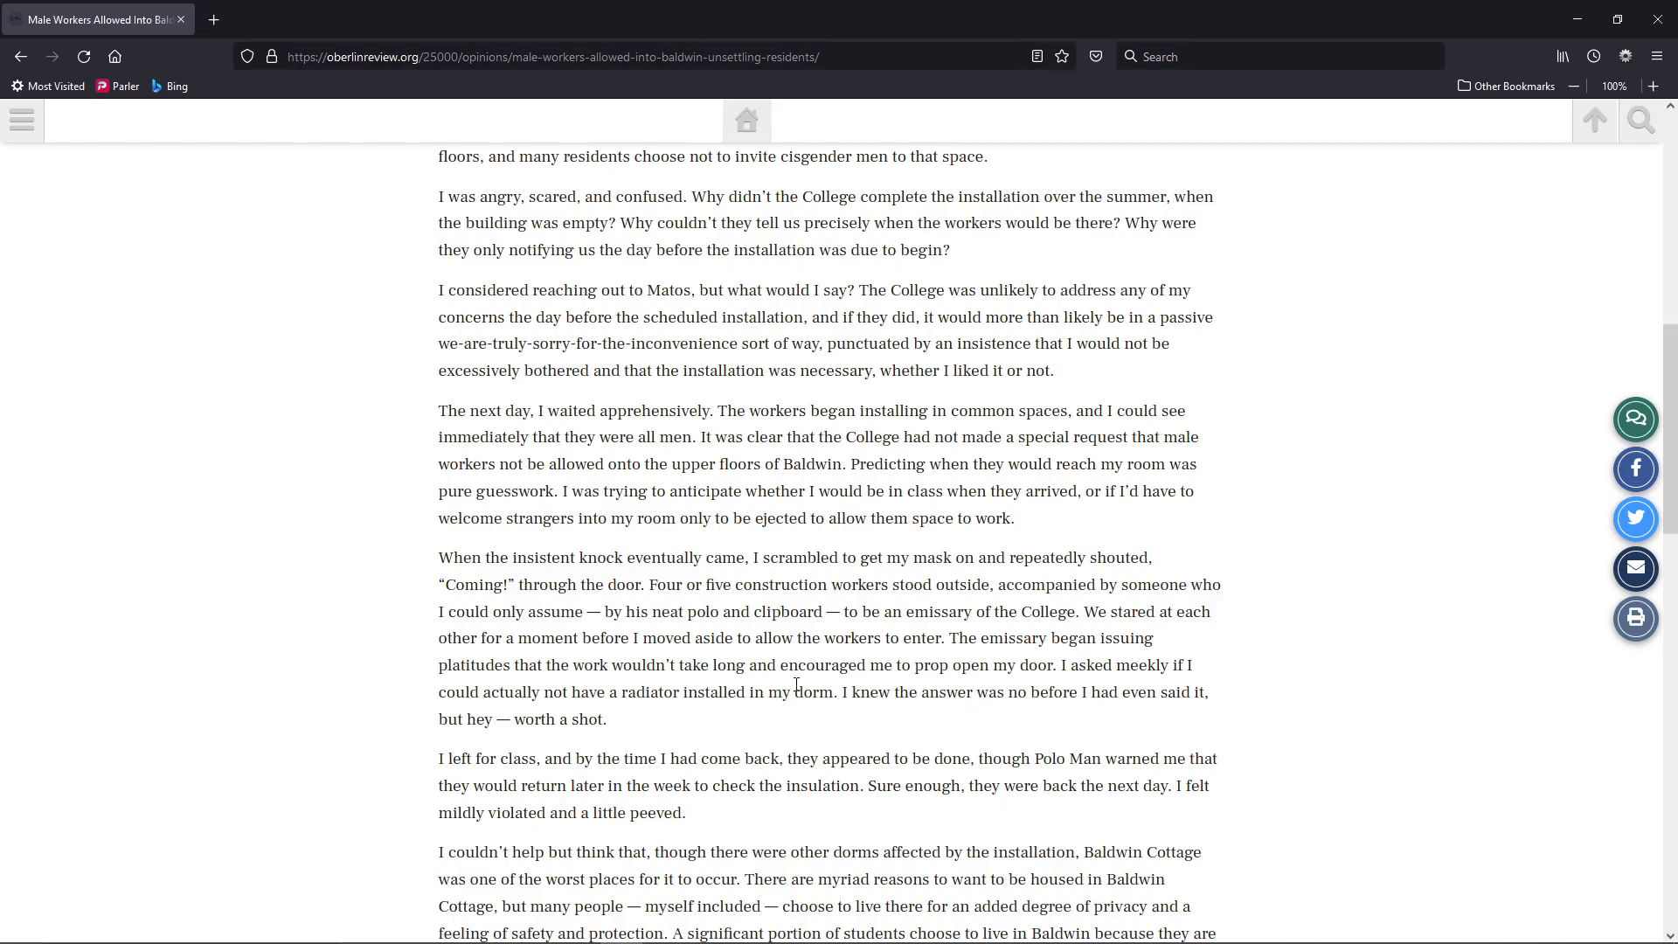
mouse_move(655, 726)
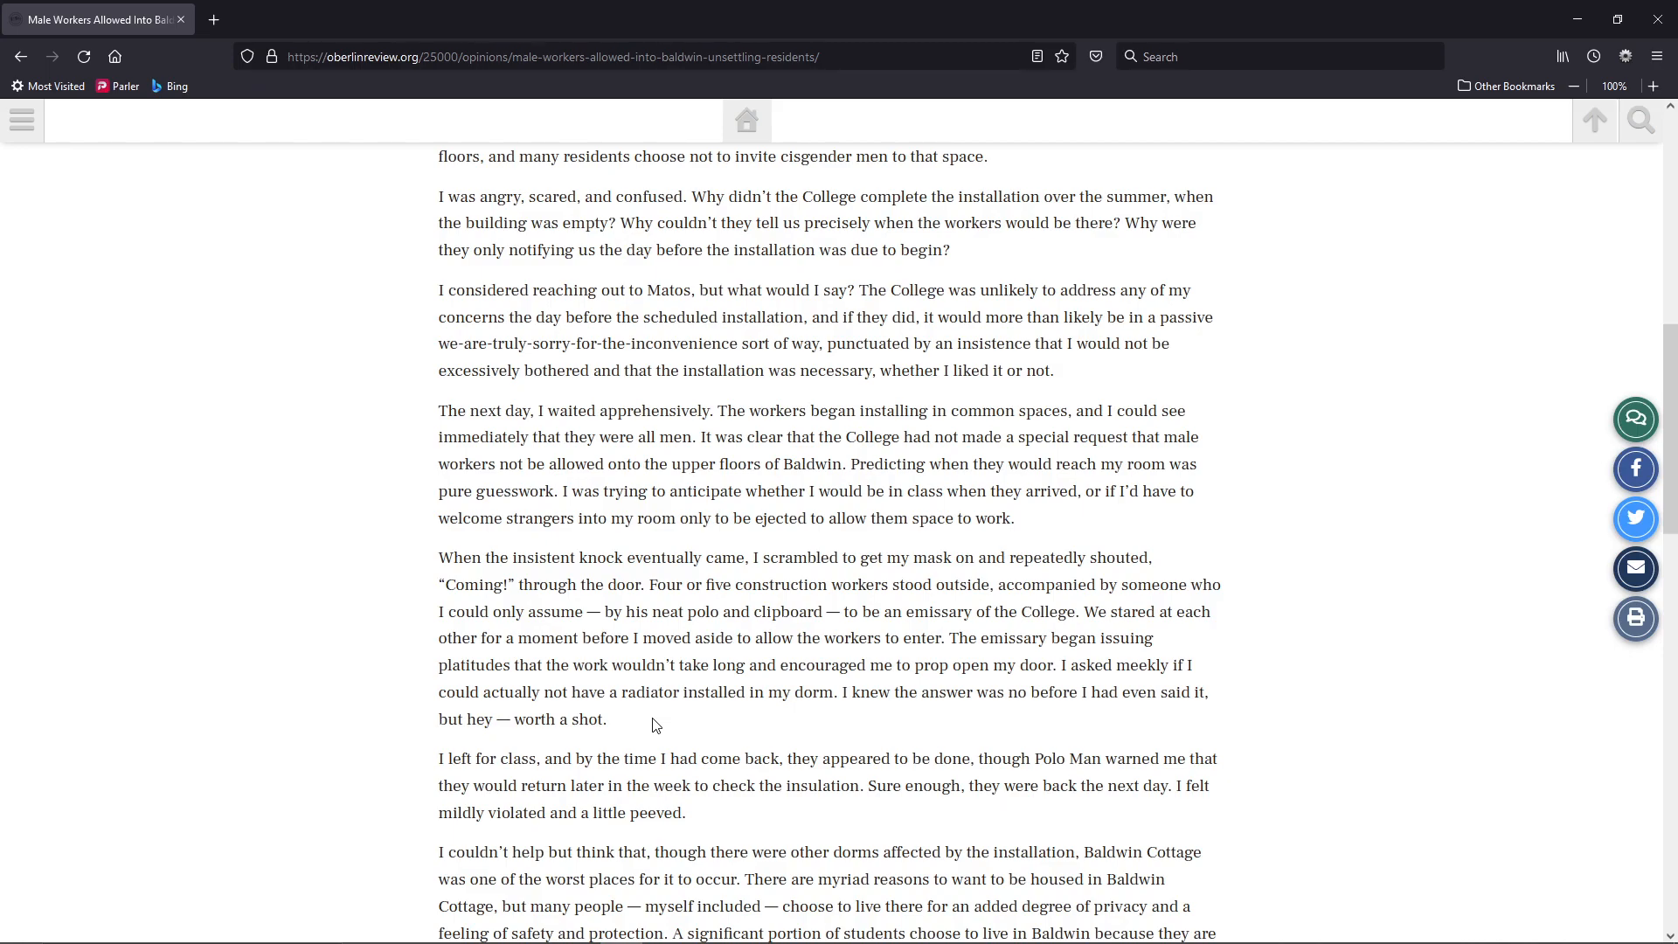
Scroll down to the closing paragraph and red topic tags
scroll(down, 3)
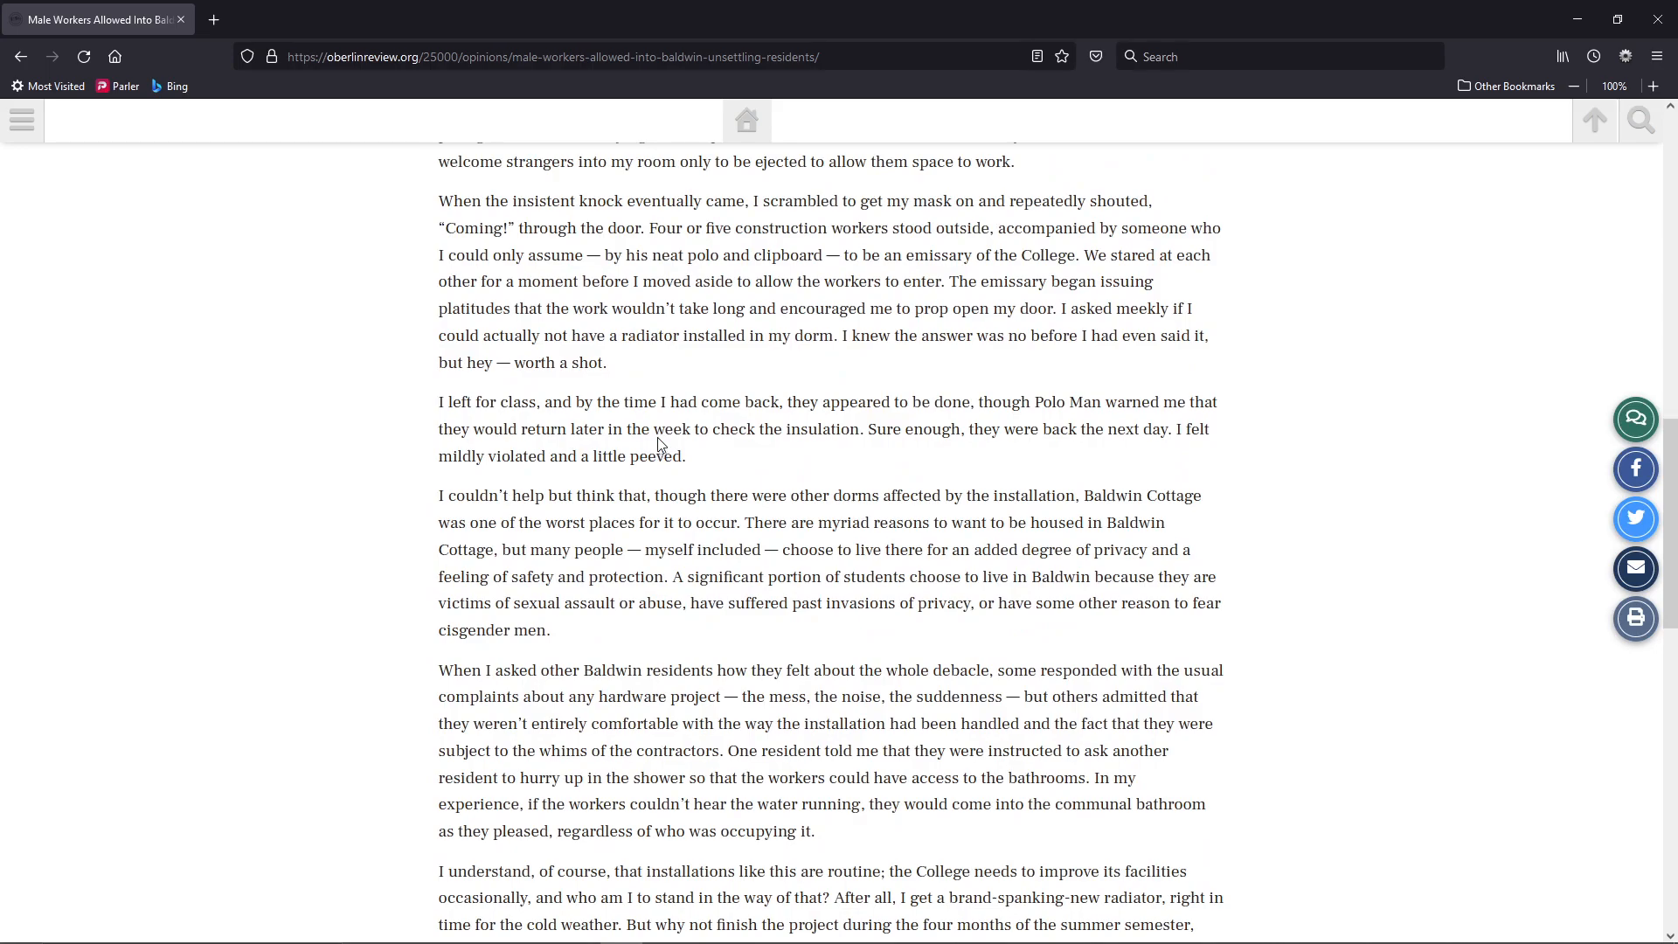
mouse_move(787, 401)
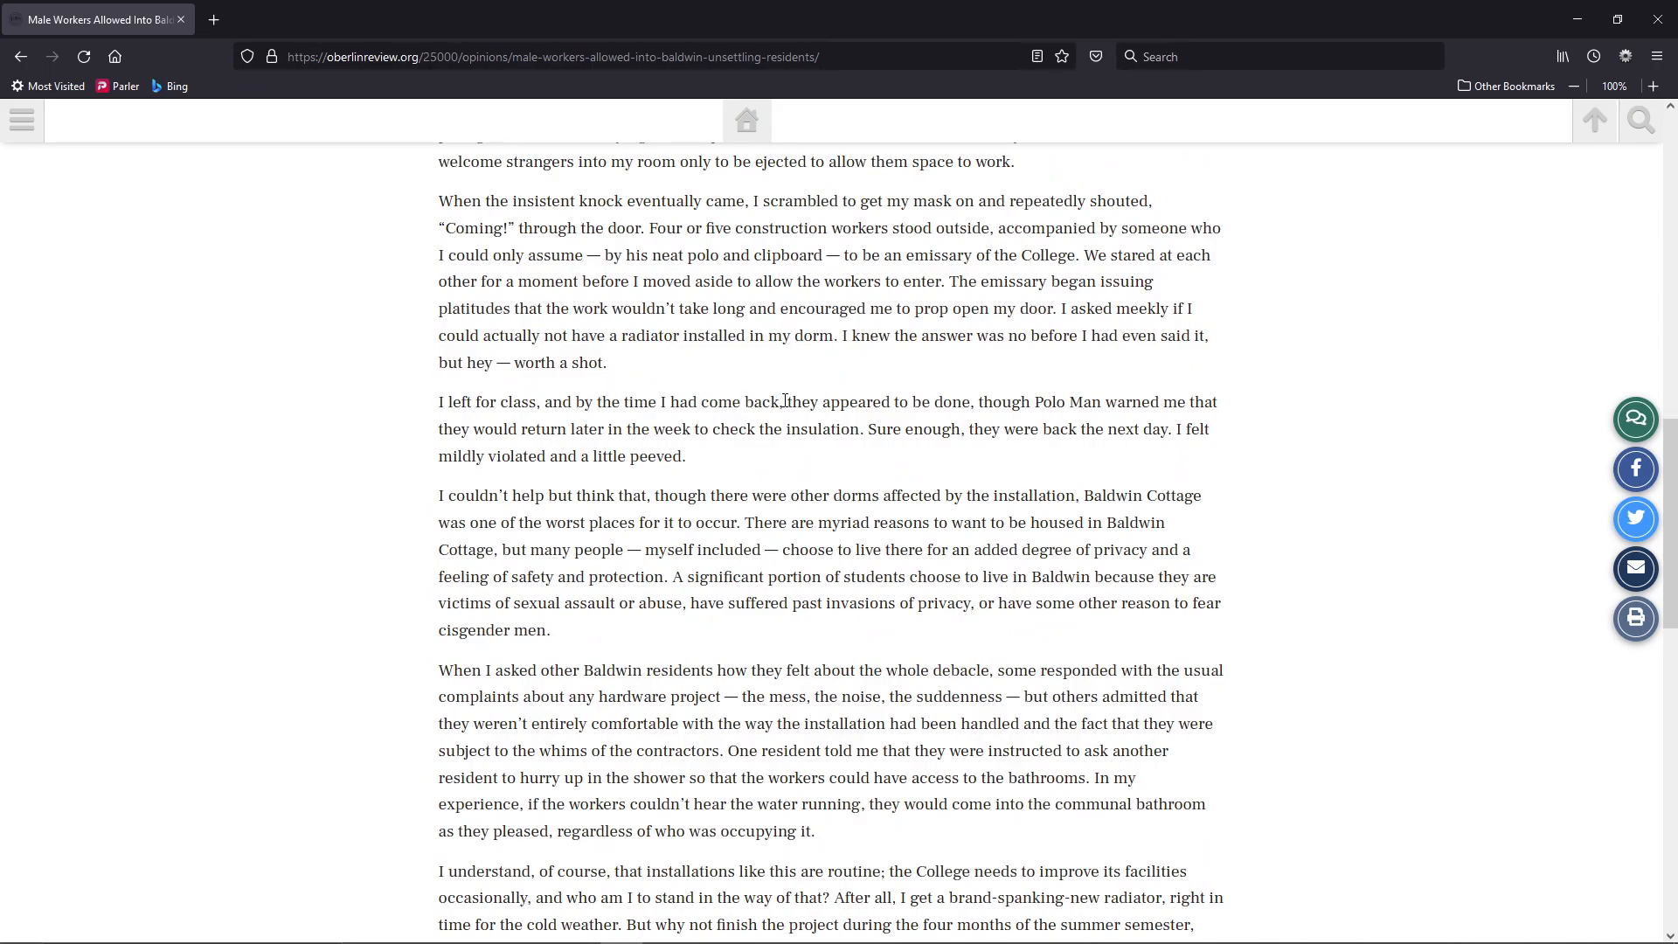
mouse_move(907, 405)
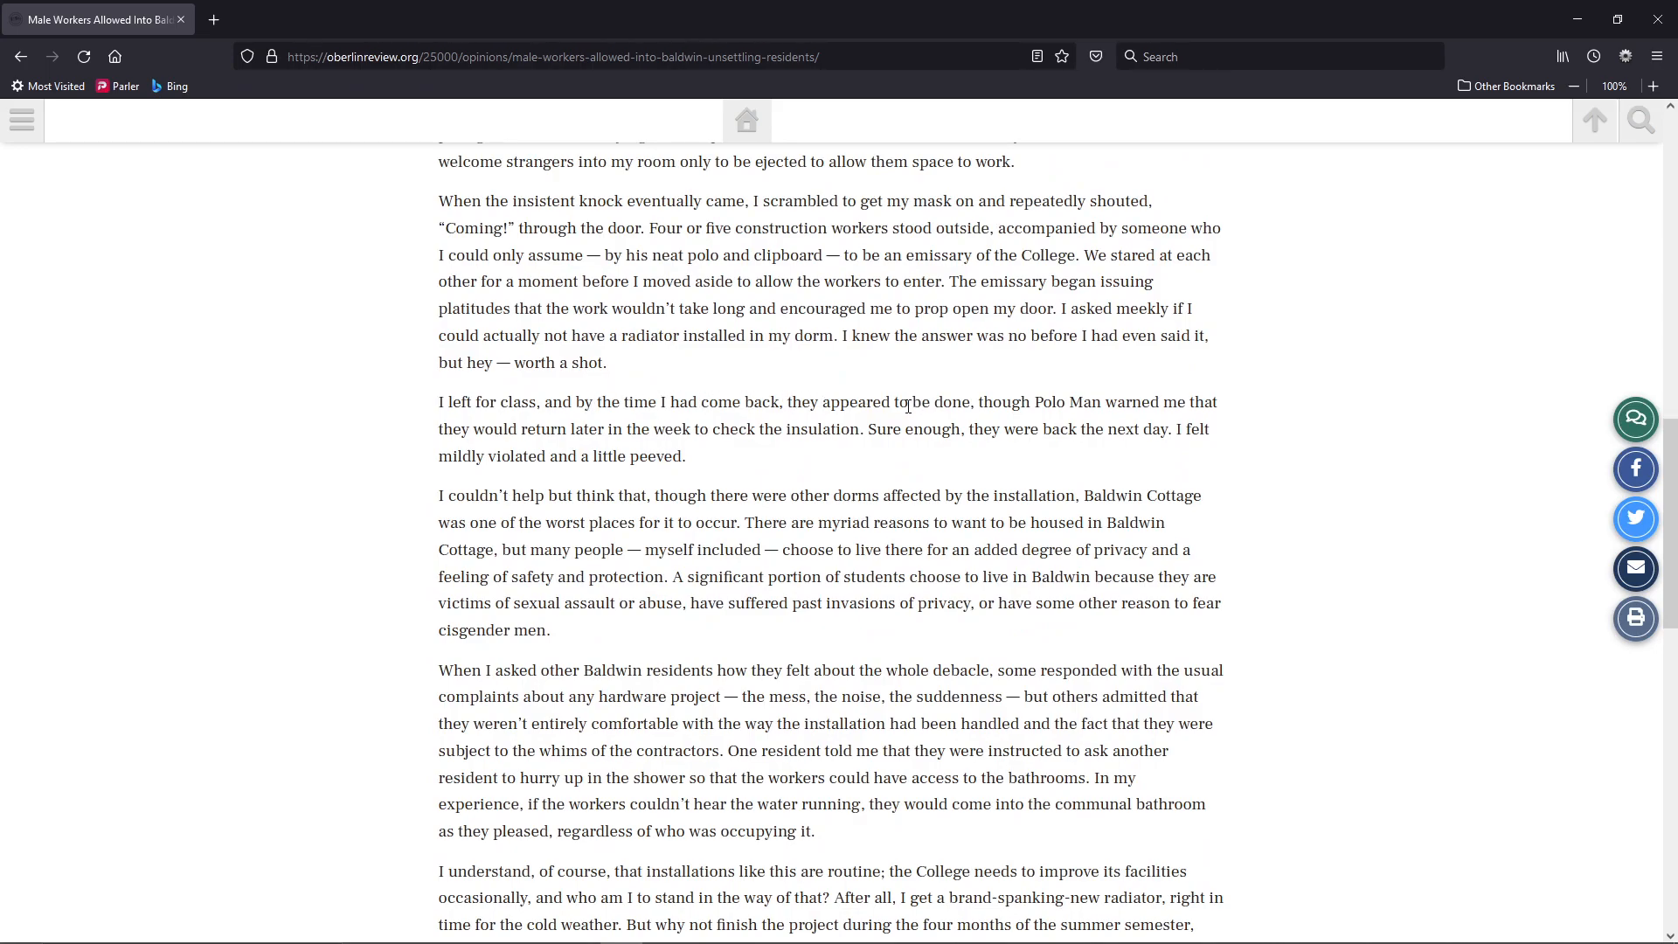
mouse_move(563, 423)
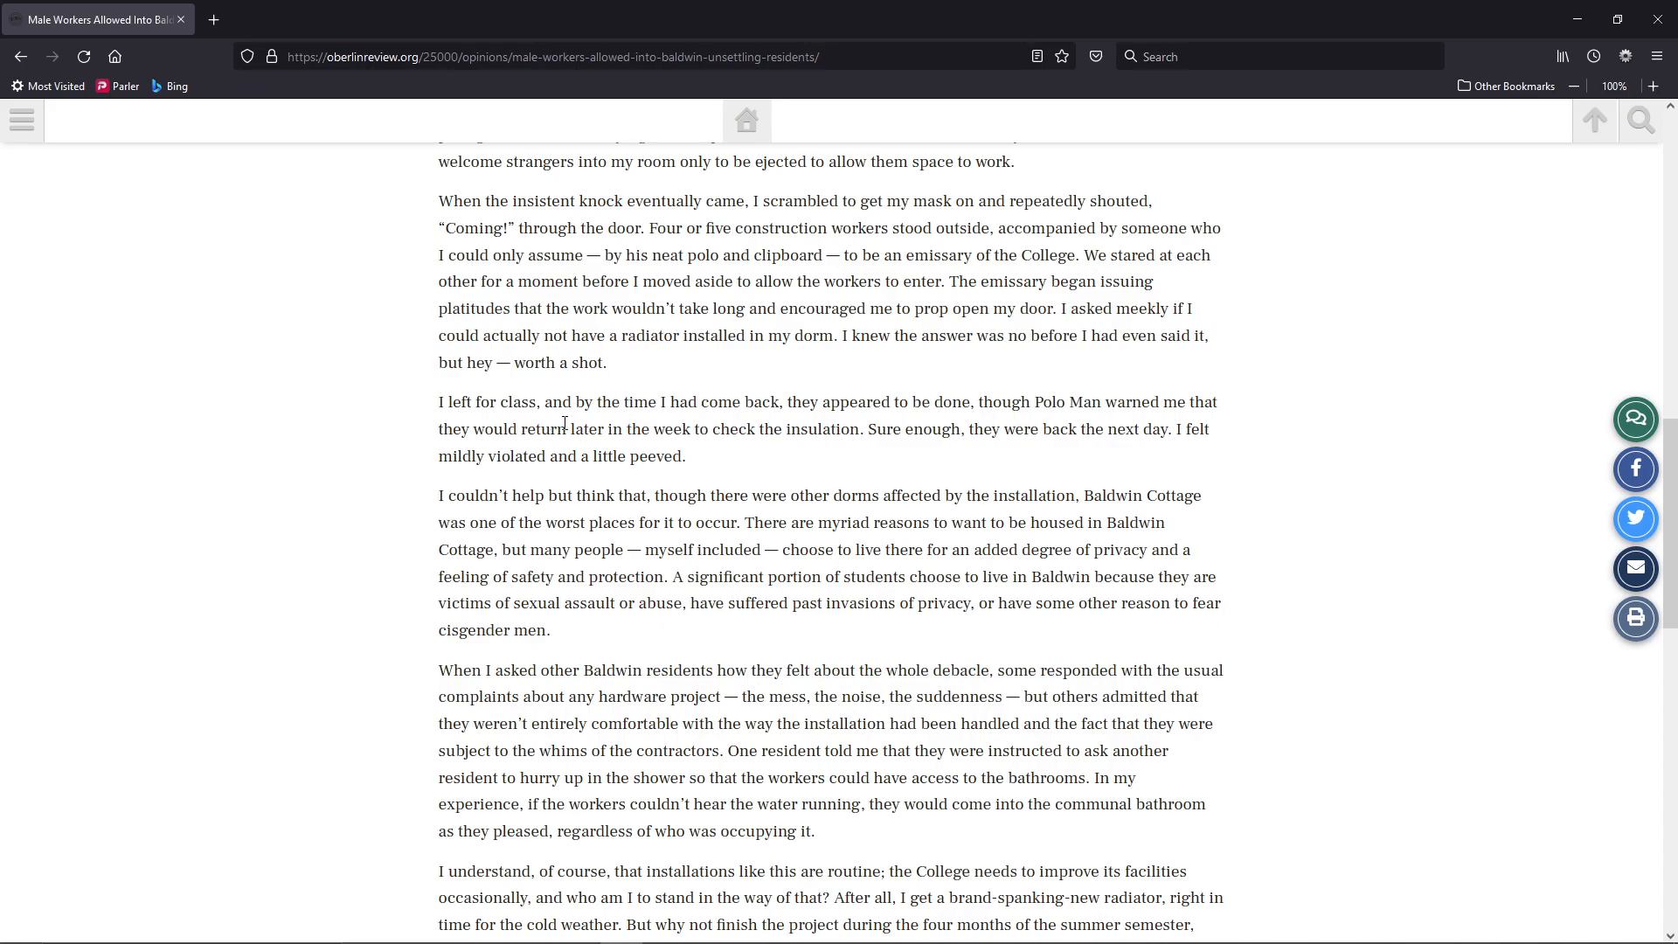
mouse_move(864, 428)
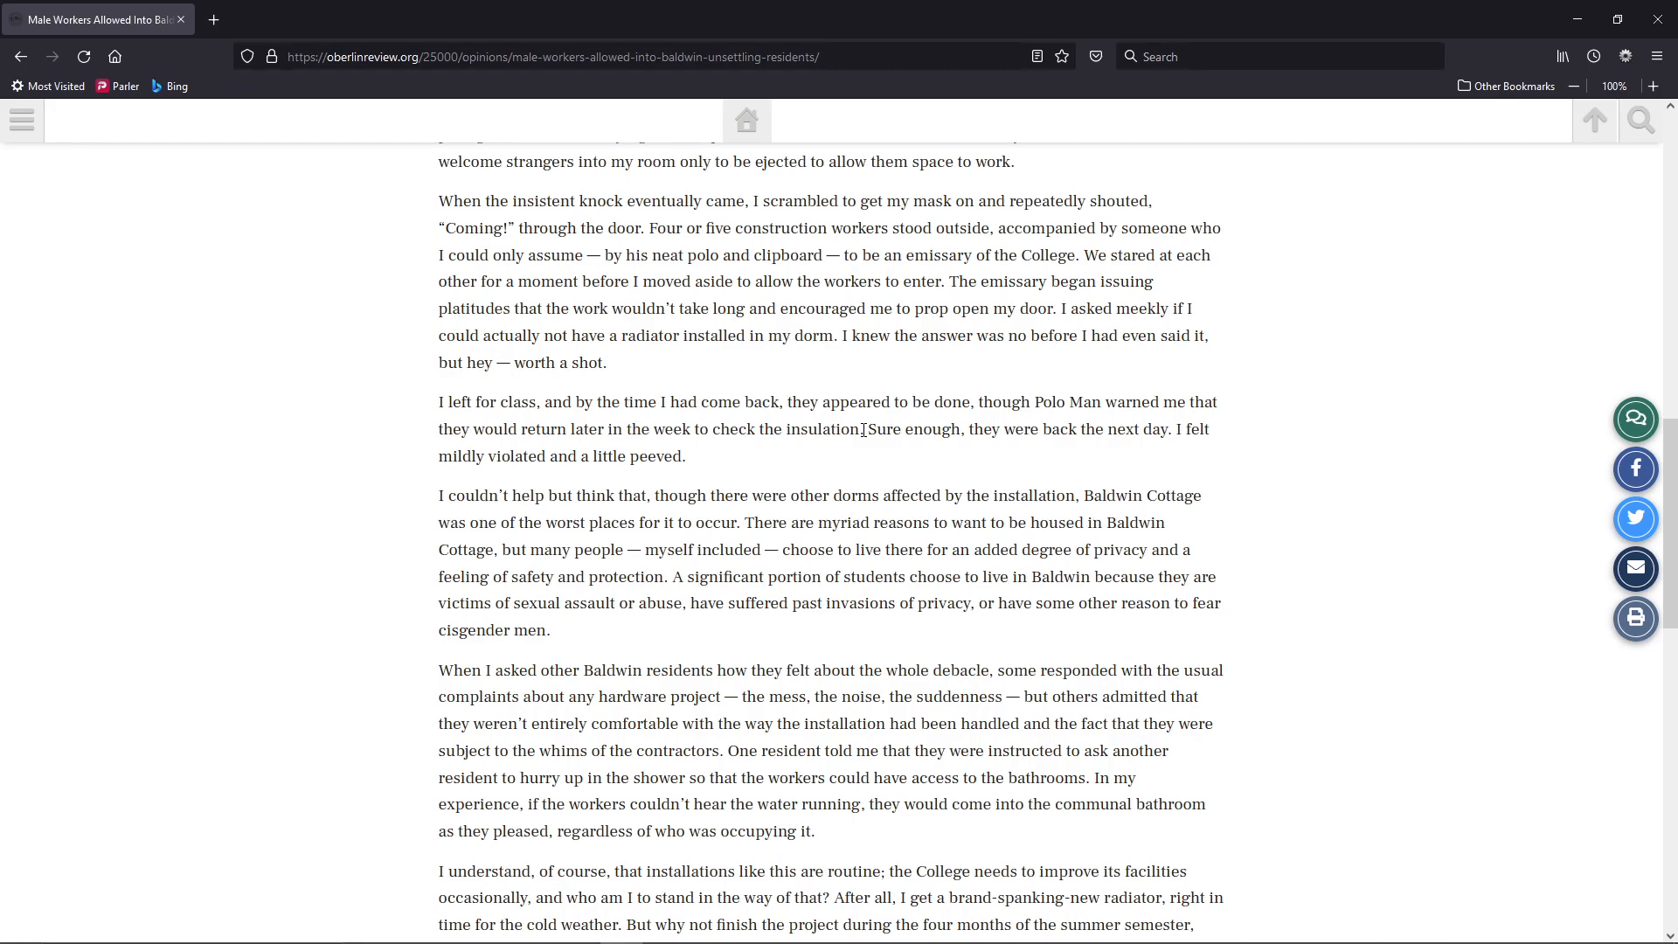
mouse_move(589, 451)
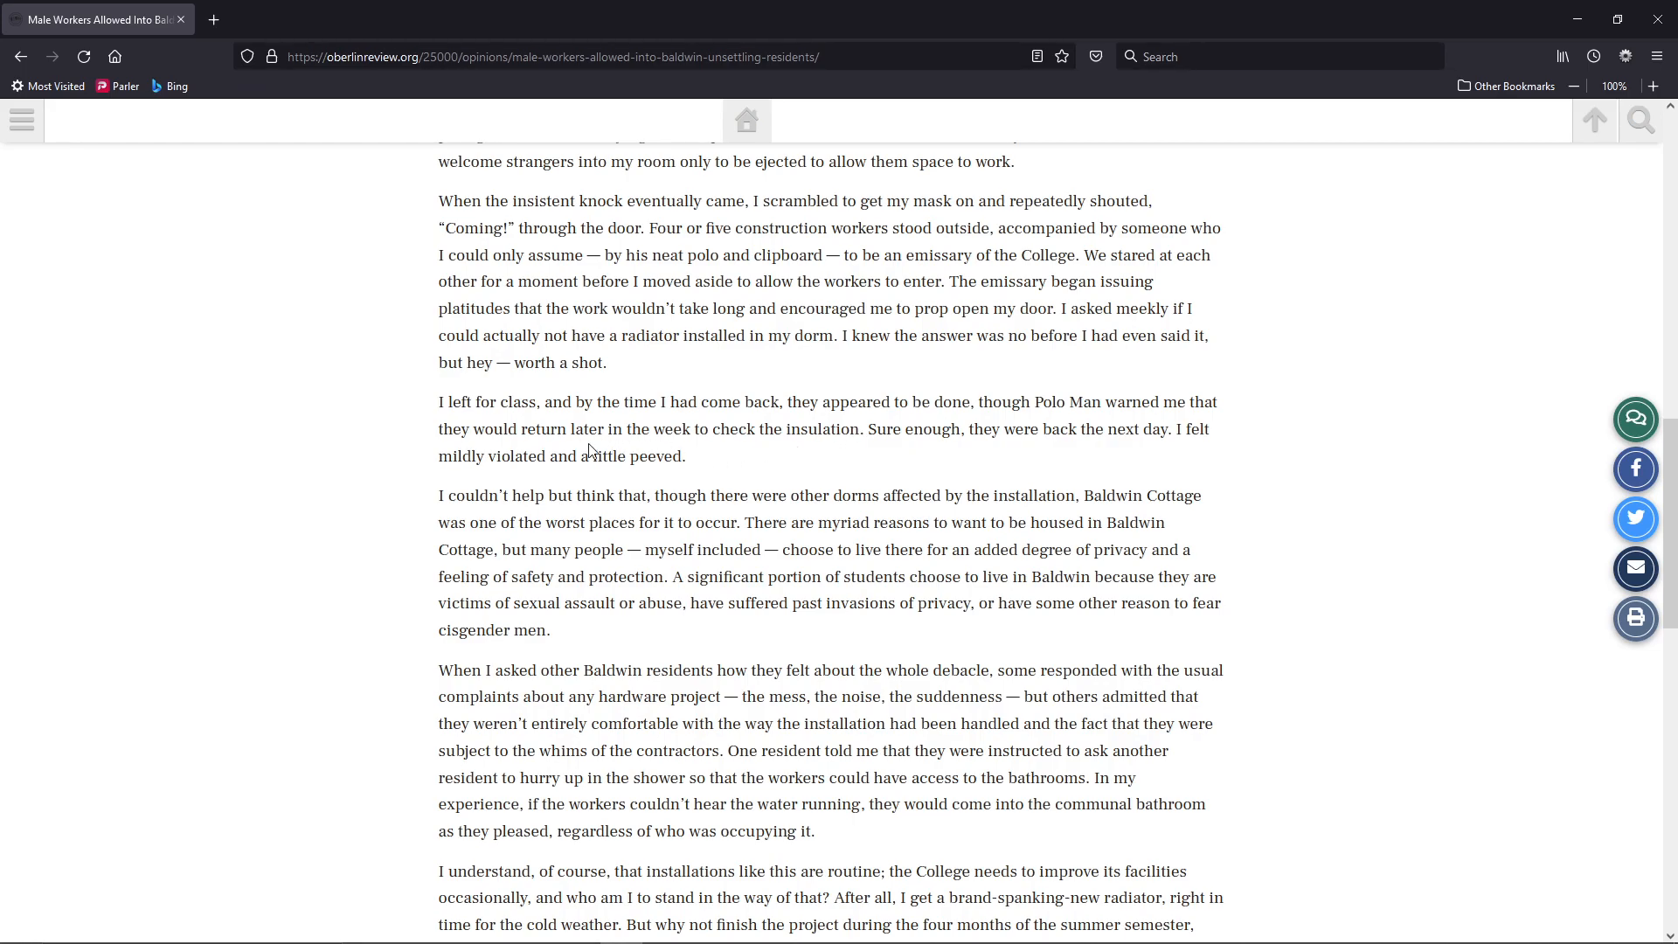
mouse_move(606, 464)
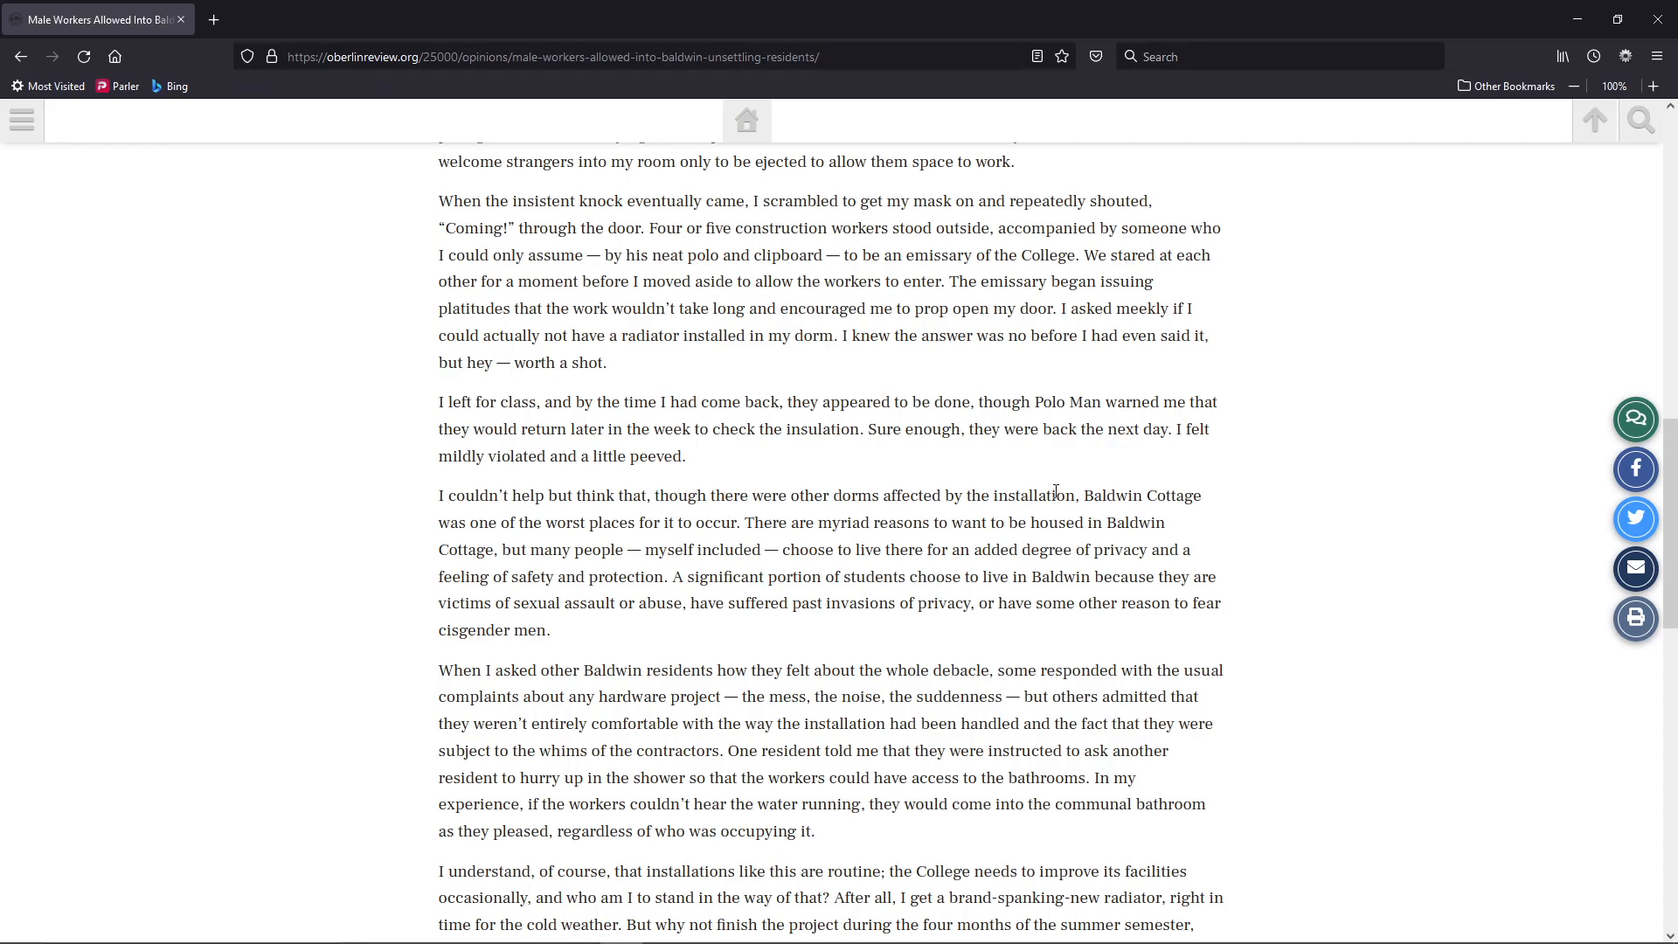
mouse_move(525, 523)
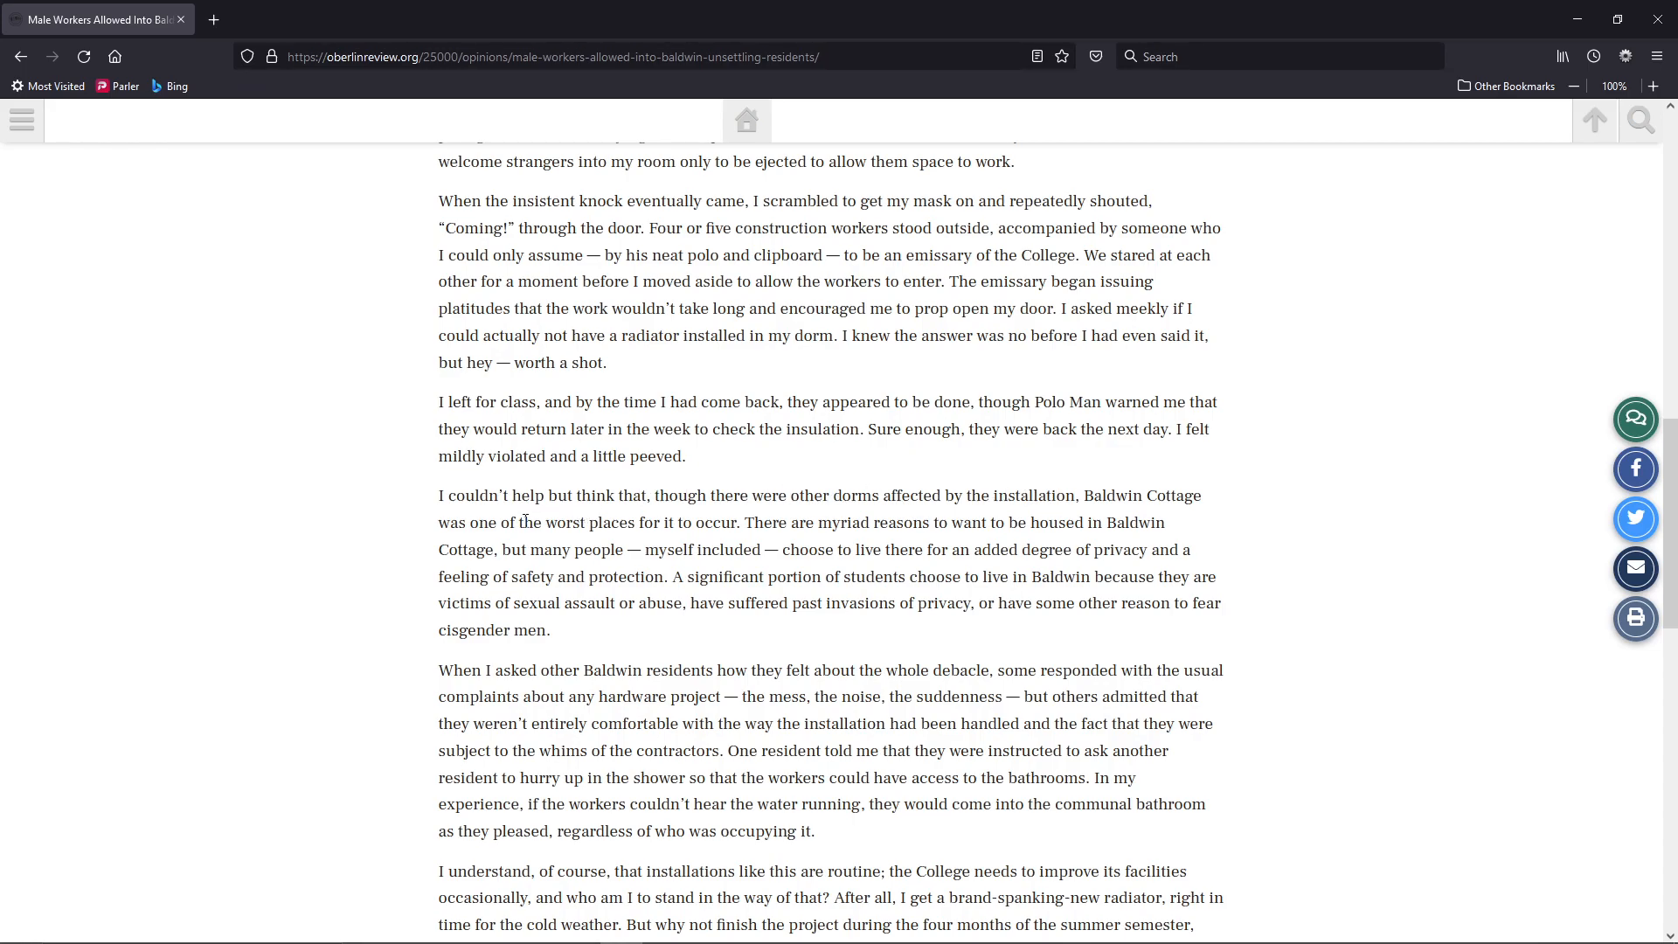
mouse_move(715, 516)
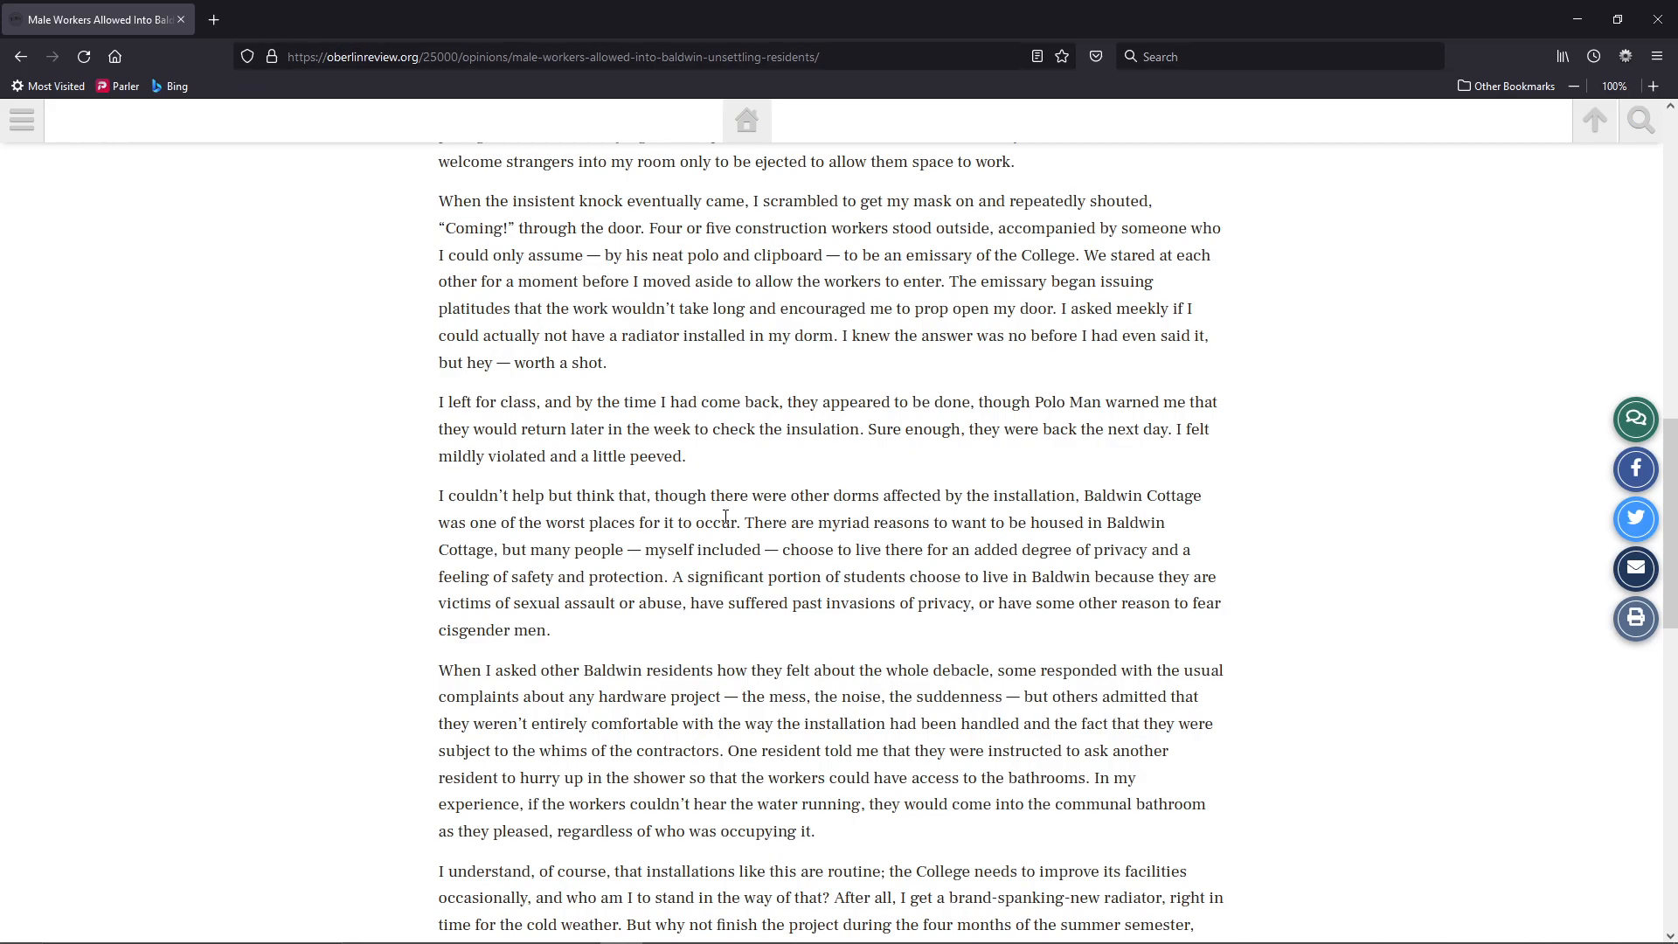
scroll(down, 3)
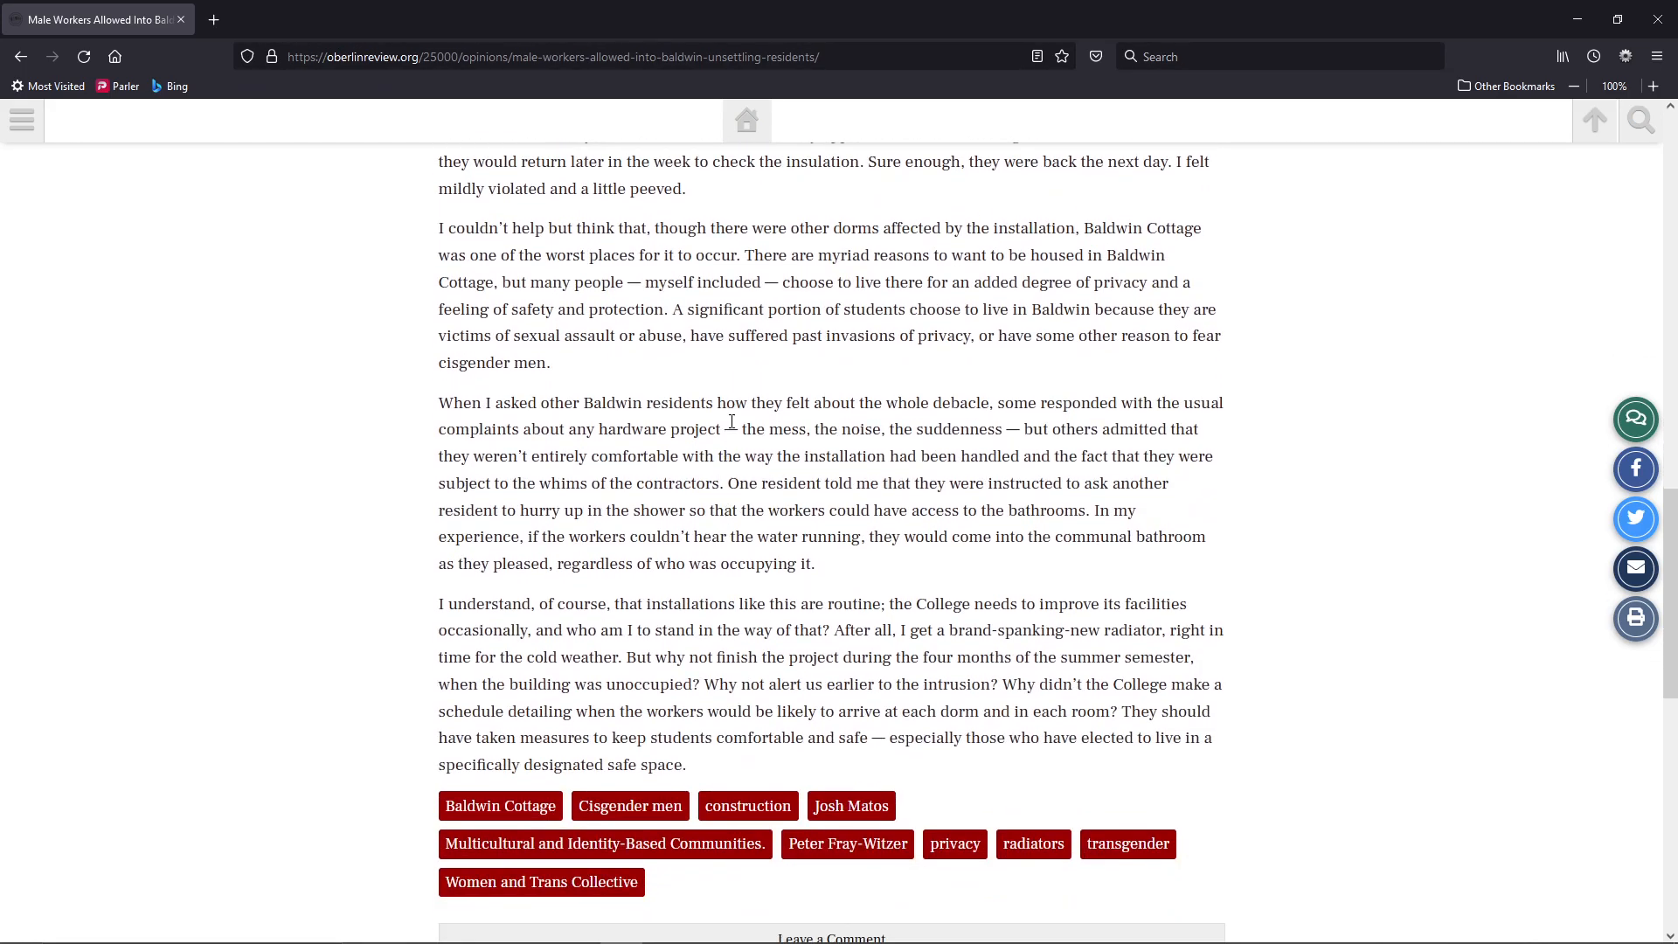
mouse_move(972, 399)
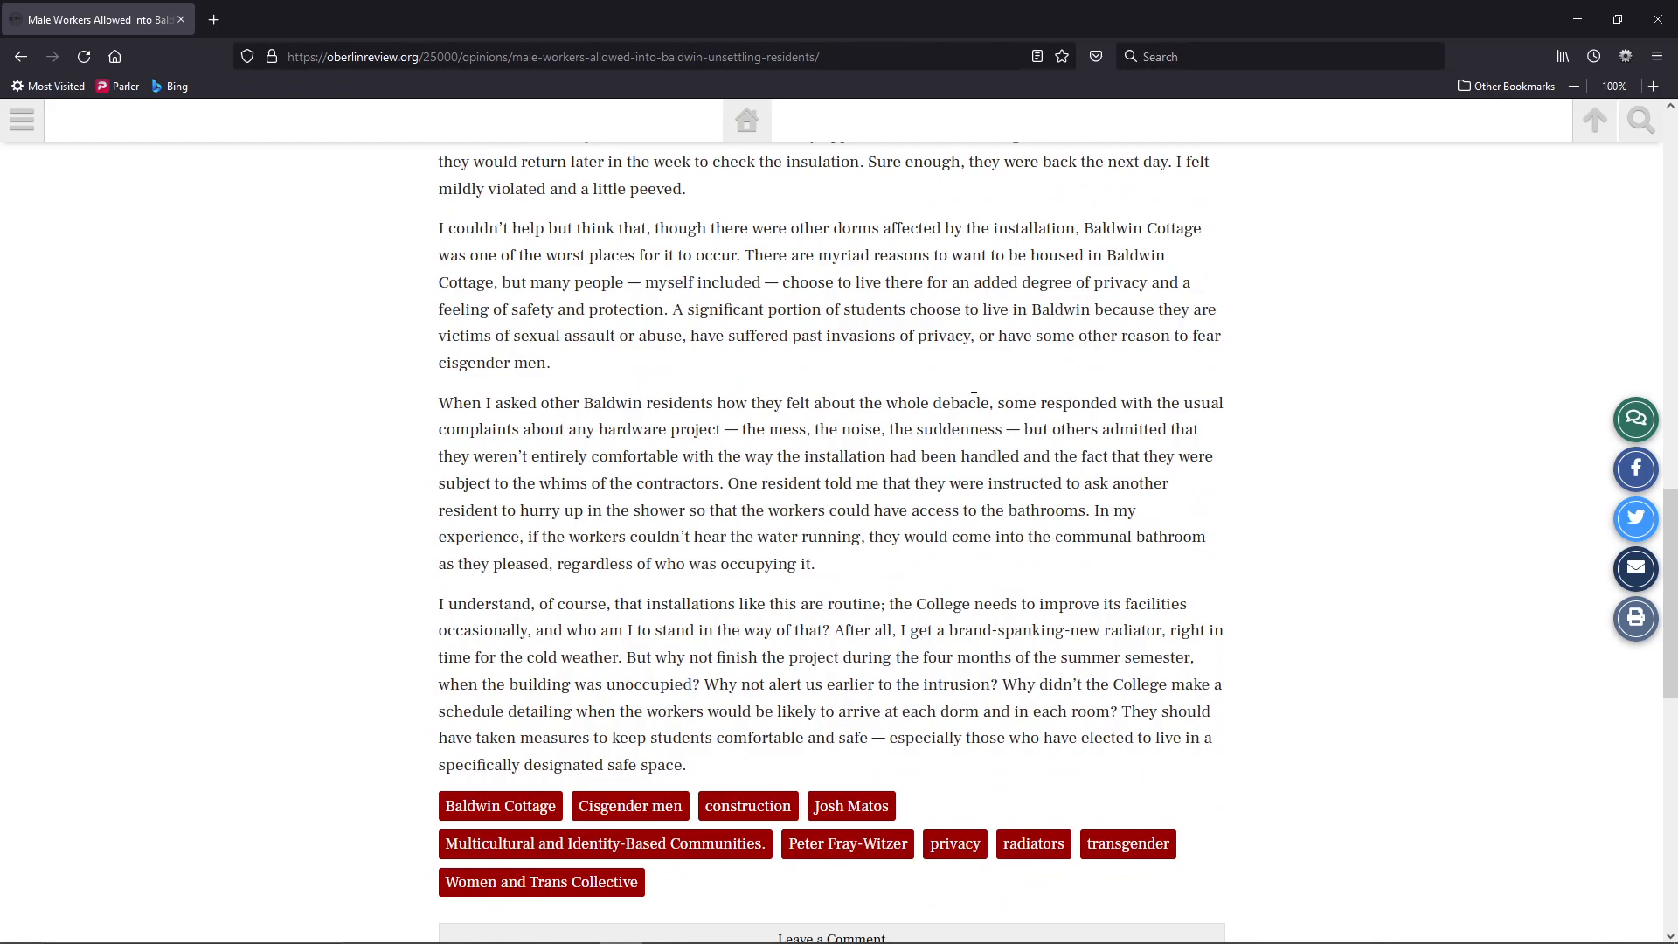
mouse_move(752, 429)
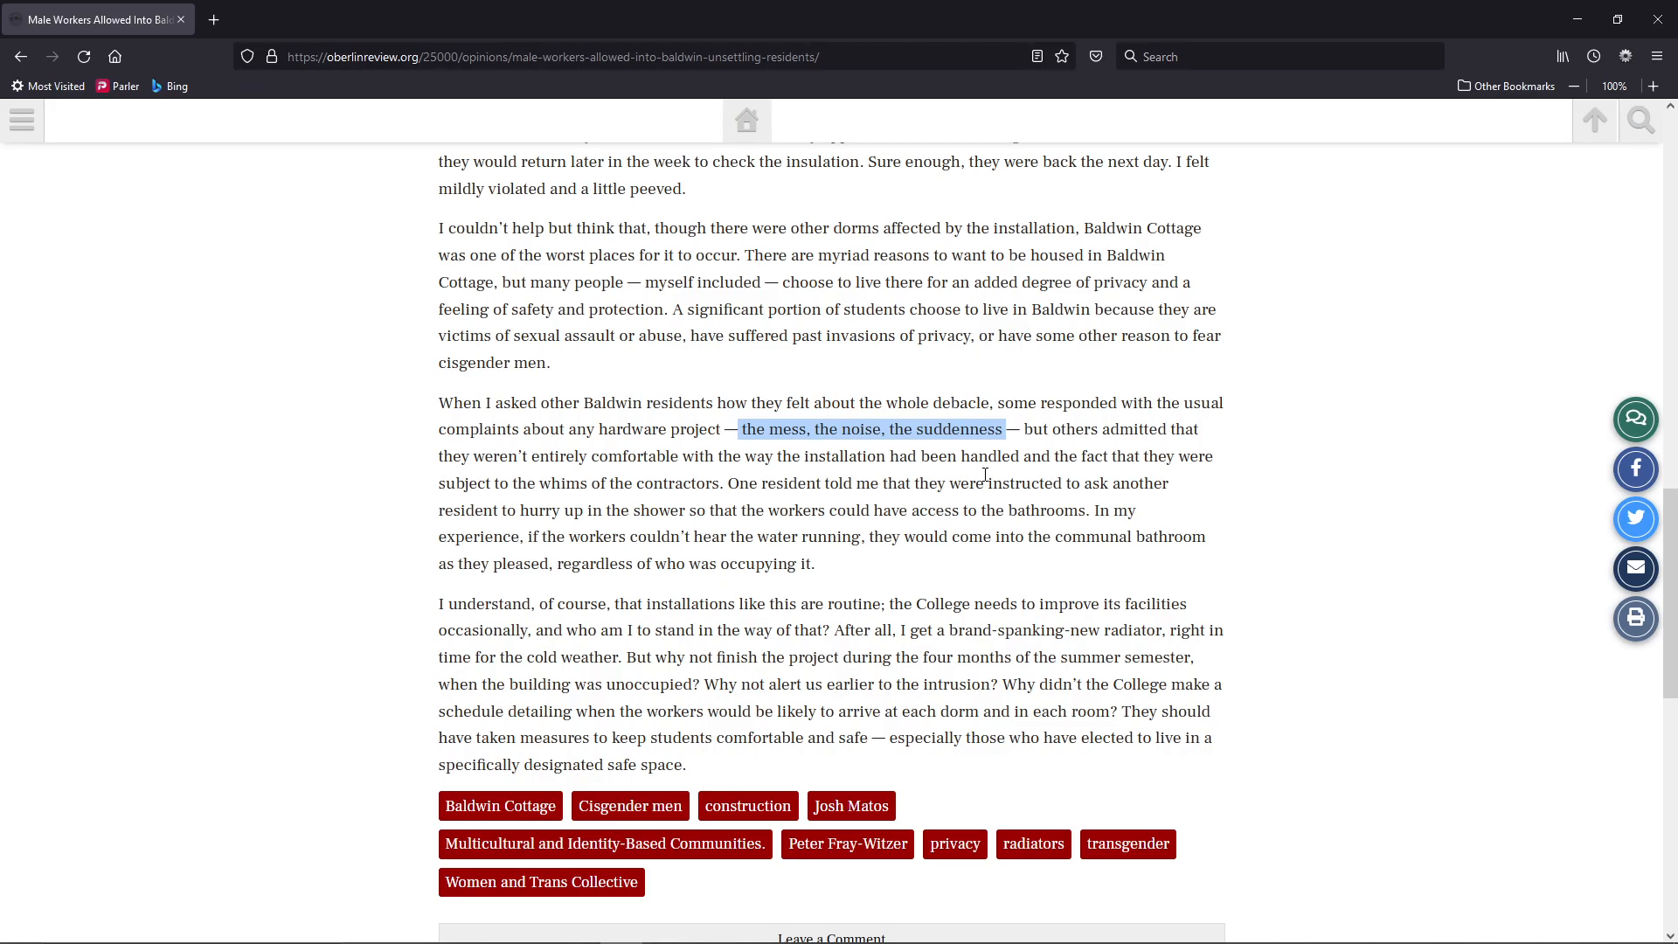
Clear the highlight on 'the mess, the noise, the suddenness'
click(1006, 448)
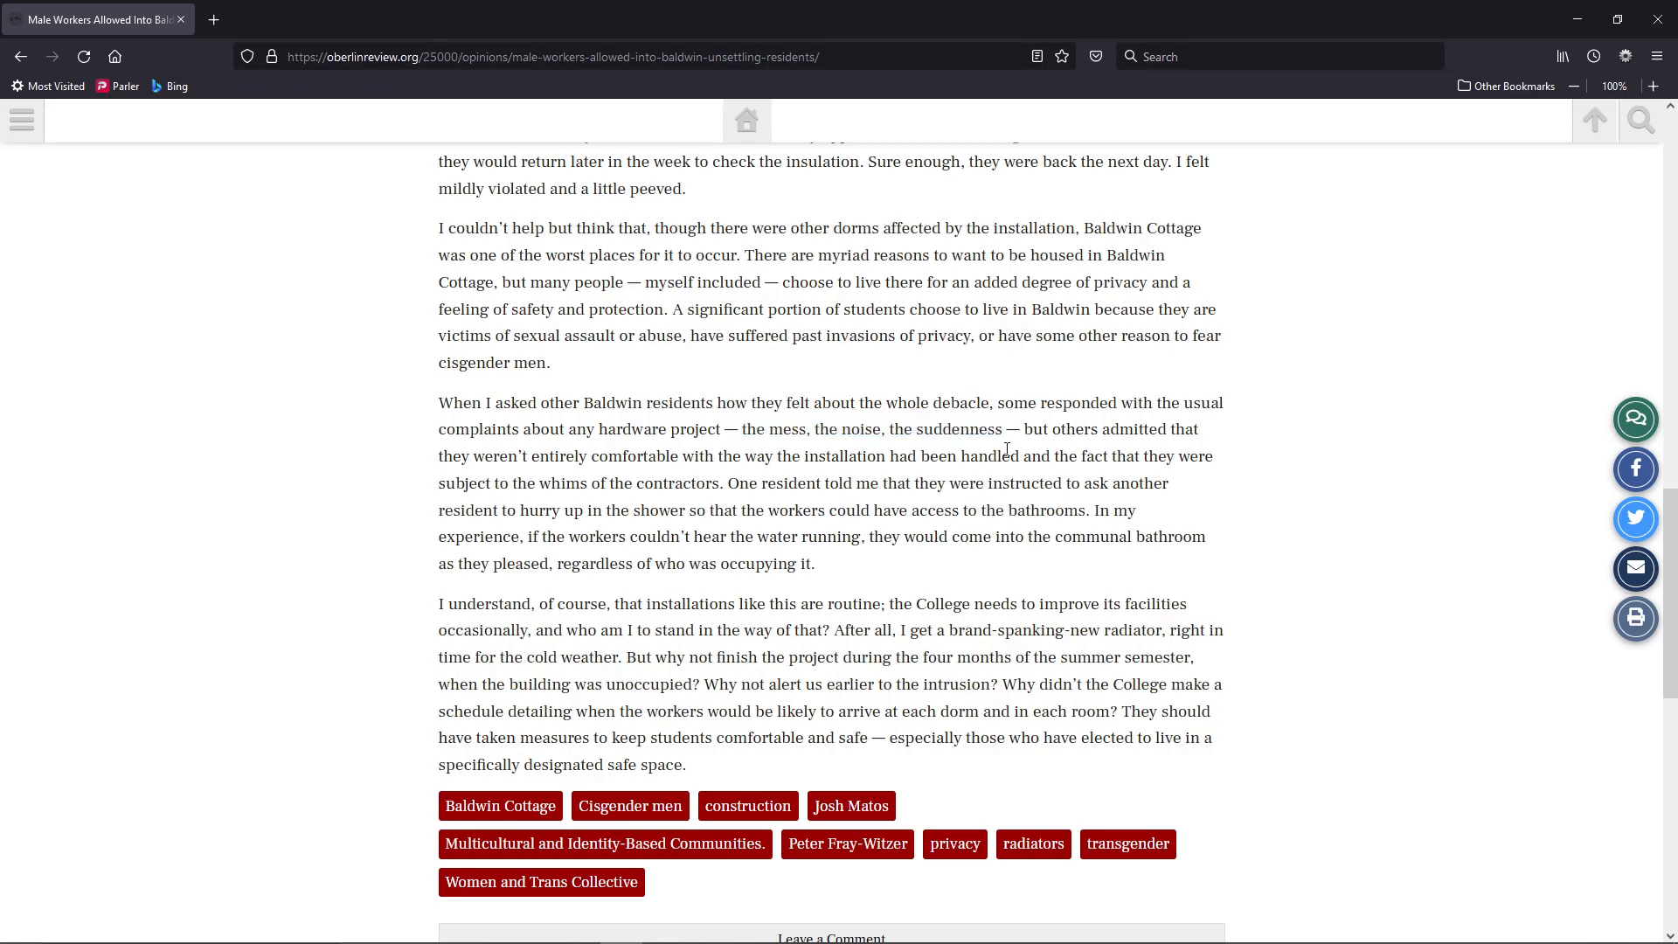
mouse_move(988, 435)
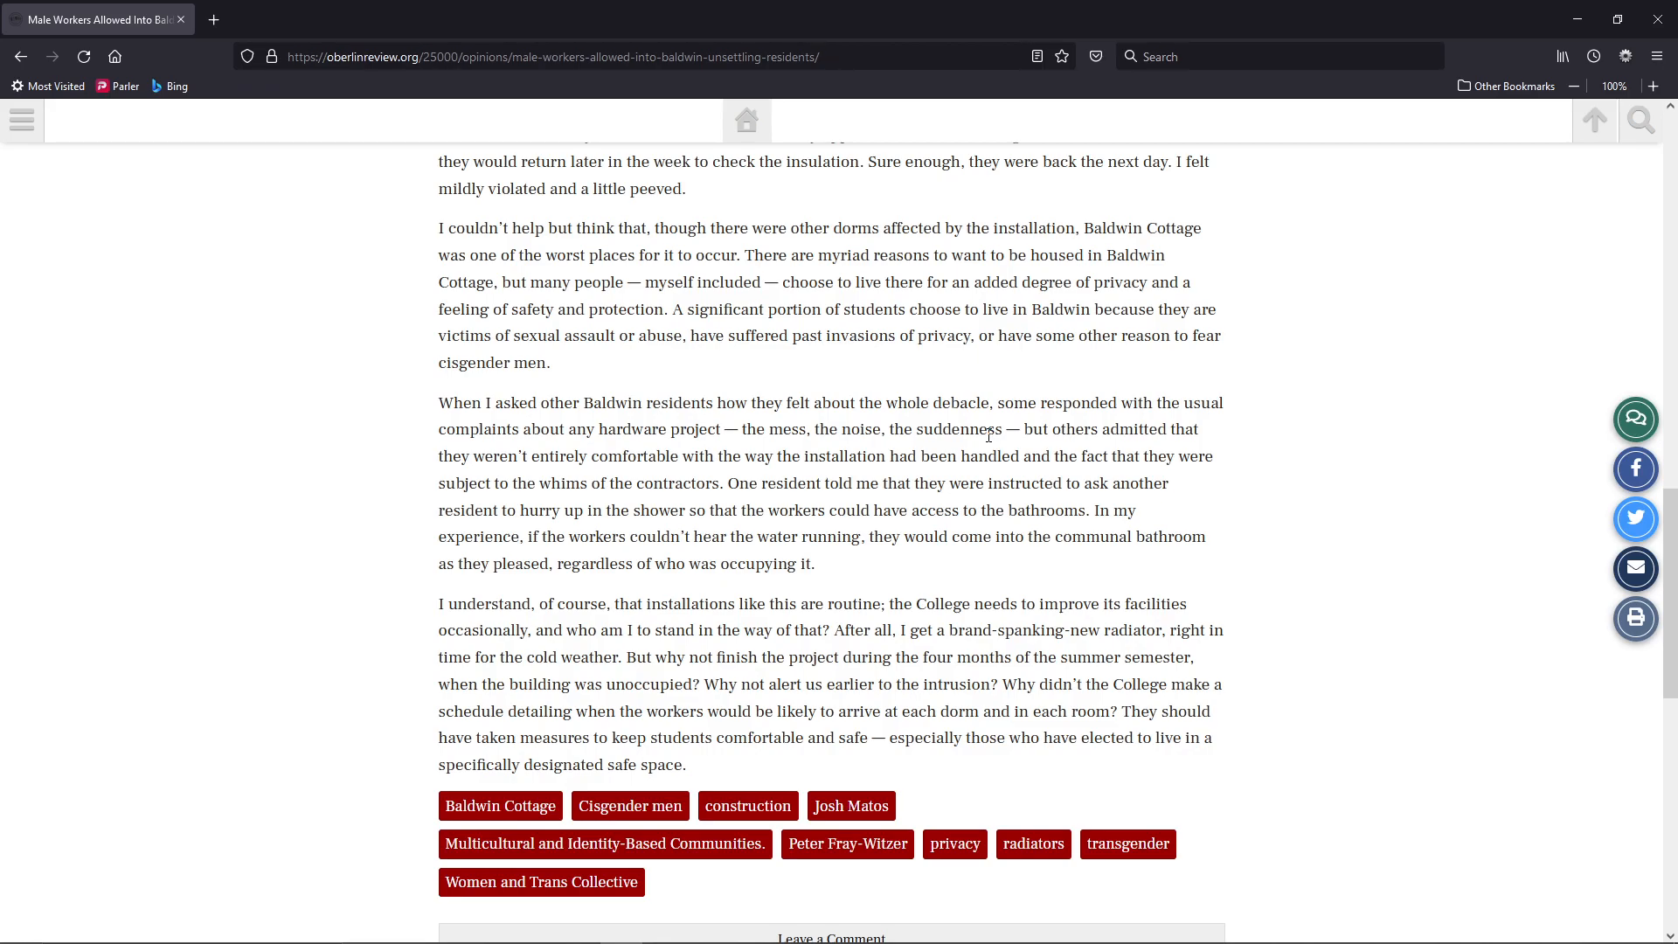
mouse_move(1022, 424)
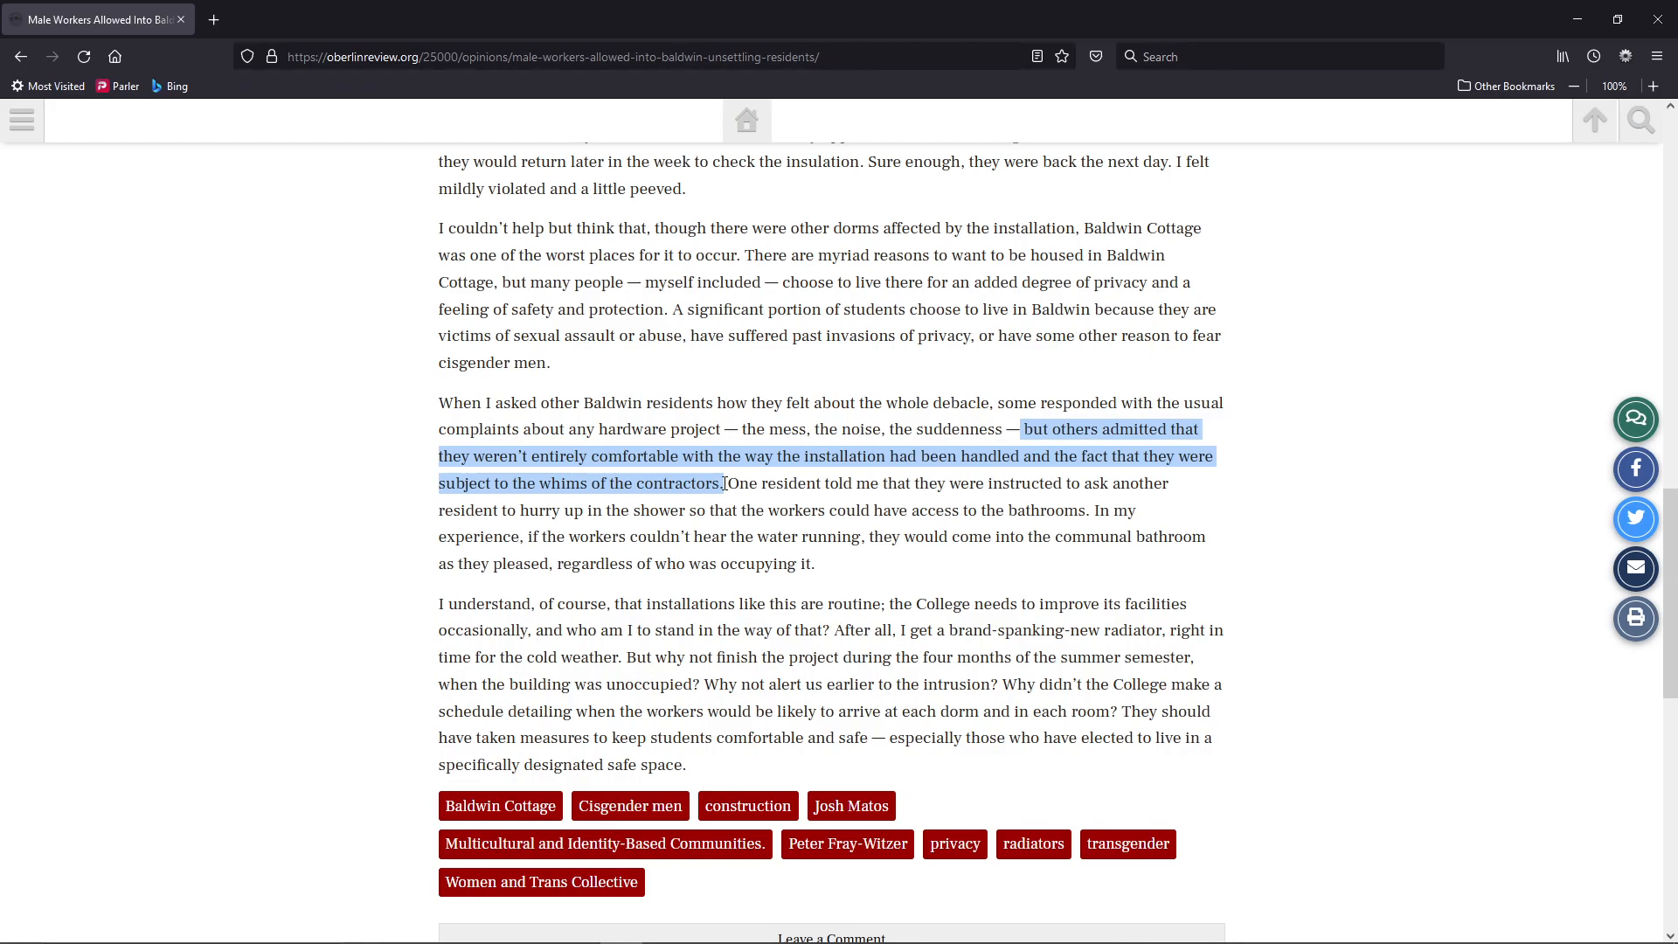
Clear the highlights on the residents' discomfort, shower and communal bathroom passages
click(780, 556)
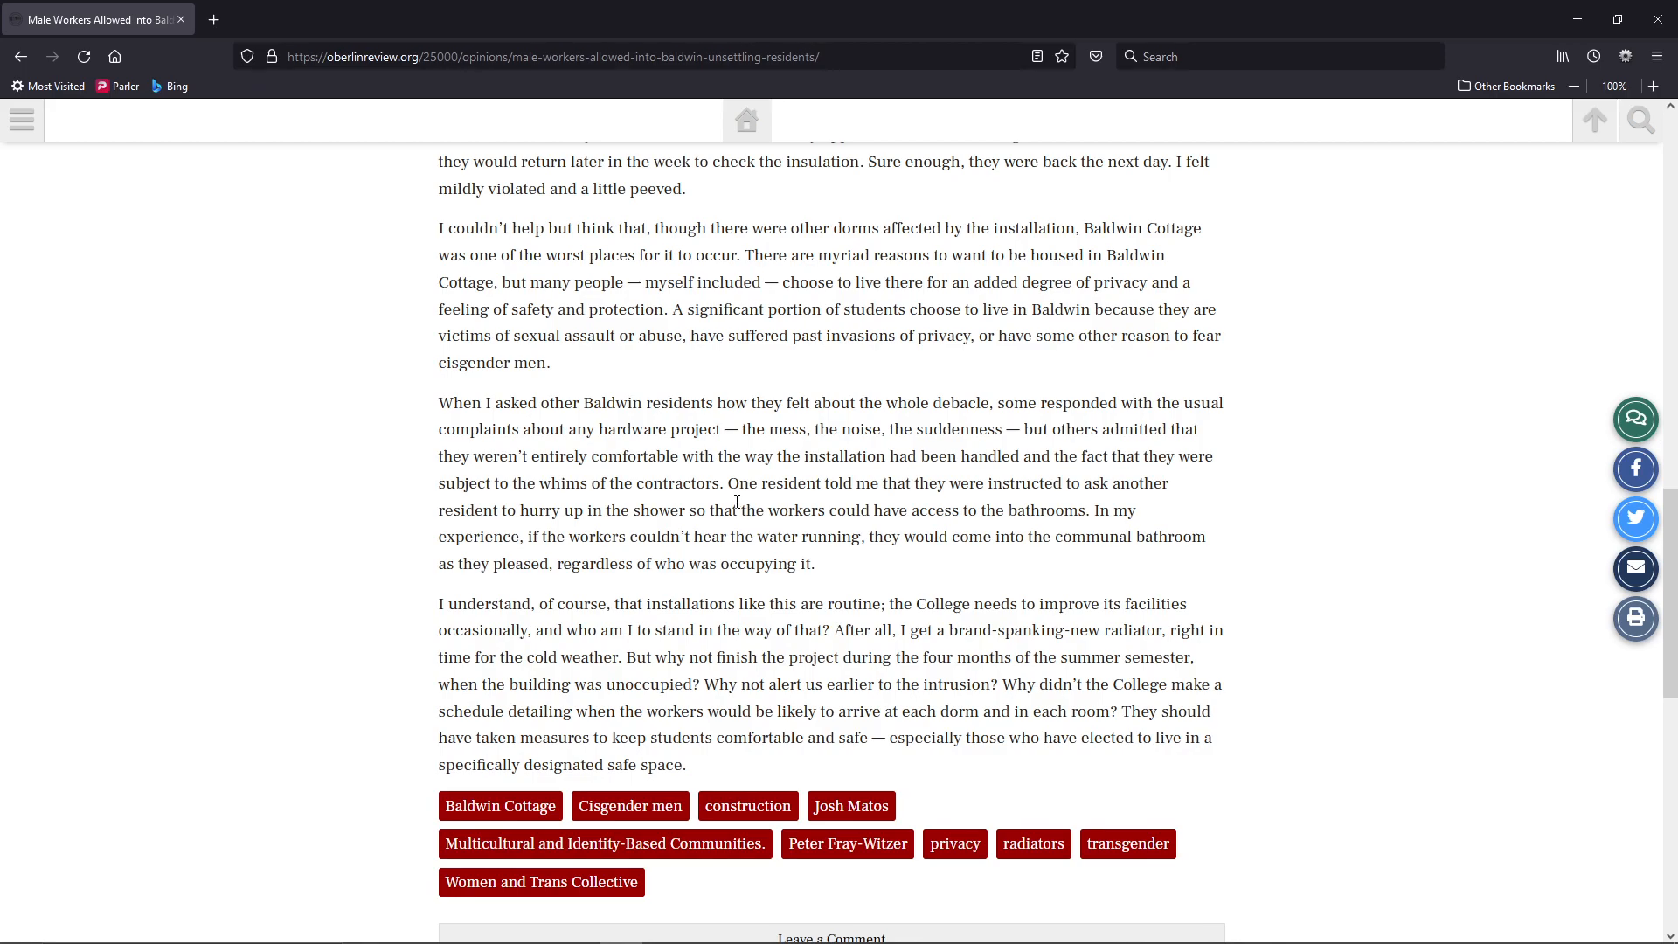
mouse_move(727, 473)
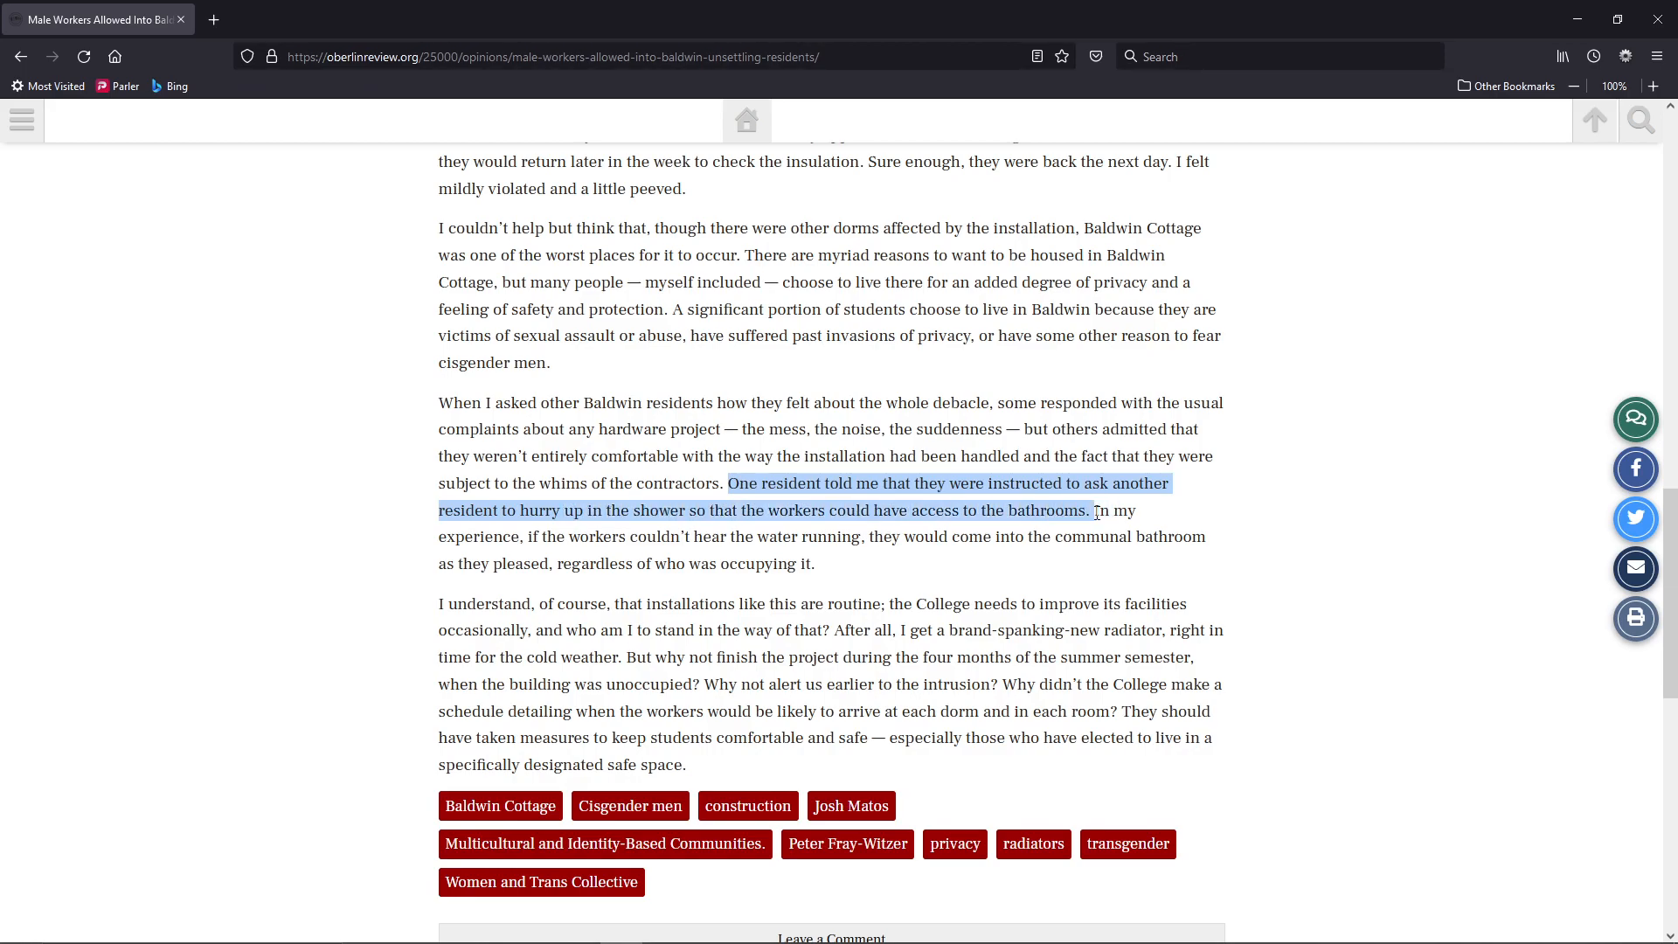
click(1113, 509)
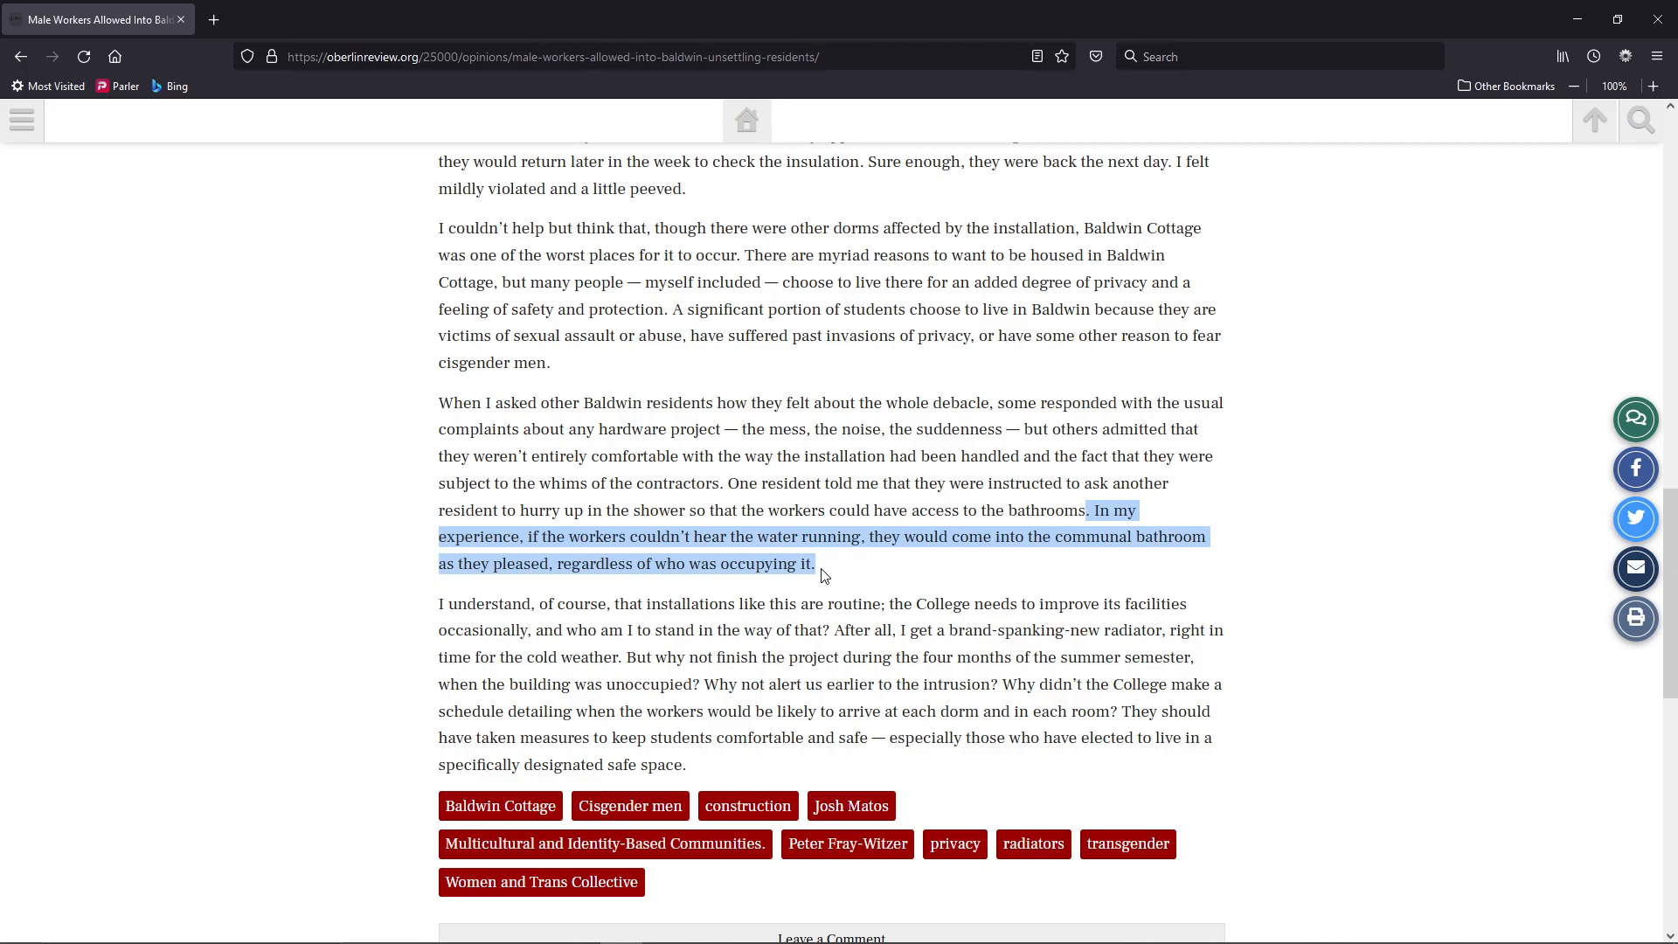
click(862, 575)
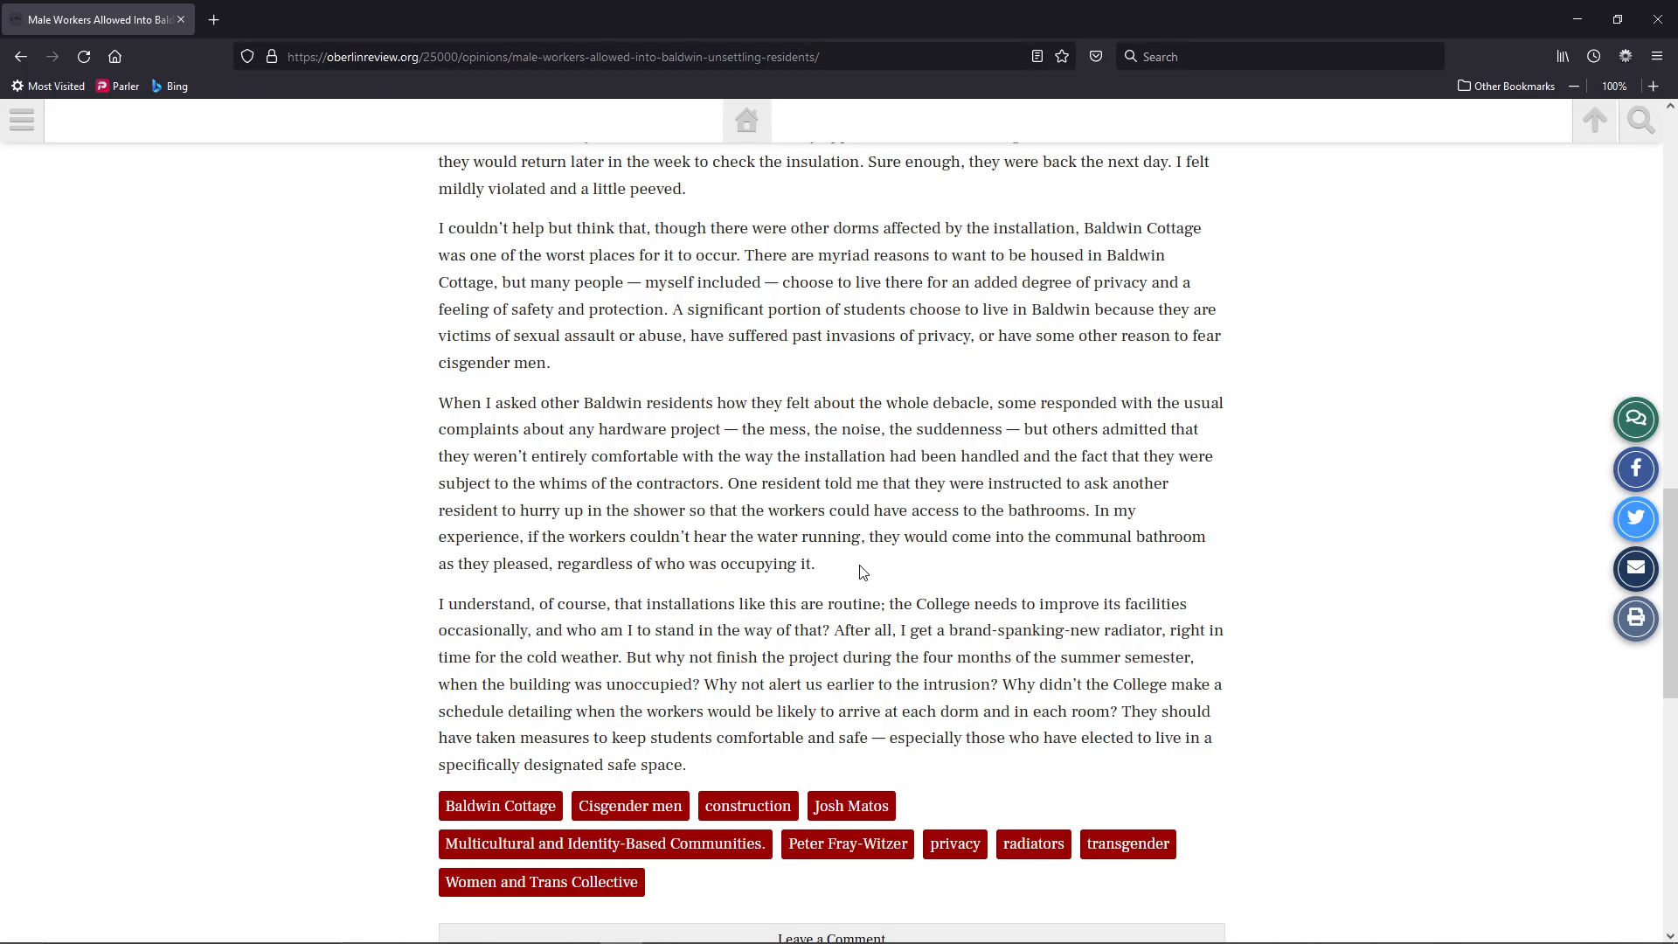
mouse_move(520, 610)
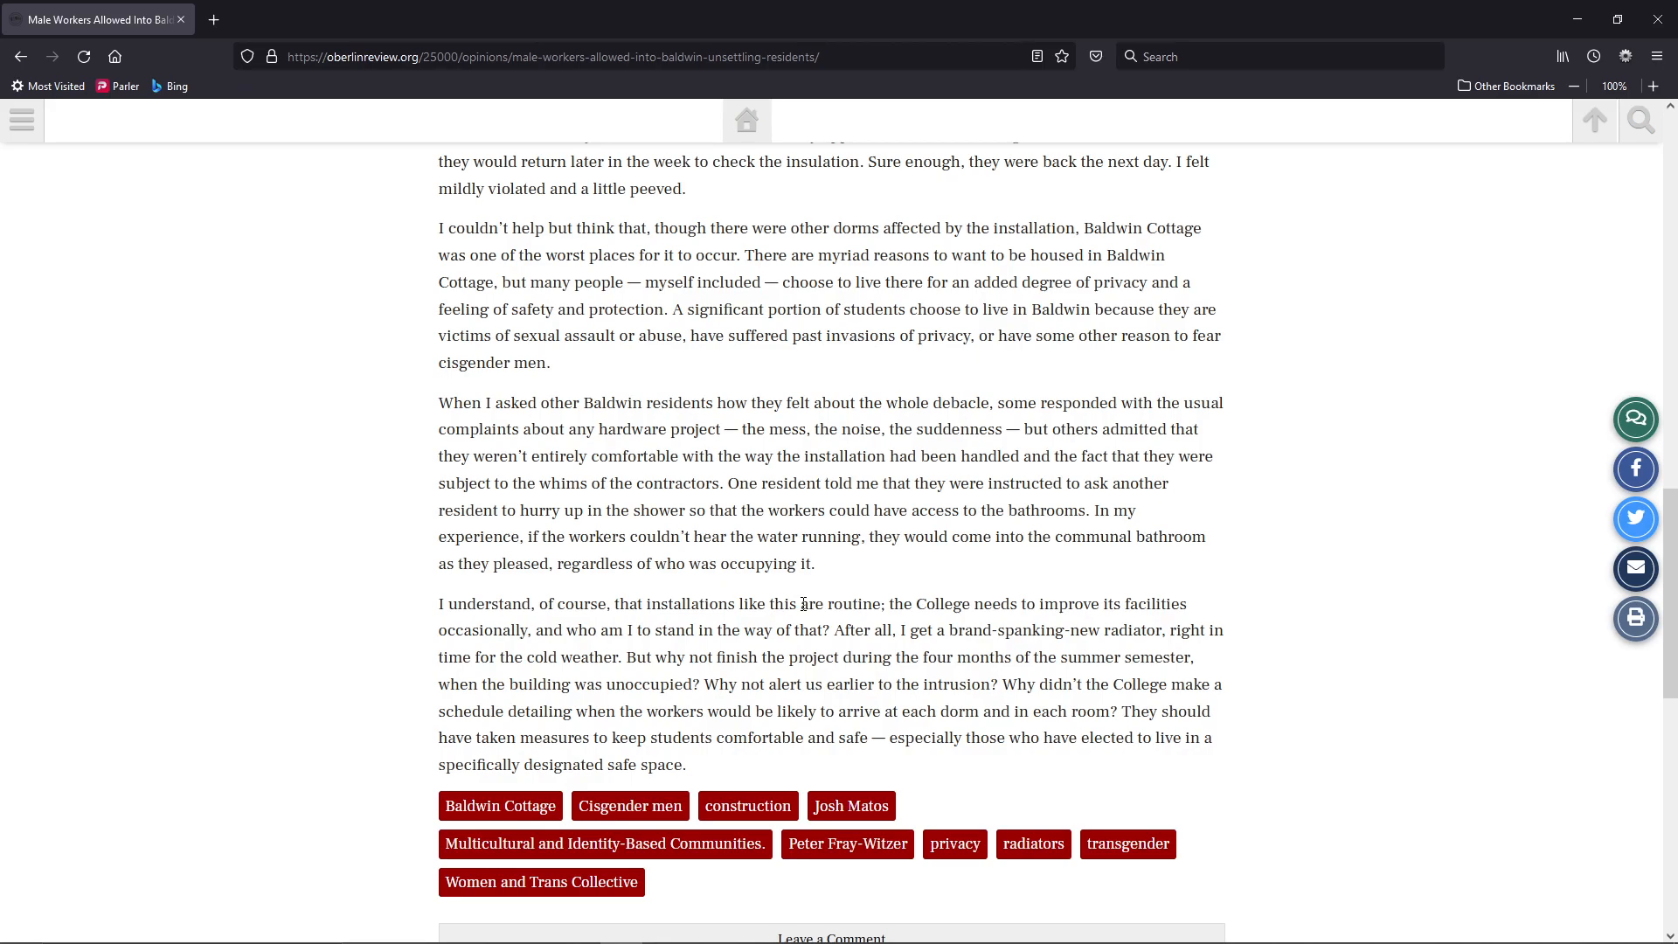
mouse_move(939, 599)
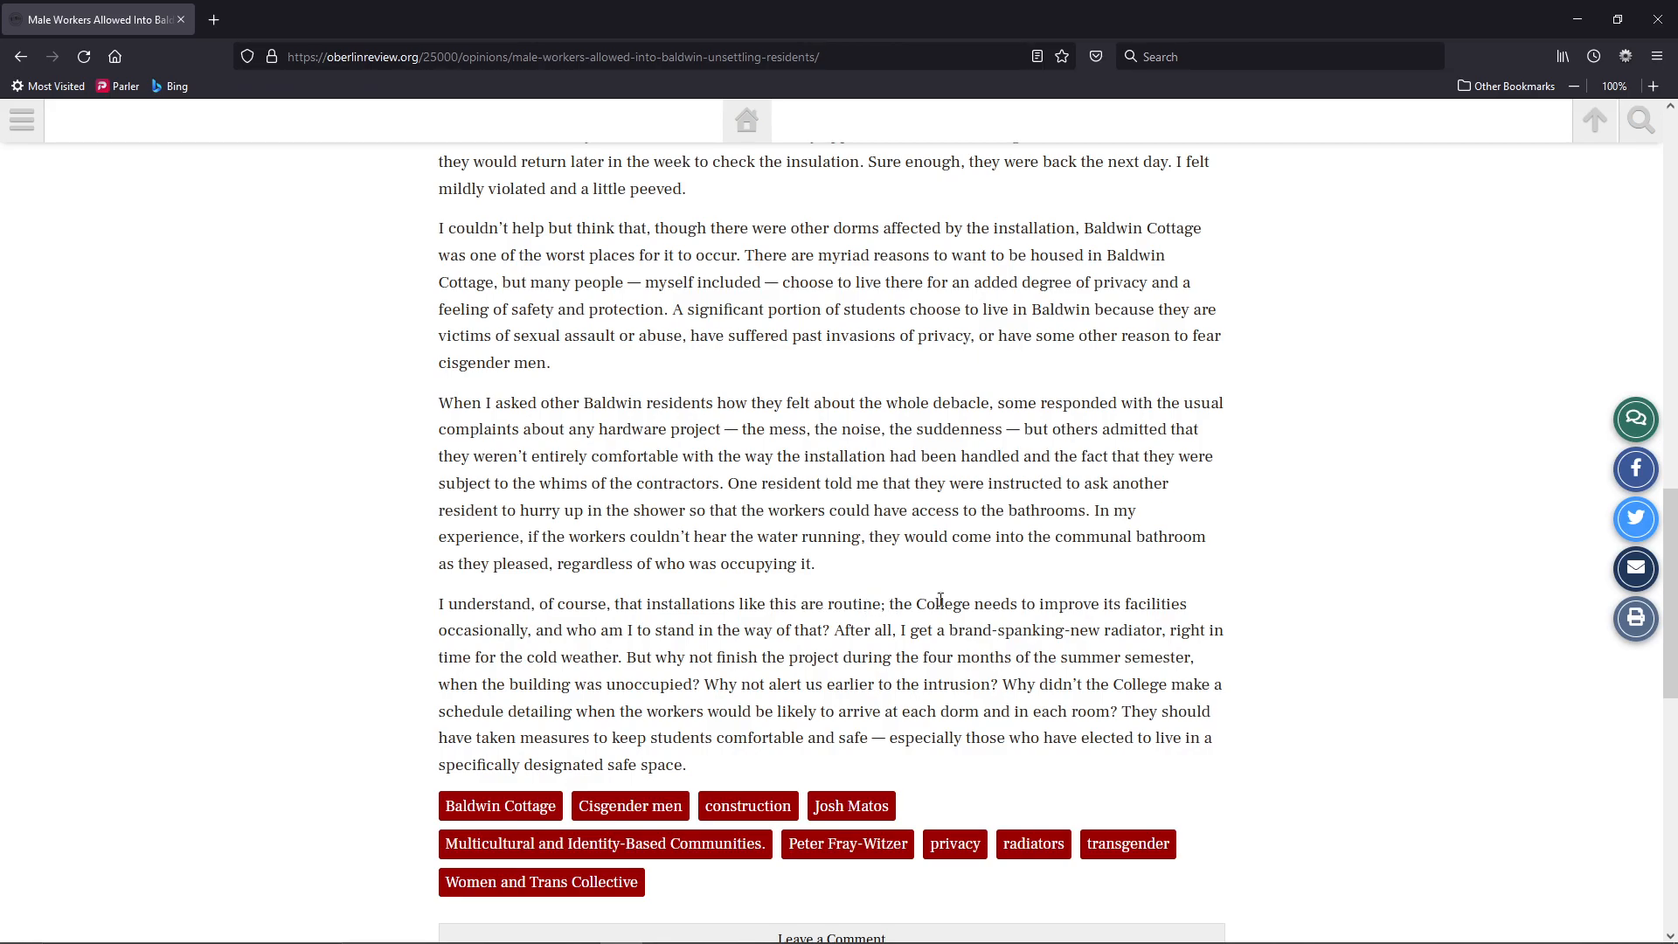
mouse_move(506, 633)
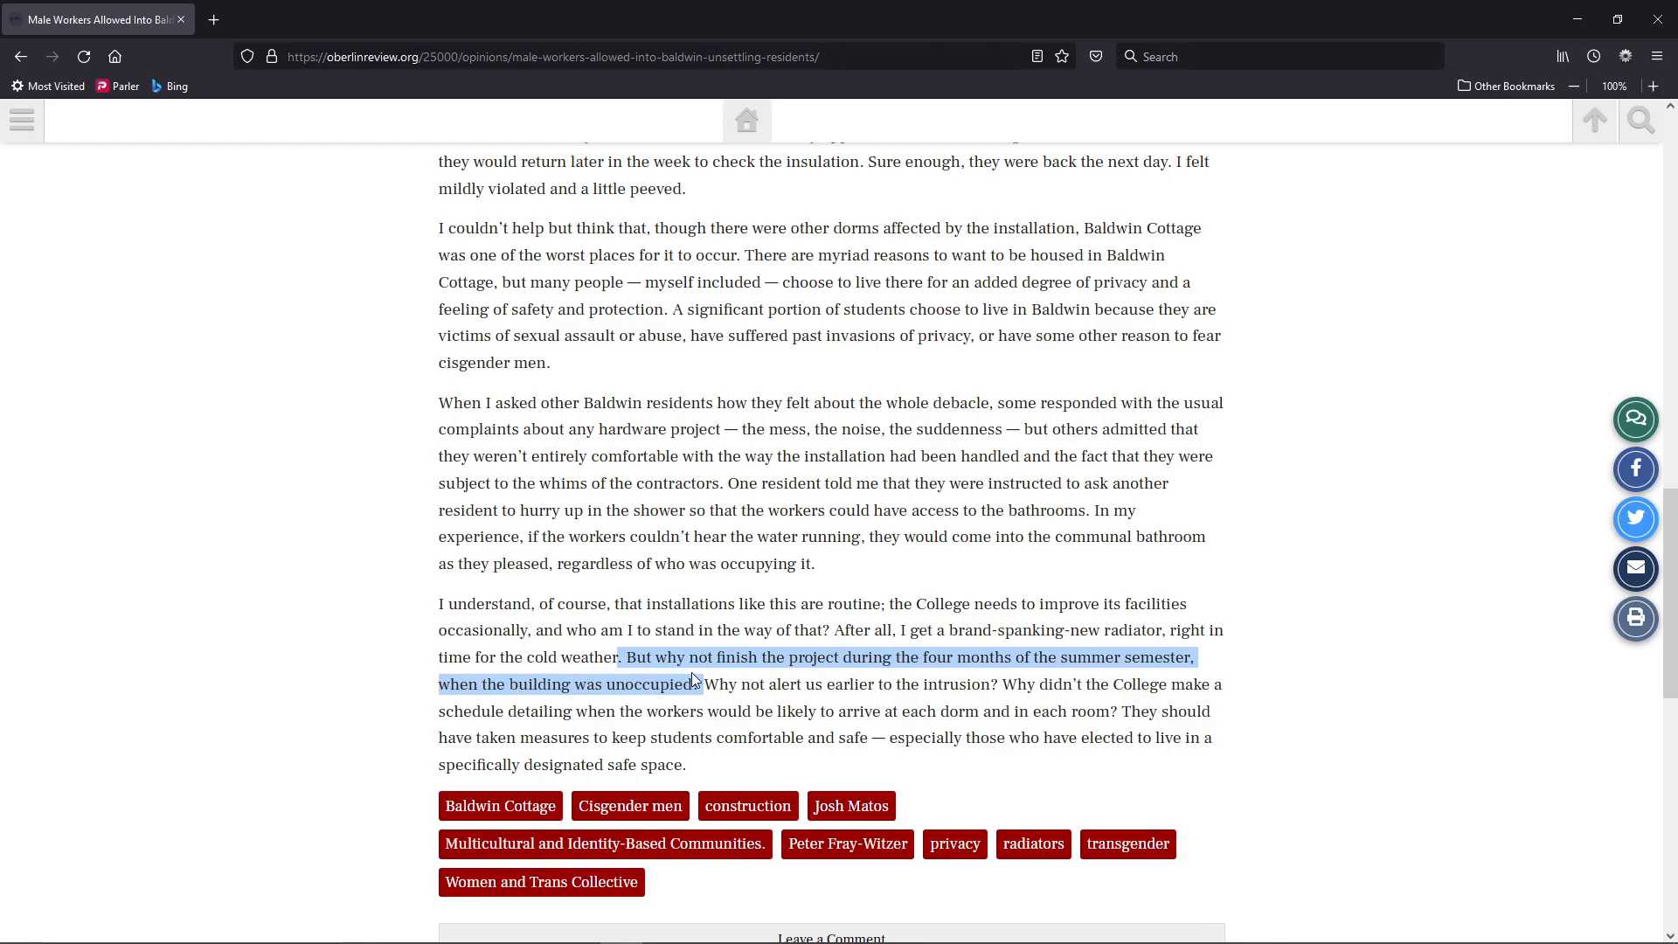
Deselect the highlighted sentence about finishing the project over the summer
click(868, 686)
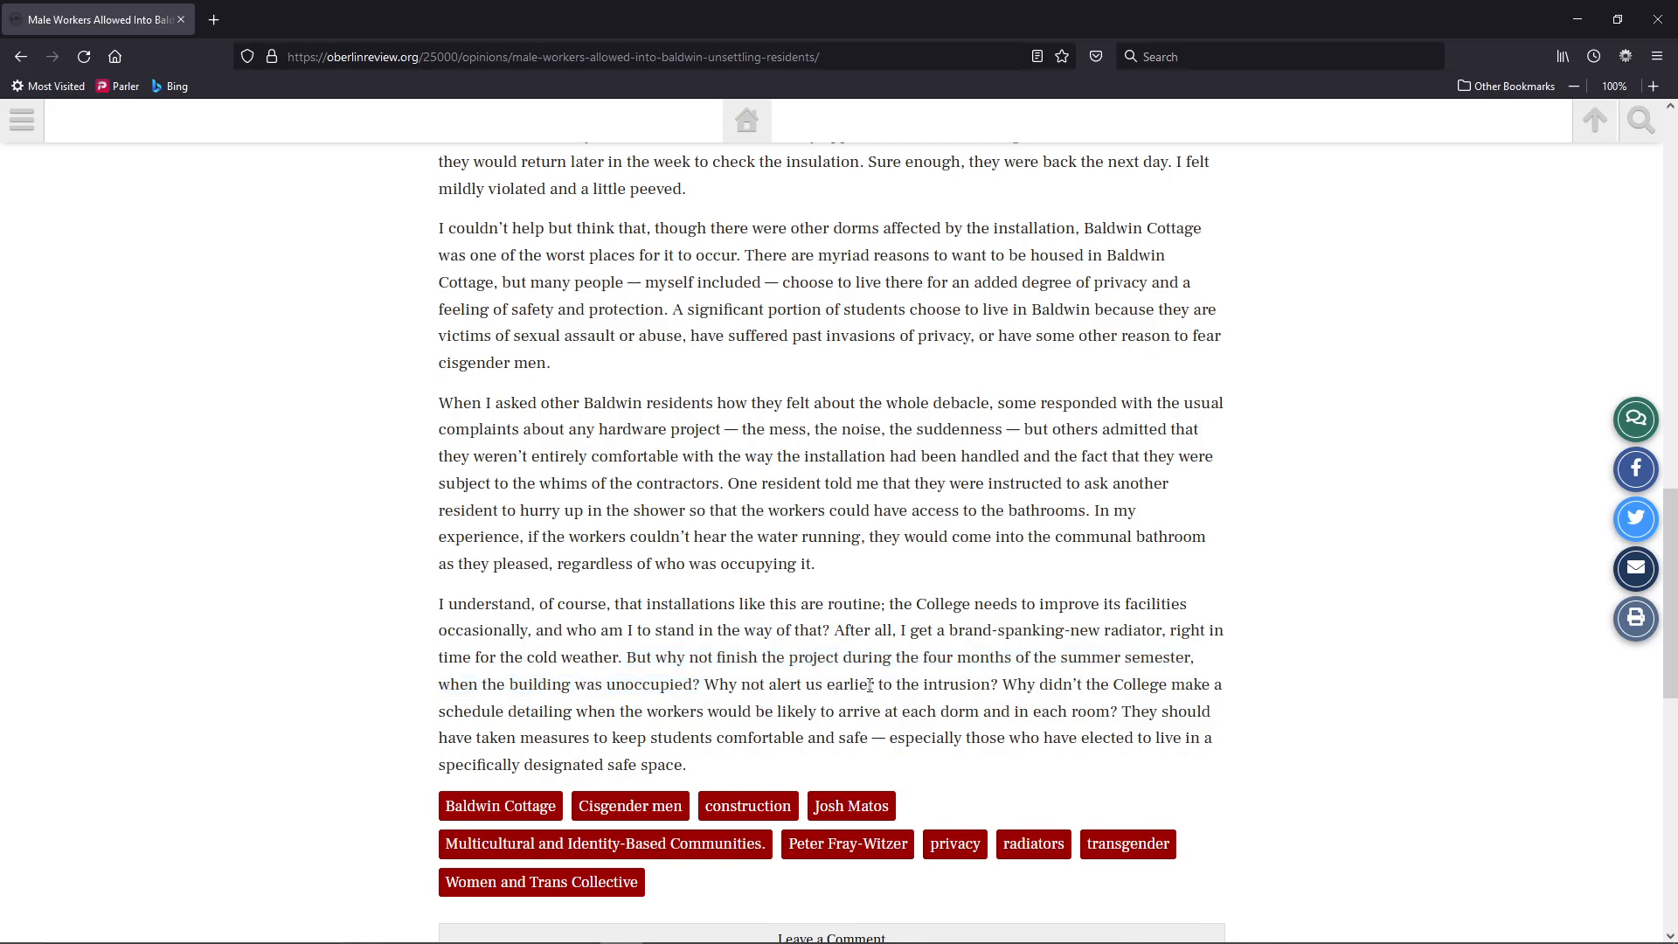
mouse_move(963, 690)
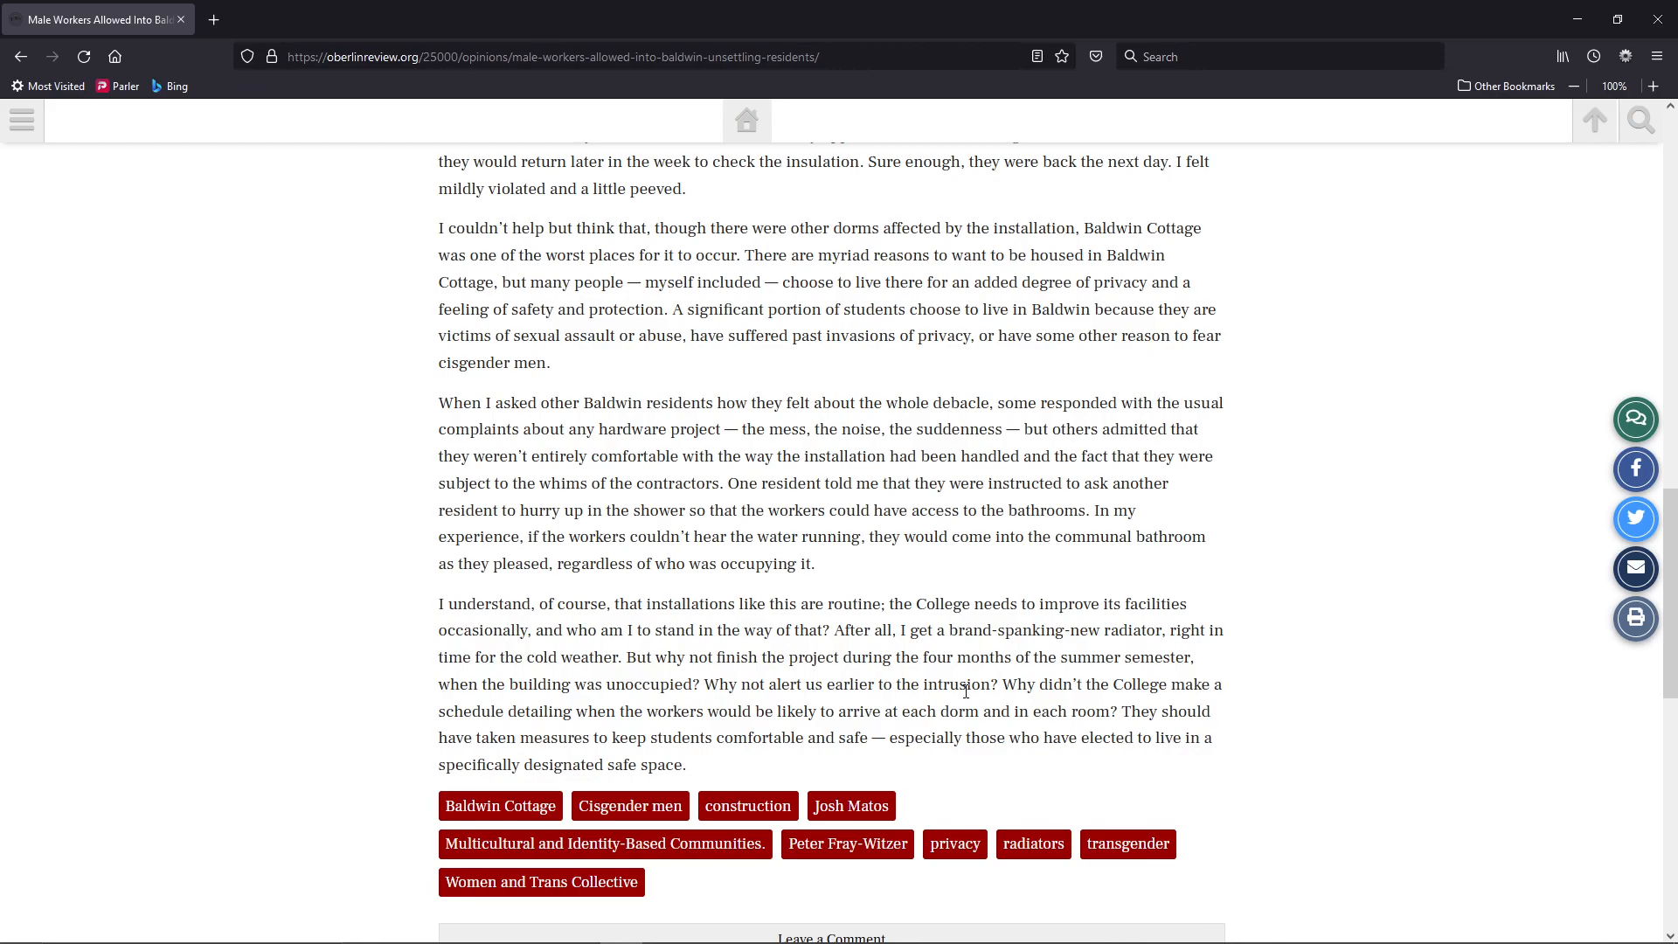
mouse_move(998, 683)
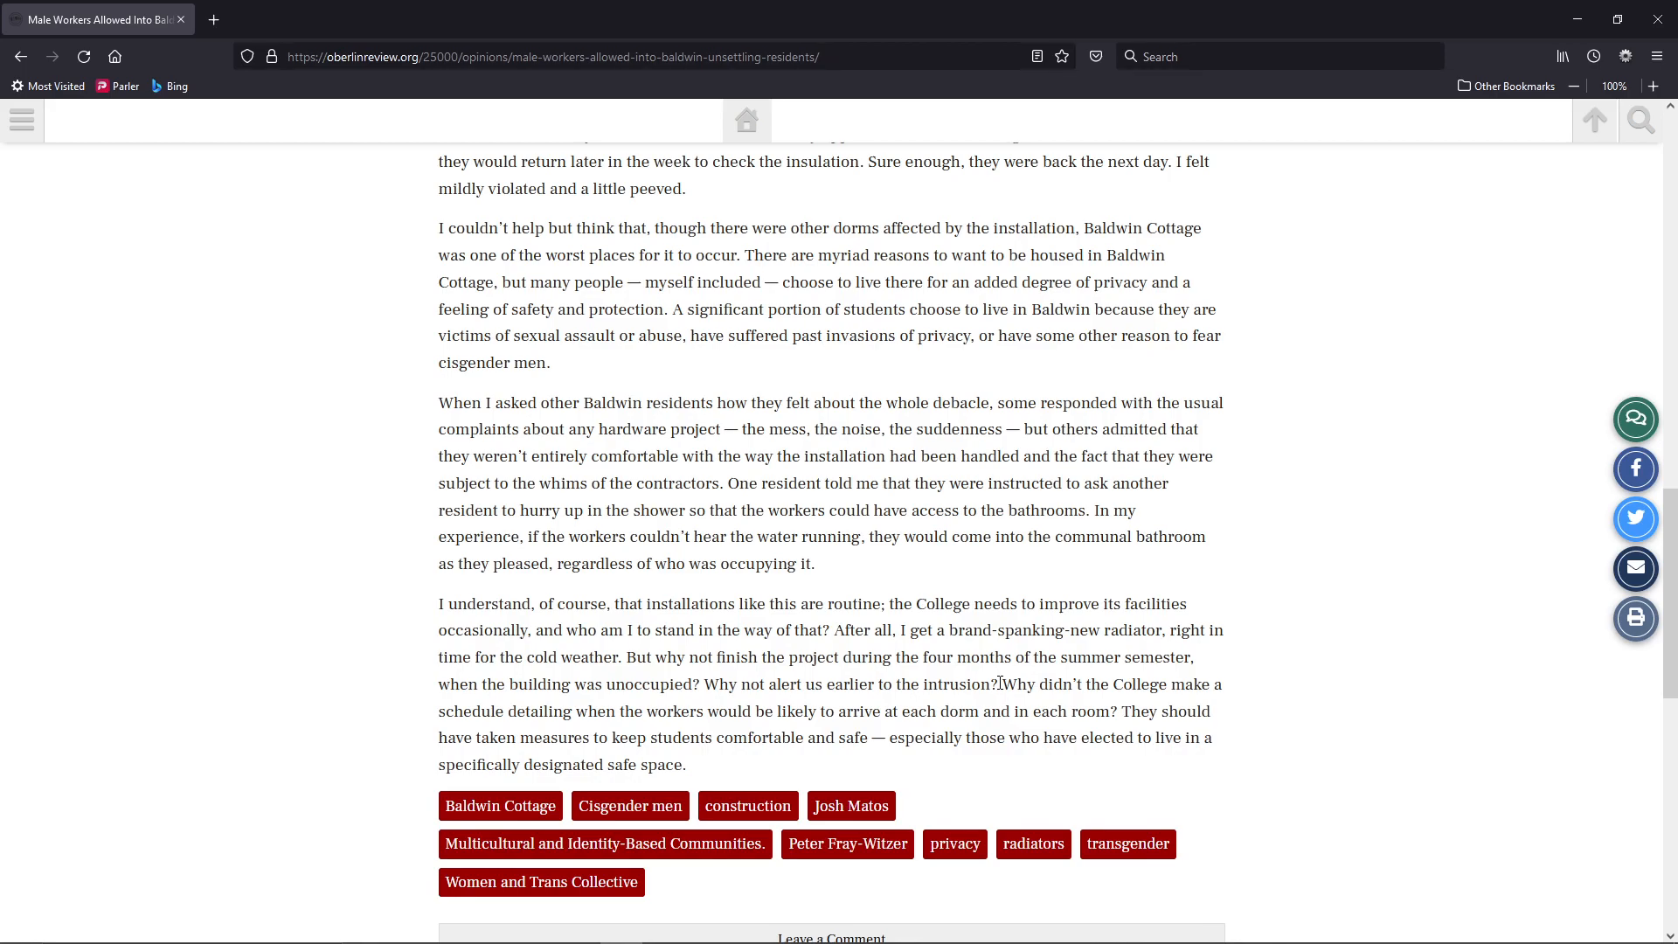
mouse_move(988, 594)
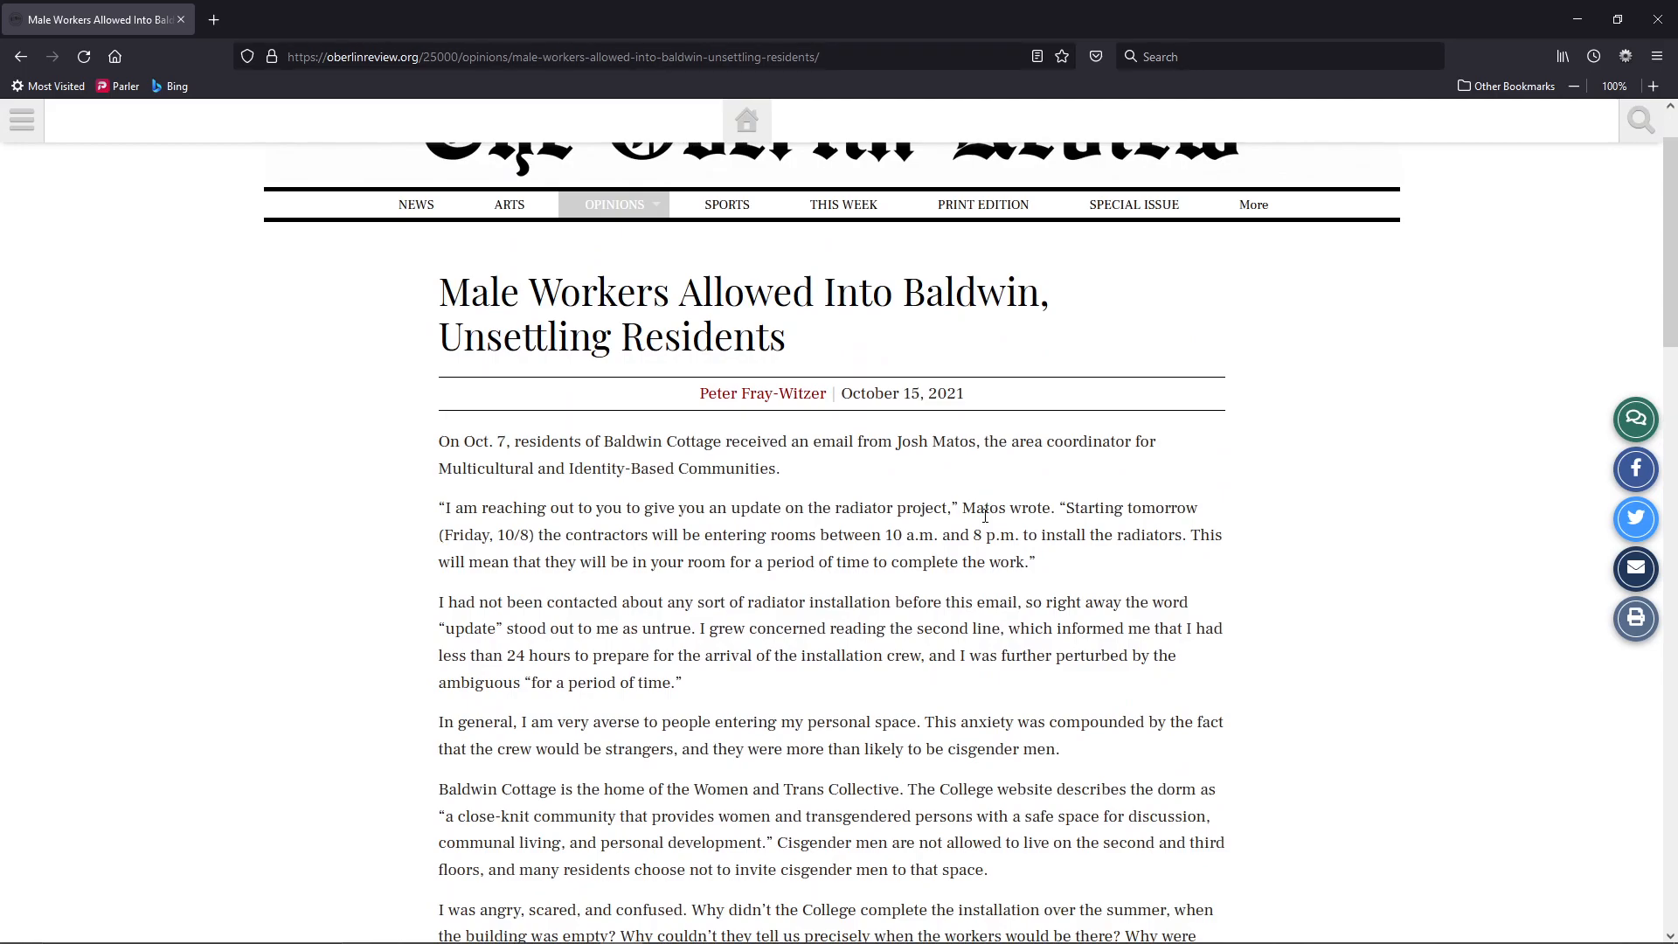
Scroll down the Baldwin article to its closing paragraph, topic tags and commentary links
scroll(down, 3)
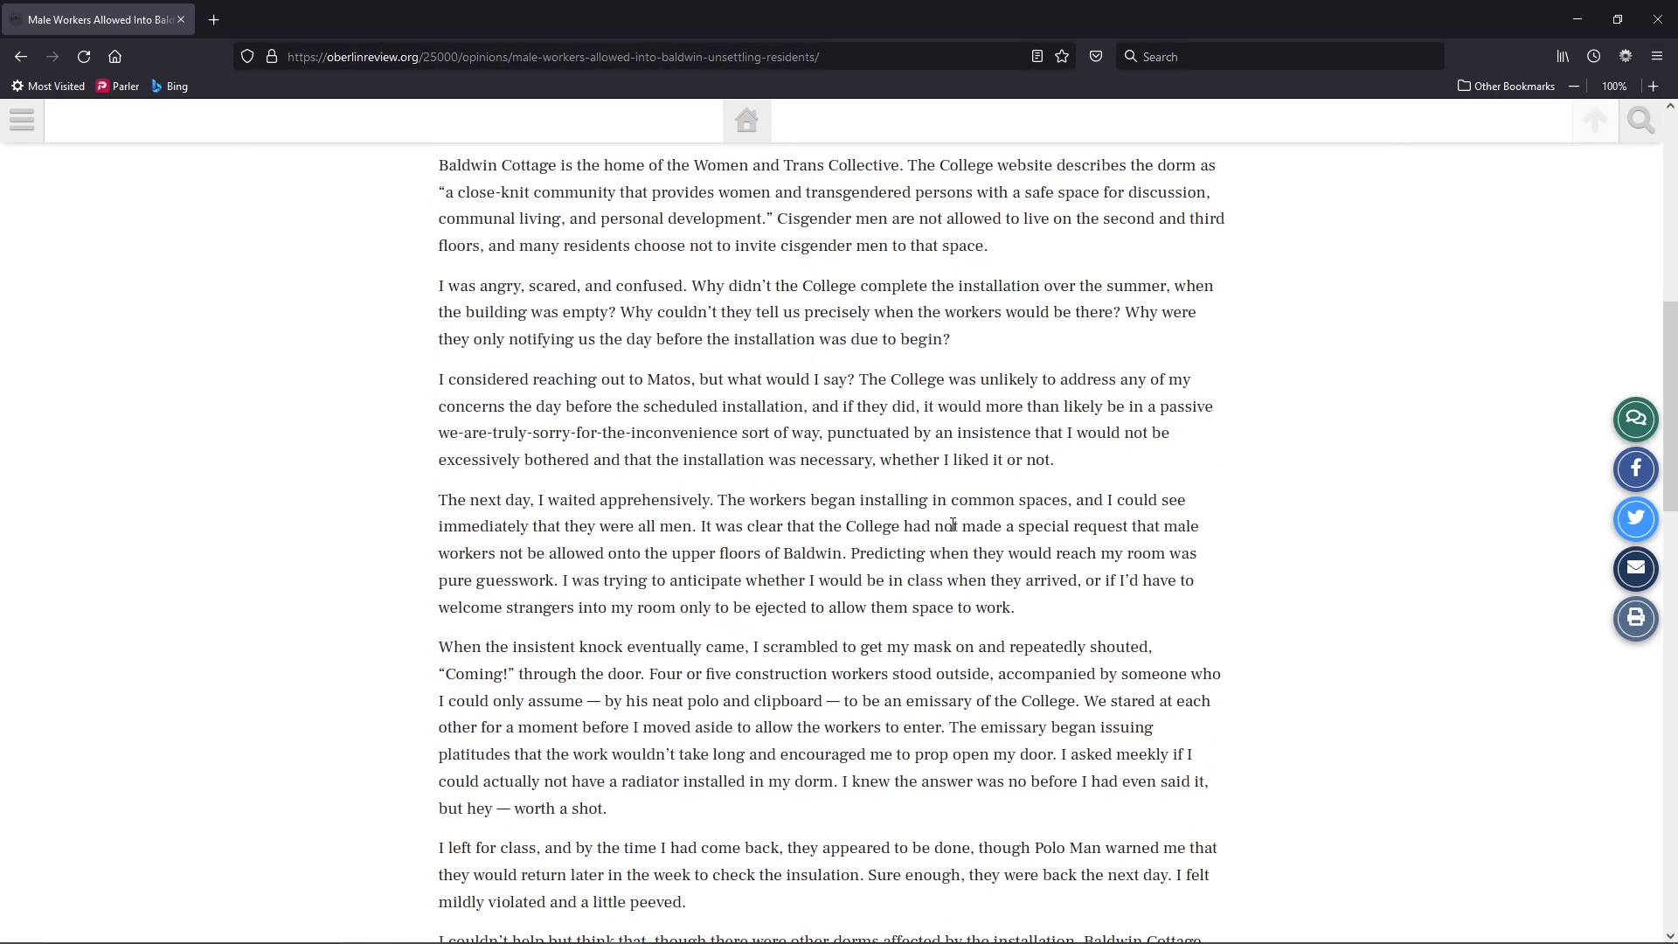
scroll(down, 3)
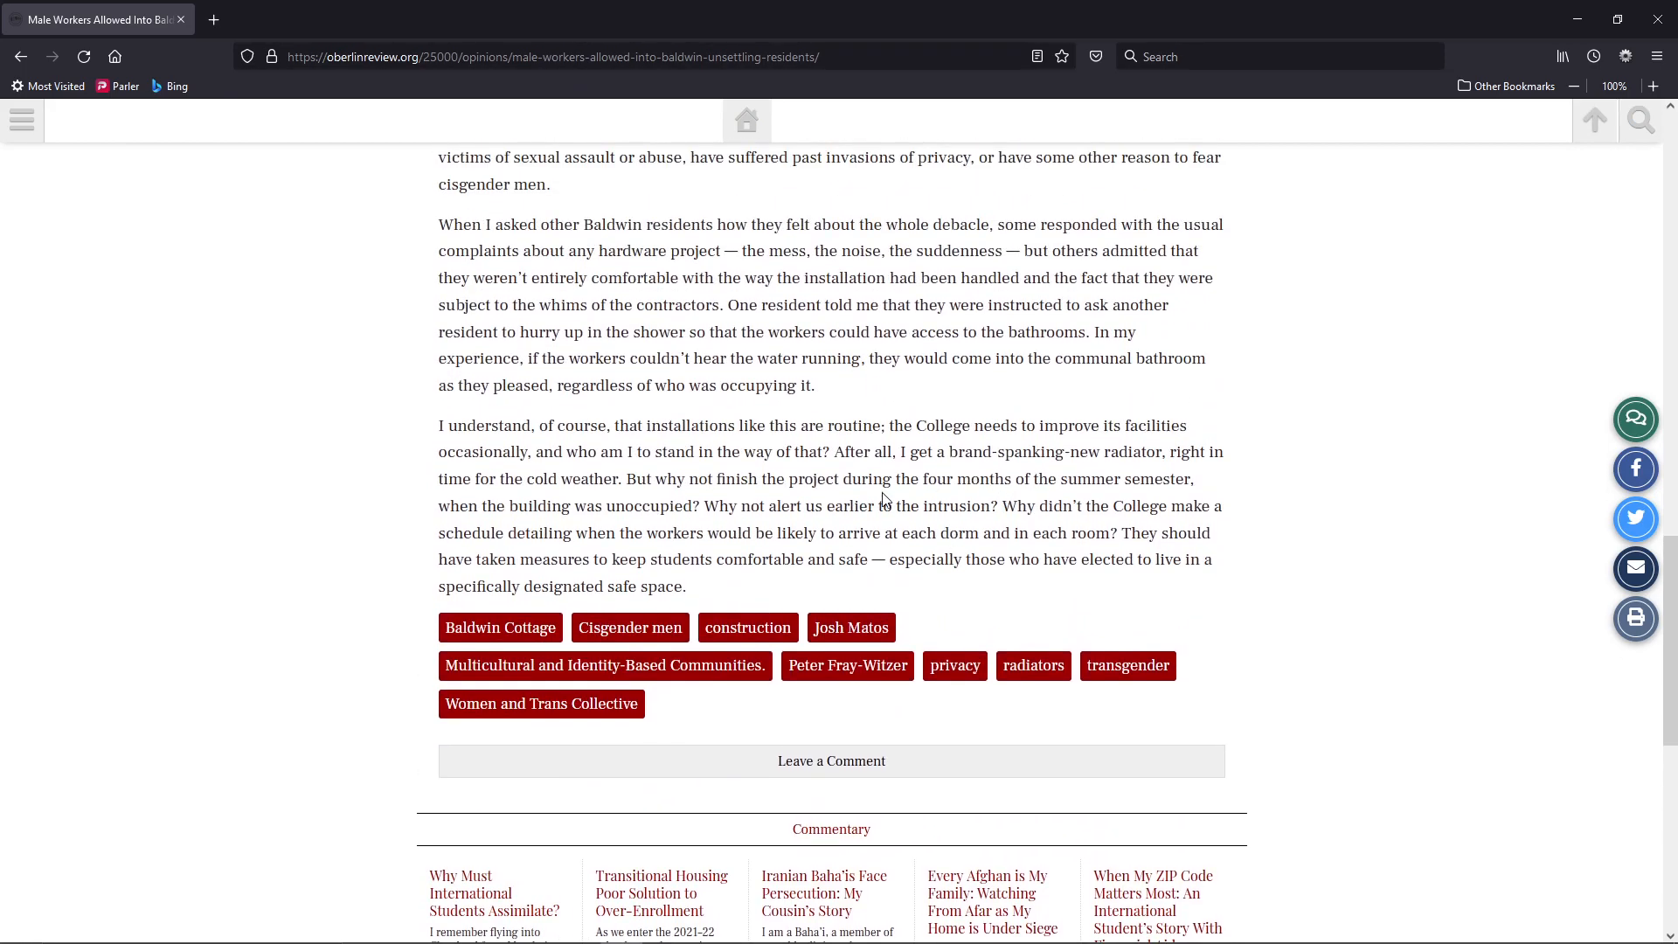
mouse_move(824, 529)
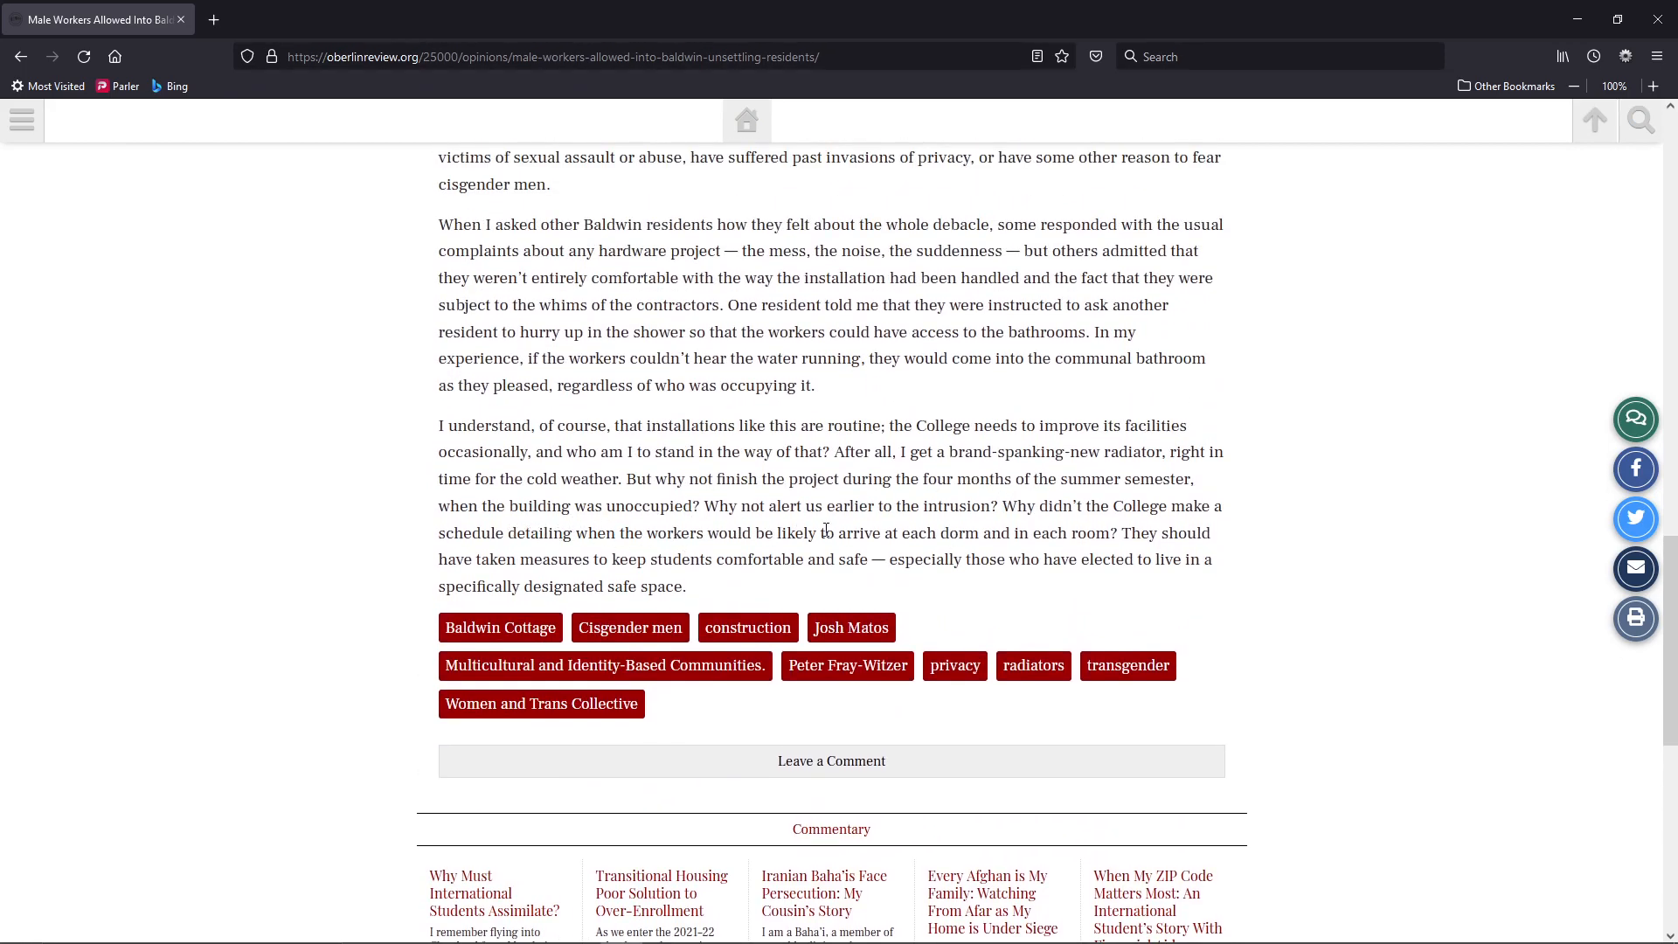
mouse_move(1112, 533)
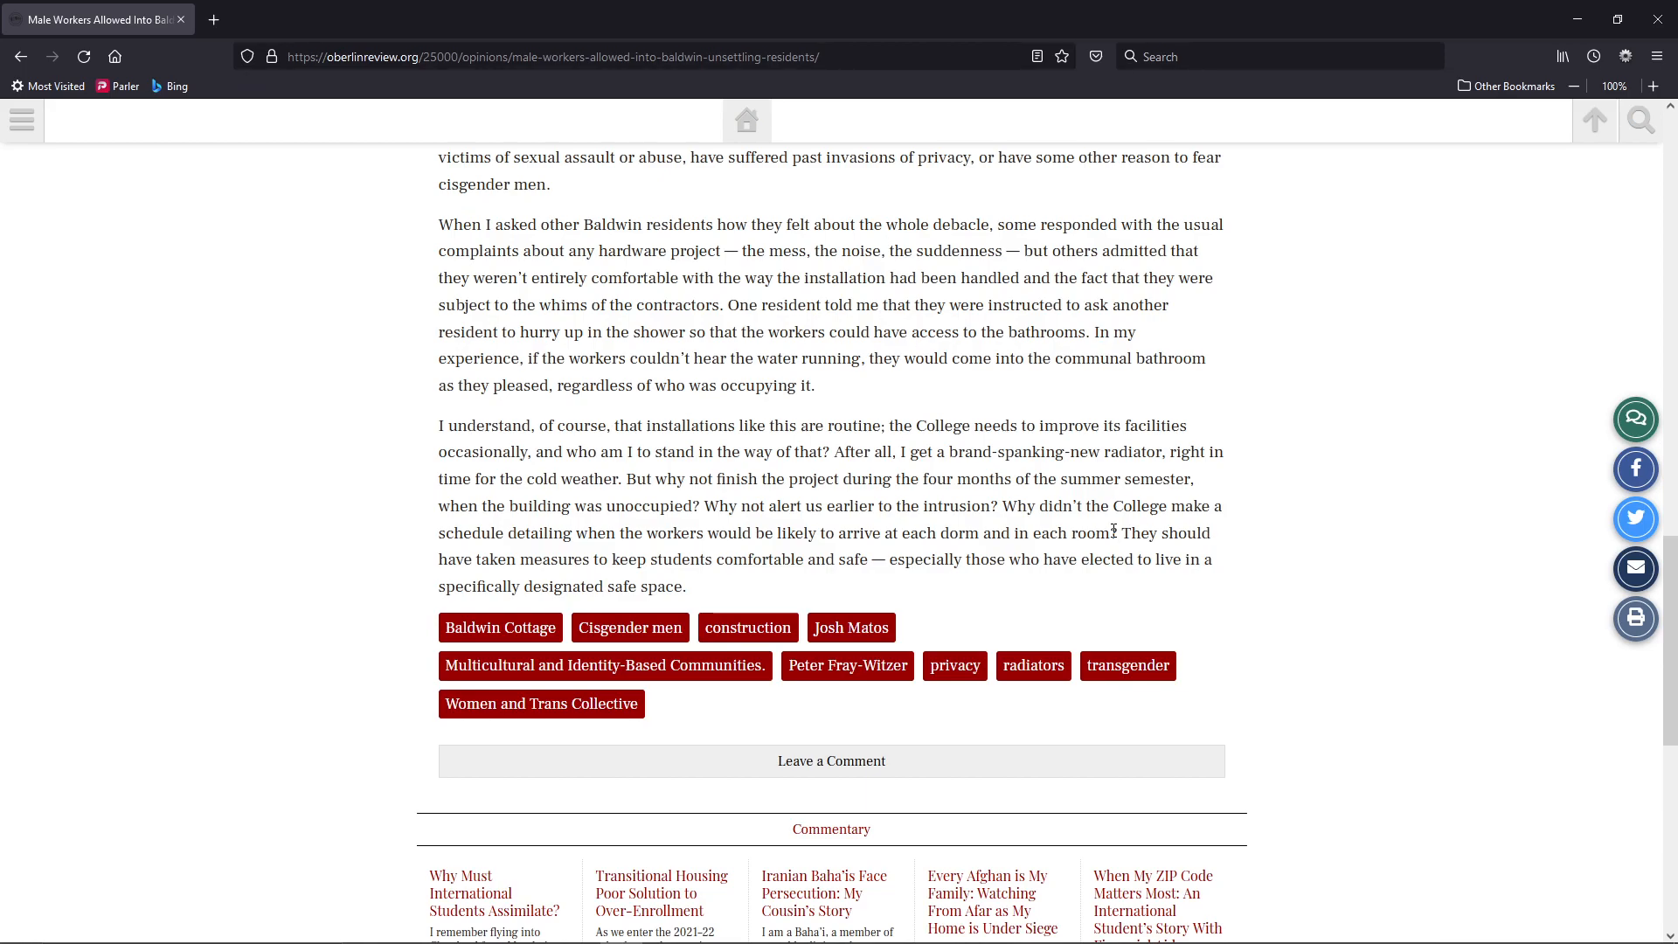
mouse_move(1116, 565)
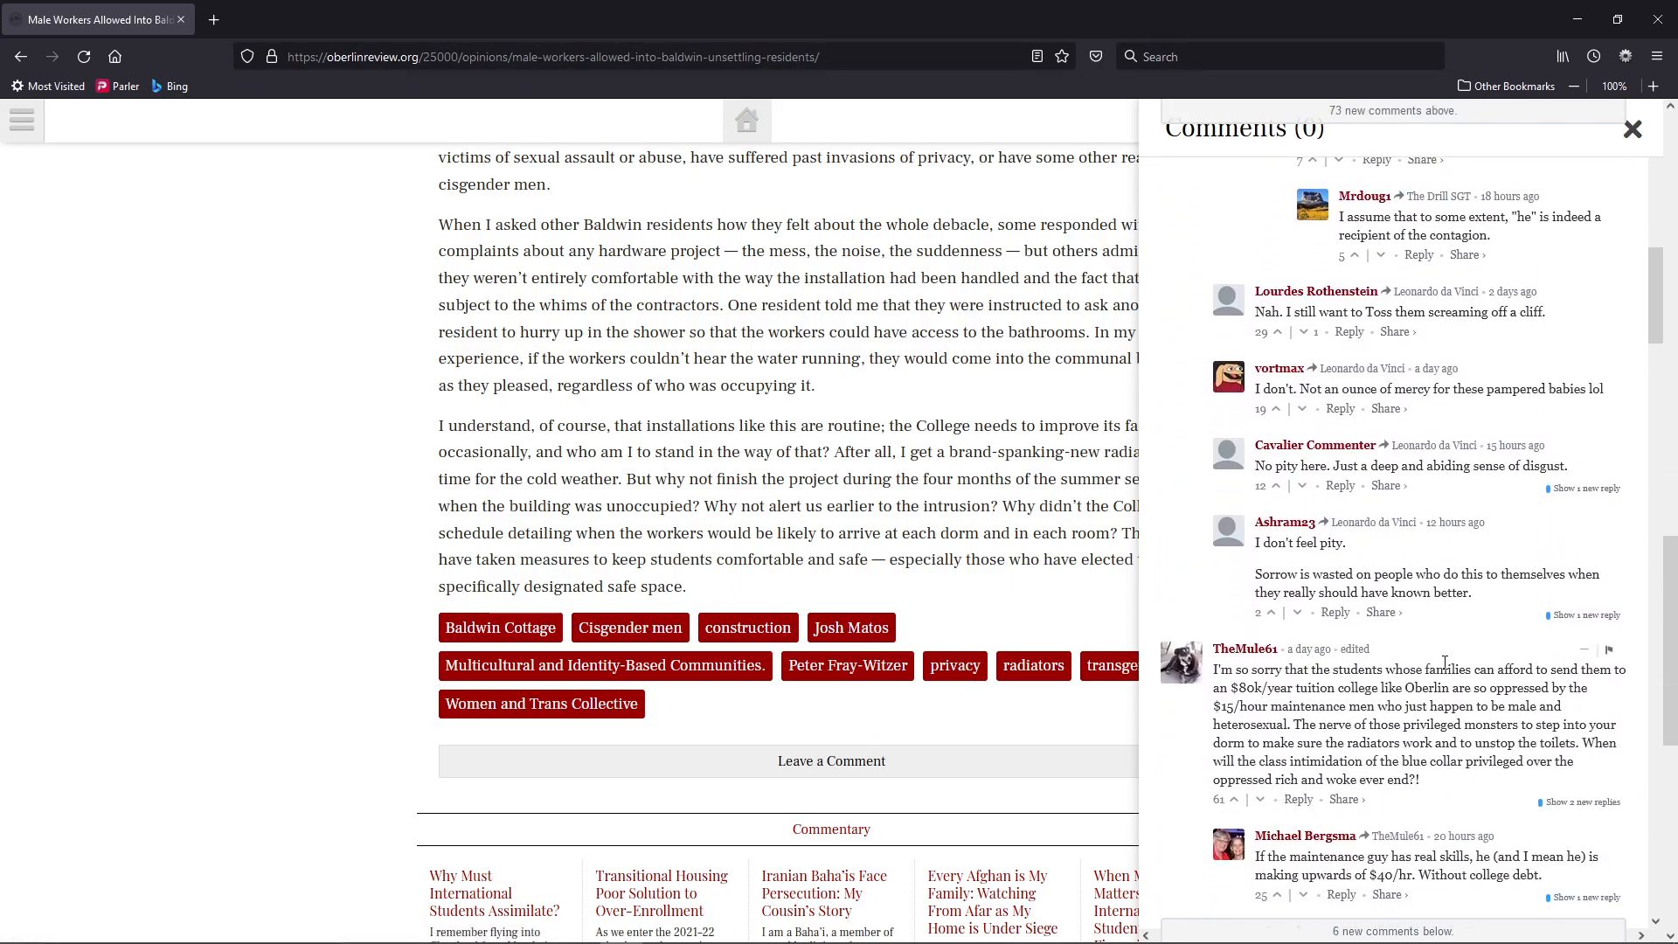
Scroll the Disqus comments down to the reply suggesting this article for 'first world problem'
scroll(down, 3)
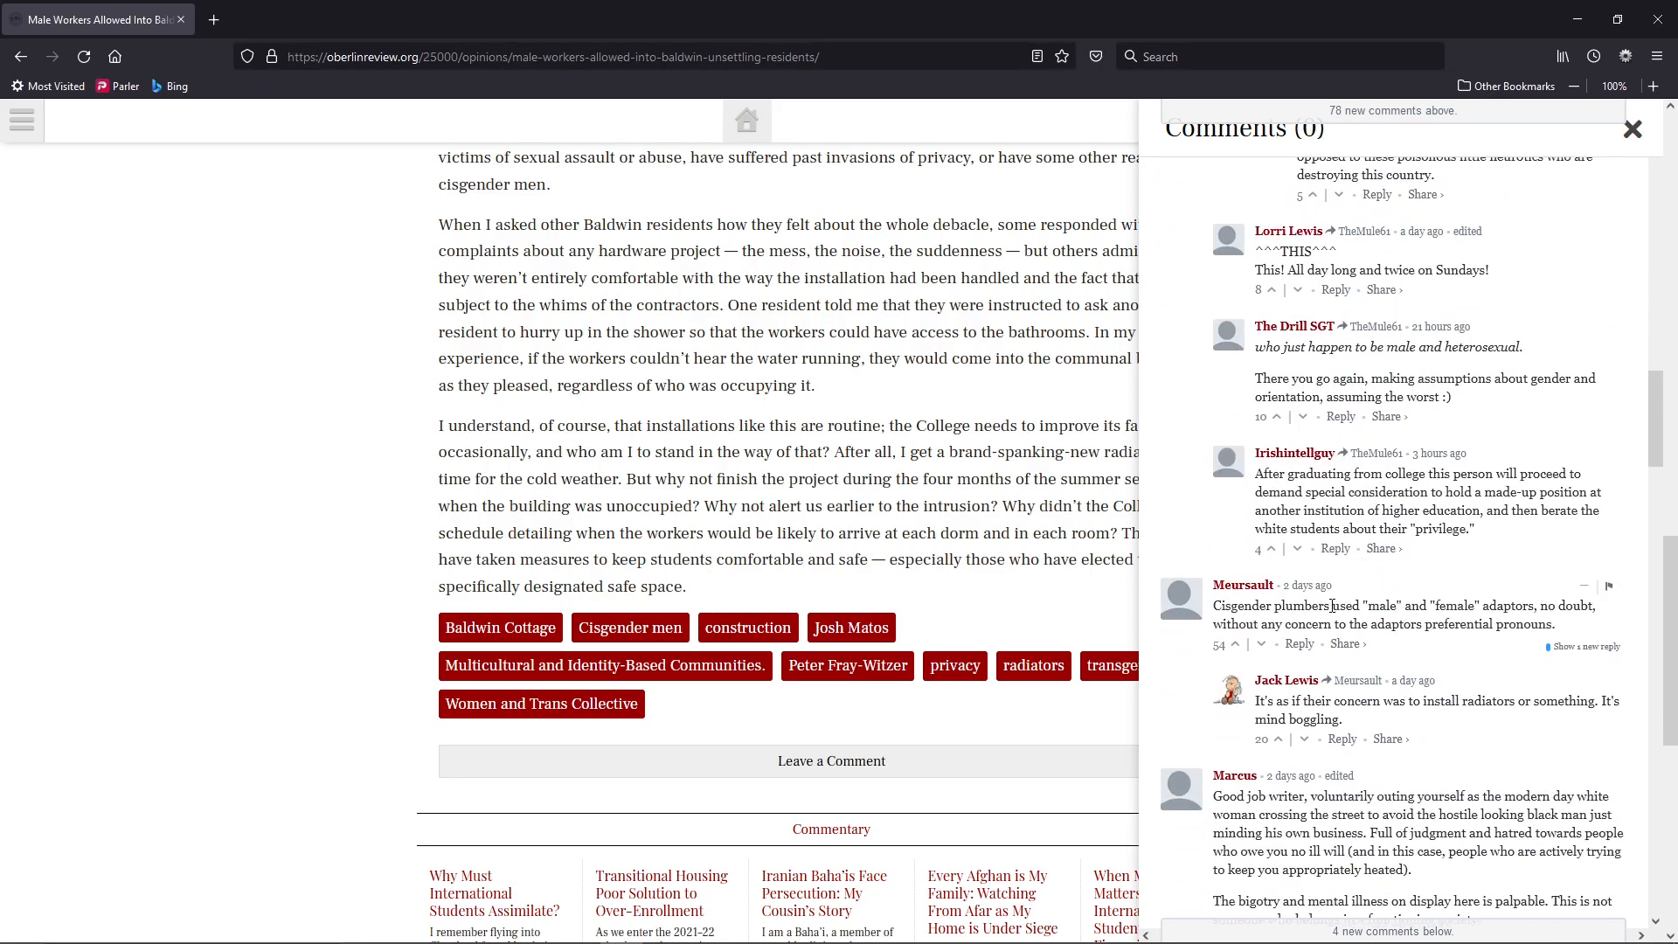
mouse_move(1365, 610)
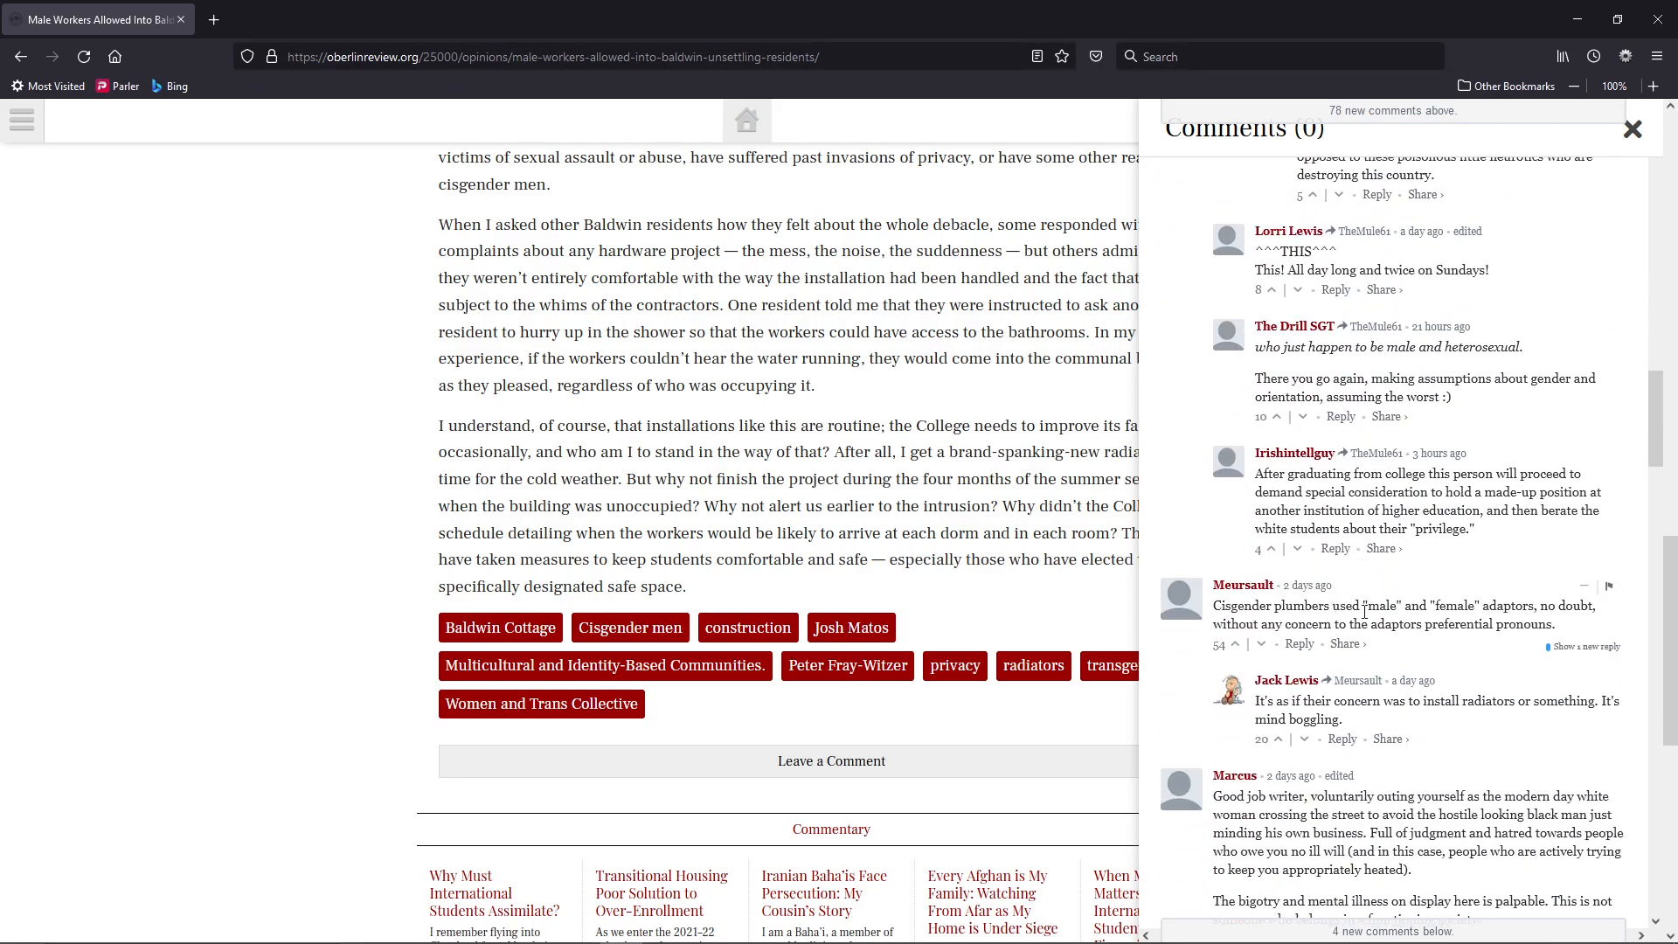
scroll(down, 3)
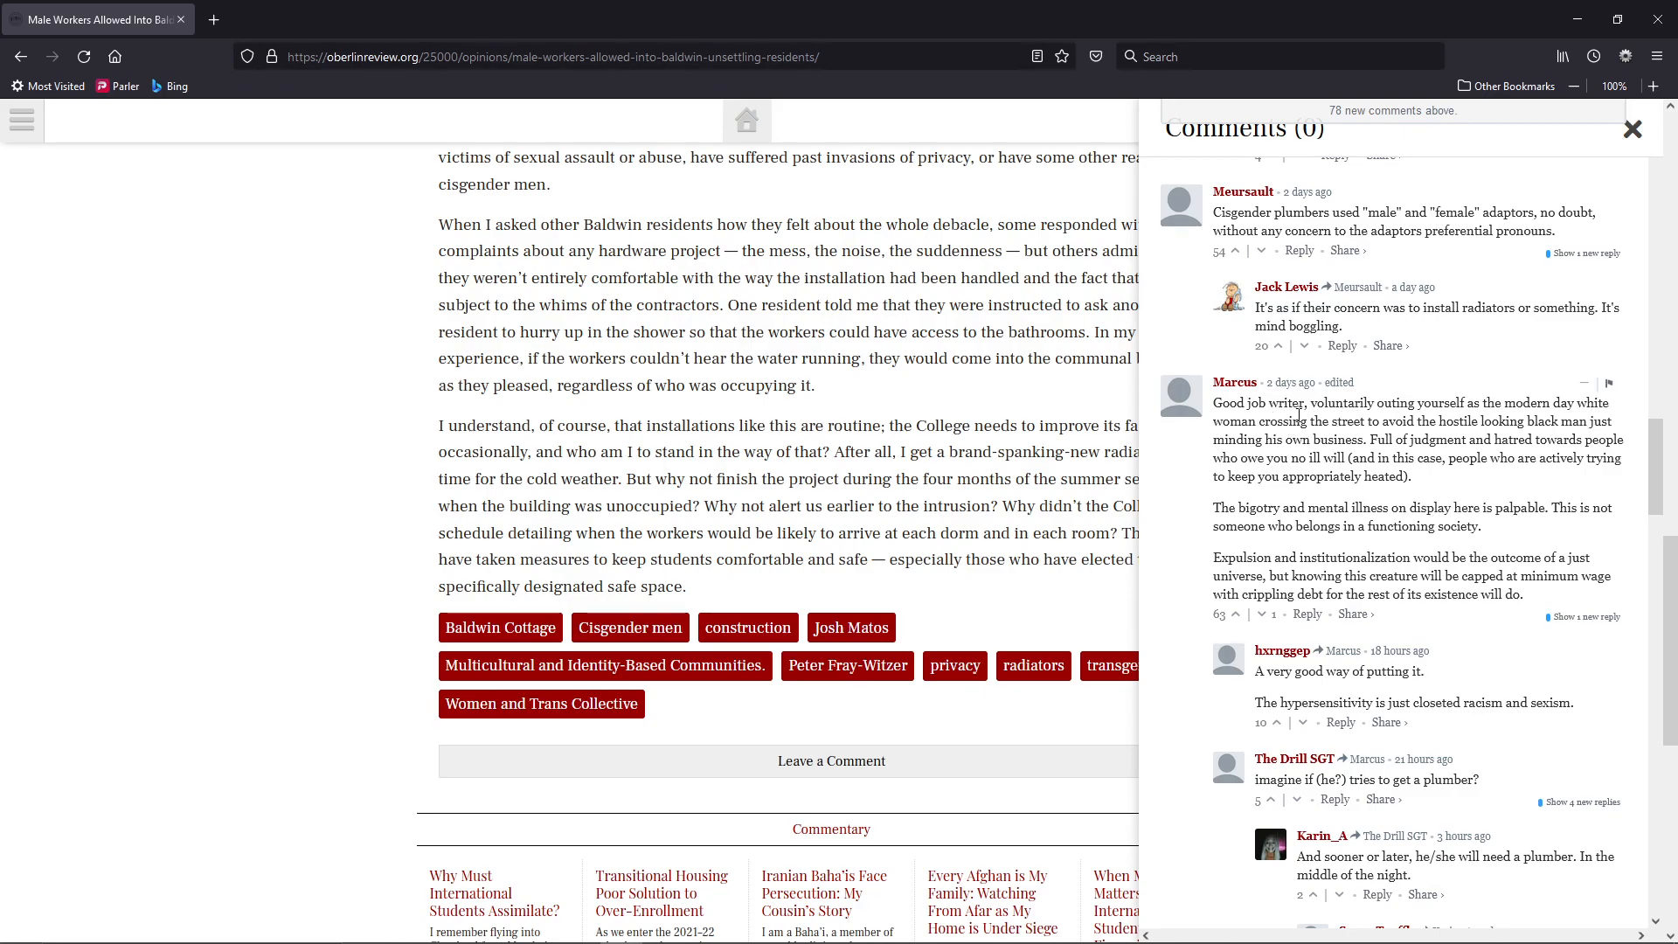
click(1215, 614)
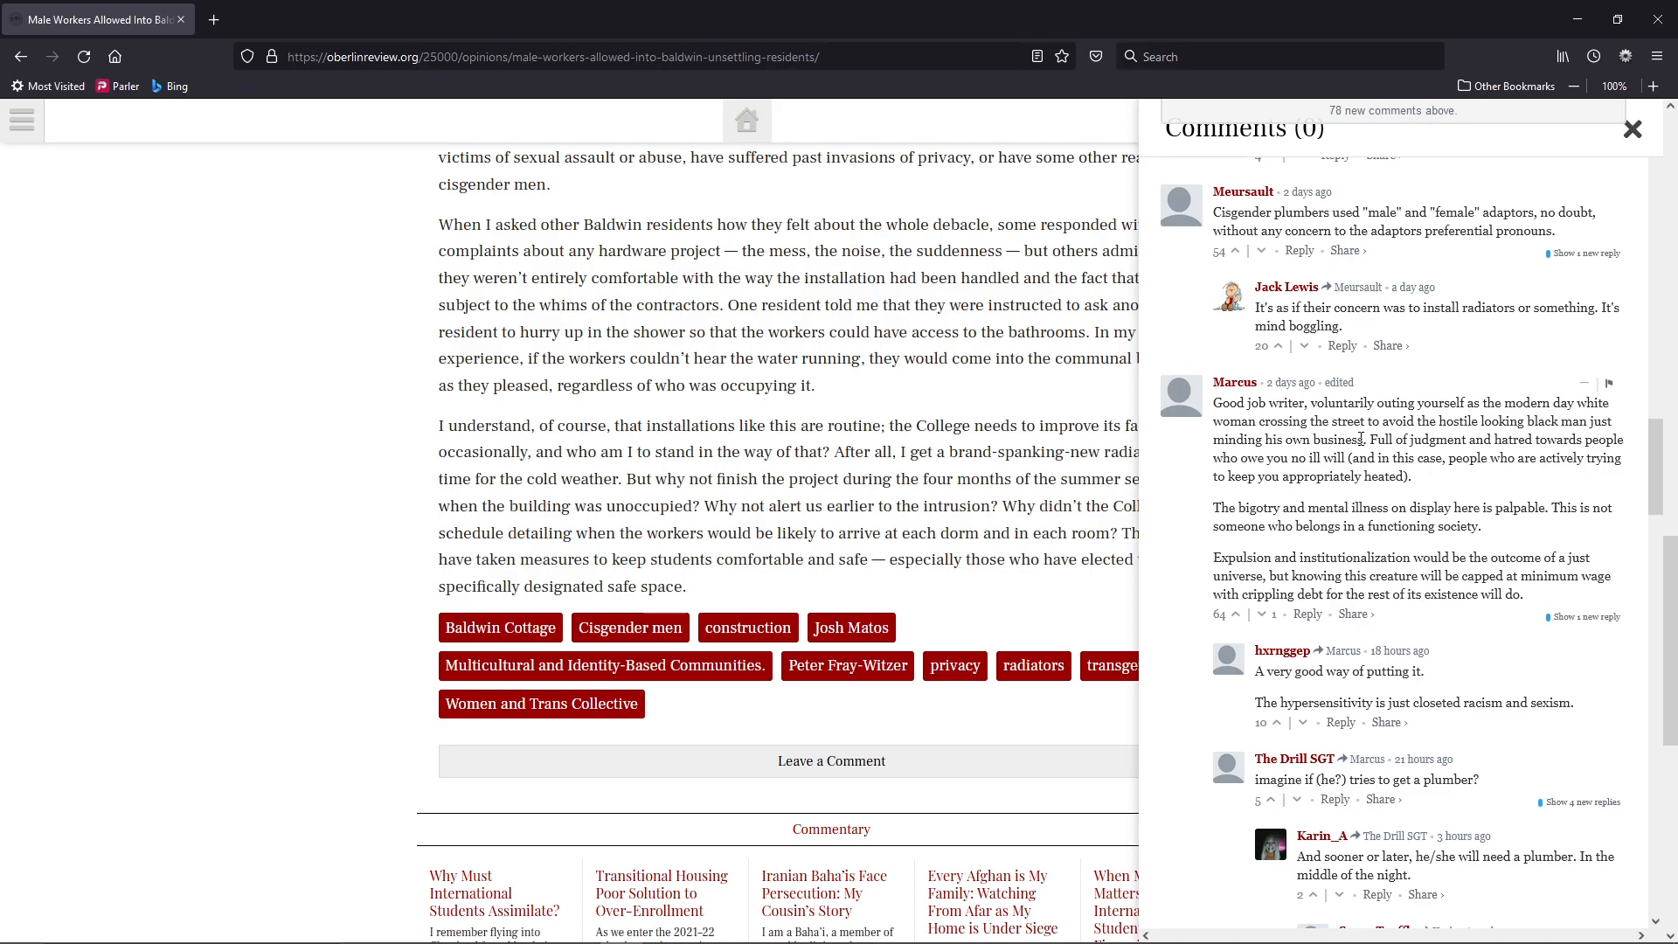
scroll(down, 3)
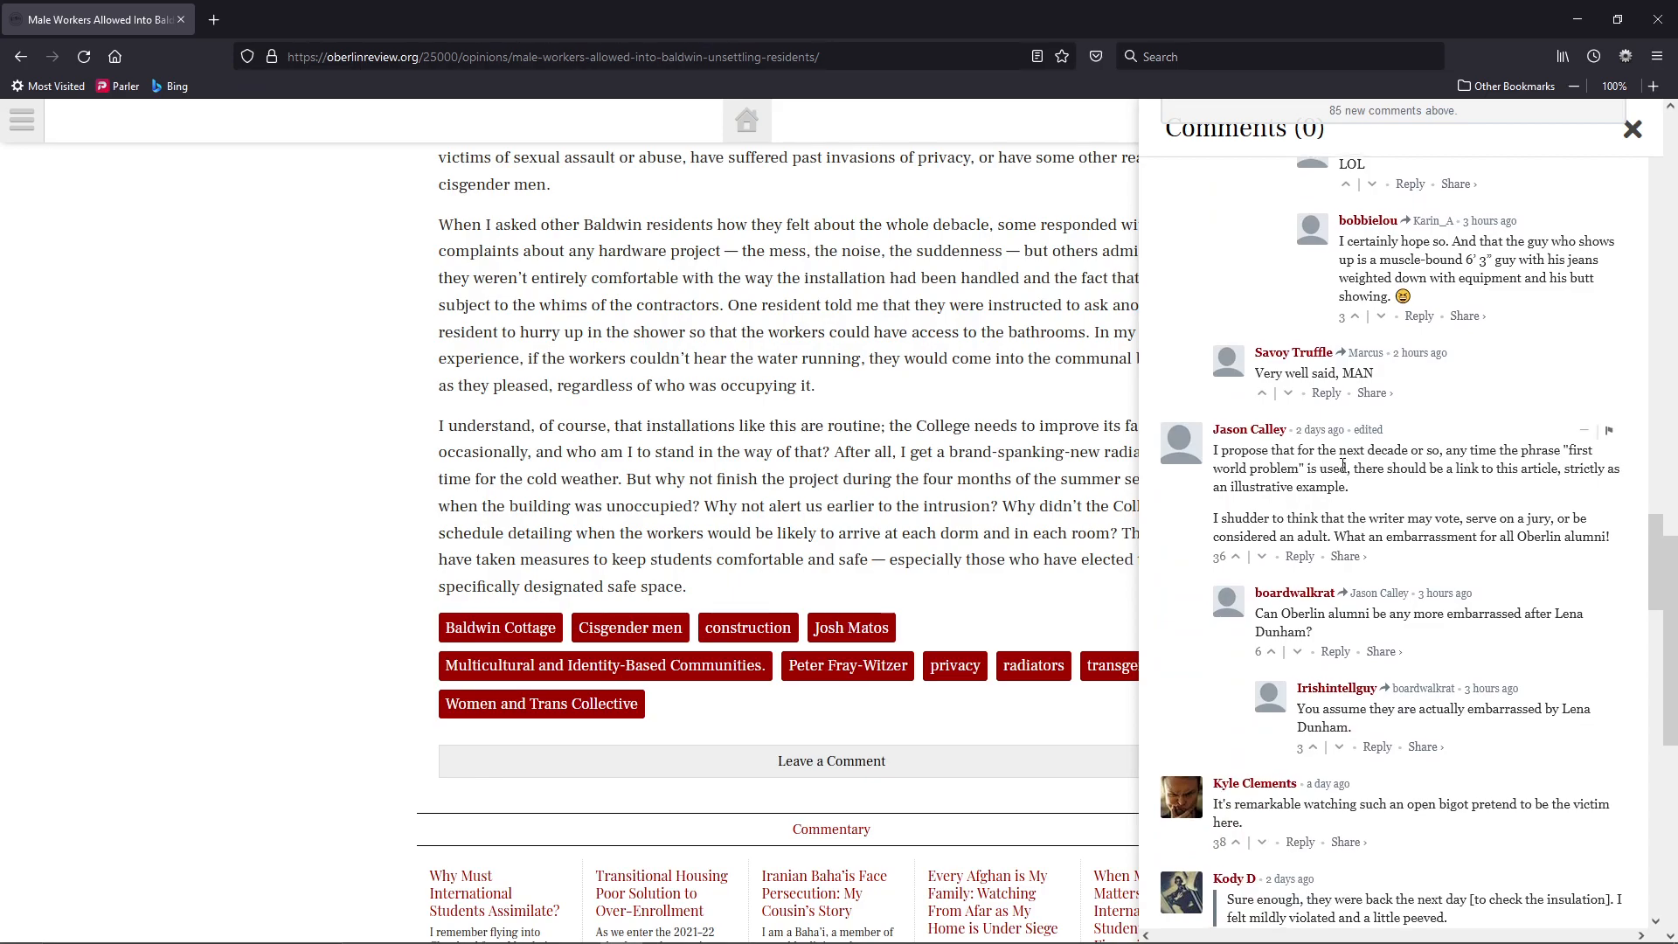
Scroll the comments to the 'Is this satire?' replies and the utility-worker anecdote
scroll(down, 3)
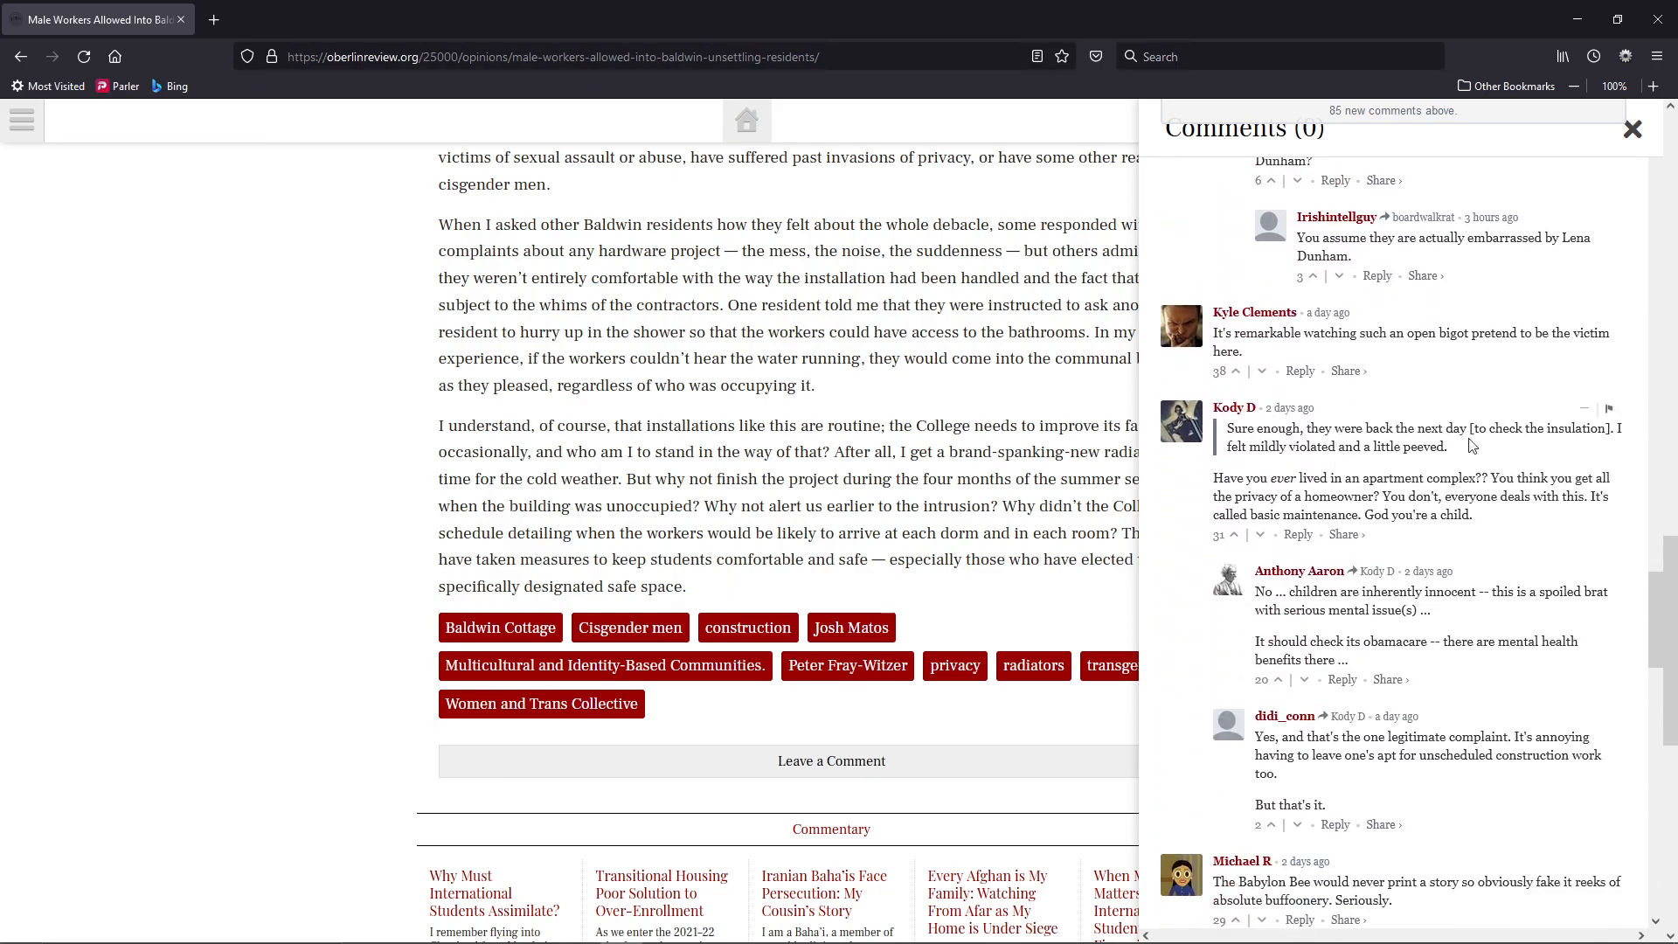
mouse_move(1241, 454)
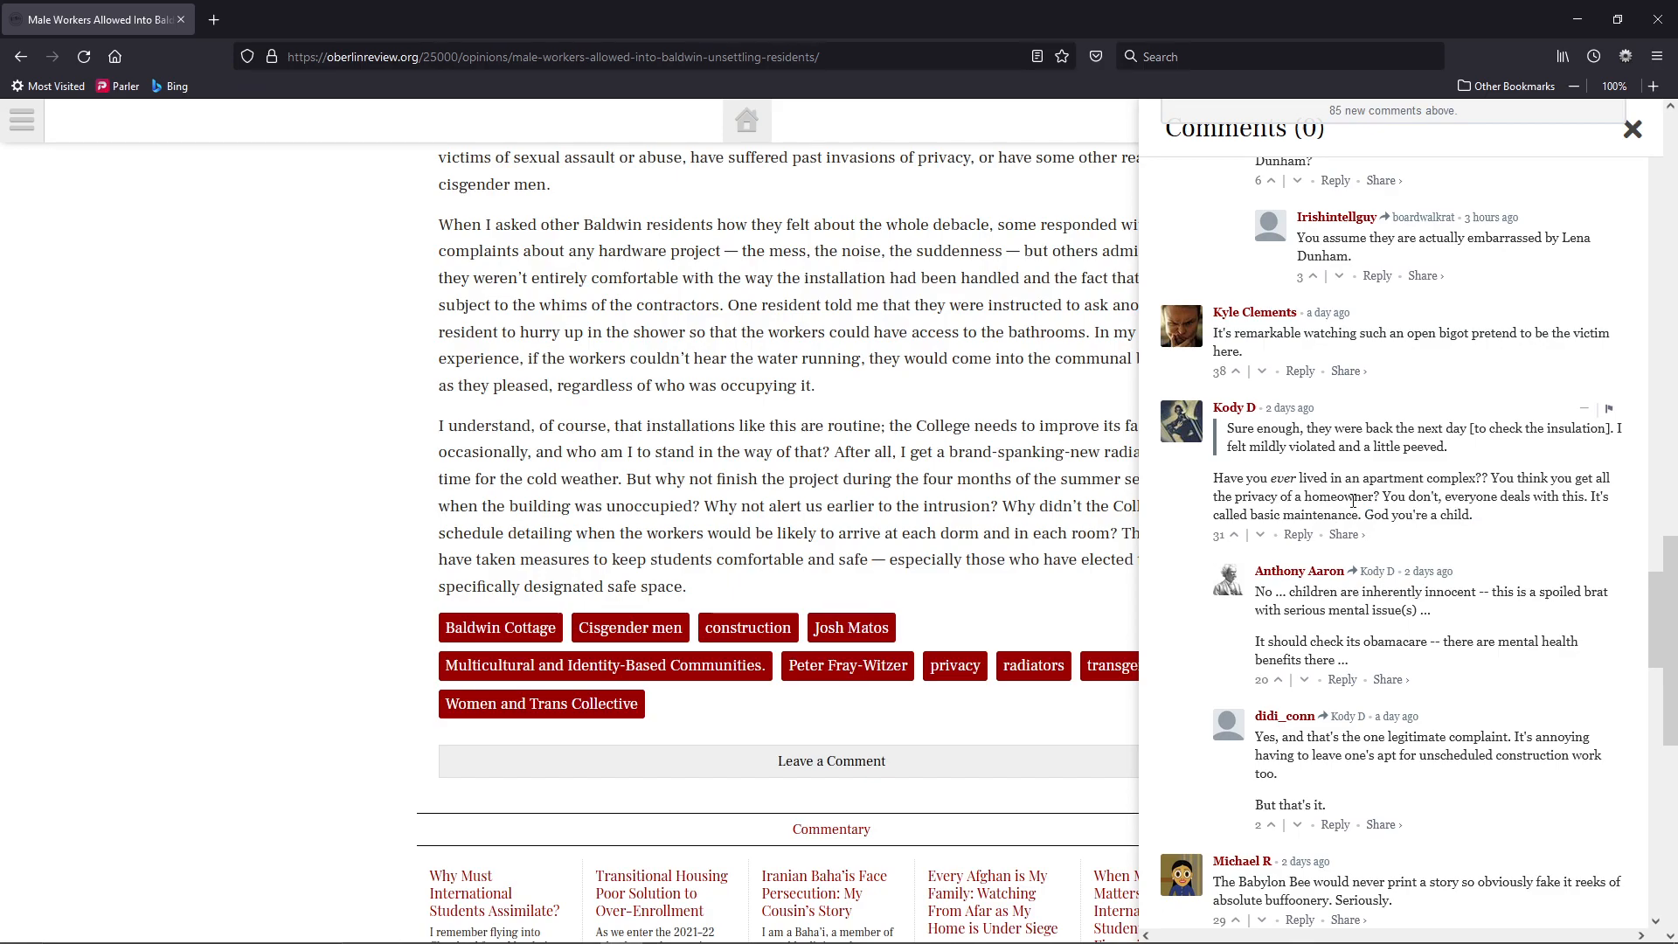
scroll(down, 3)
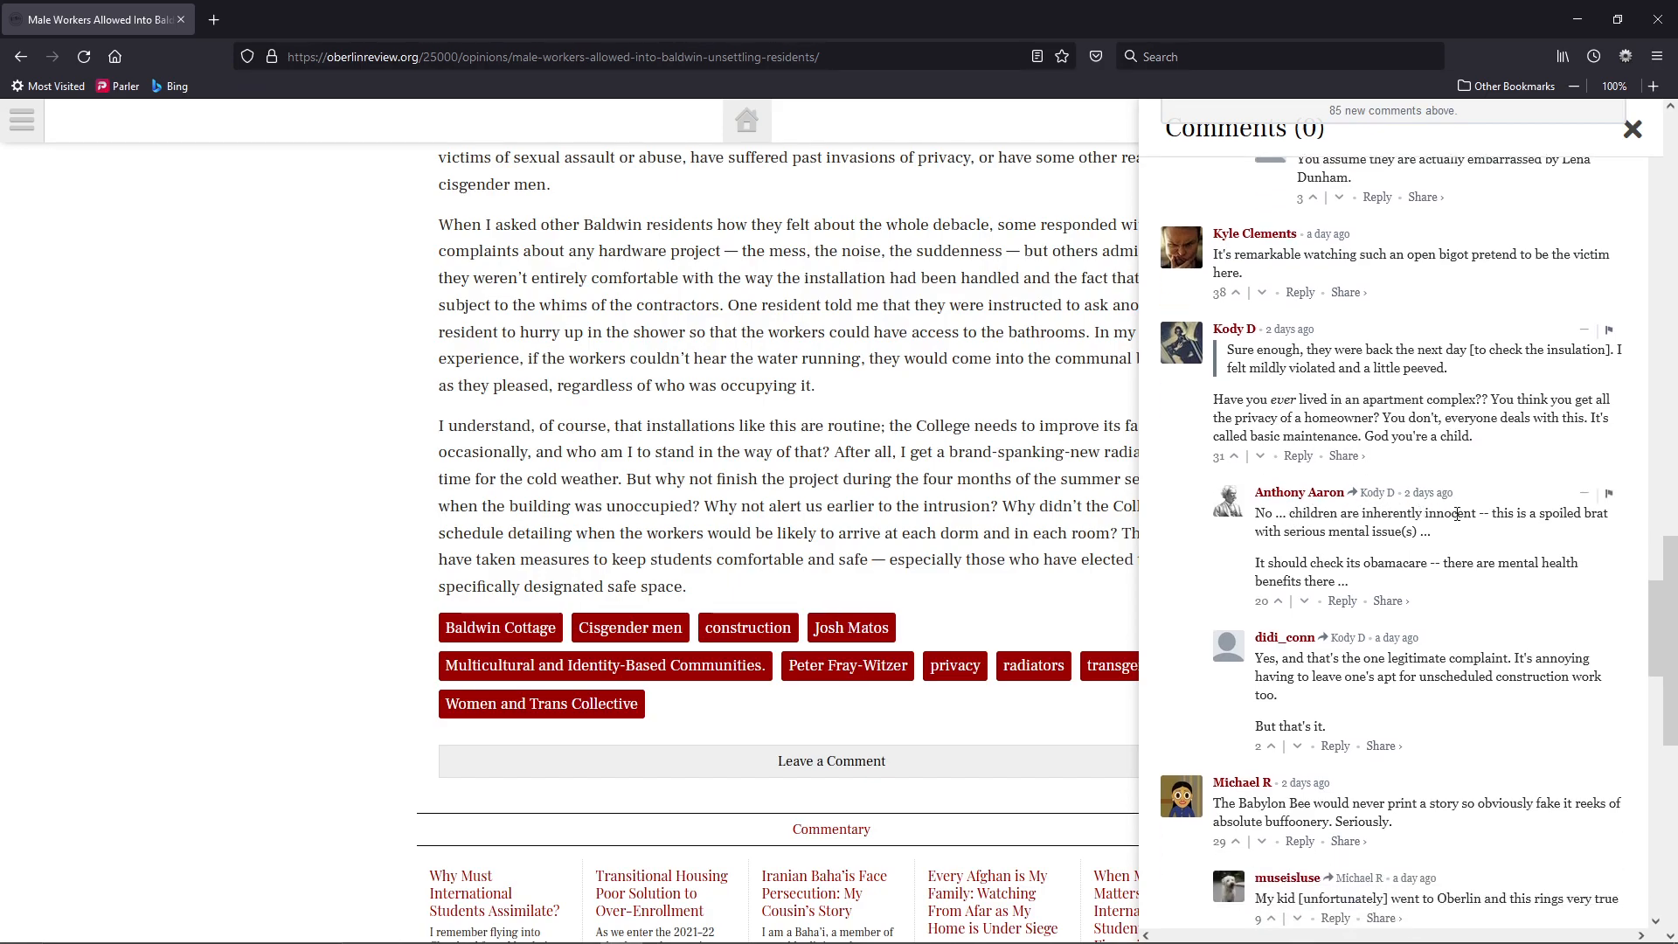
click(1240, 291)
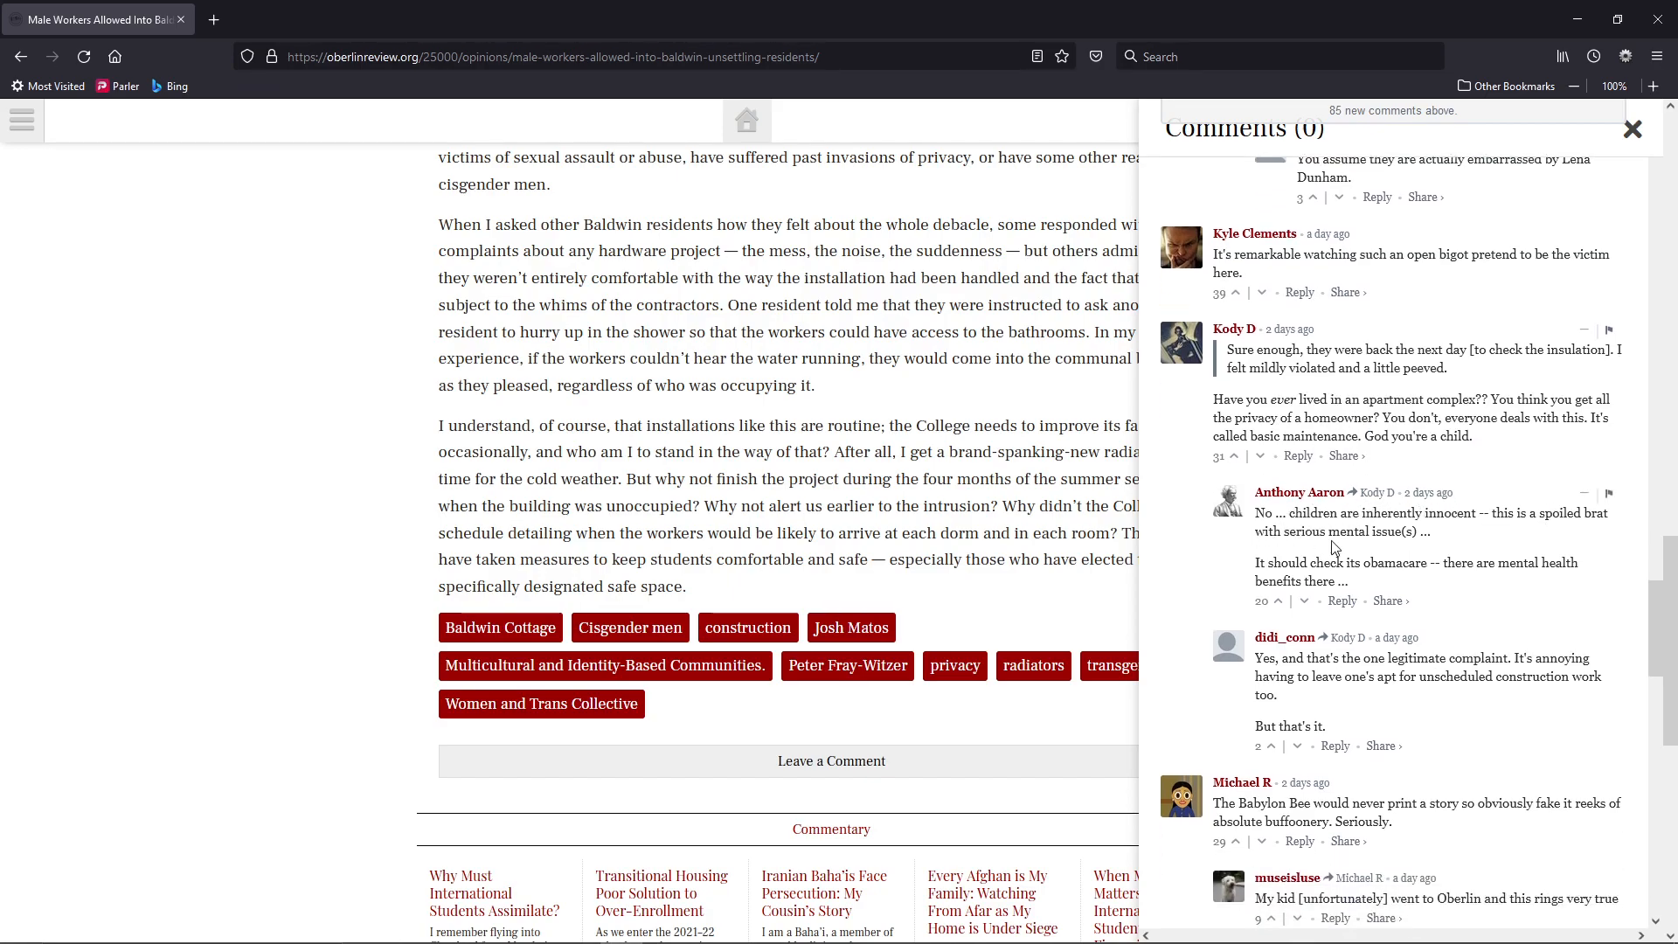
scroll(down, 3)
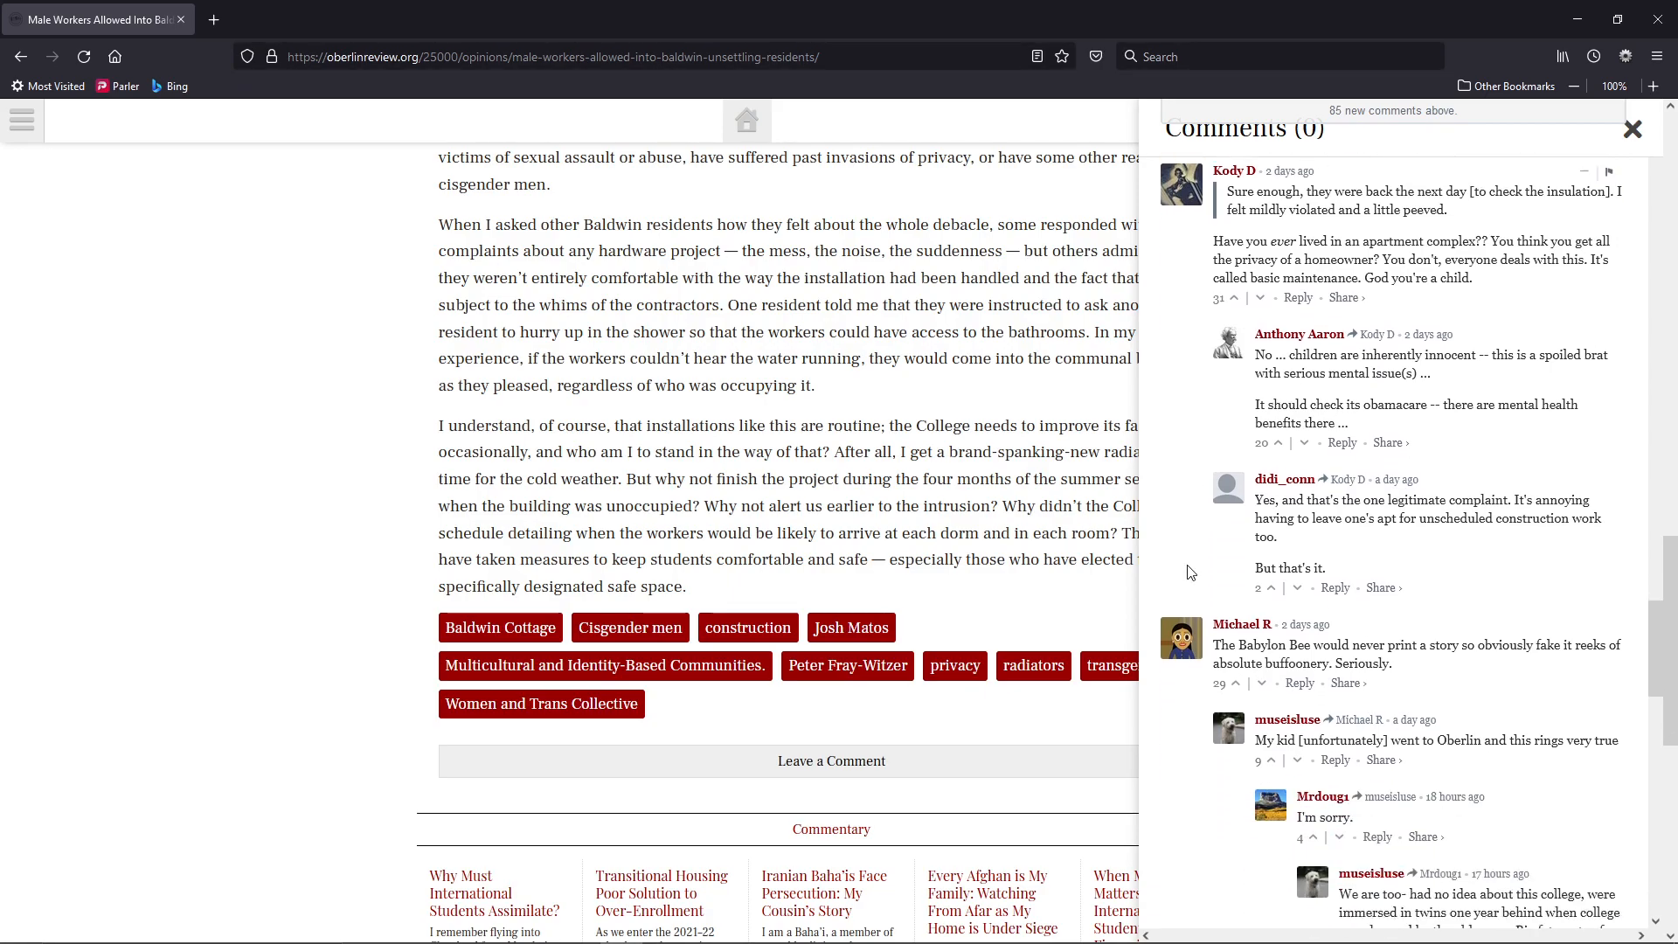
scroll(down, 3)
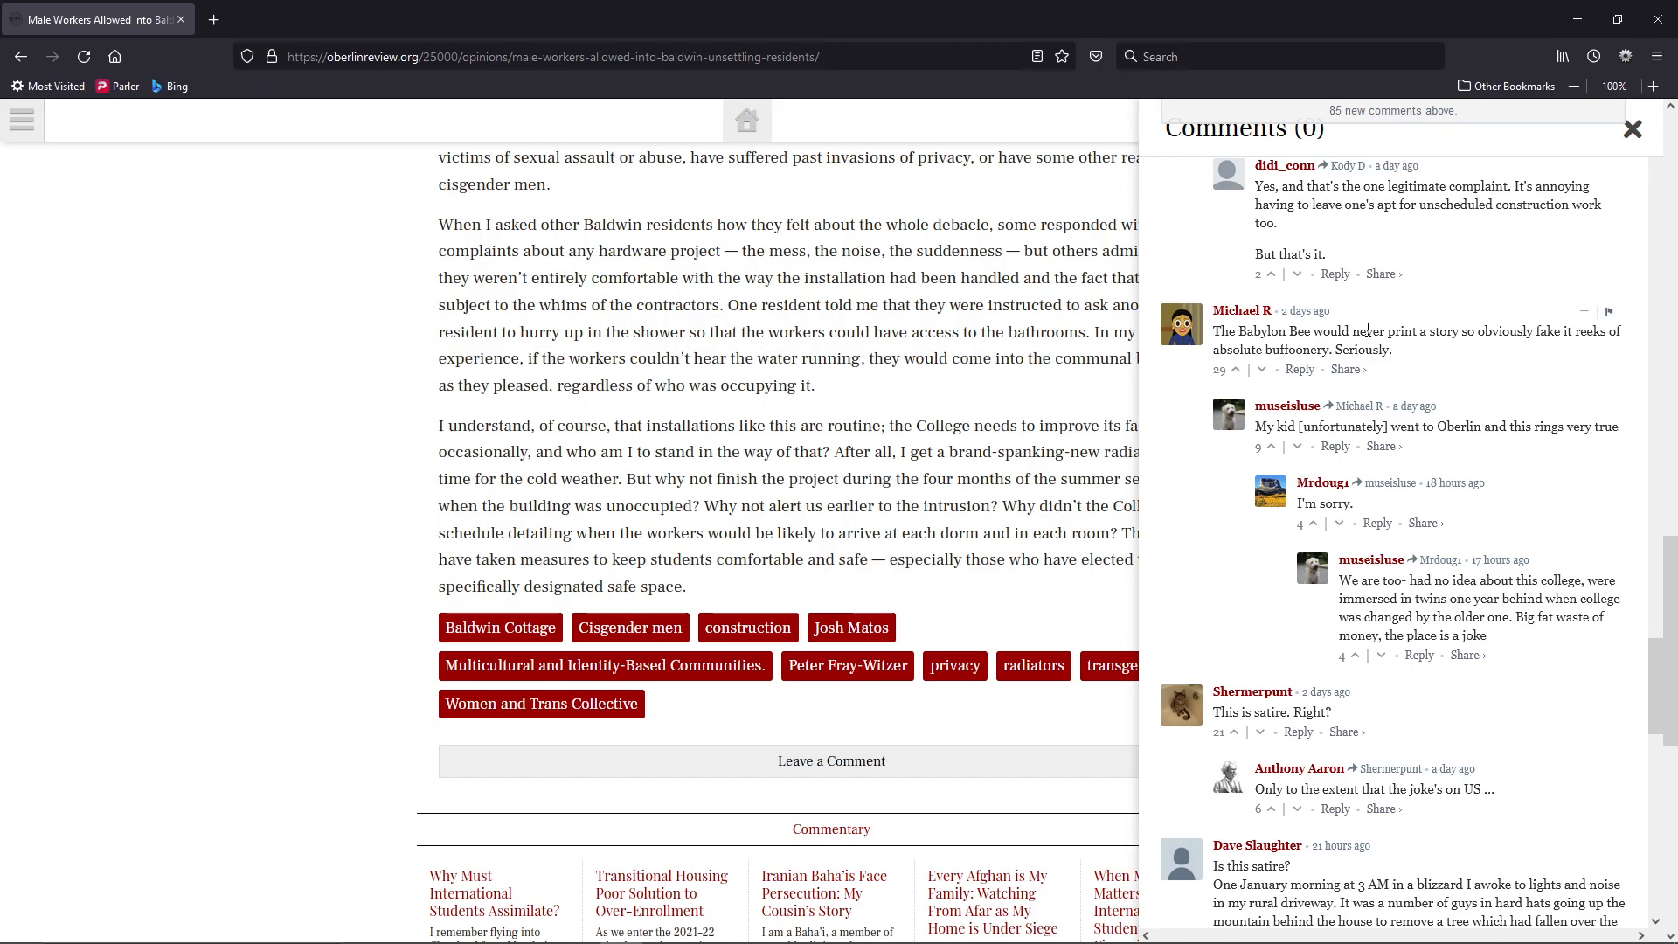
mouse_move(1231, 510)
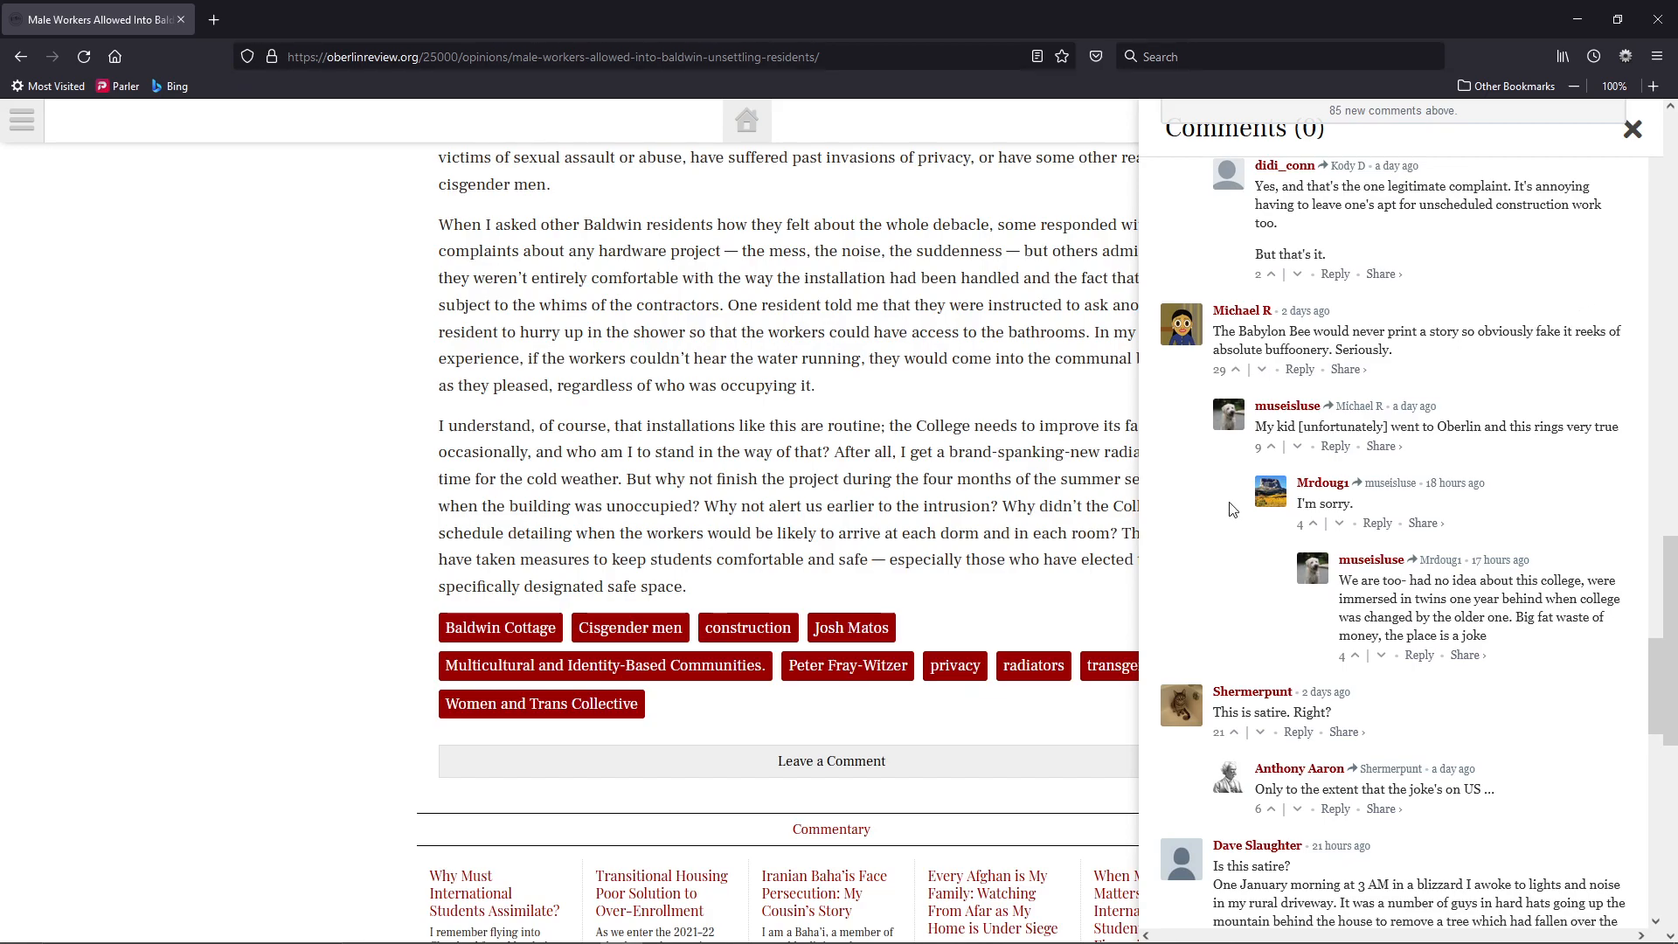
scroll(down, 3)
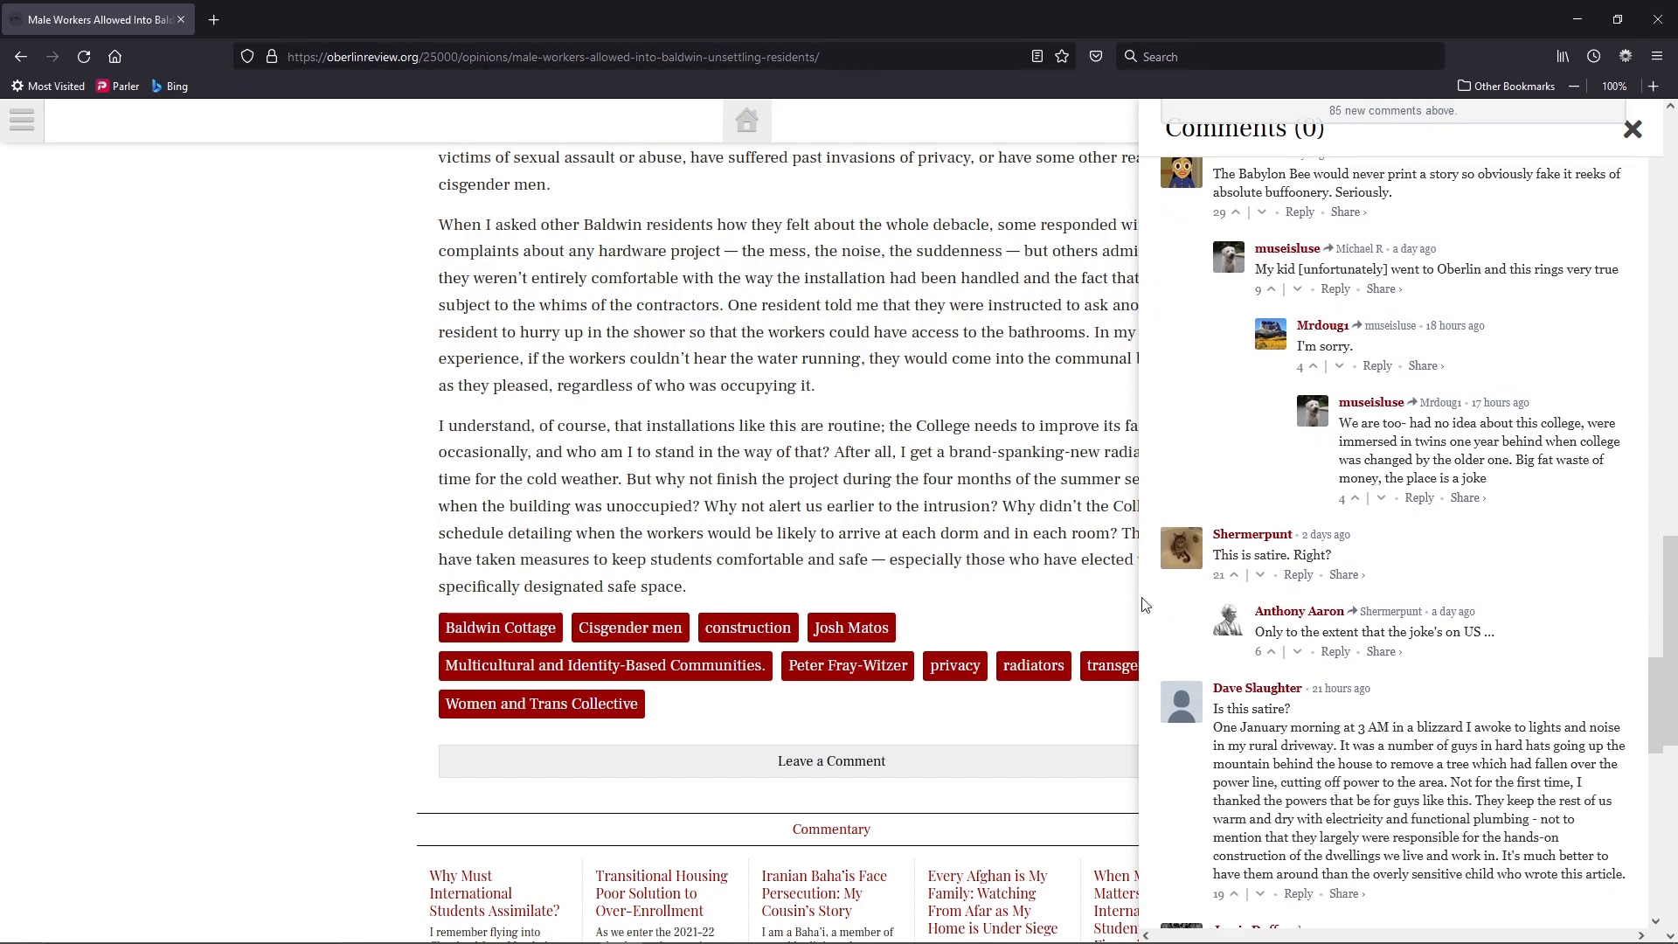
mouse_move(996, 401)
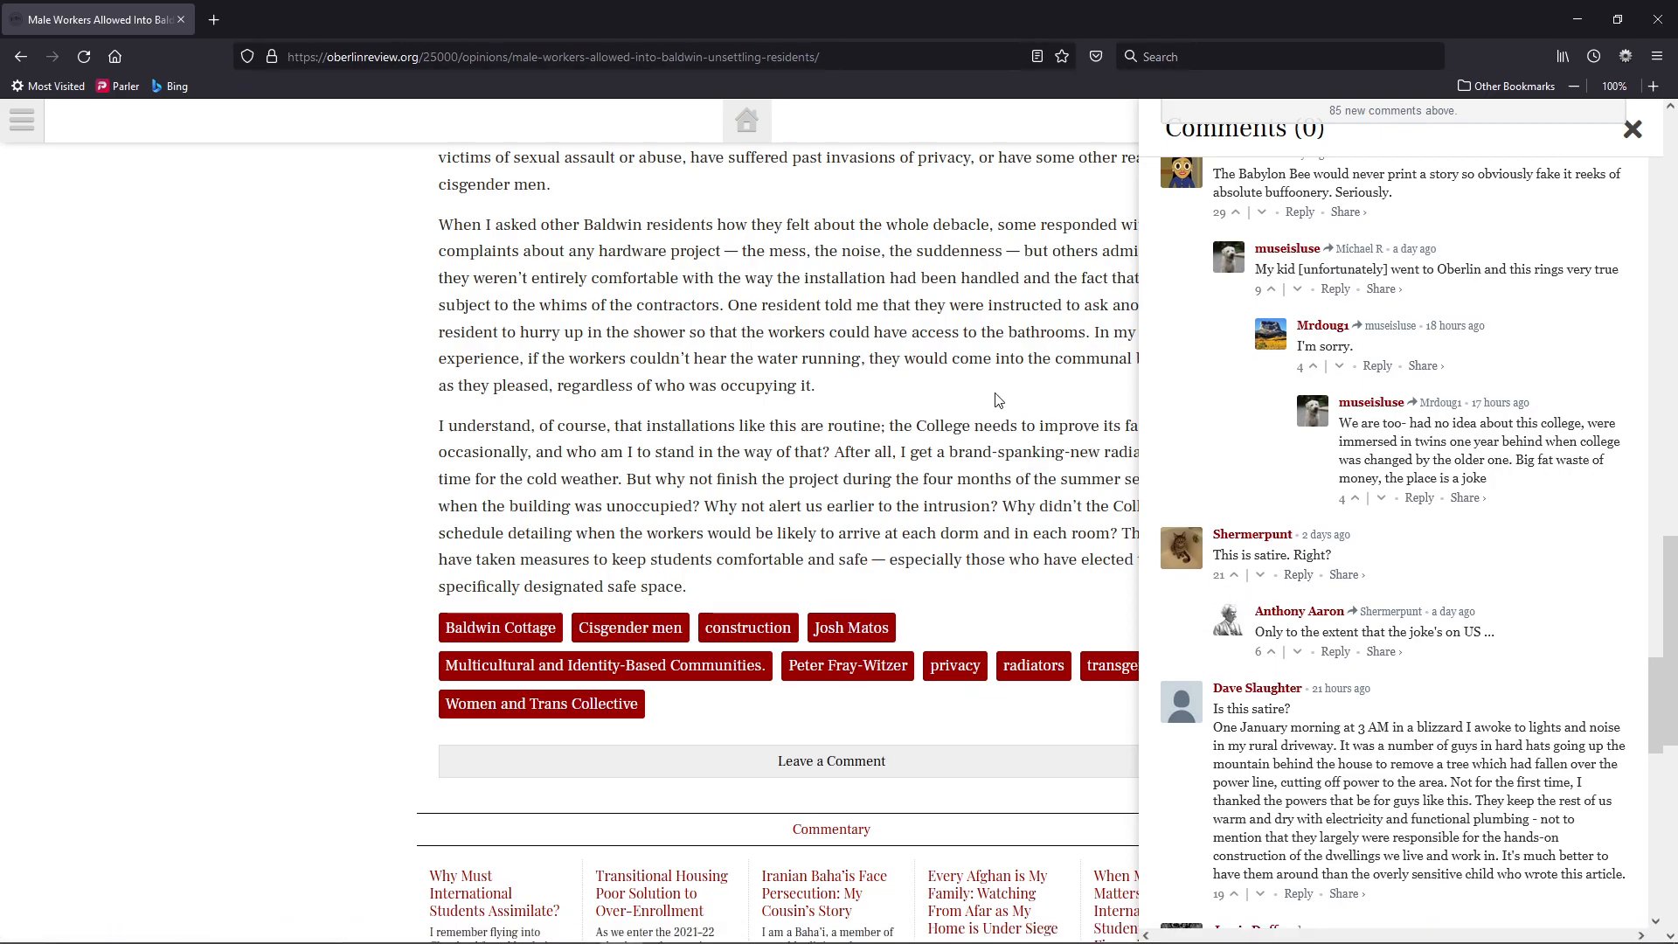